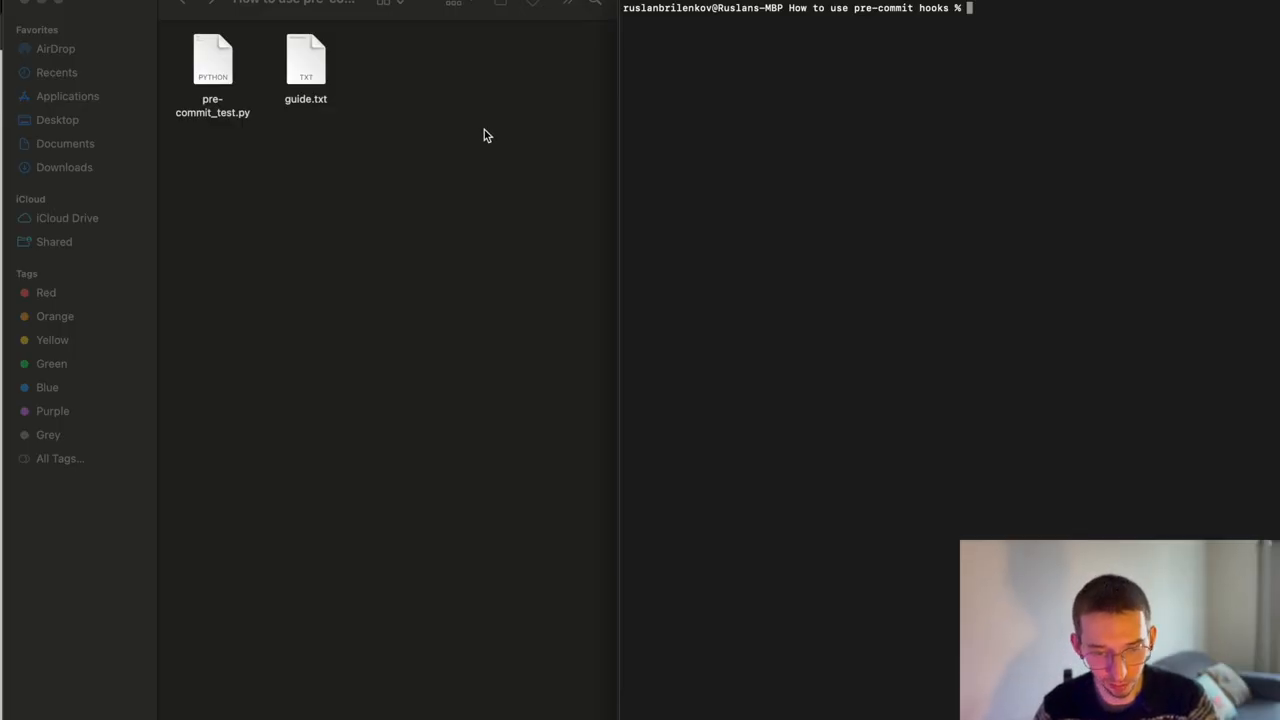
{"action": "mouse_move", "coordinate": [790, 86]}
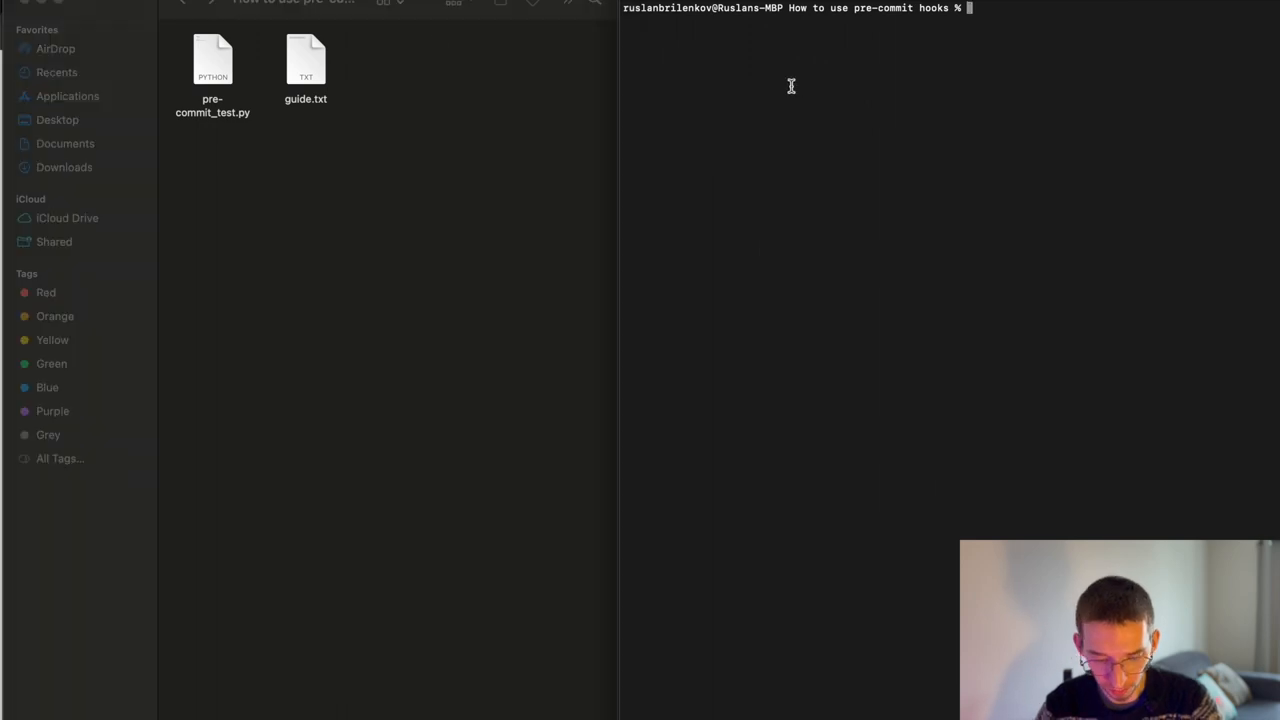
- List the project folder with ls and open guide.txt from Finder's context menu
{"action": "type", "text": "ls"}
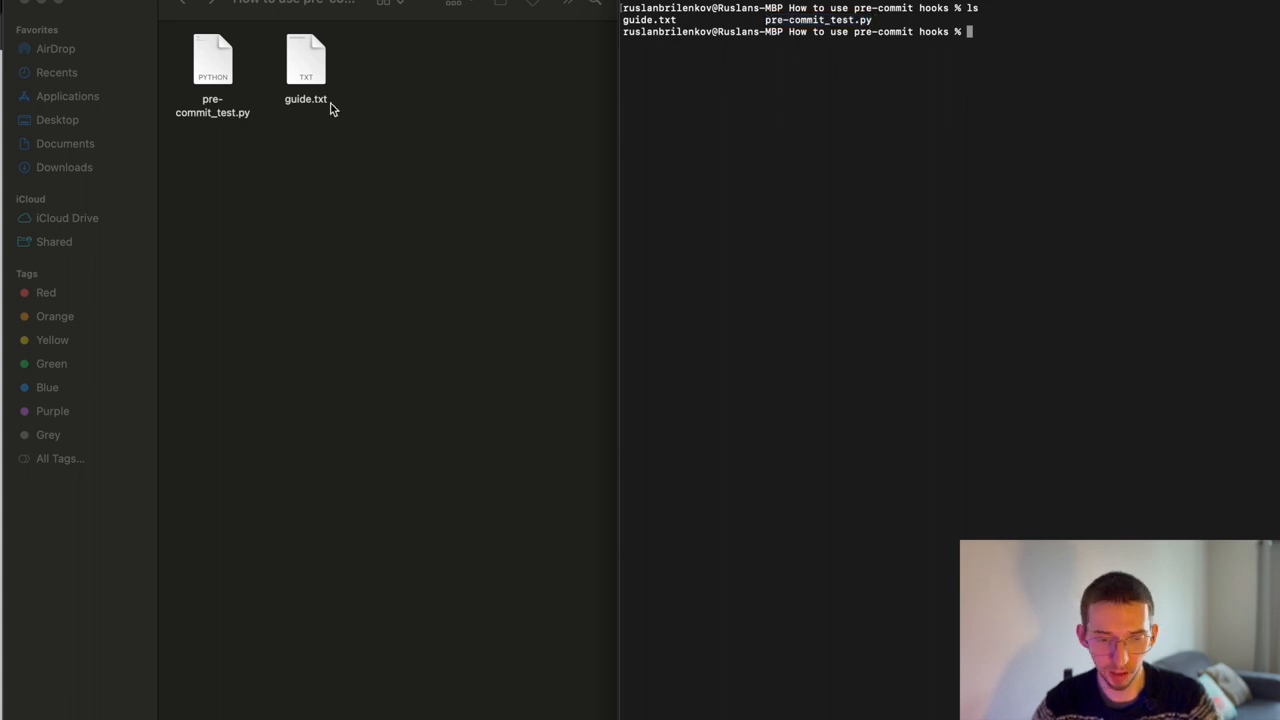
{"action": "right_click", "coordinate": [305, 60]}
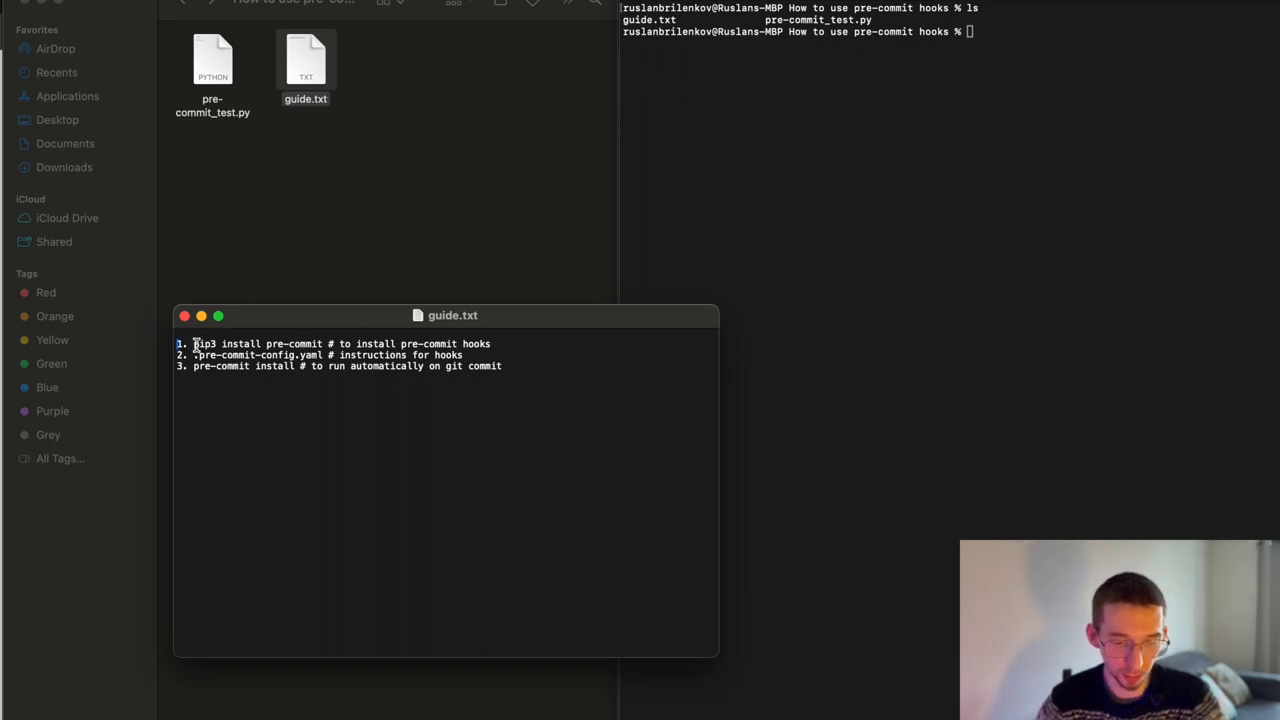
- Copy the 'pip3 install pre-commit' command from guide.txt, then select the config file name
{"action": "left_click_drag", "start_coordinate": [193, 343], "coordinate": [326, 343]}
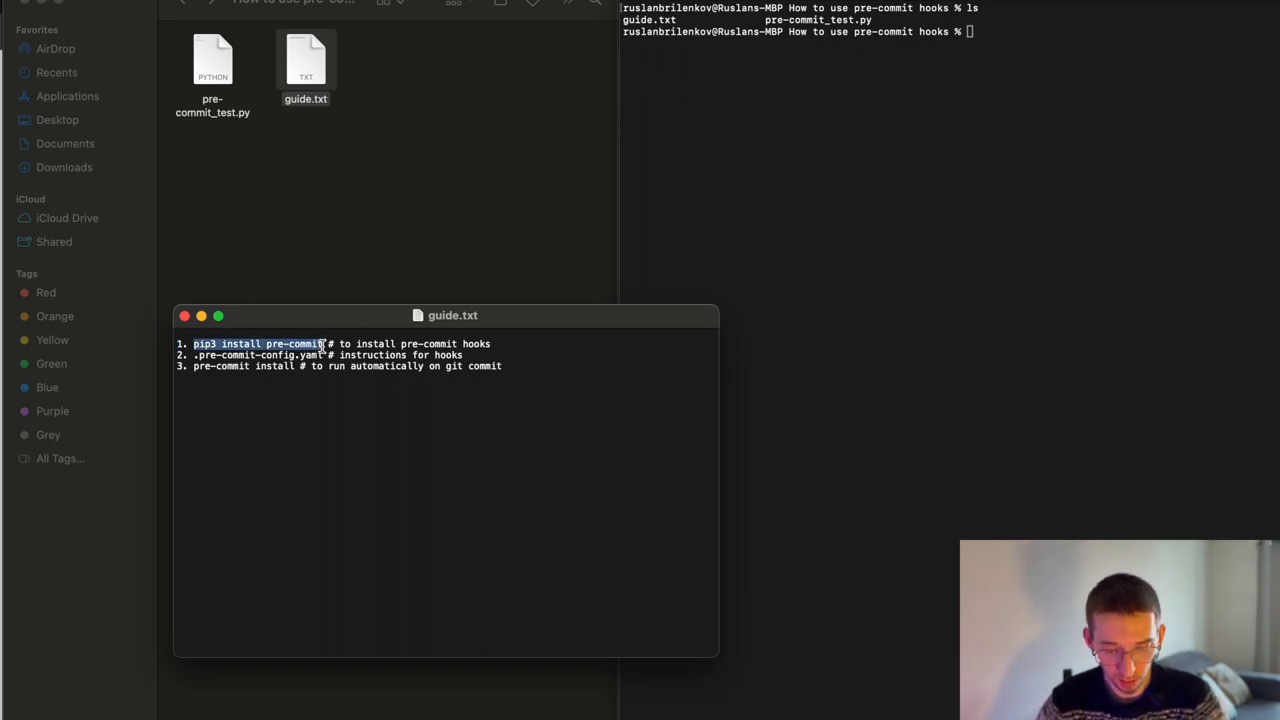
{"action": "left_click", "coordinate": [258, 343]}
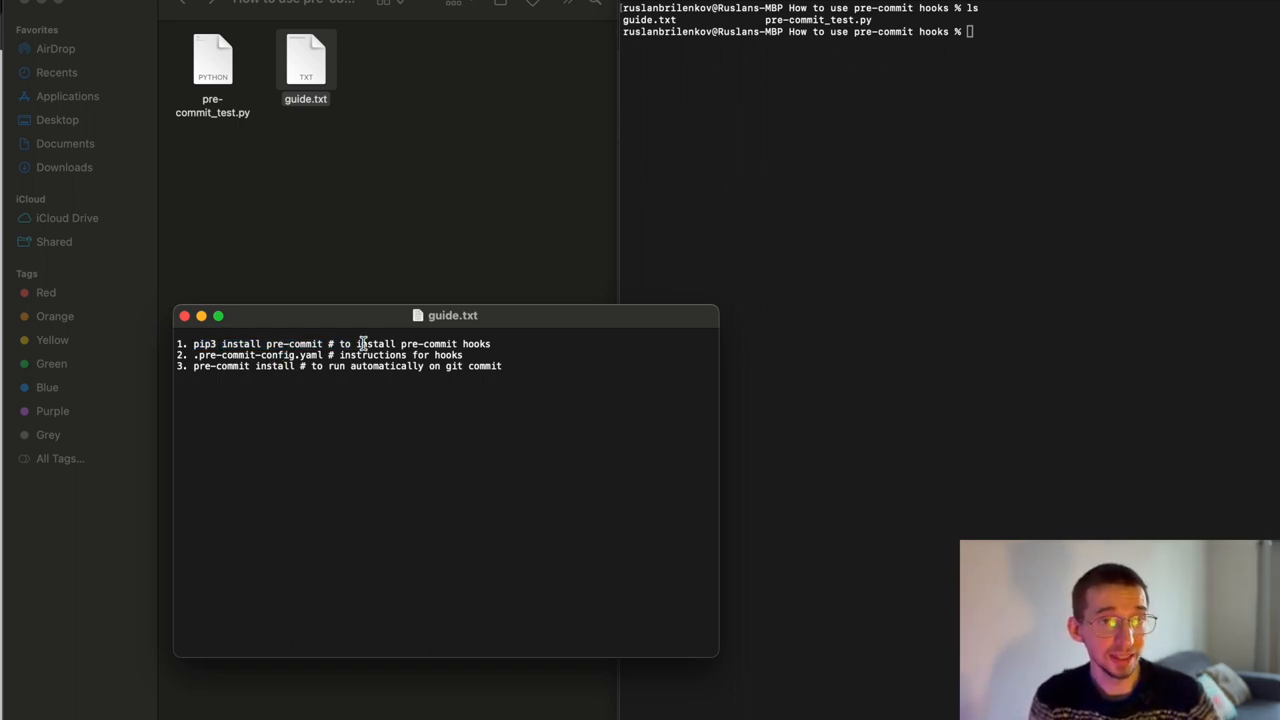
{"action": "mouse_move", "coordinate": [737, 222]}
{"action": "type", "text": "pip3 install pre-commit"}
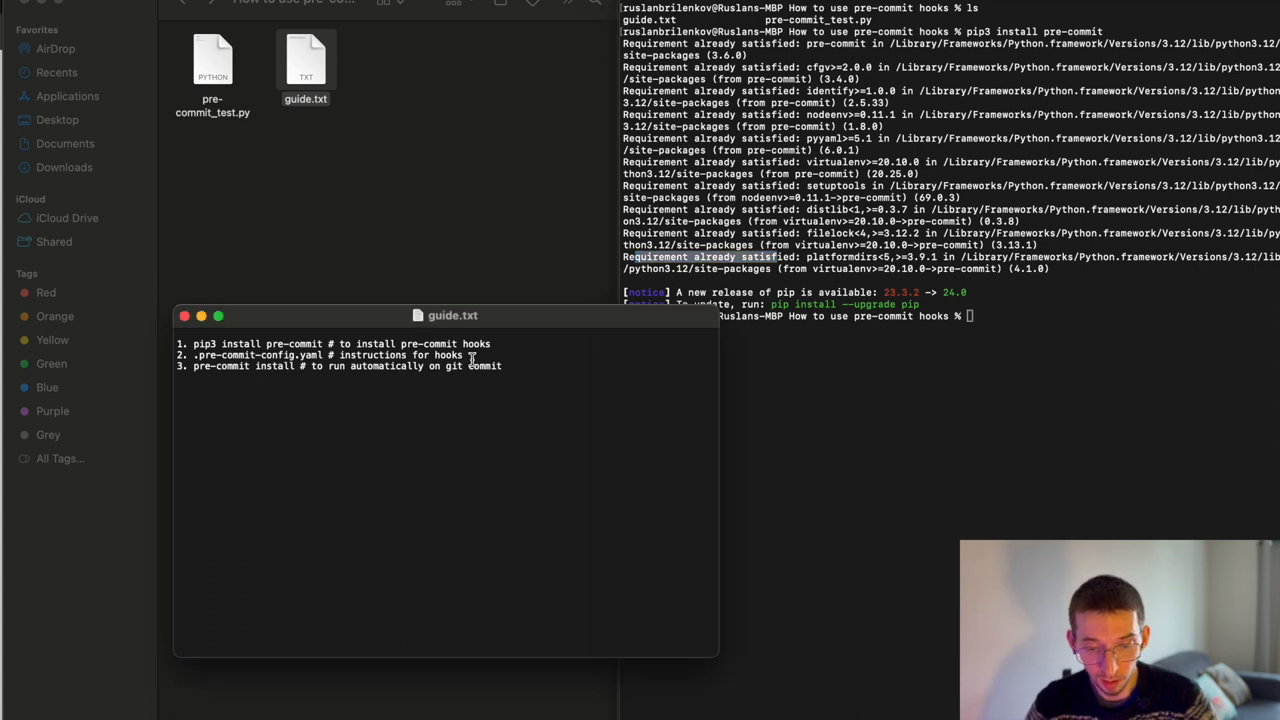
{"action": "mouse_move", "coordinate": [533, 301]}
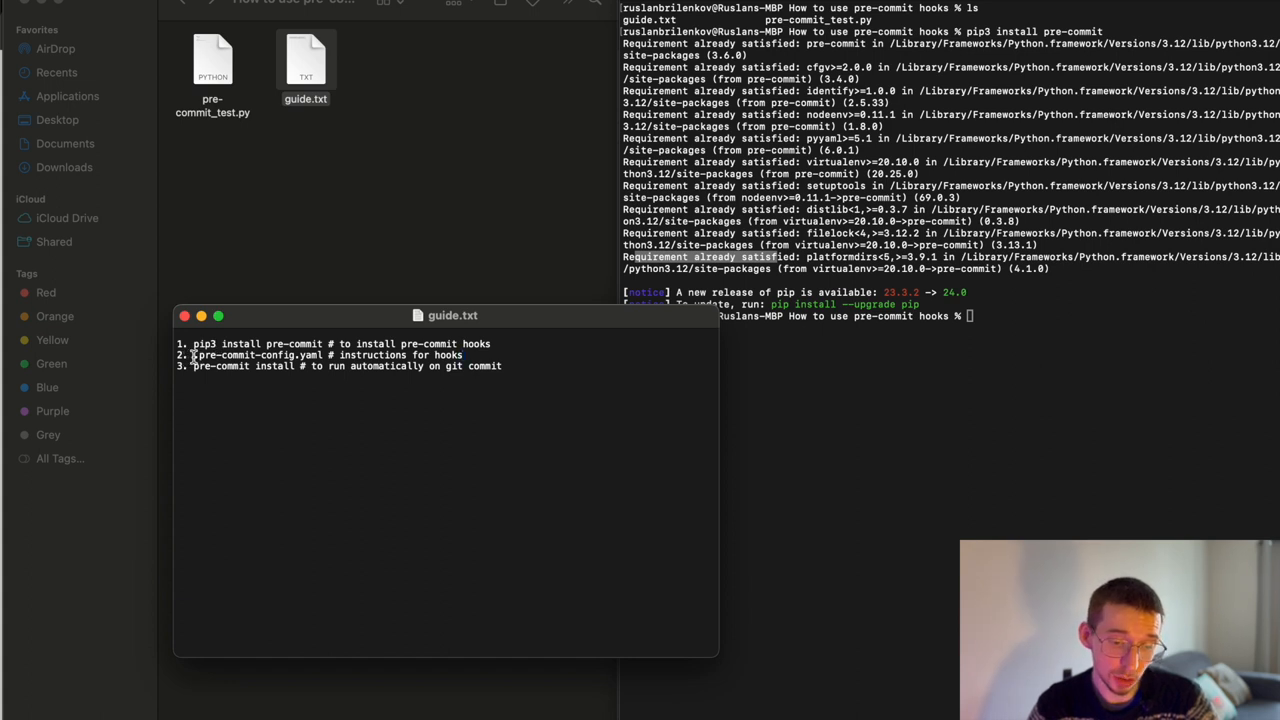
{"action": "double_click", "coordinate": [256, 355]}
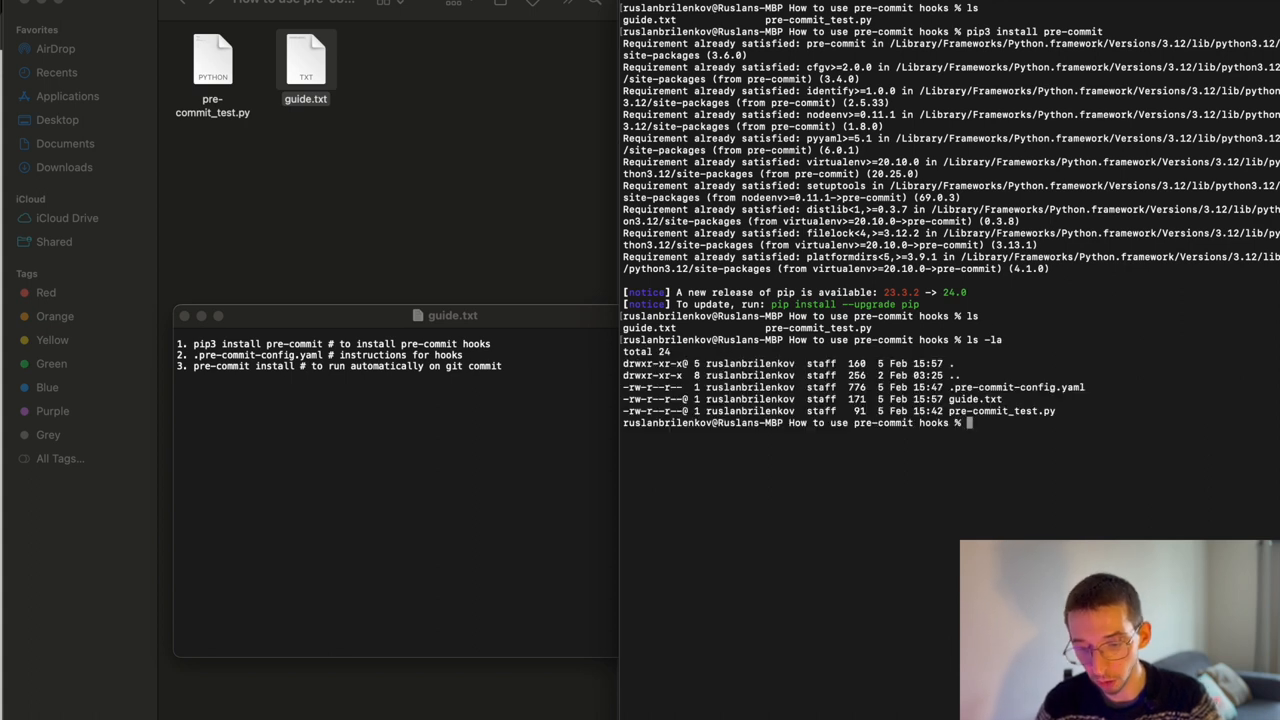
{"action": "mouse_move", "coordinate": [950, 387]}
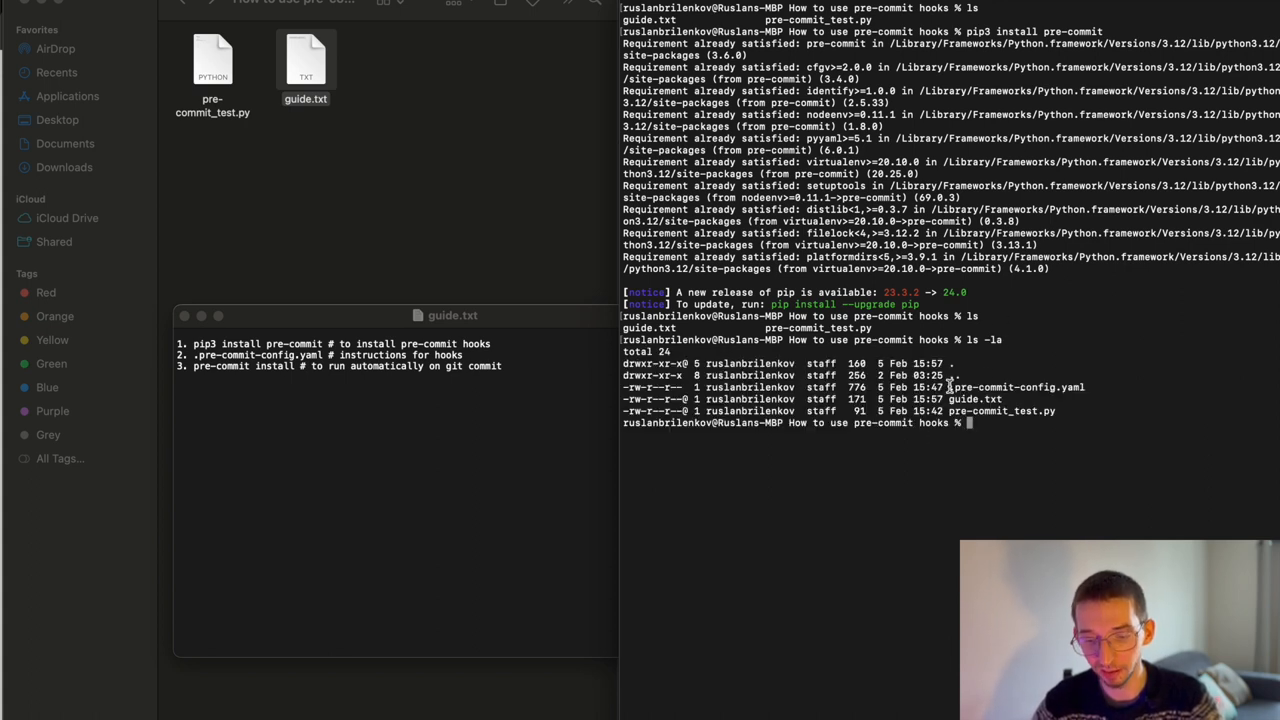
- Open the hidden .pre-commit-config.yaml in vim to view check-ast, isort, black and flake8 hooks
{"action": "double_click", "coordinate": [1017, 387]}
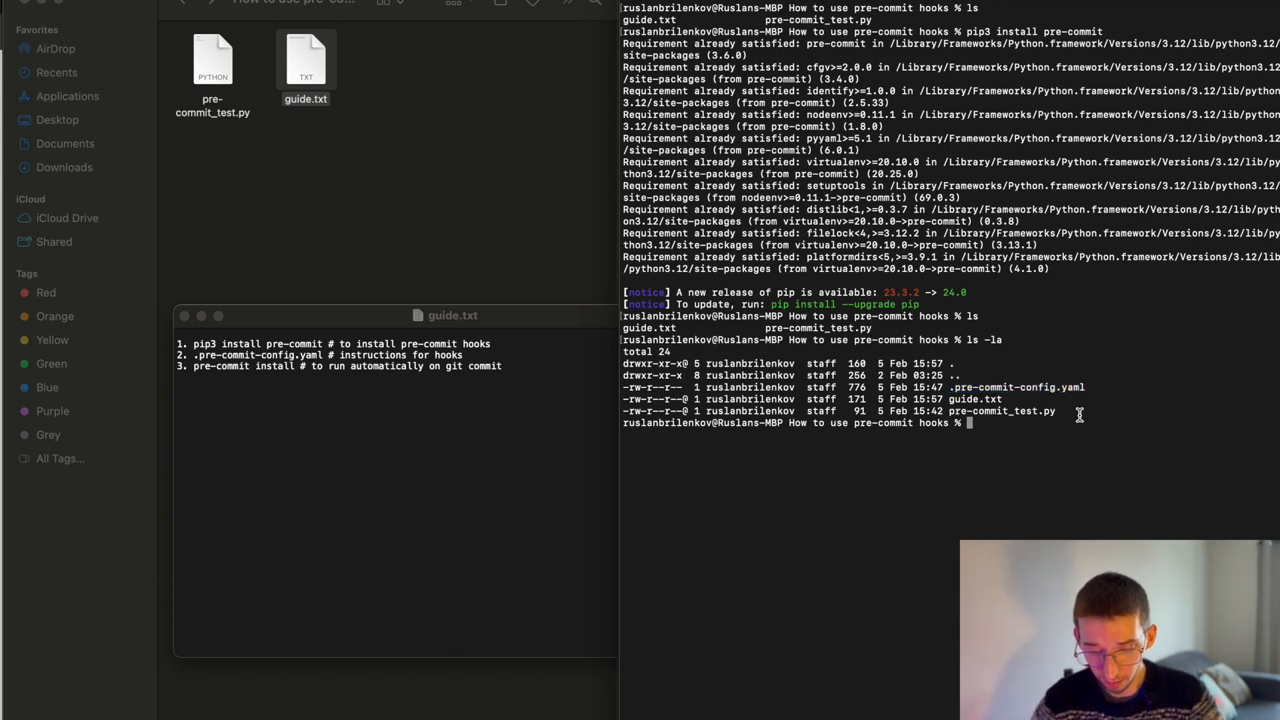
{"action": "type", "text": "vim"}
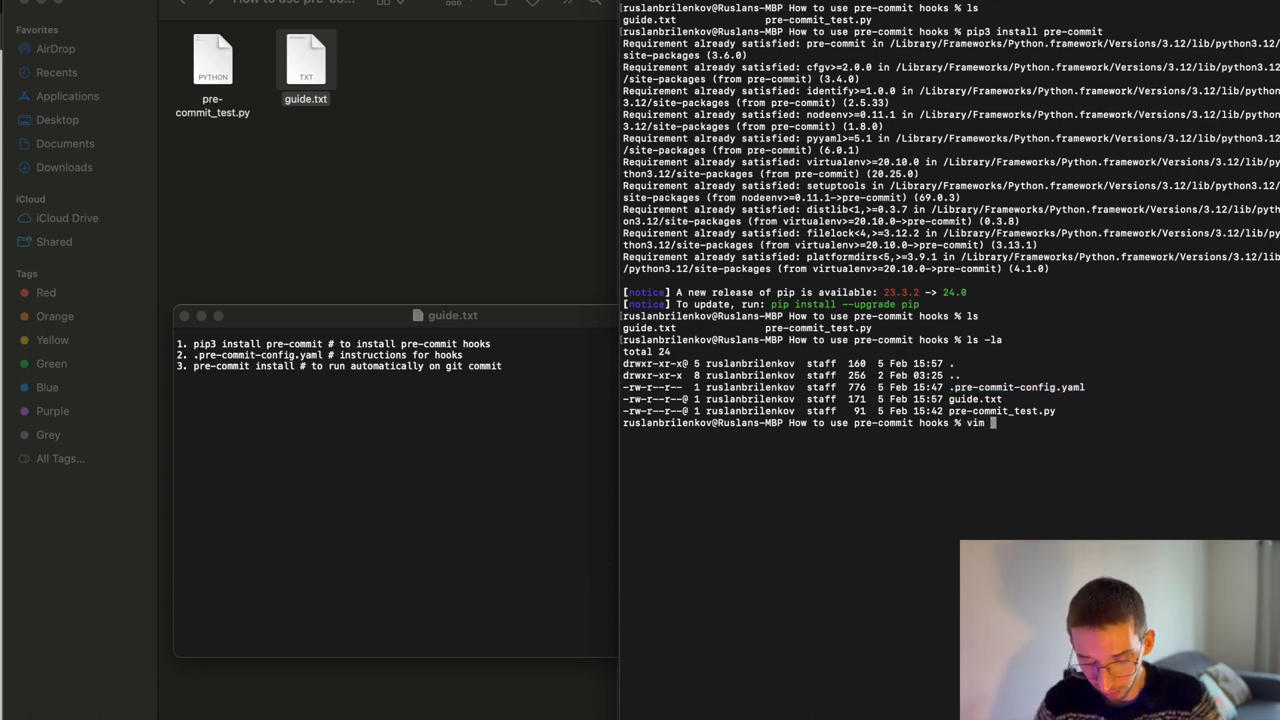
{"action": "type", "text": ".pre-commit-config.yaml"}
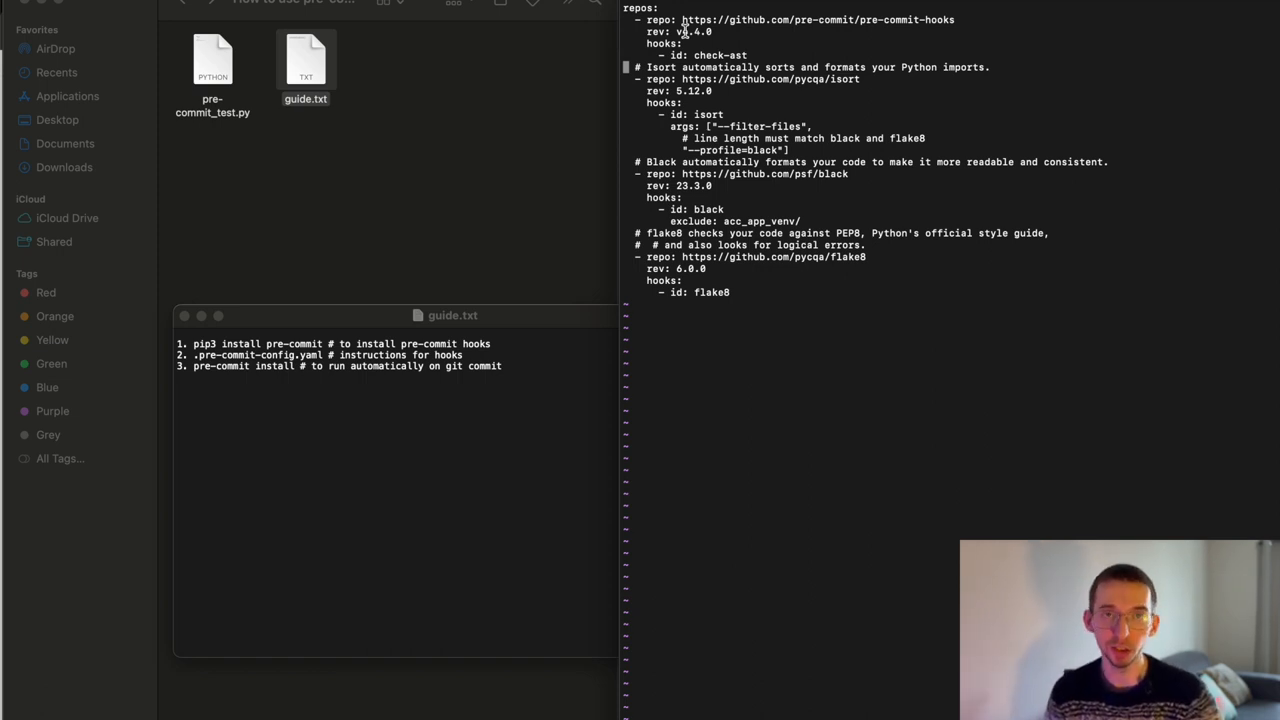
{"action": "mouse_move", "coordinate": [724, 176]}
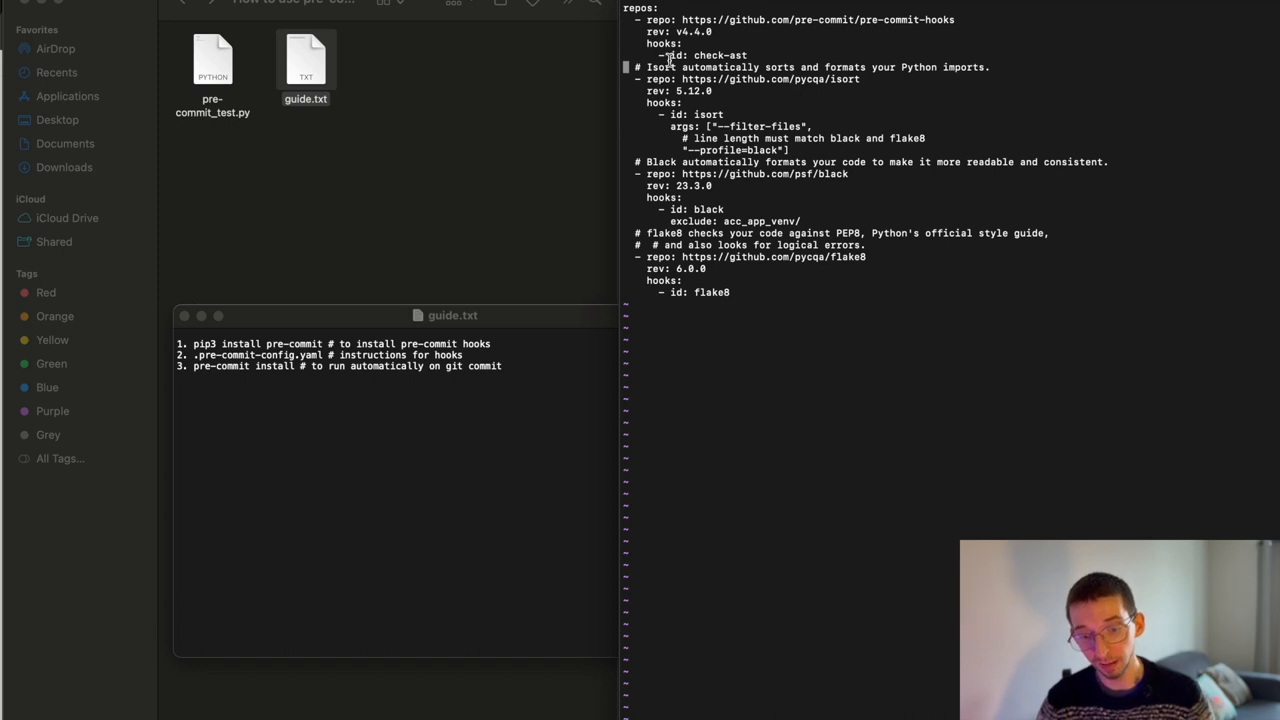
{"action": "left_click_drag", "start_coordinate": [650, 67], "coordinate": [950, 79]}
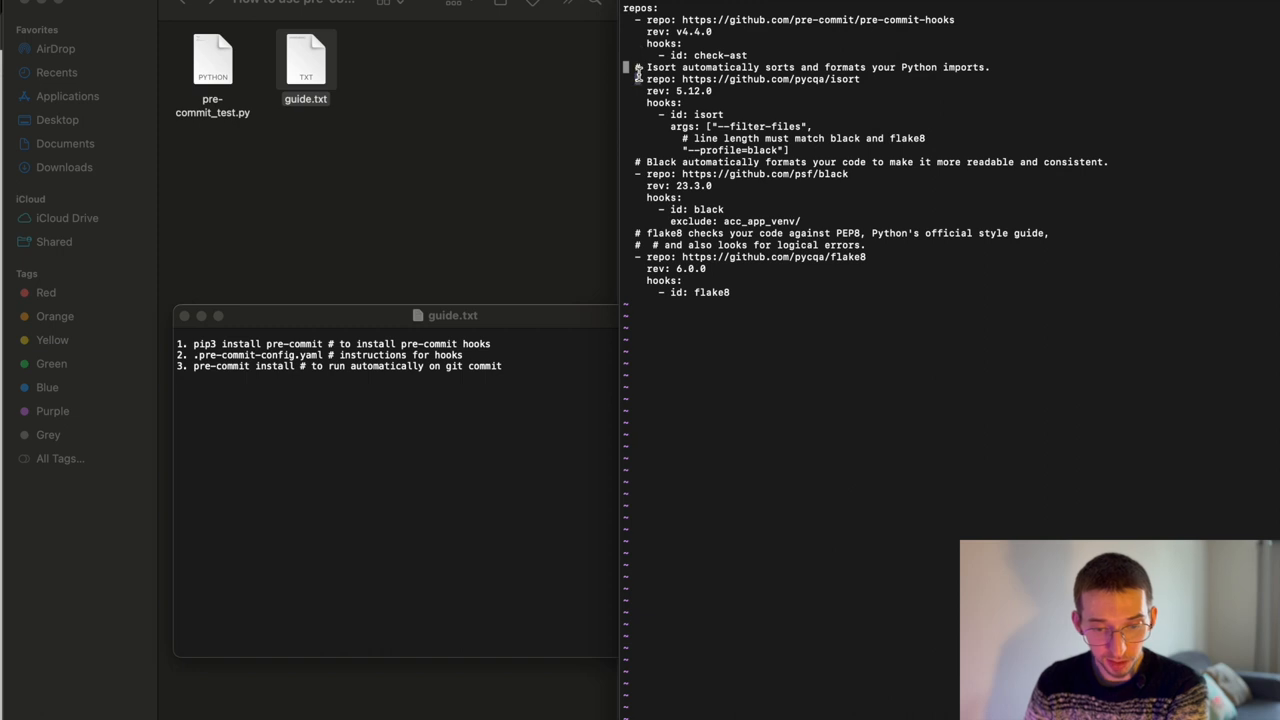
{"action": "double_click", "coordinate": [658, 79]}
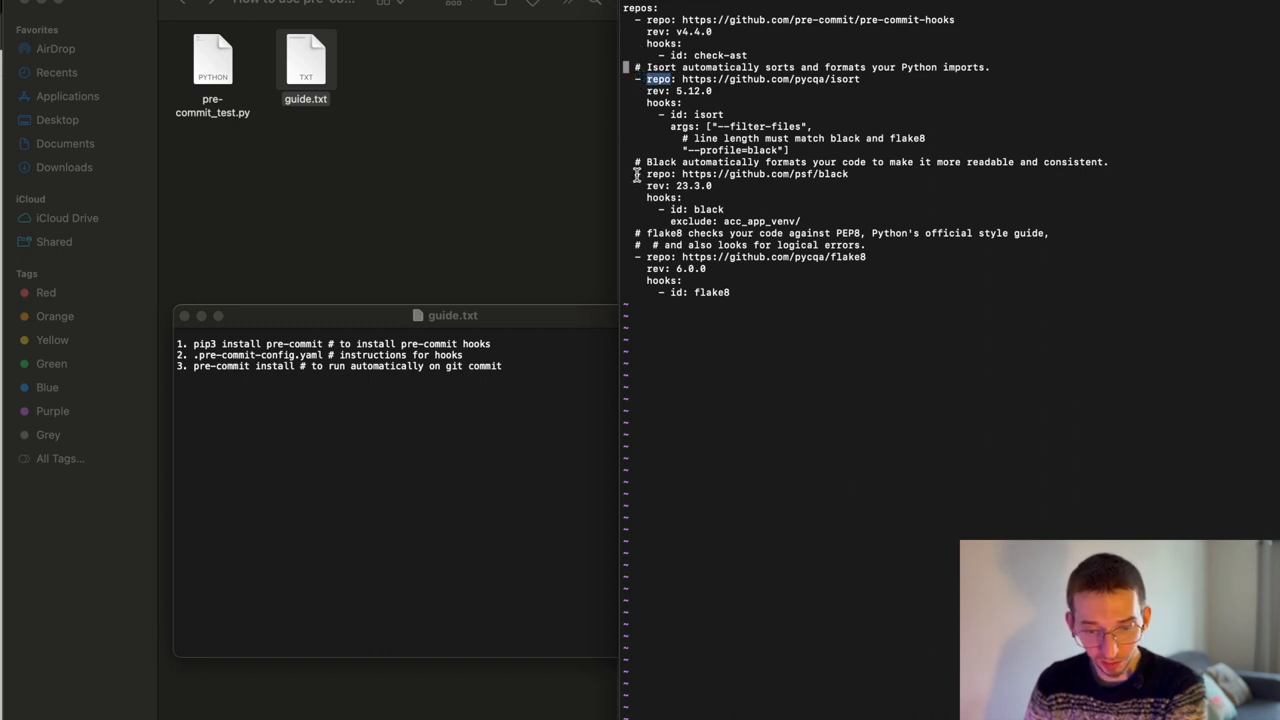
{"action": "double_click", "coordinate": [765, 174]}
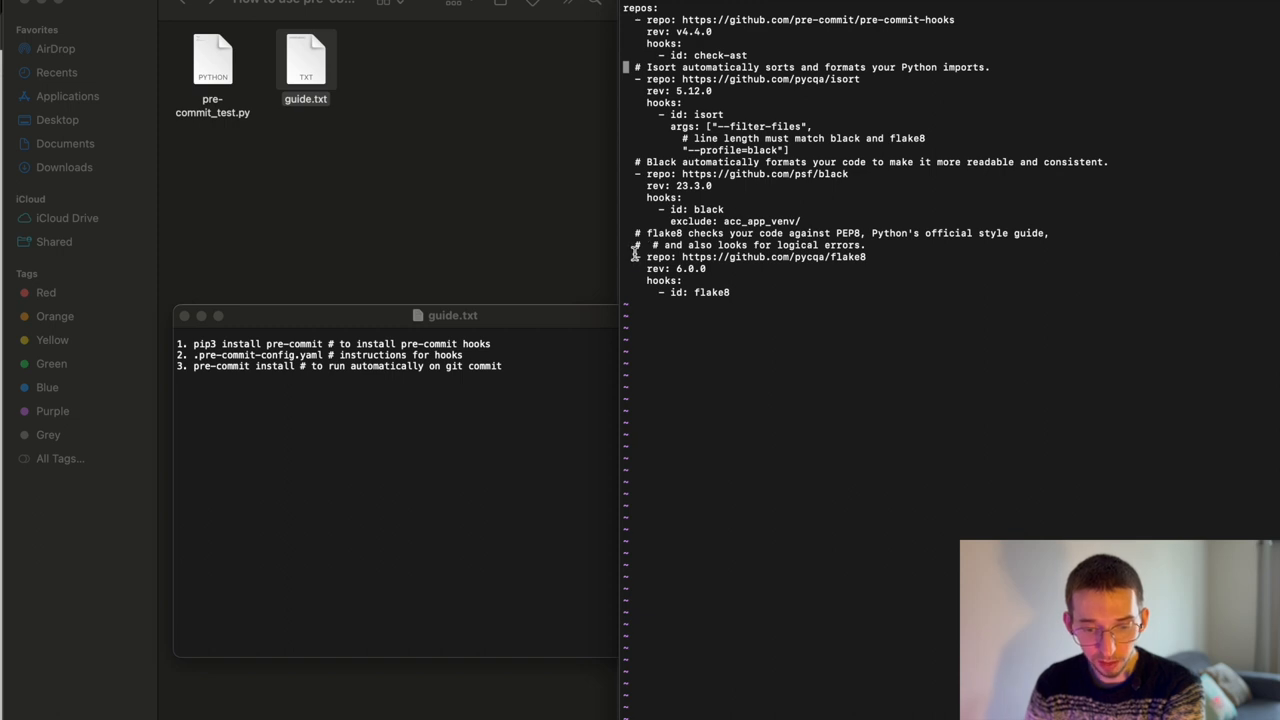
{"action": "mouse_move", "coordinate": [860, 110]}
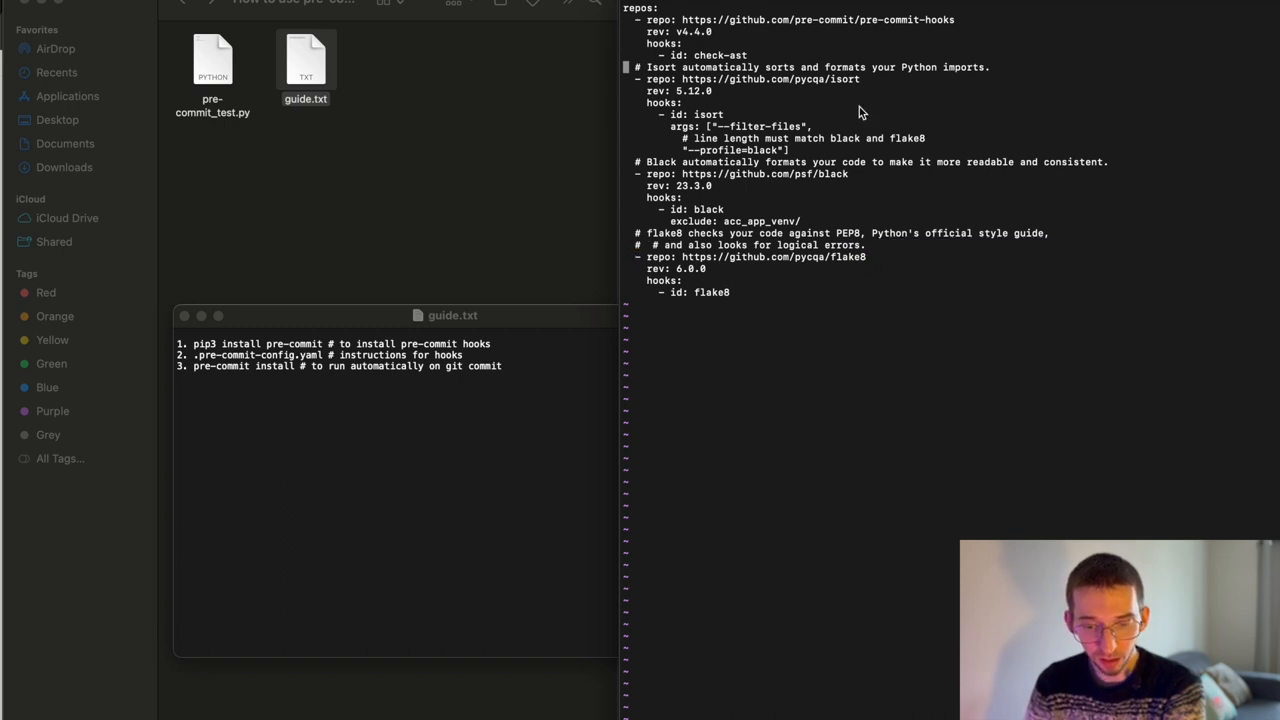
{"action": "double_click", "coordinate": [843, 79]}
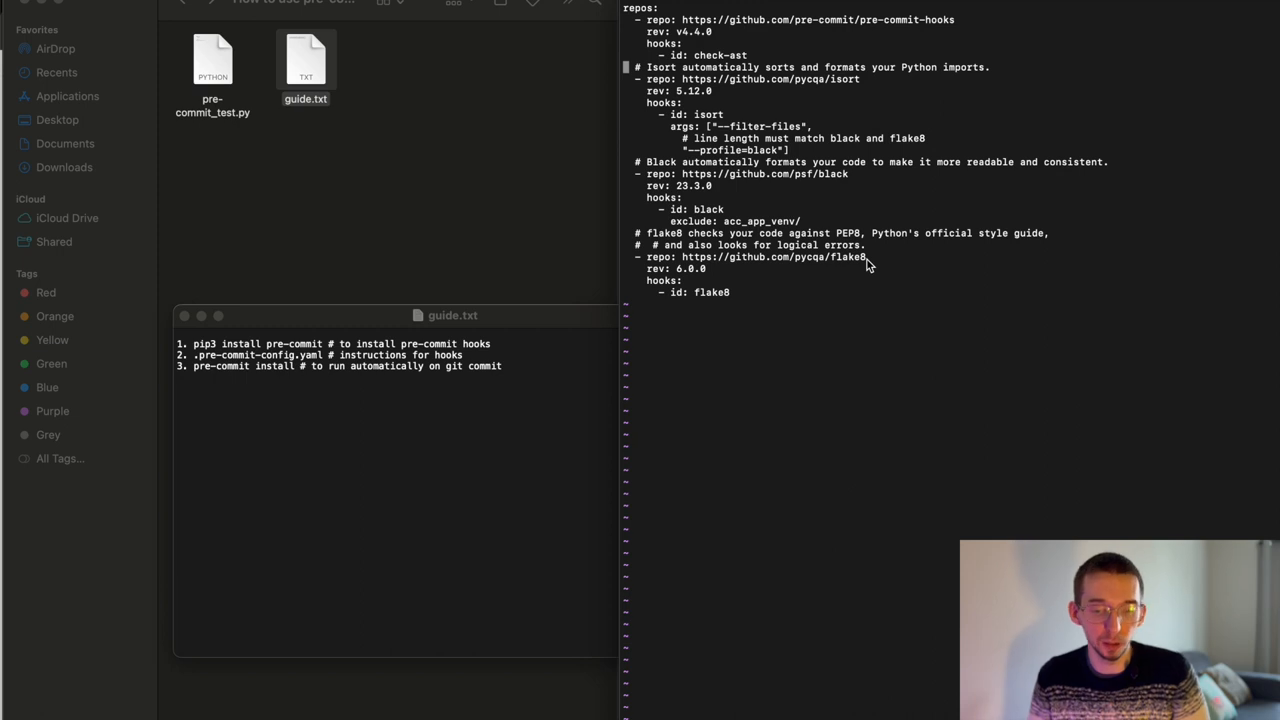
{"action": "mouse_move", "coordinate": [688, 280]}
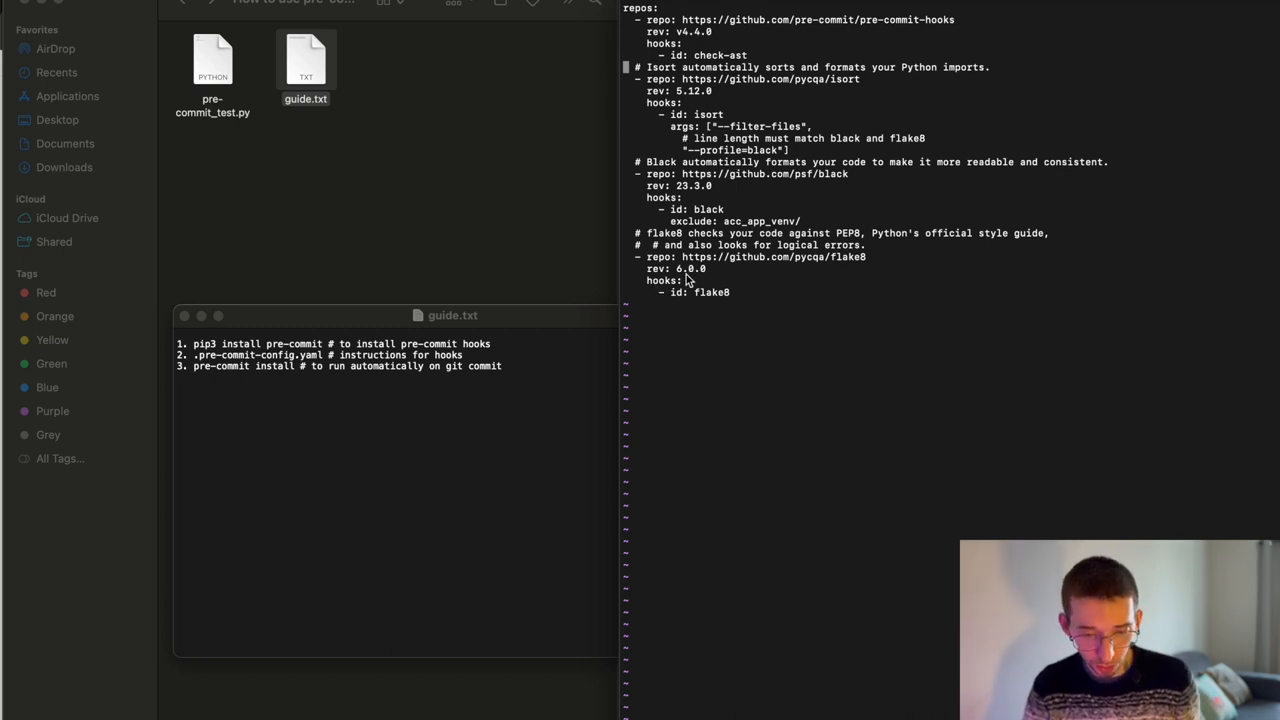
{"action": "mouse_move", "coordinate": [690, 280]}
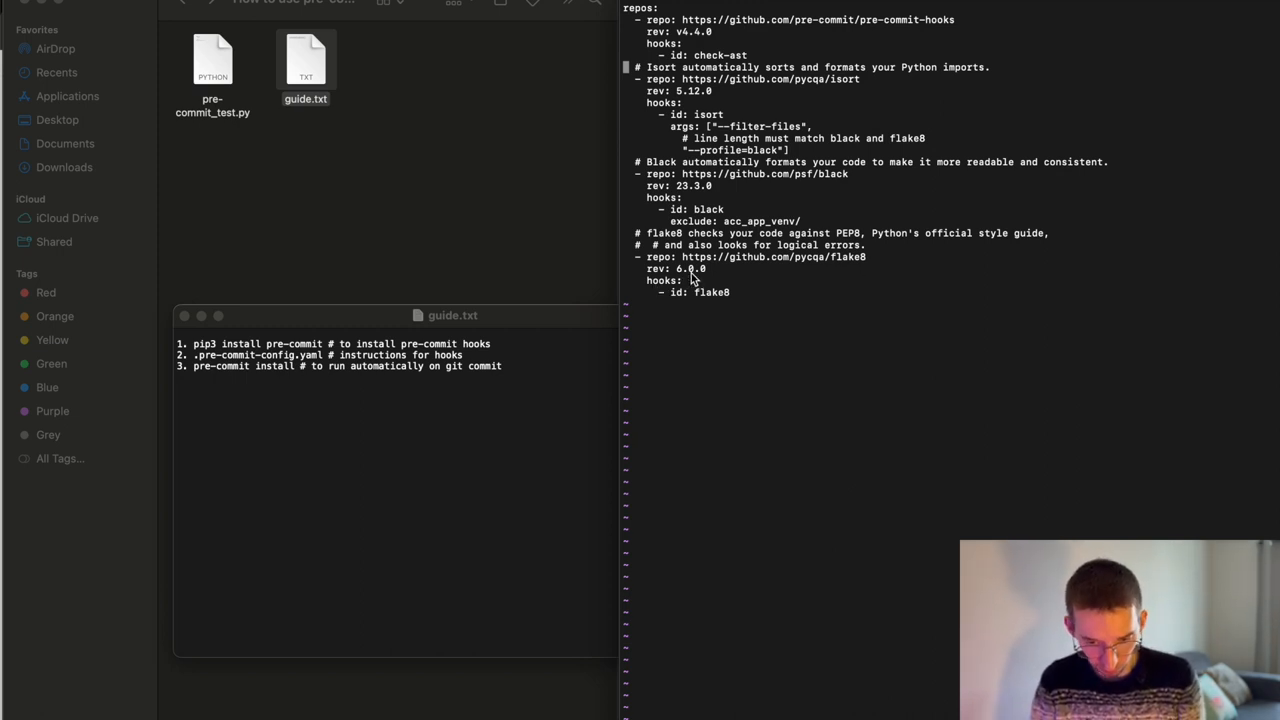
{"action": "mouse_move", "coordinate": [655, 280]}
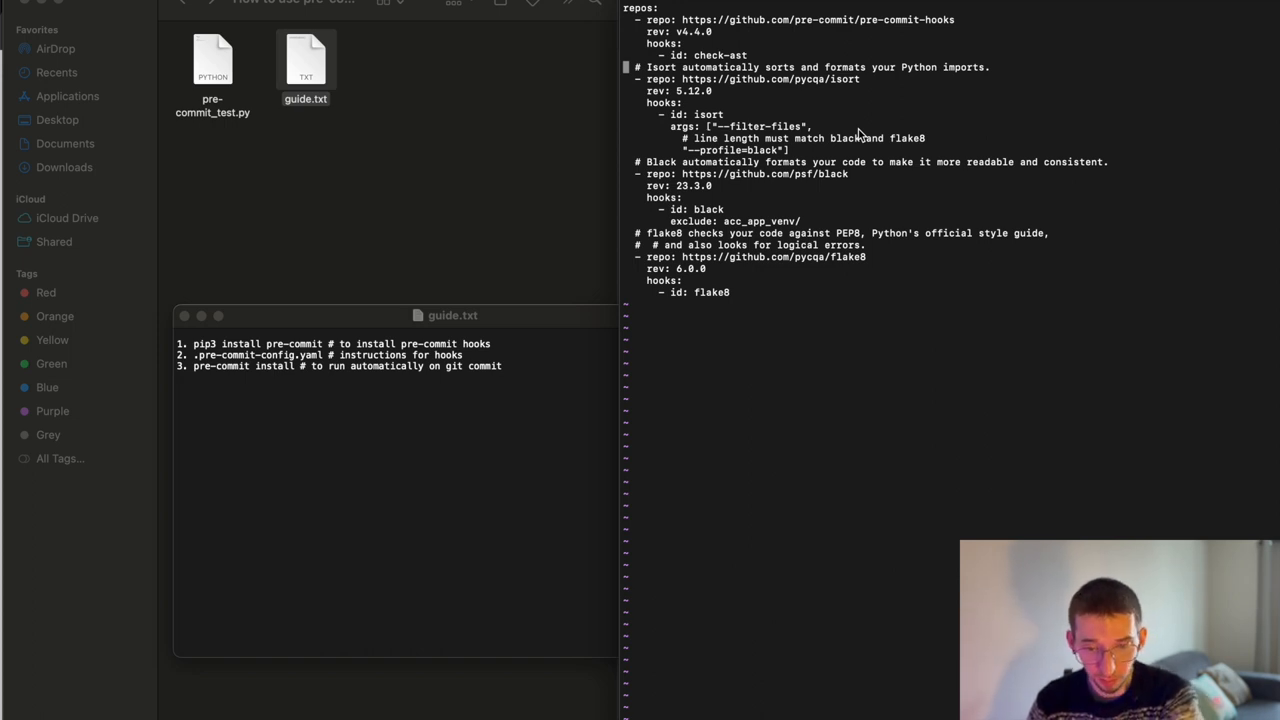
{"action": "mouse_move", "coordinate": [700, 228]}
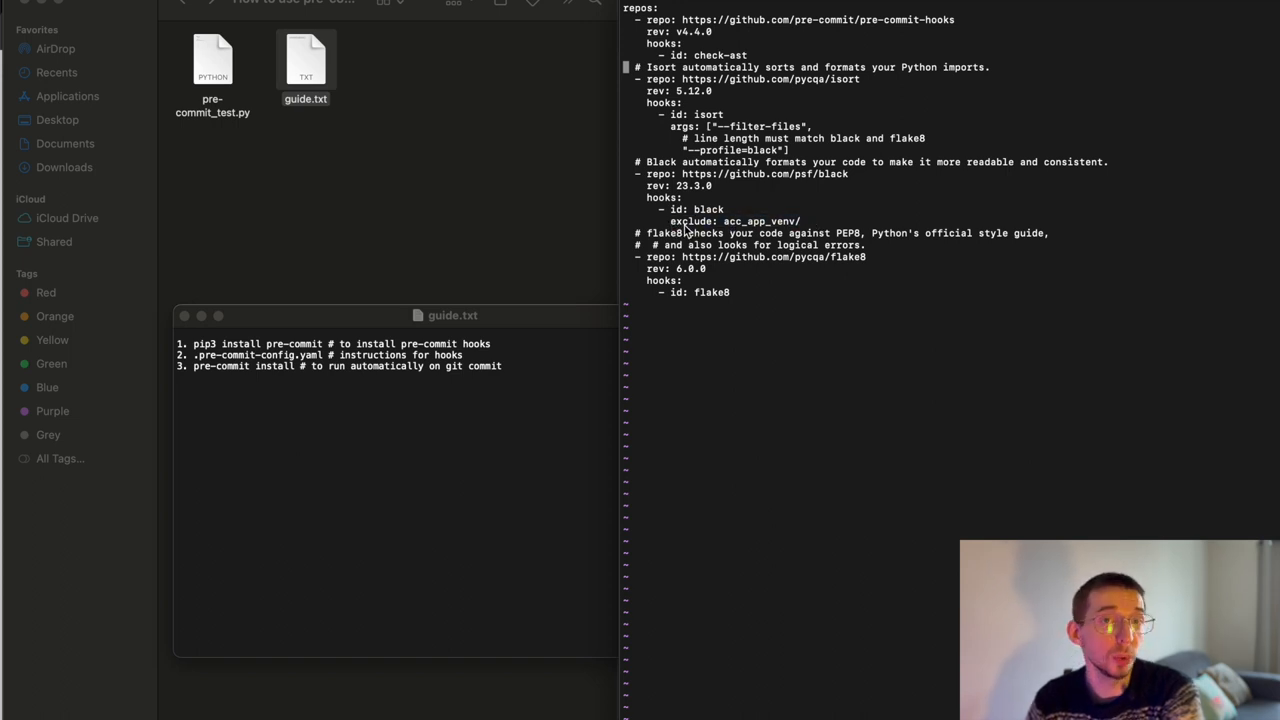
- Quit vim leaving the config unchanged and clear the Terminal screen
{"action": "double_click", "coordinate": [692, 221]}
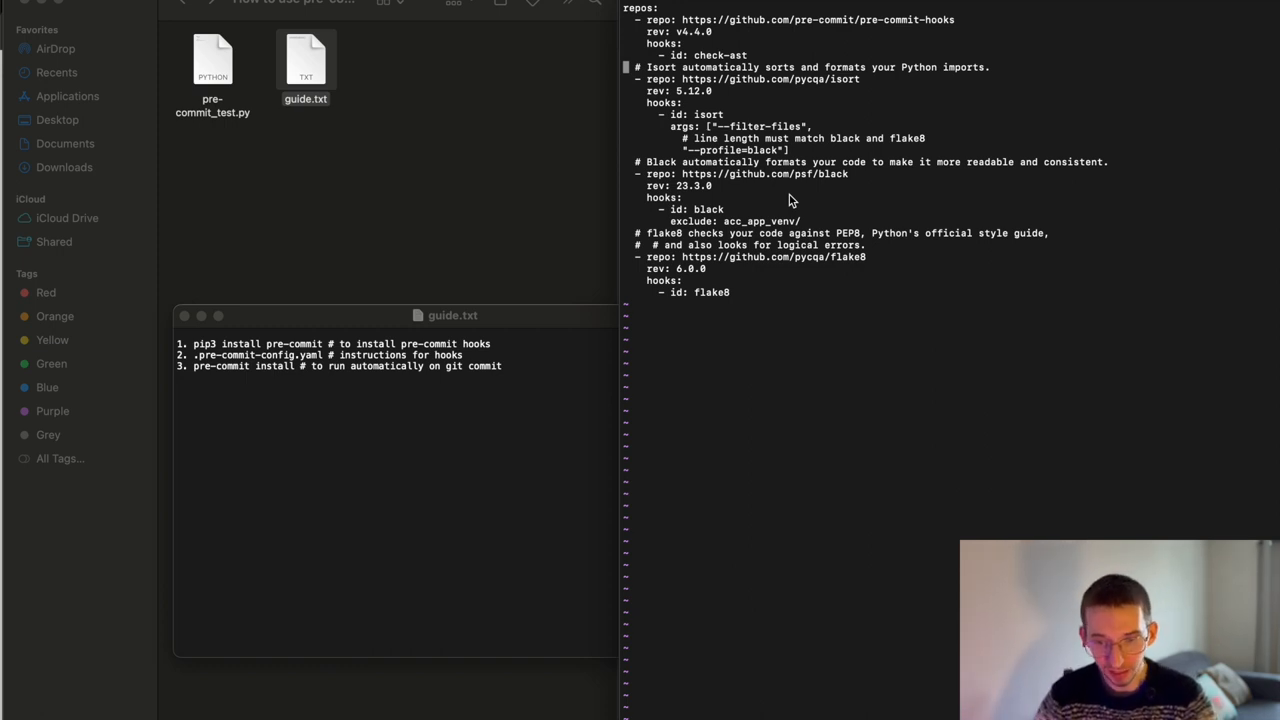
{"action": "left_click_drag", "start_coordinate": [640, 19], "coordinate": [730, 292]}
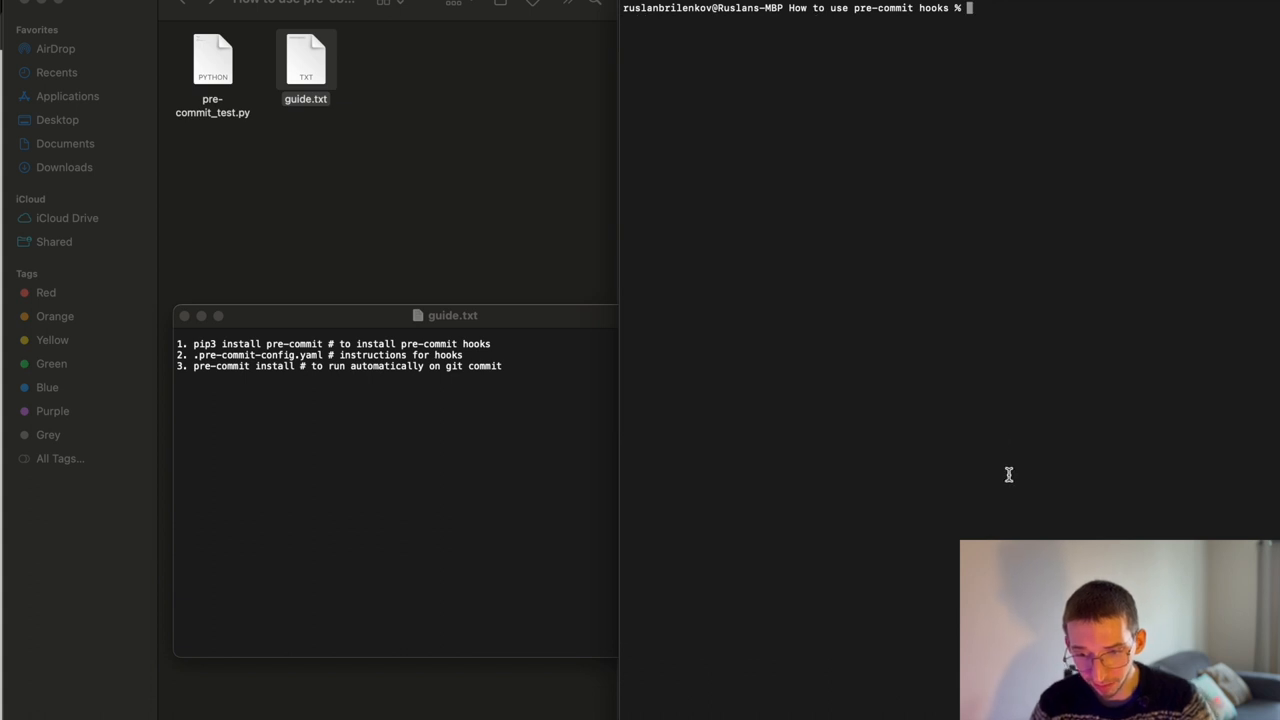
{"action": "mouse_move", "coordinate": [706, 153]}
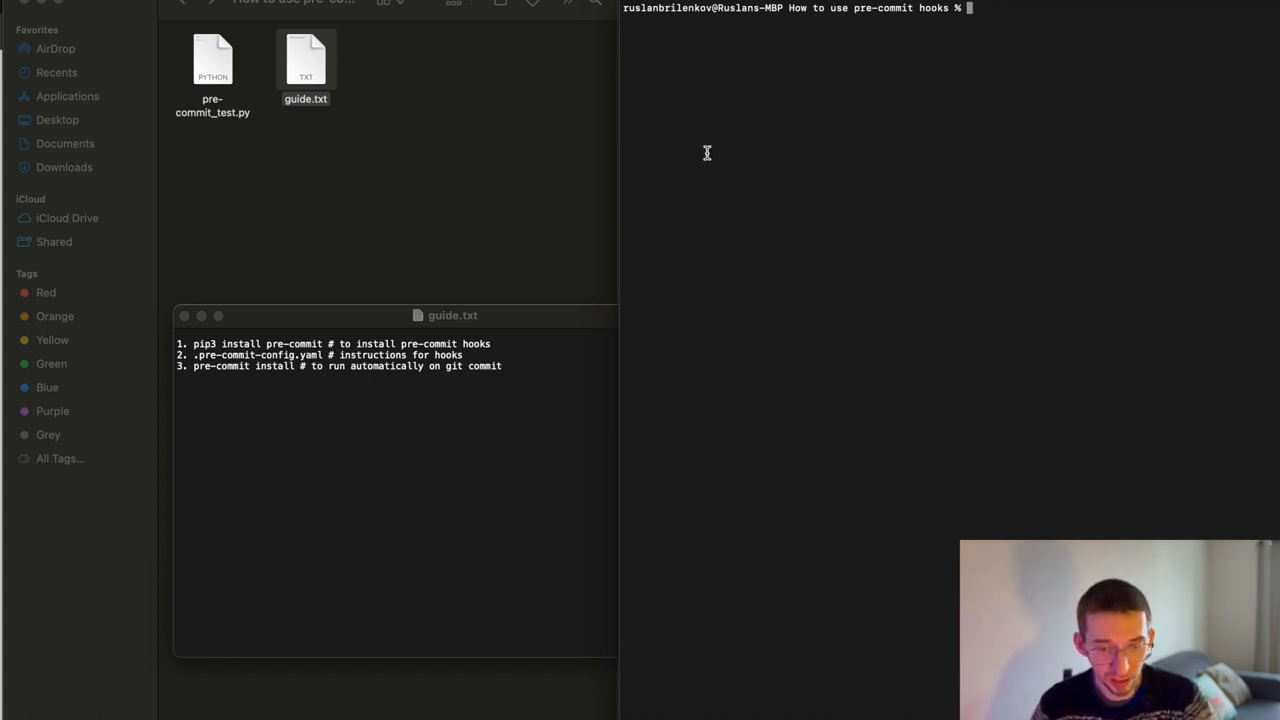
{"action": "mouse_move", "coordinate": [155, 123]}
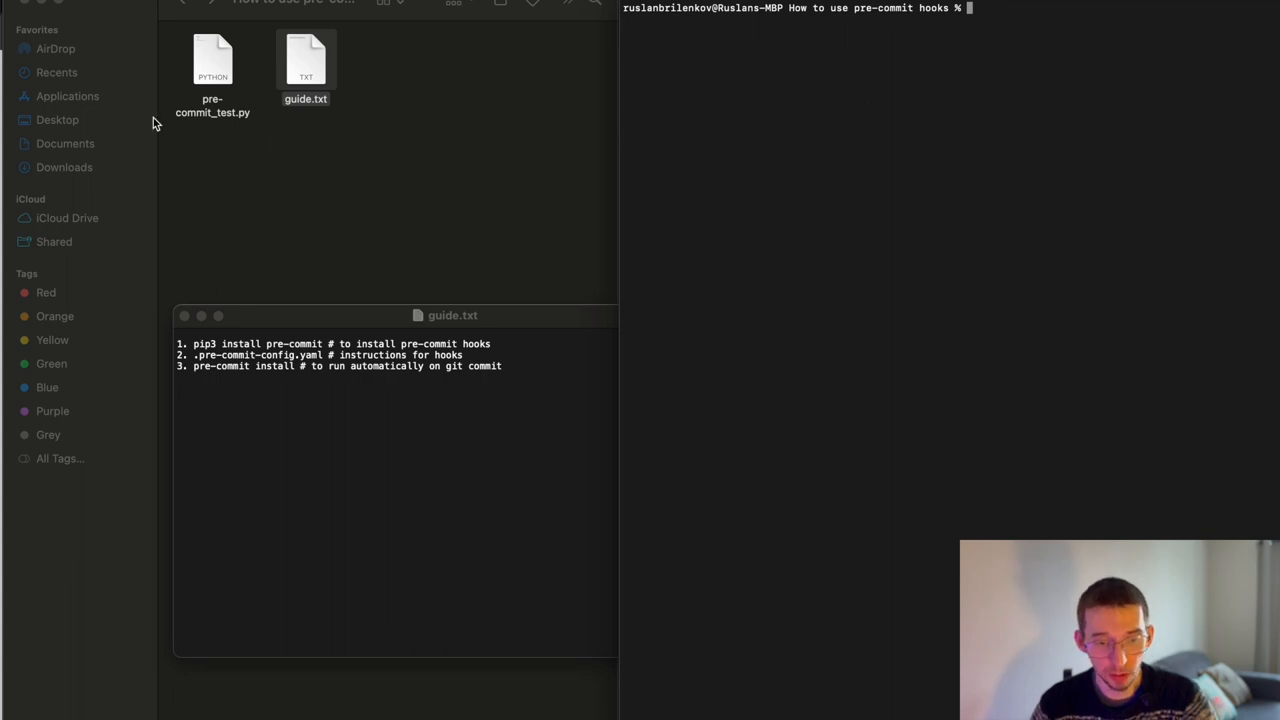
- Select pre-commit_test.py in Finder and bring up its context menu
{"action": "left_click", "coordinate": [212, 60]}
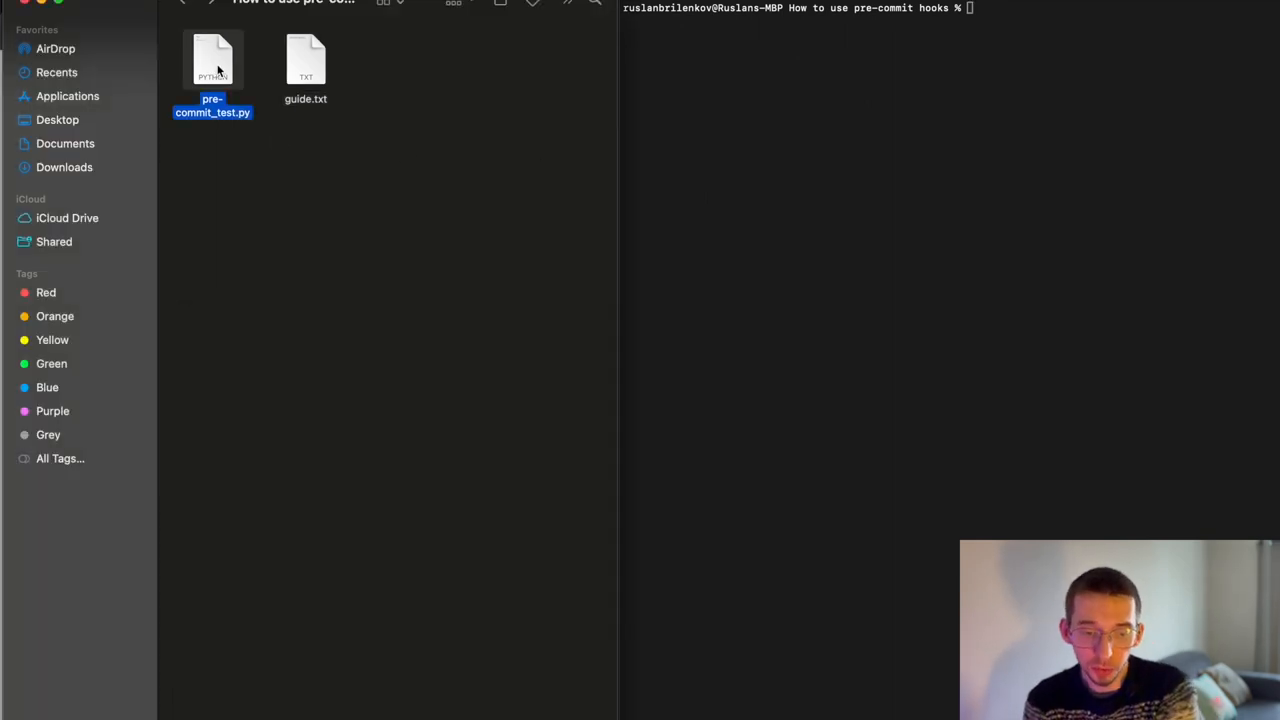
{"action": "right_click", "coordinate": [212, 62]}
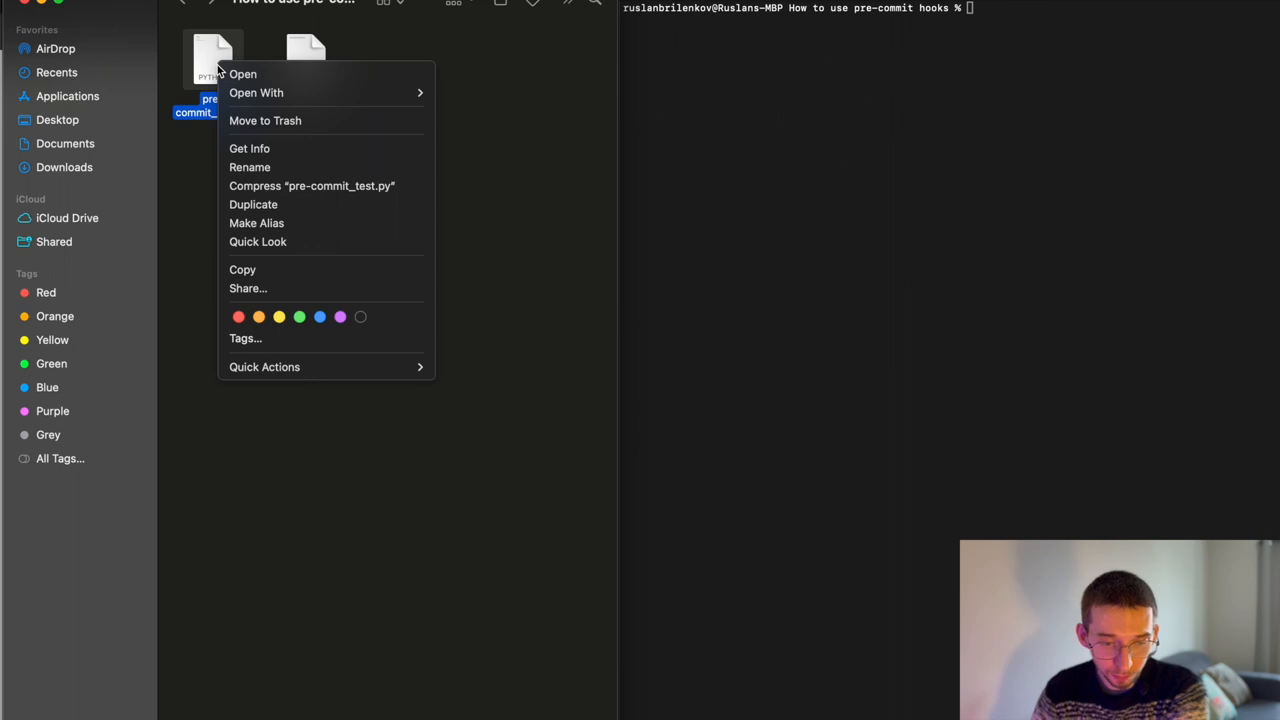
{"action": "mouse_move", "coordinate": [256, 92]}
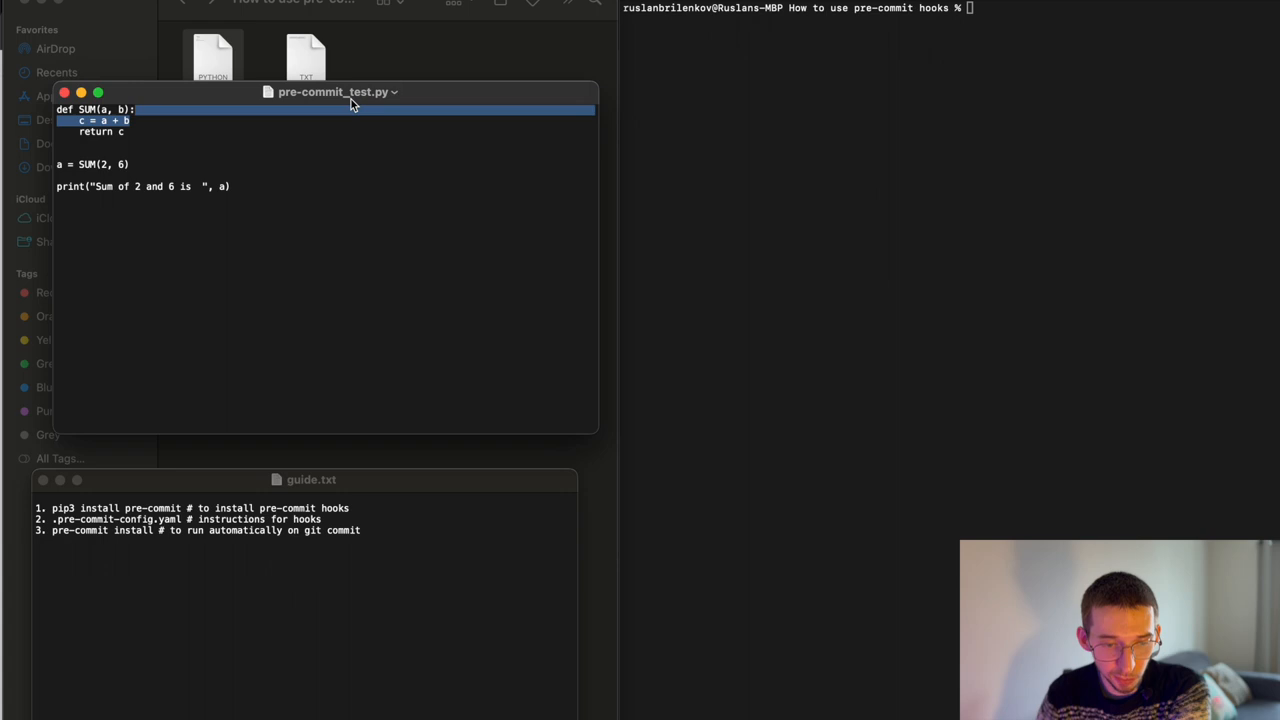
{"action": "left_click", "coordinate": [168, 164]}
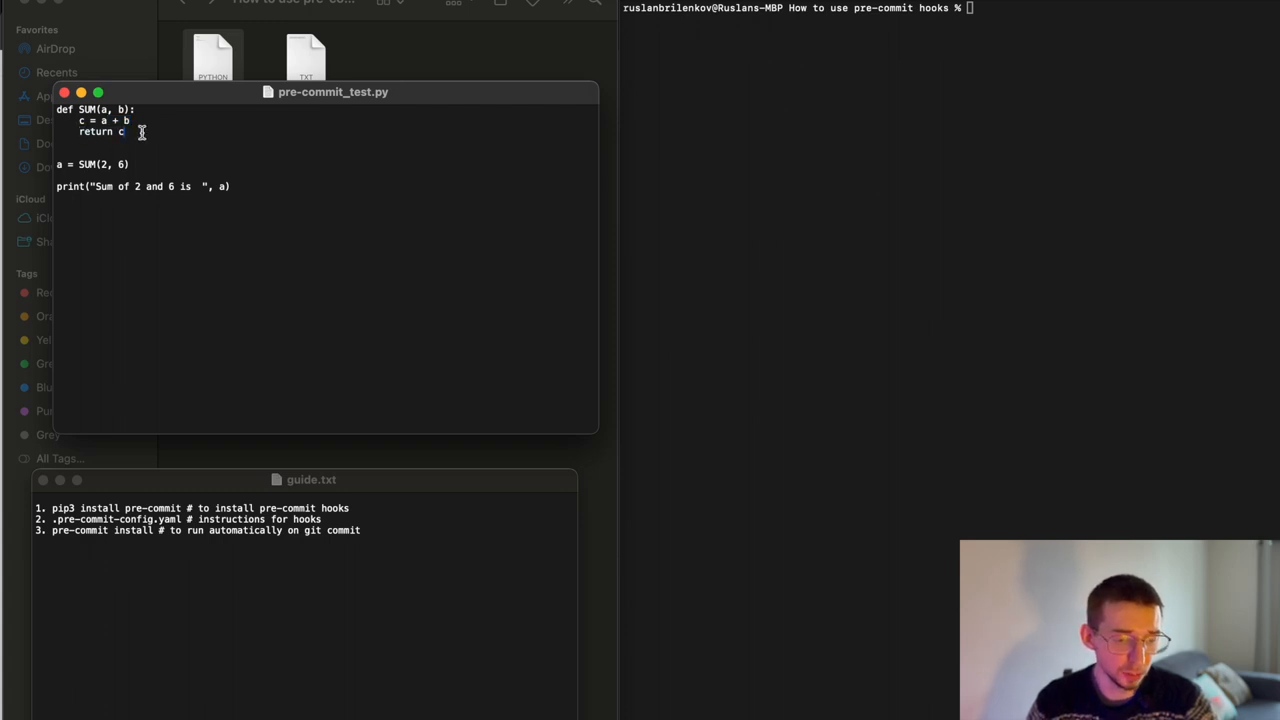
{"action": "left_click_drag", "start_coordinate": [100, 120], "coordinate": [130, 120]}
{"action": "type", "text": "p"}
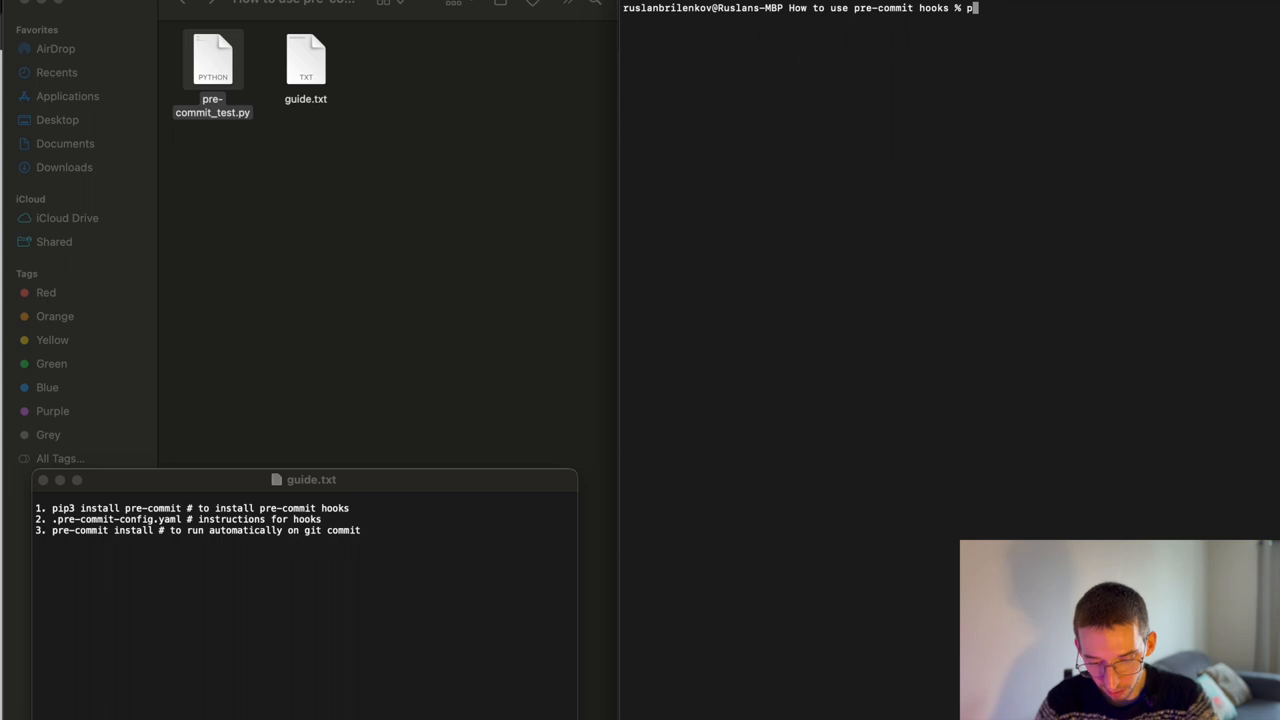
- Run python3 pre-commit_test.py, printing 'Sum of 2 and 6 is 8'
{"action": "type", "text": "ython3 pre-commit_test.py"}
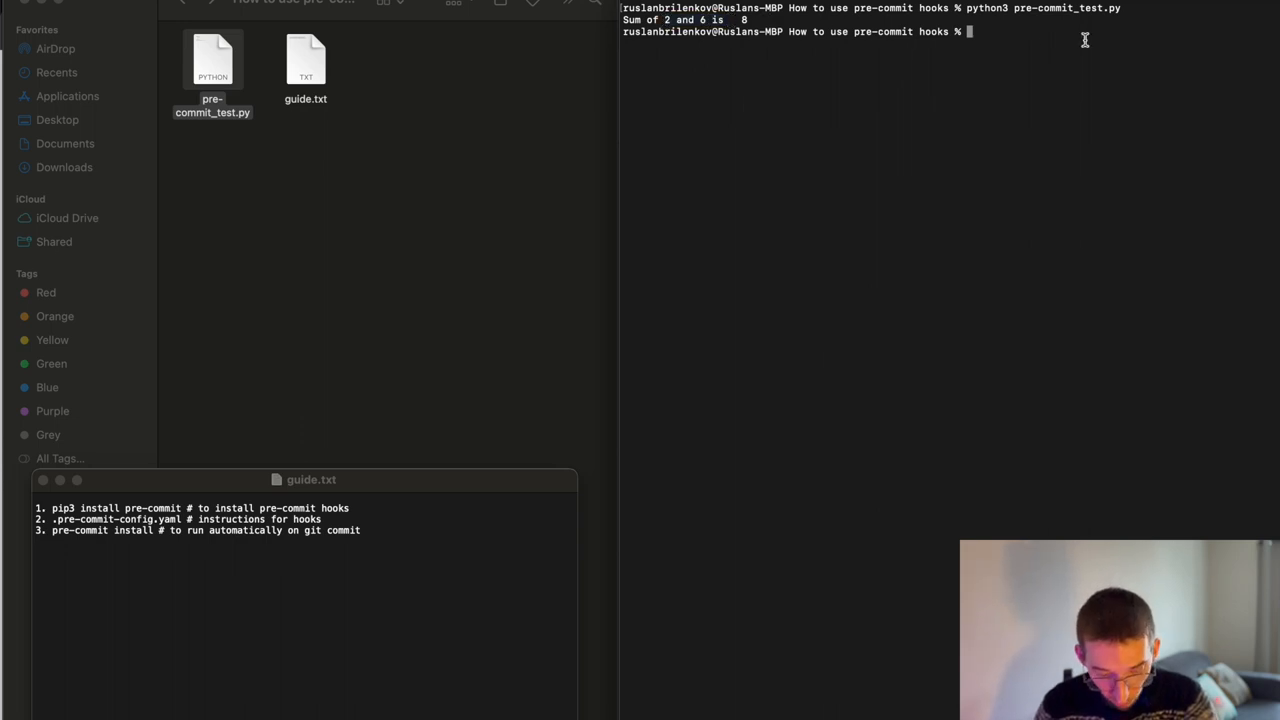
{"action": "mouse_move", "coordinate": [535, 87]}
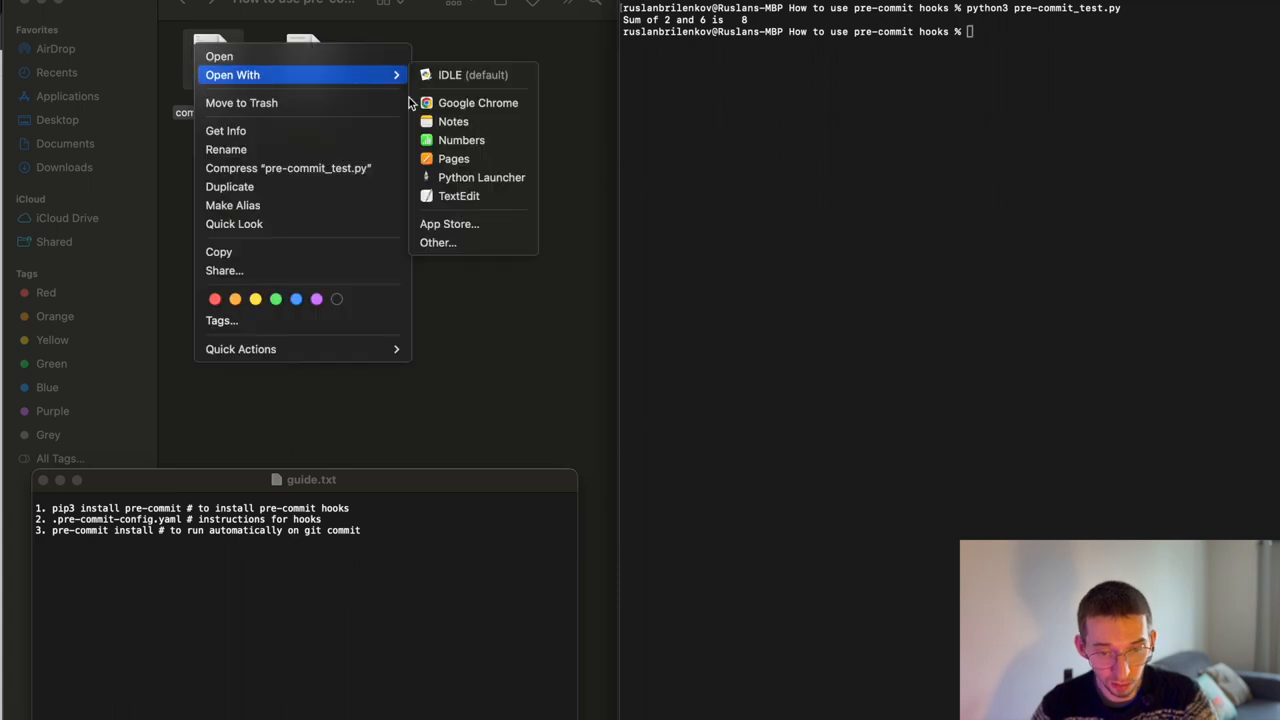
- Open pre-commit_test.py in TextEdit, insert stray line breaks, and save it
{"action": "left_click", "coordinate": [459, 195]}
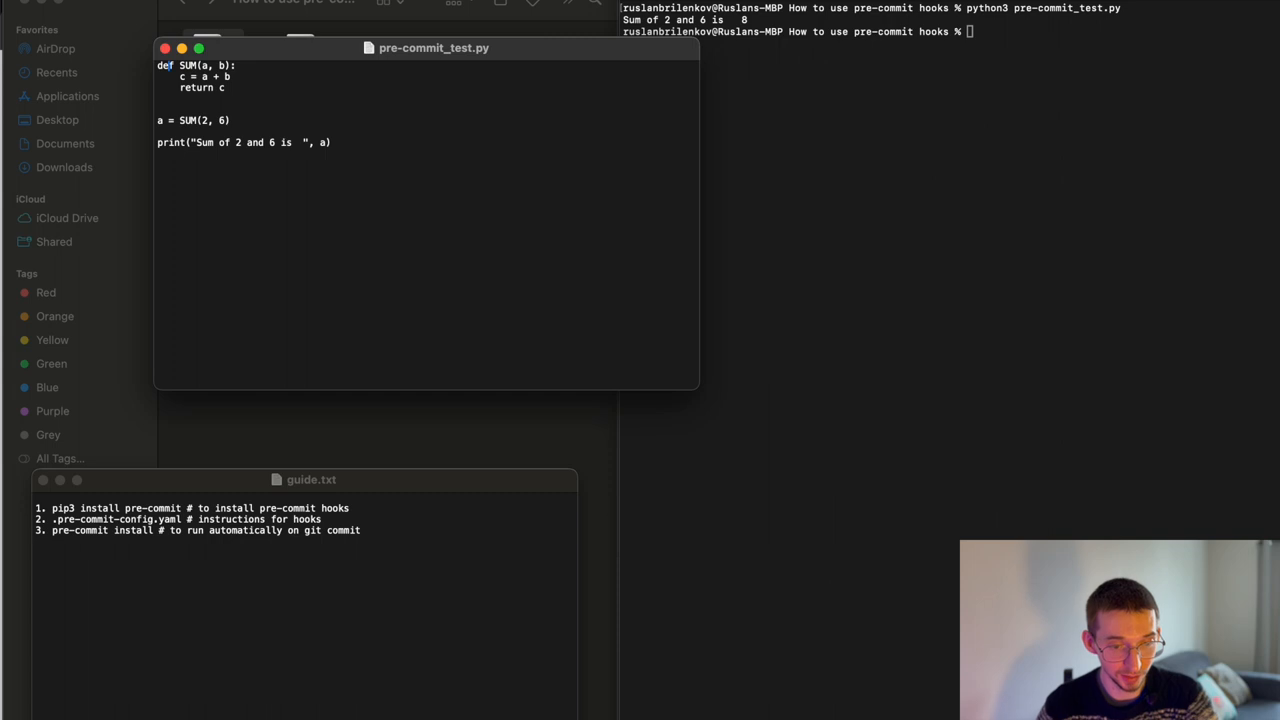
{"action": "mouse_move", "coordinate": [260, 76]}
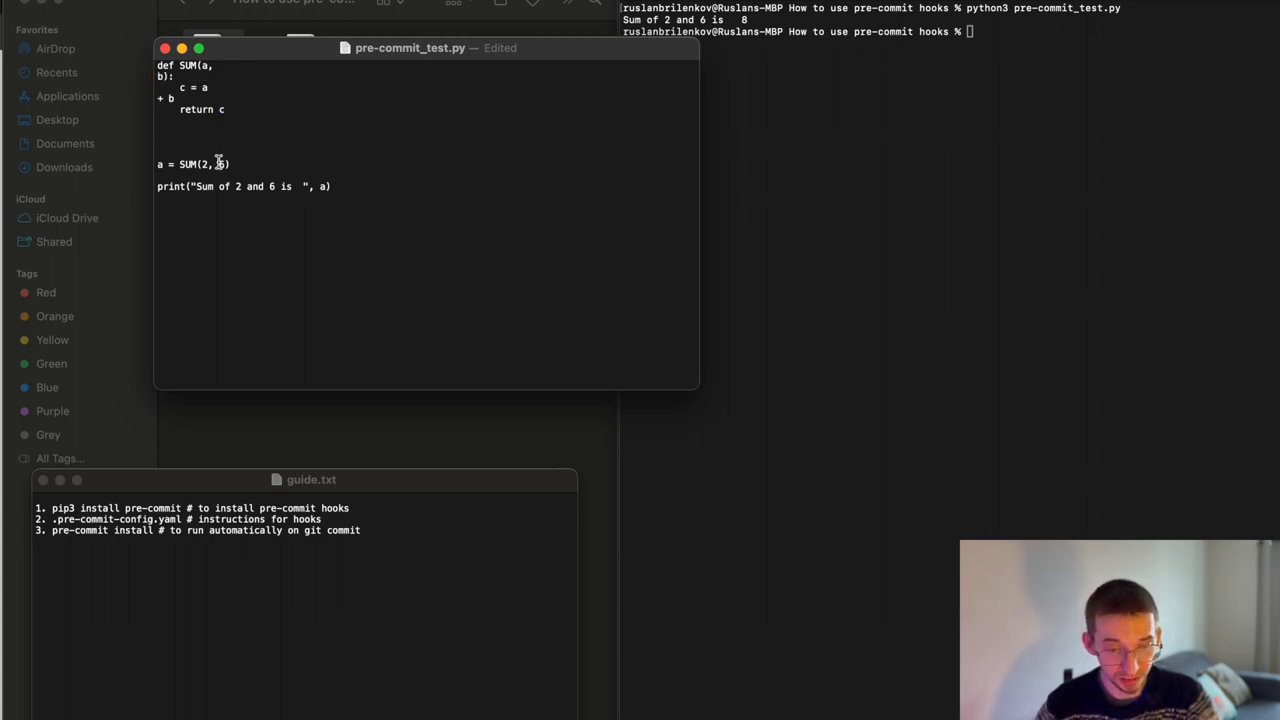
{"action": "key", "text": "enter"}
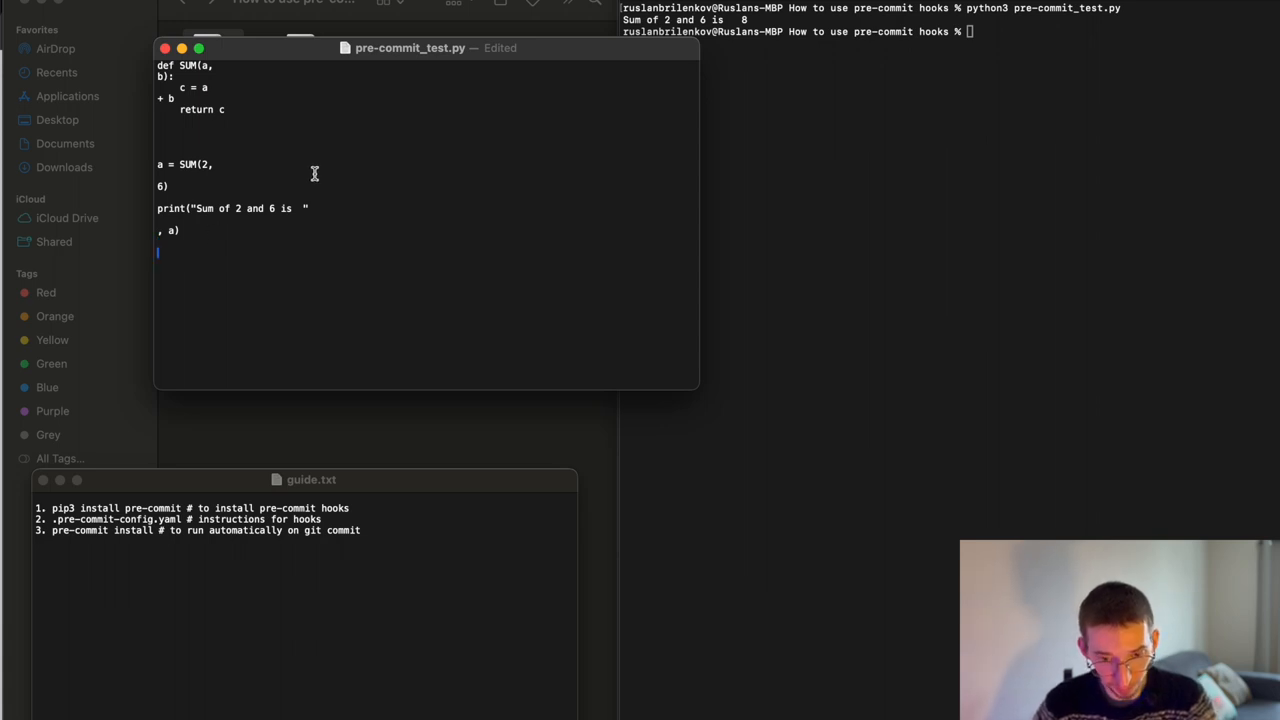
{"action": "key", "text": "cmd+s"}
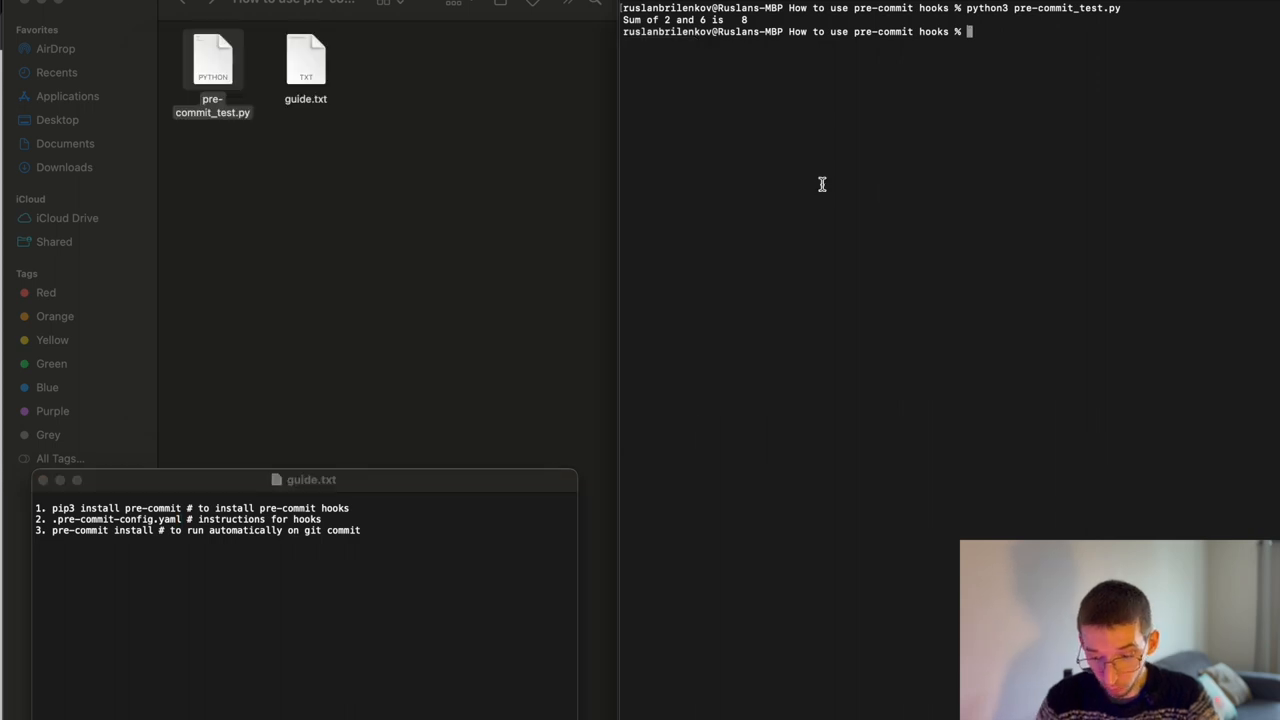
- Rerun the script, hit an unexpected-indent IndentationError, and reopen pre-commit_test.py
{"action": "key", "text": "Return"}
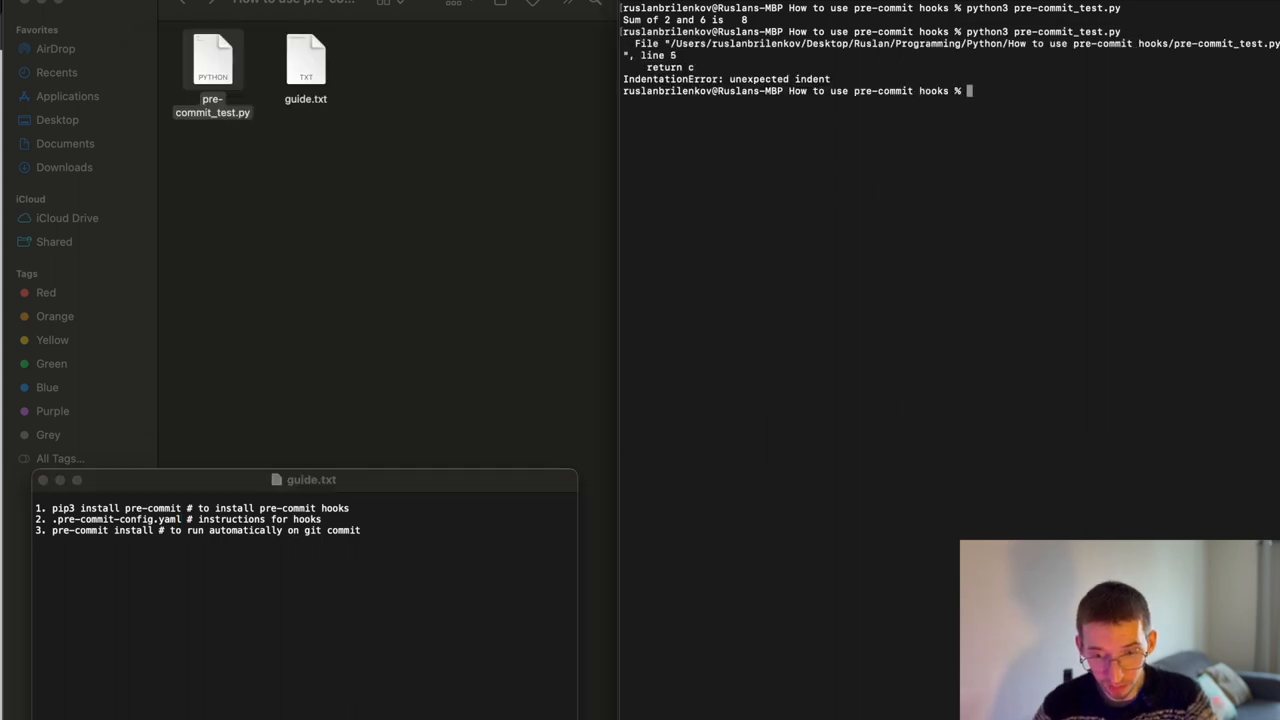
{"action": "left_click_drag", "start_coordinate": [733, 79], "coordinate": [835, 79]}
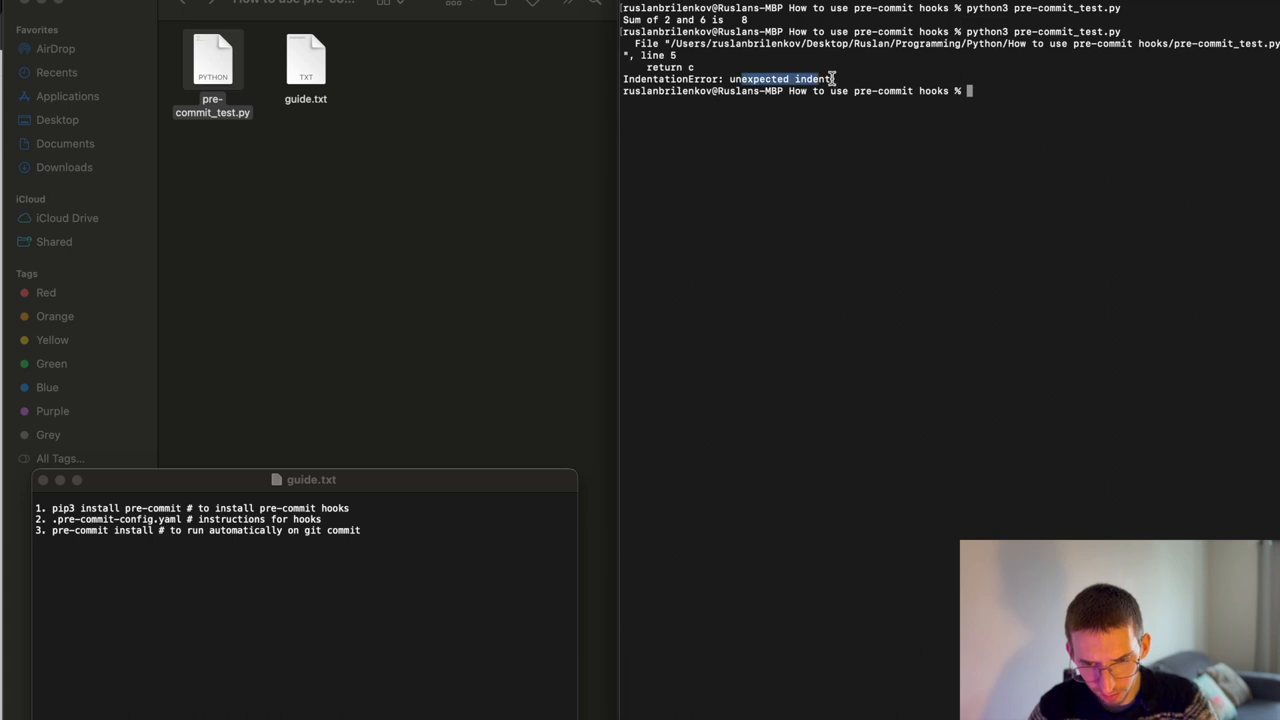
{"action": "right_click", "coordinate": [212, 60]}
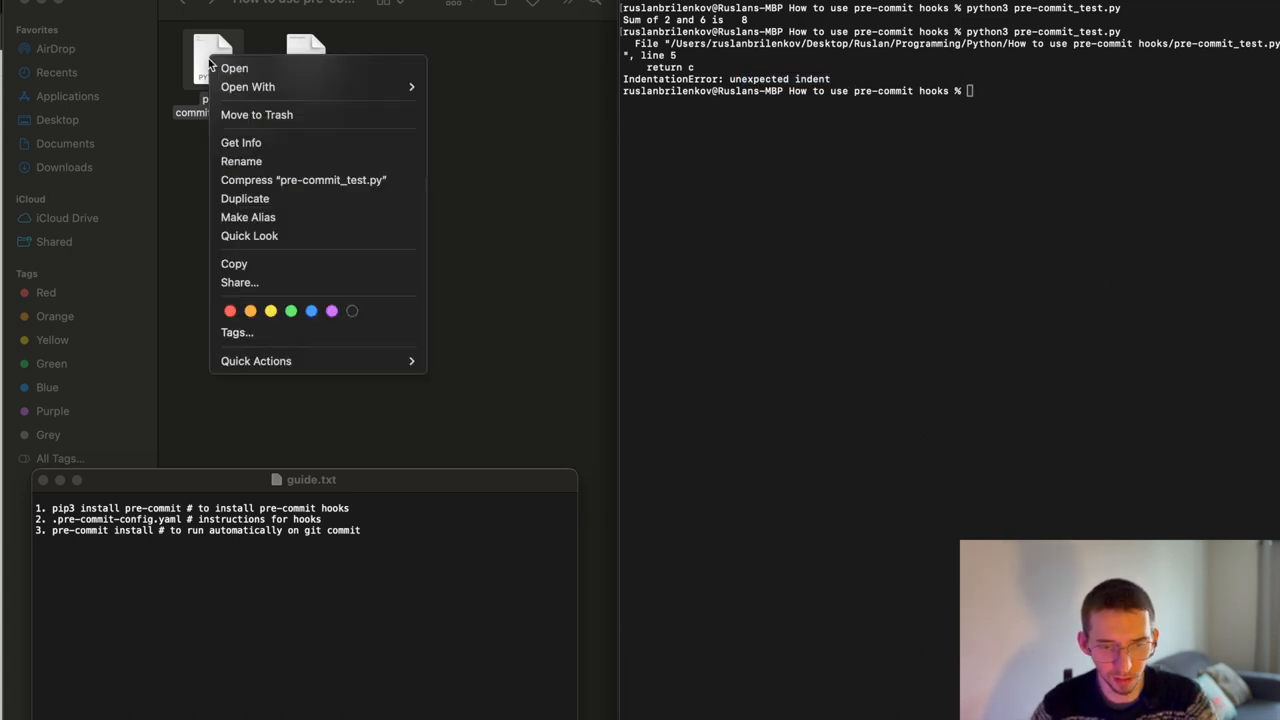
{"action": "left_click", "coordinate": [483, 210]}
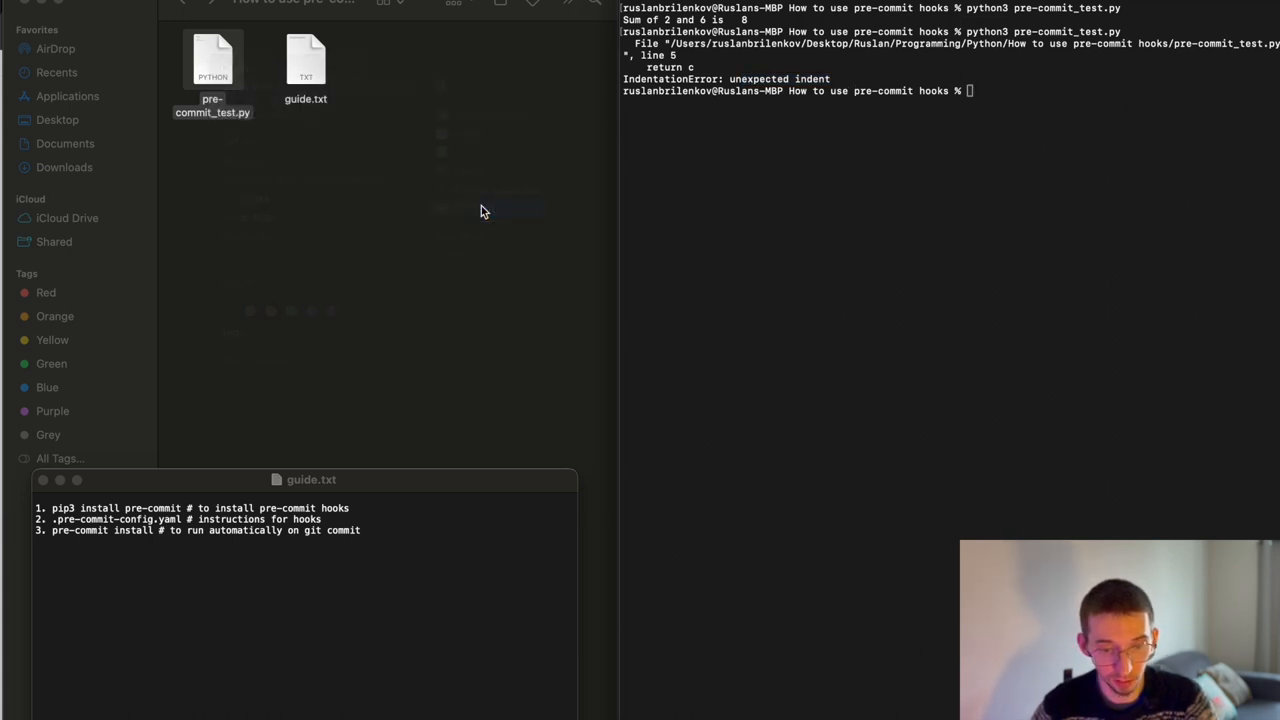
{"action": "double_click", "coordinate": [212, 60]}
{"action": "type", "text": "python3 pre-commit_test.py"}
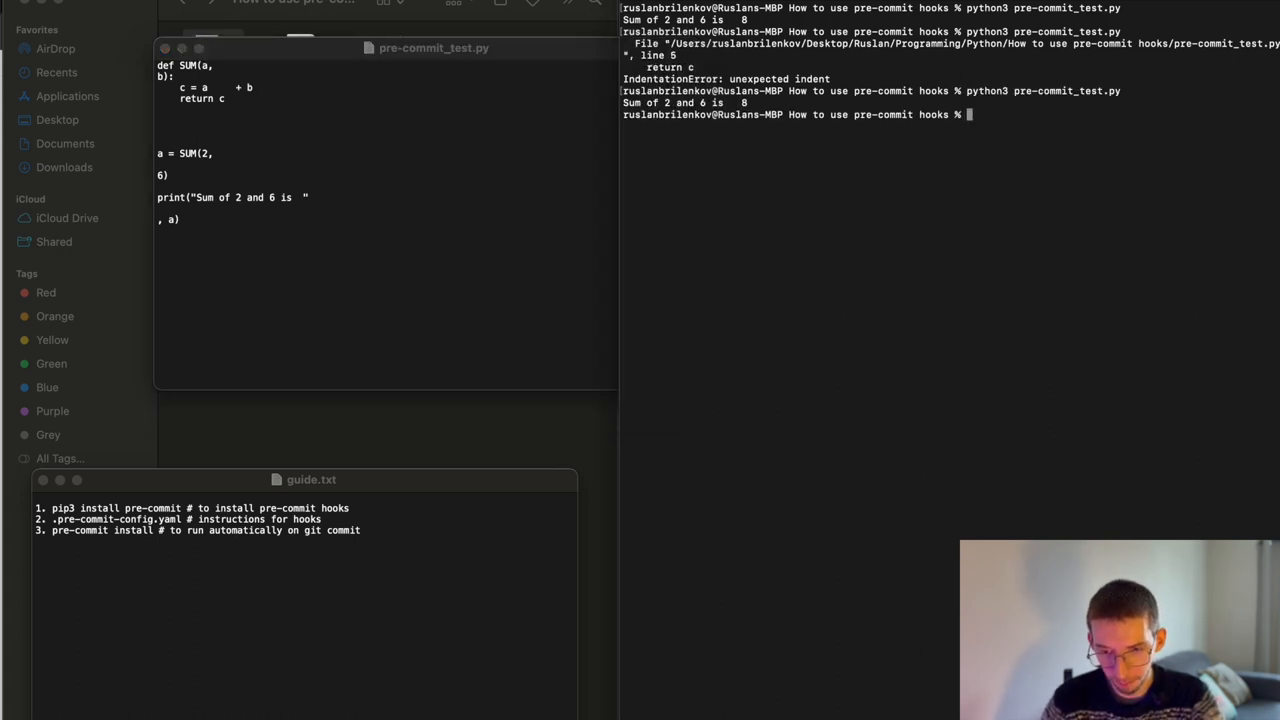
- Fix the split call and print lines so the rerun prints the sum 8
{"action": "left_click", "coordinate": [280, 151]}
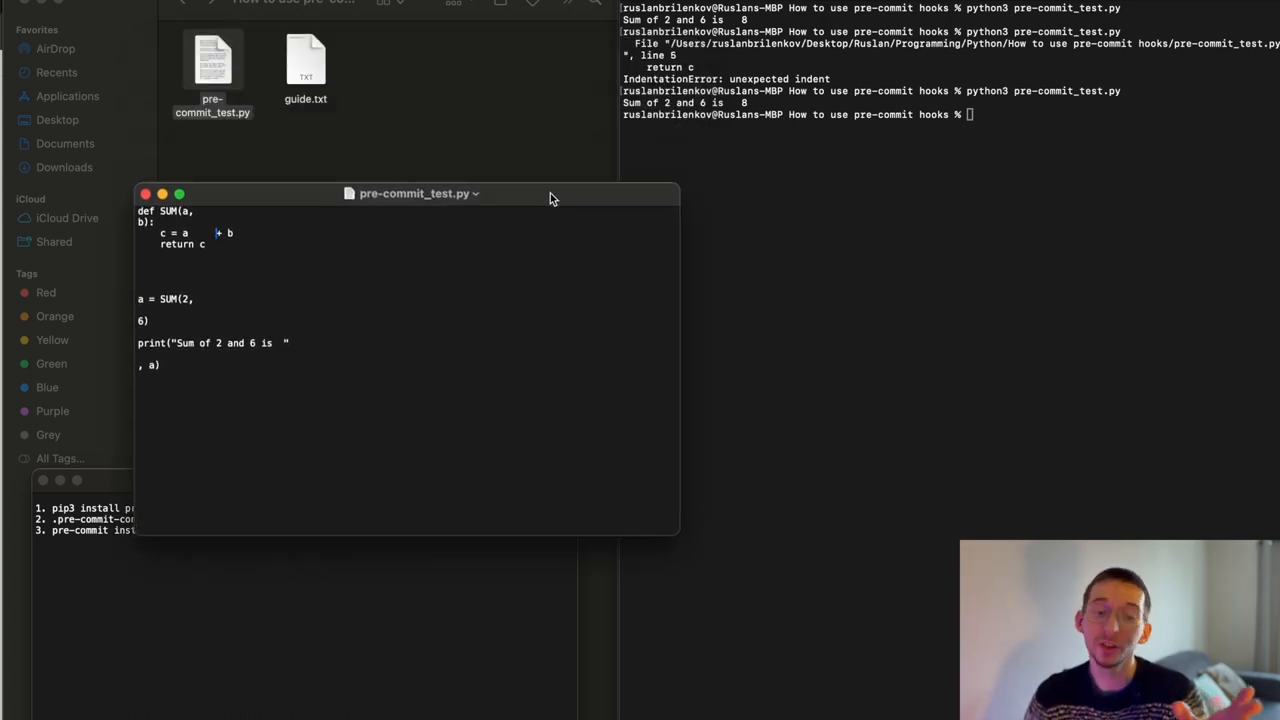
{"action": "left_click_drag", "start_coordinate": [140, 298], "coordinate": [160, 364]}
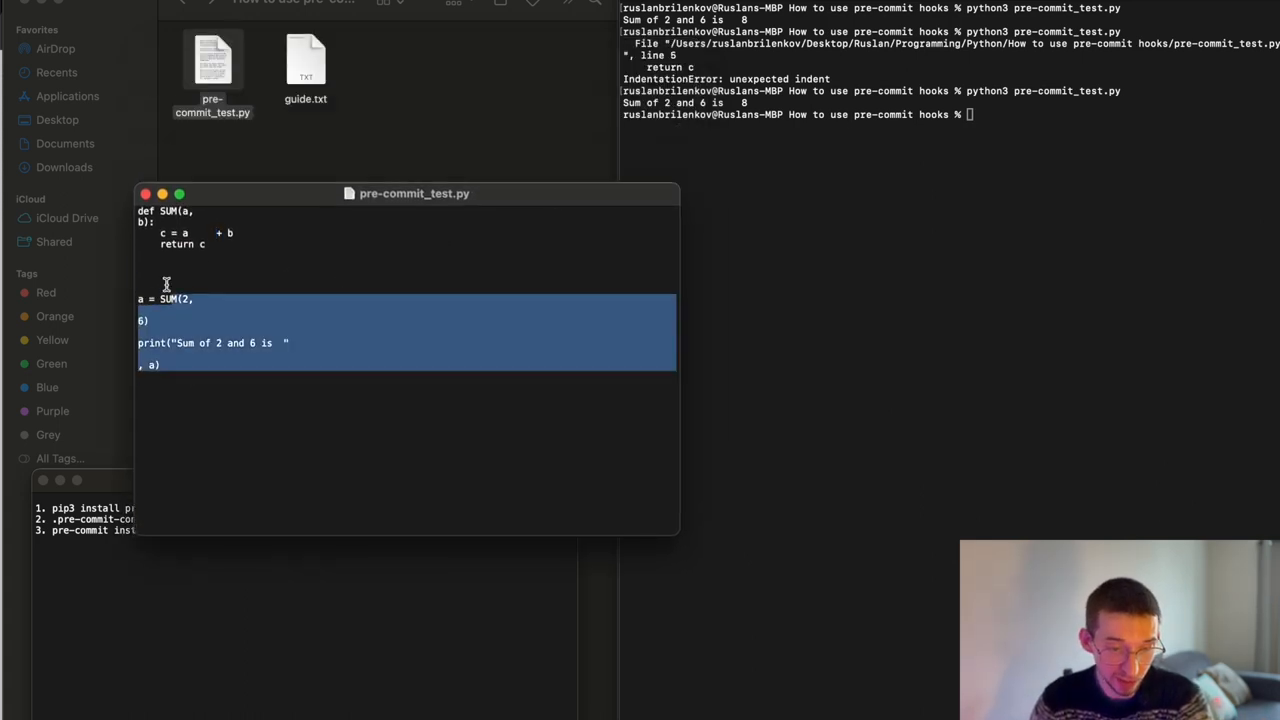
{"action": "left_click", "coordinate": [217, 358]}
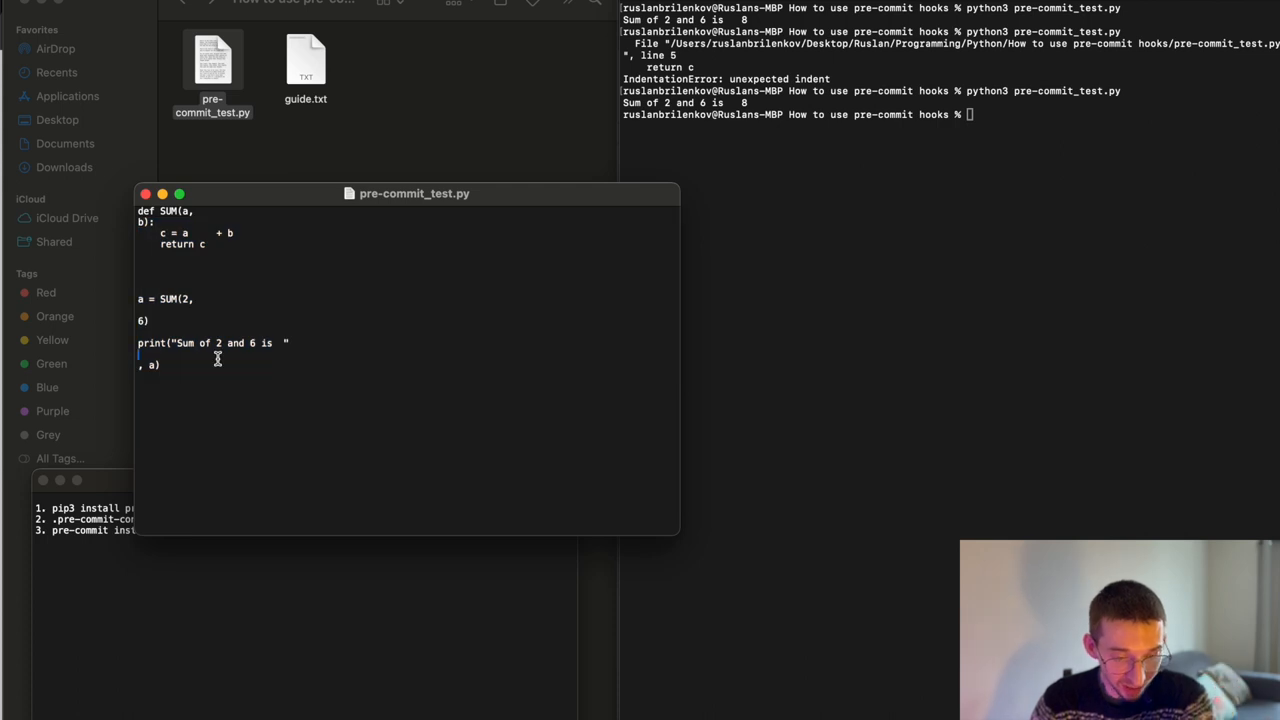
{"action": "mouse_move", "coordinate": [151, 217]}
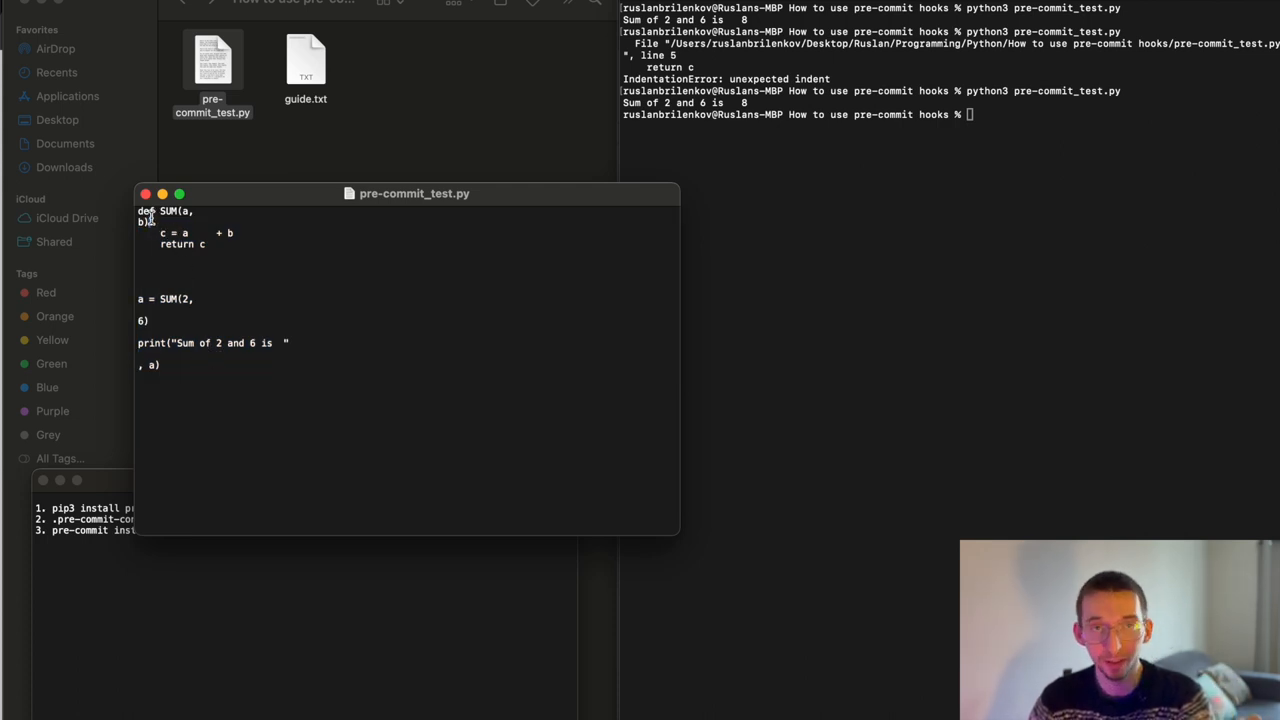
{"action": "left_click", "coordinate": [400, 375]}
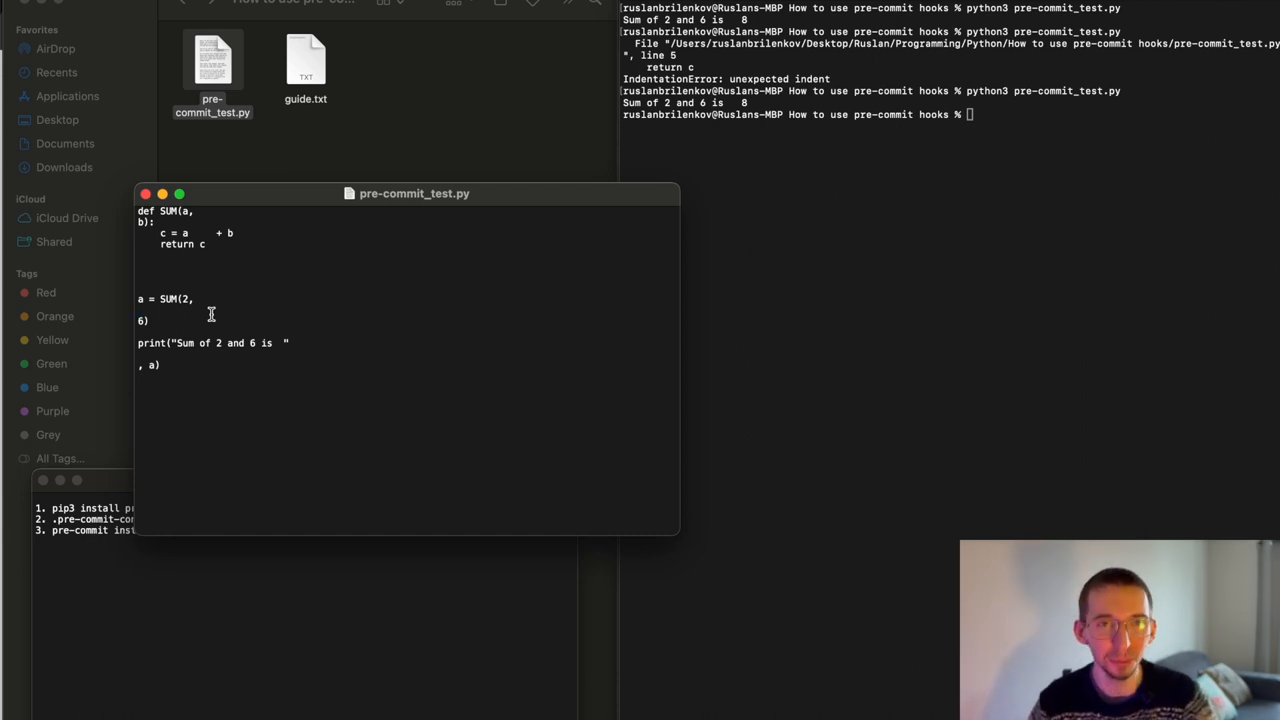
{"action": "mouse_move", "coordinate": [308, 205]}
{"action": "type", "text": "pre-"}
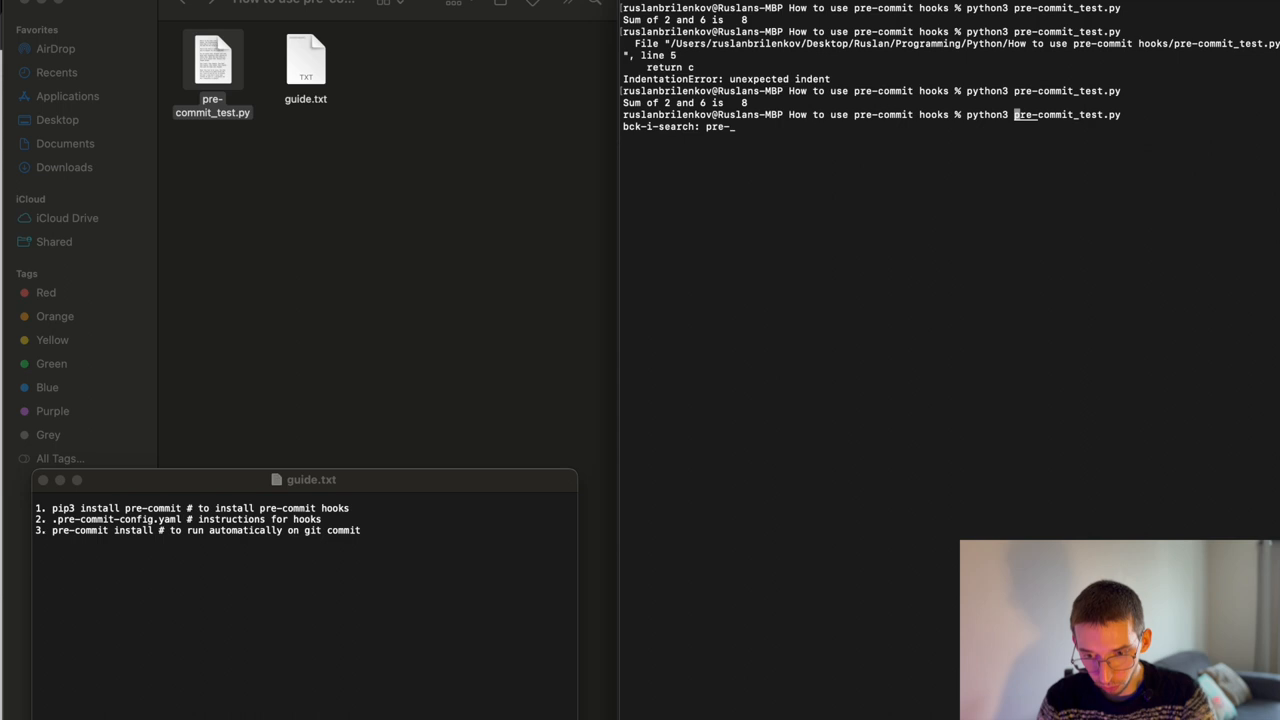
- Run pre-commit run --all-files, which fails with a git FatalError
{"action": "type", "text": "c"}
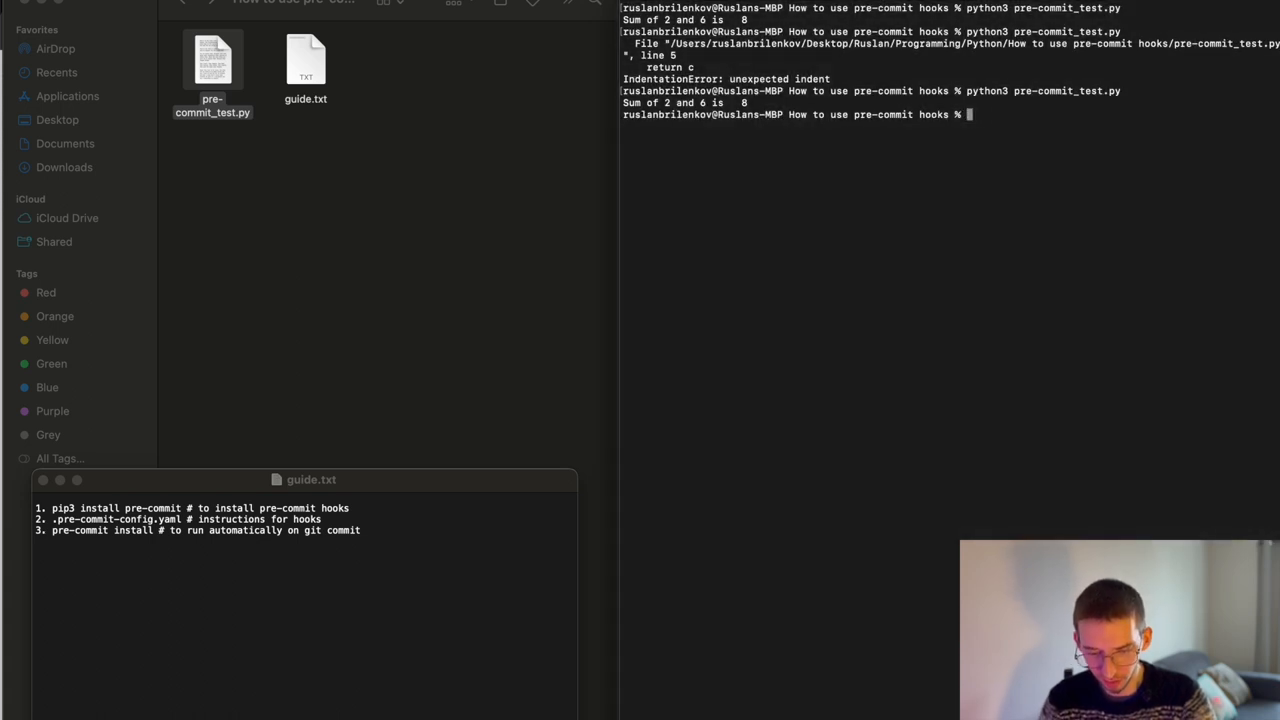
{"action": "type", "text": "pre-commit run"}
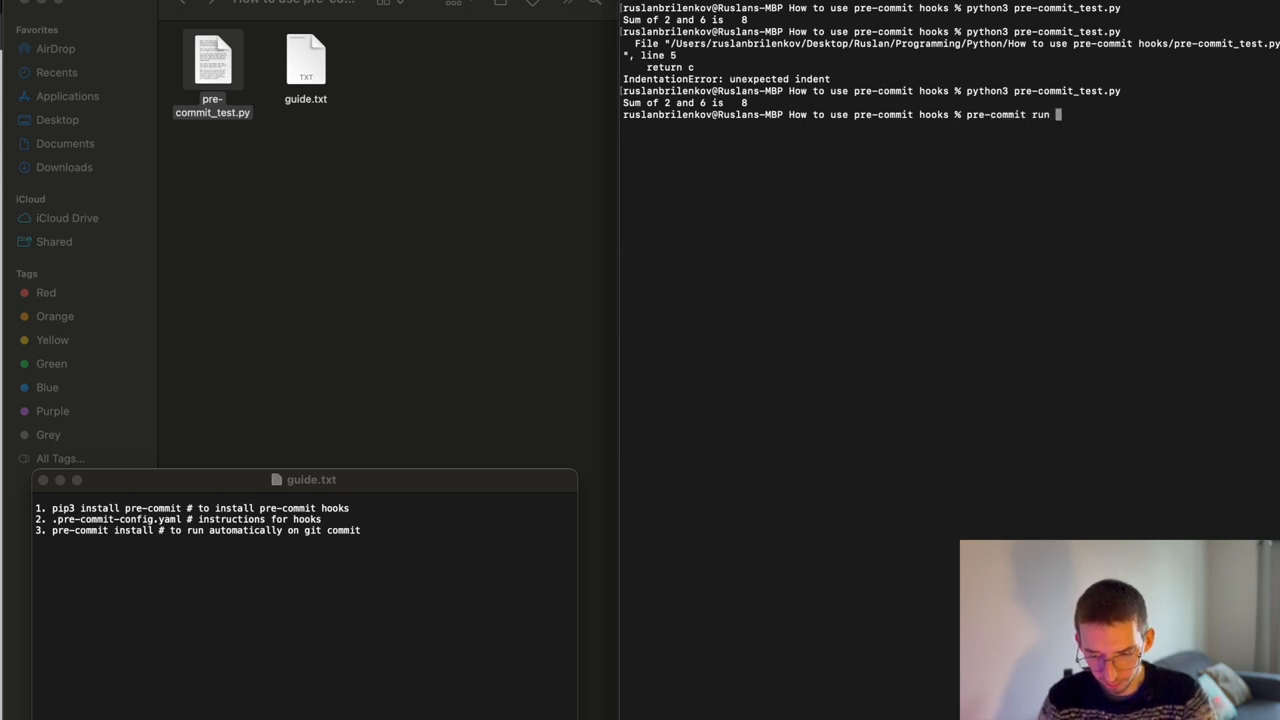
{"action": "type", "text": "--all-fi"}
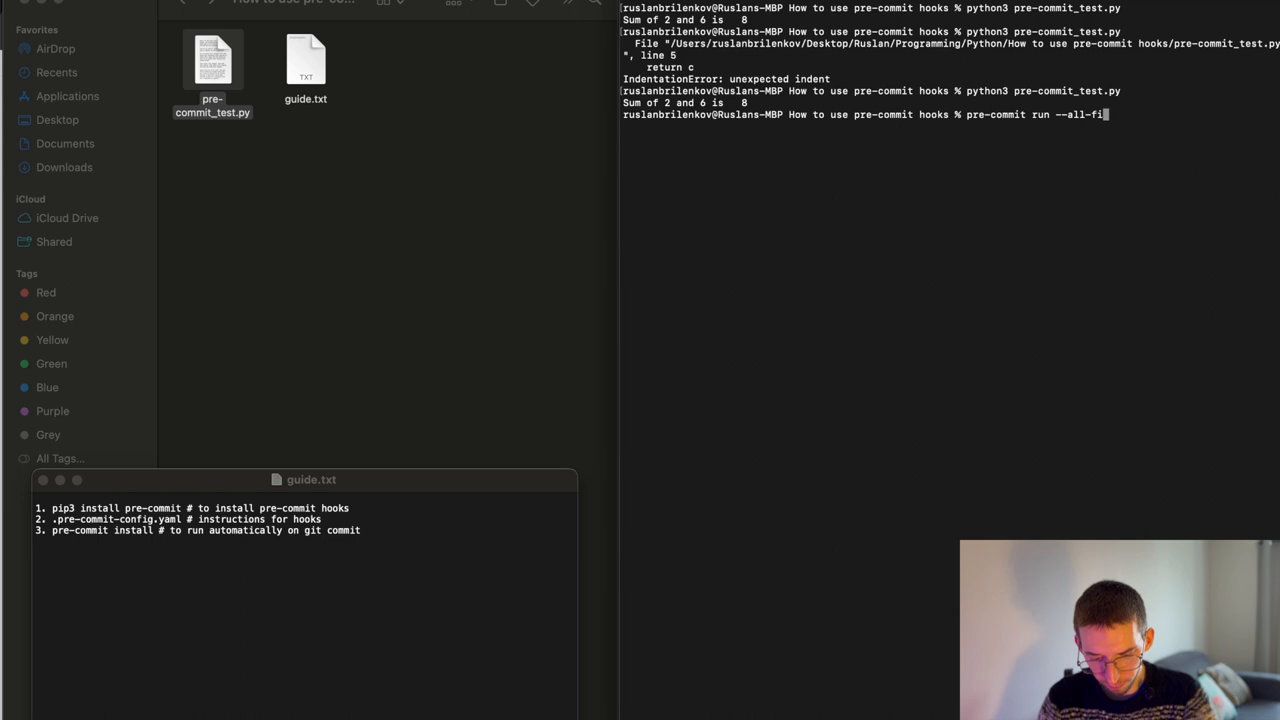
{"action": "type", "text": "les"}
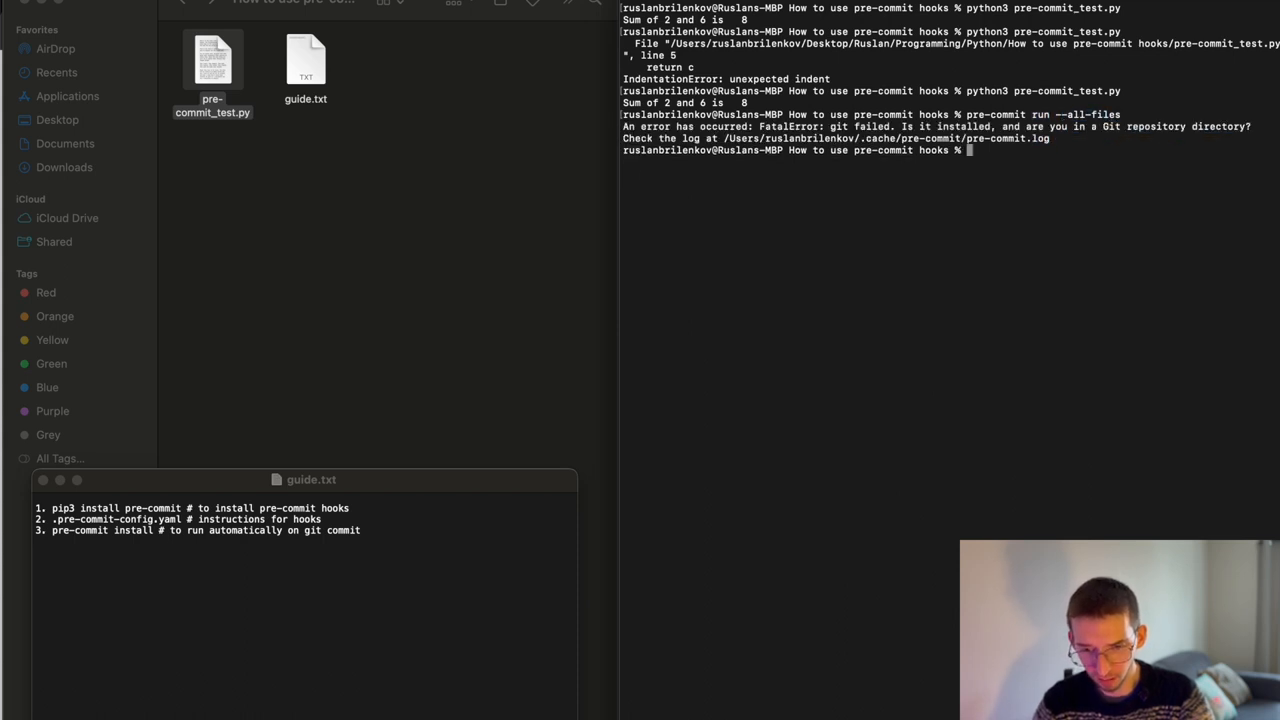
{"action": "mouse_move", "coordinate": [831, 169]}
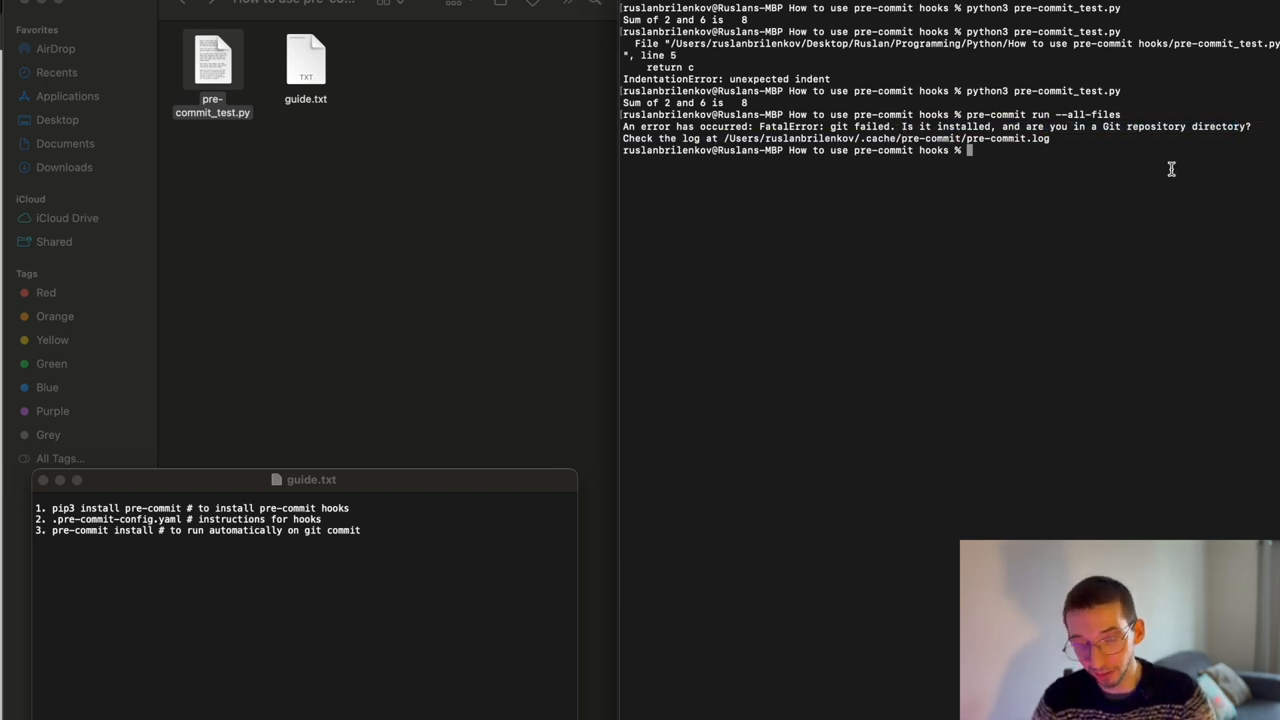
- Initialize an empty Git repository with git init, creating a .git directory
{"action": "type", "text": "ls -la"}
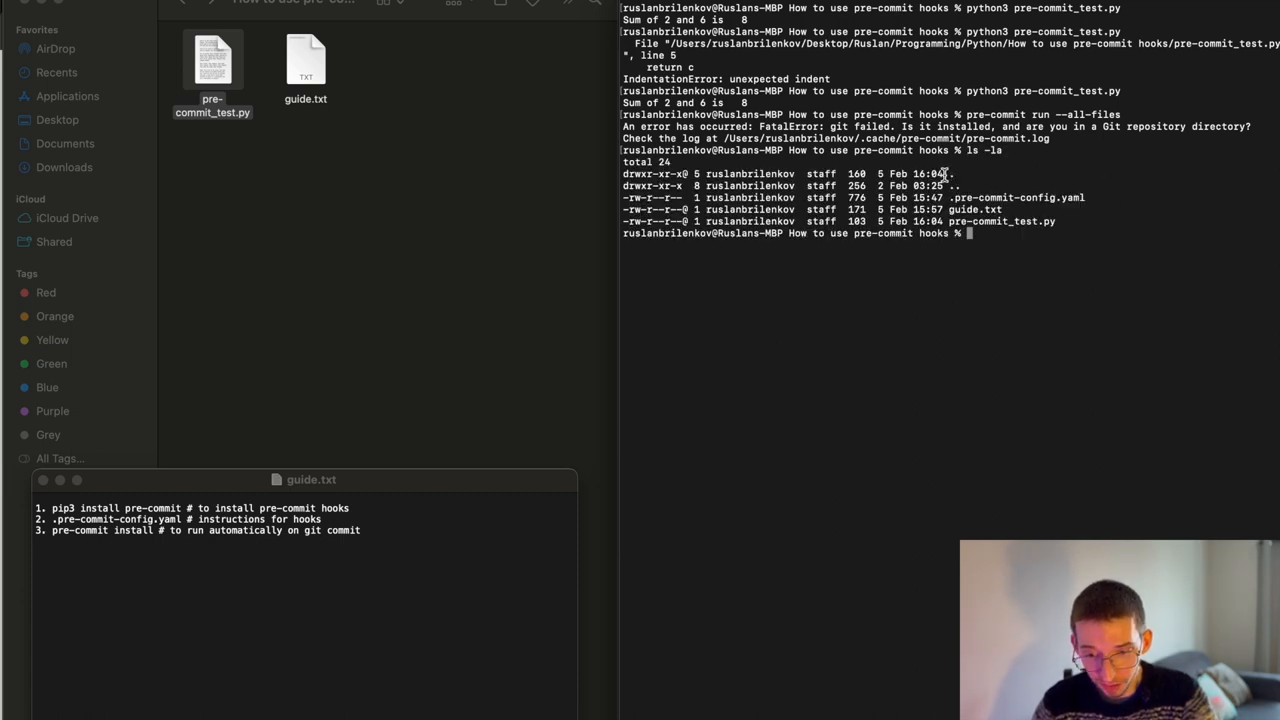
{"action": "mouse_move", "coordinate": [1055, 289]}
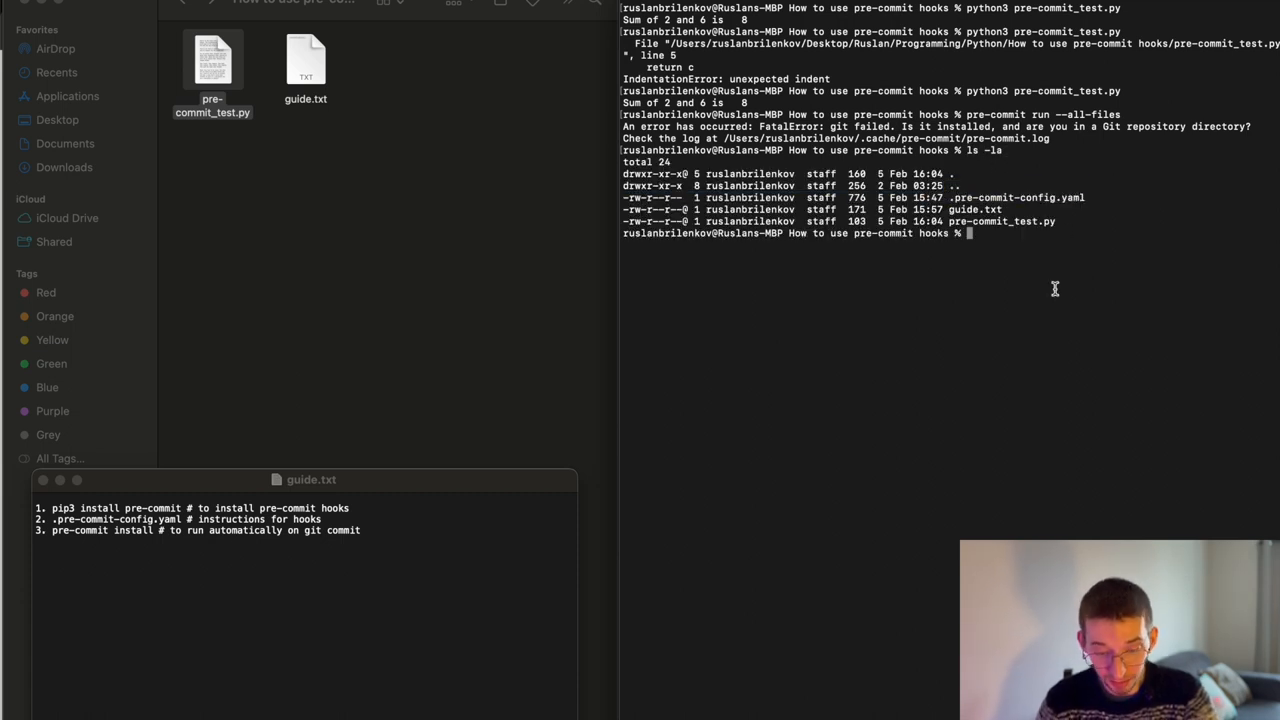
{"action": "type", "text": "git init"}
{"action": "type", "text": "ls -la"}
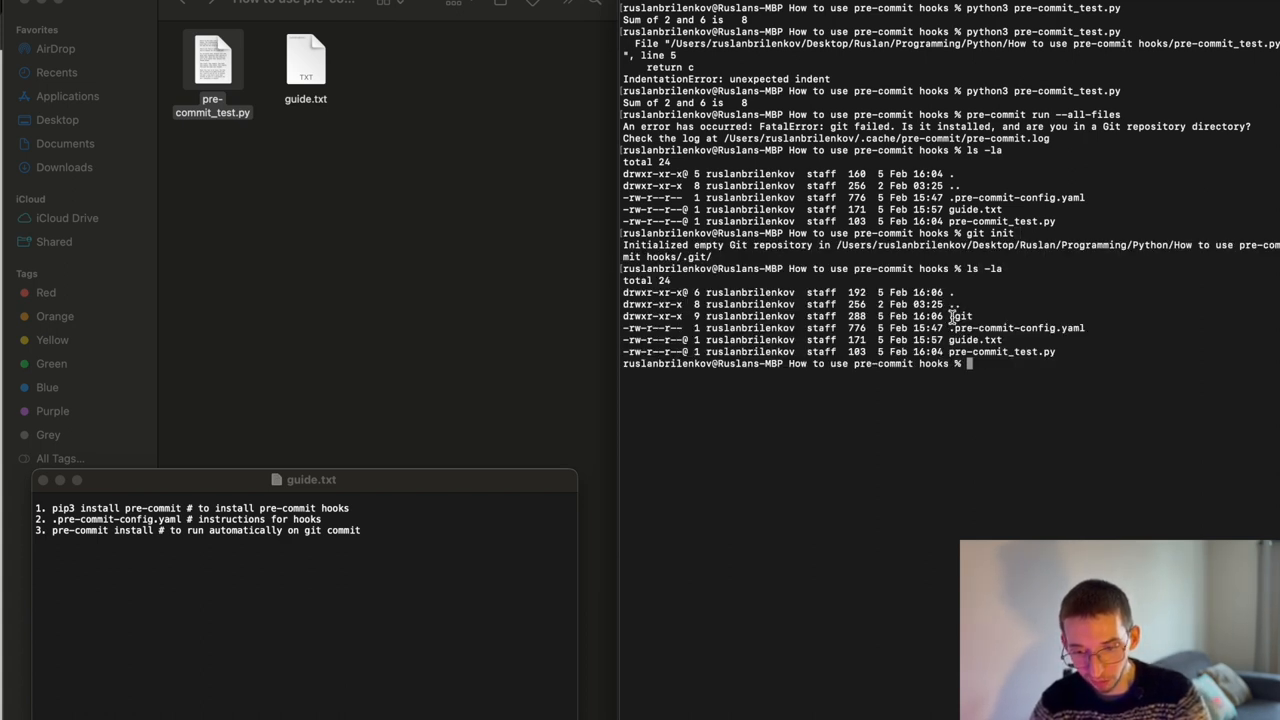
{"action": "mouse_move", "coordinate": [1100, 314]}
{"action": "type", "text": "pre-commit run --all-files"}
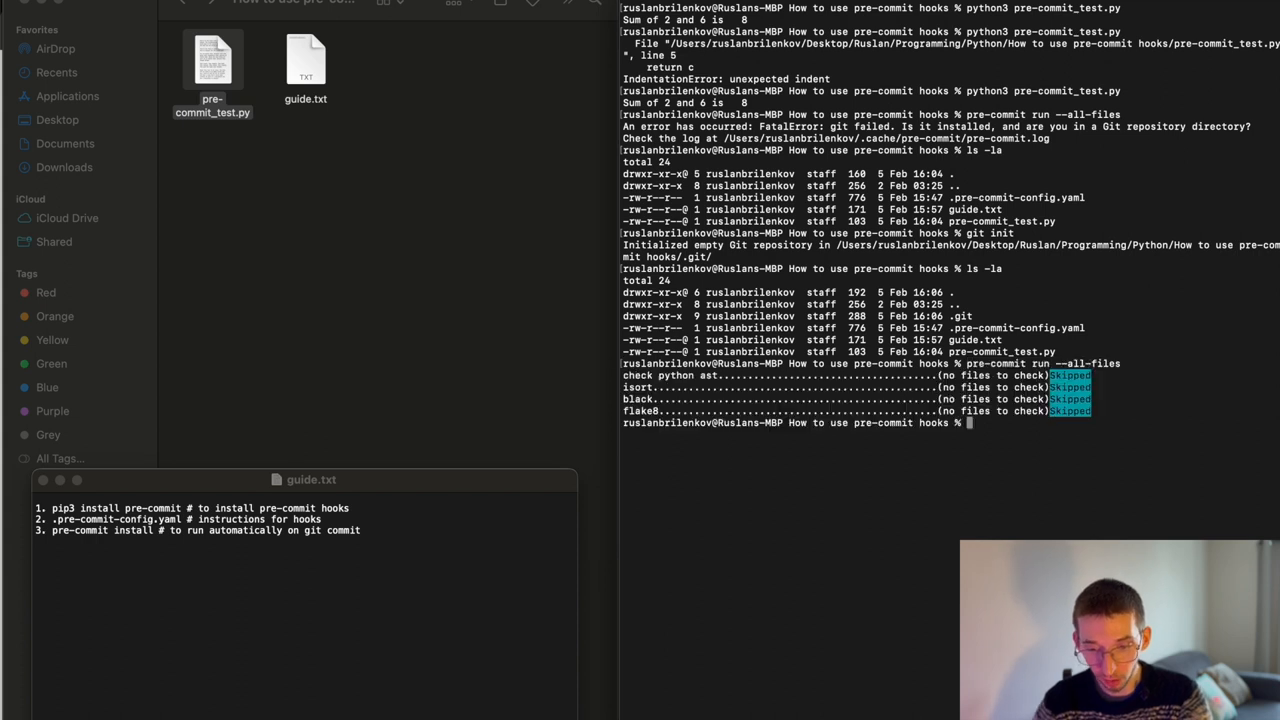
{"action": "mouse_move", "coordinate": [673, 387]}
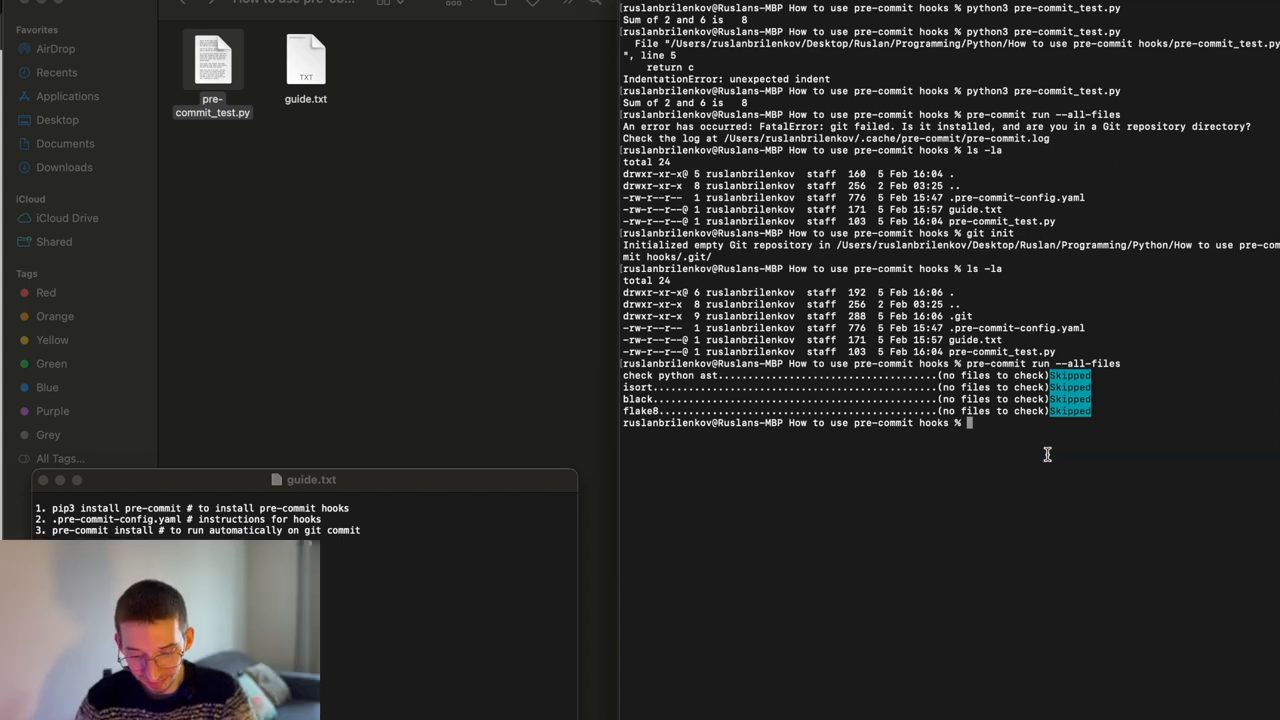
- Try a 'first test commit', then stage all three project files and confirm with git status
{"action": "type", "text": "git commit"}
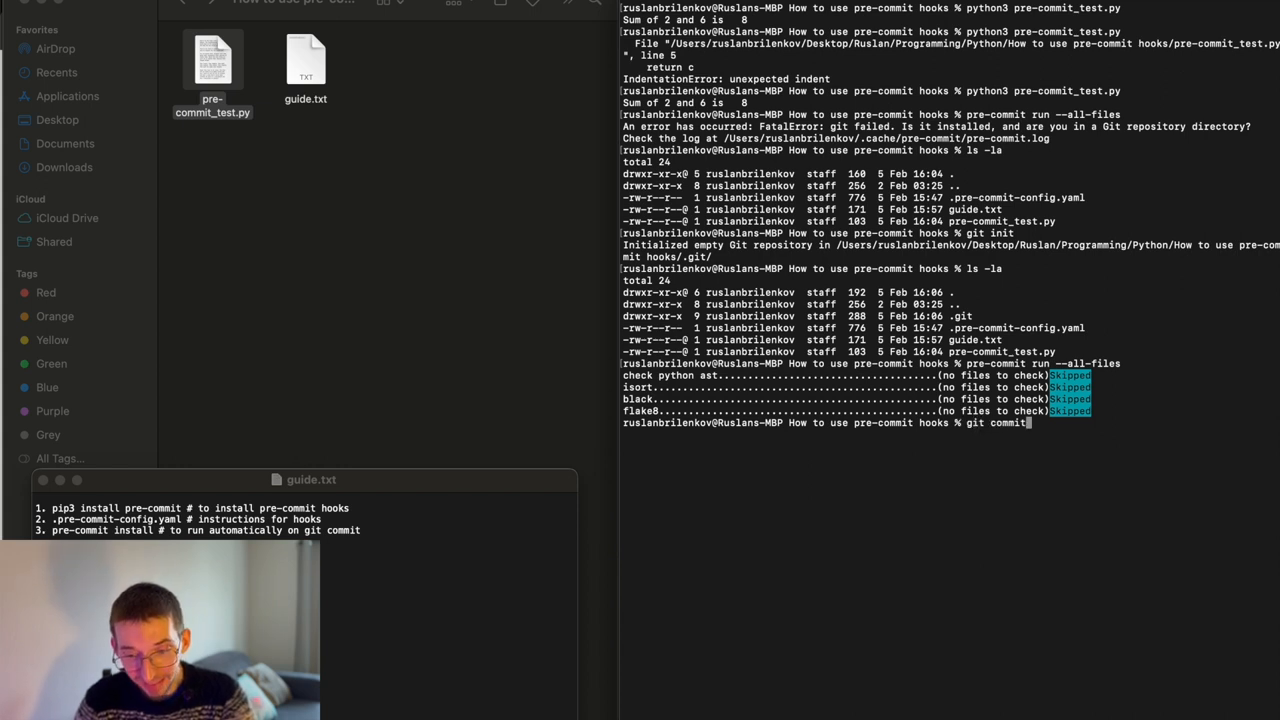
{"action": "type", "text": "-m \""}
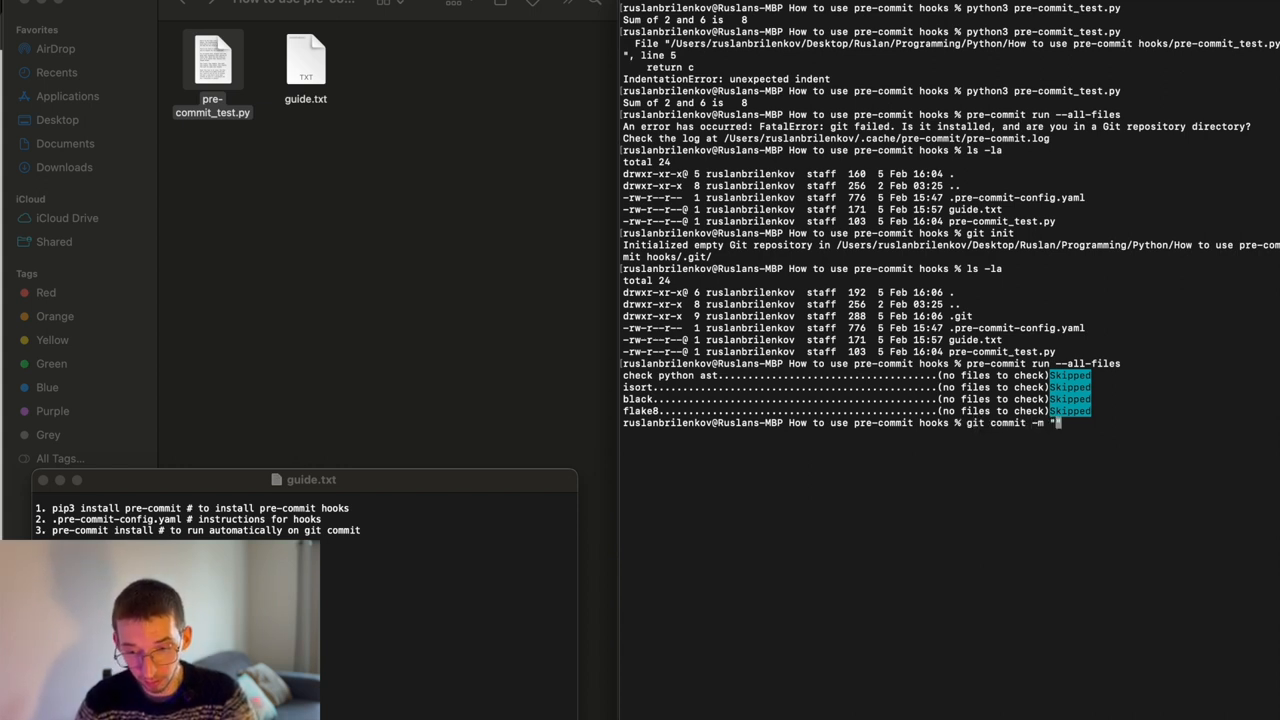
{"action": "type", "text": "first test commit"}
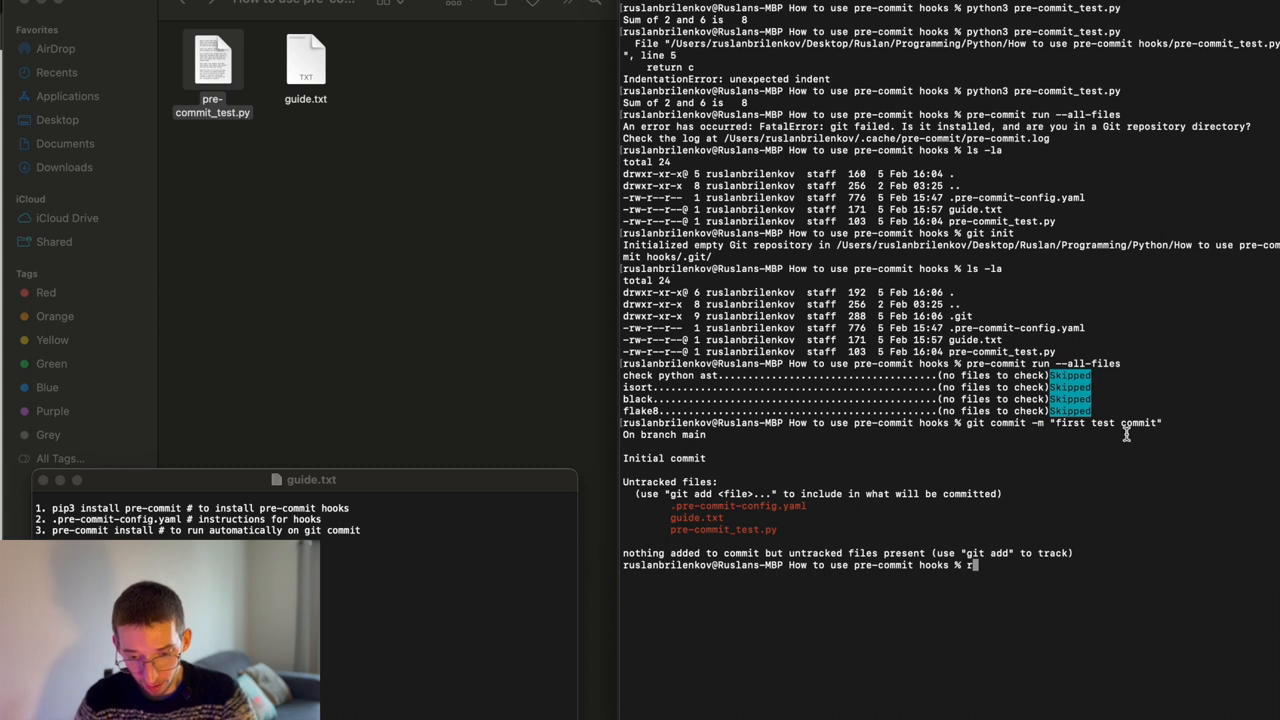
{"action": "type", "text": "git add ."}
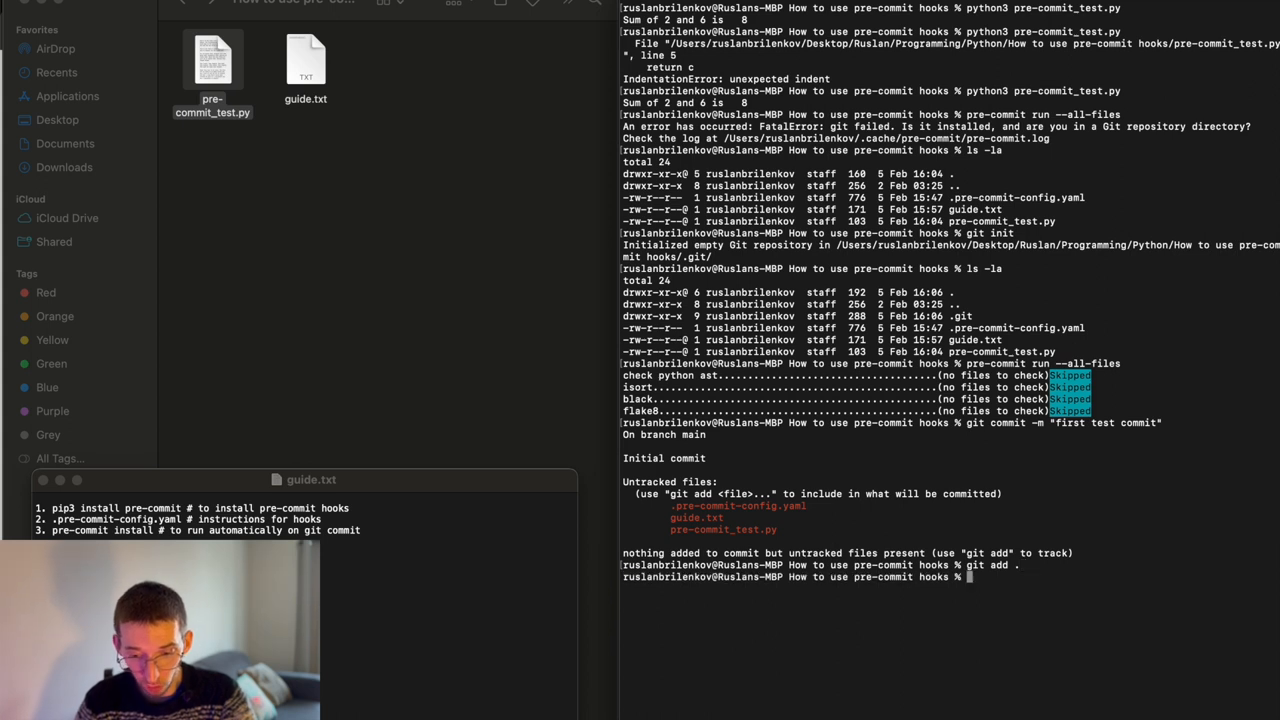
{"action": "mouse_move", "coordinate": [1101, 472]}
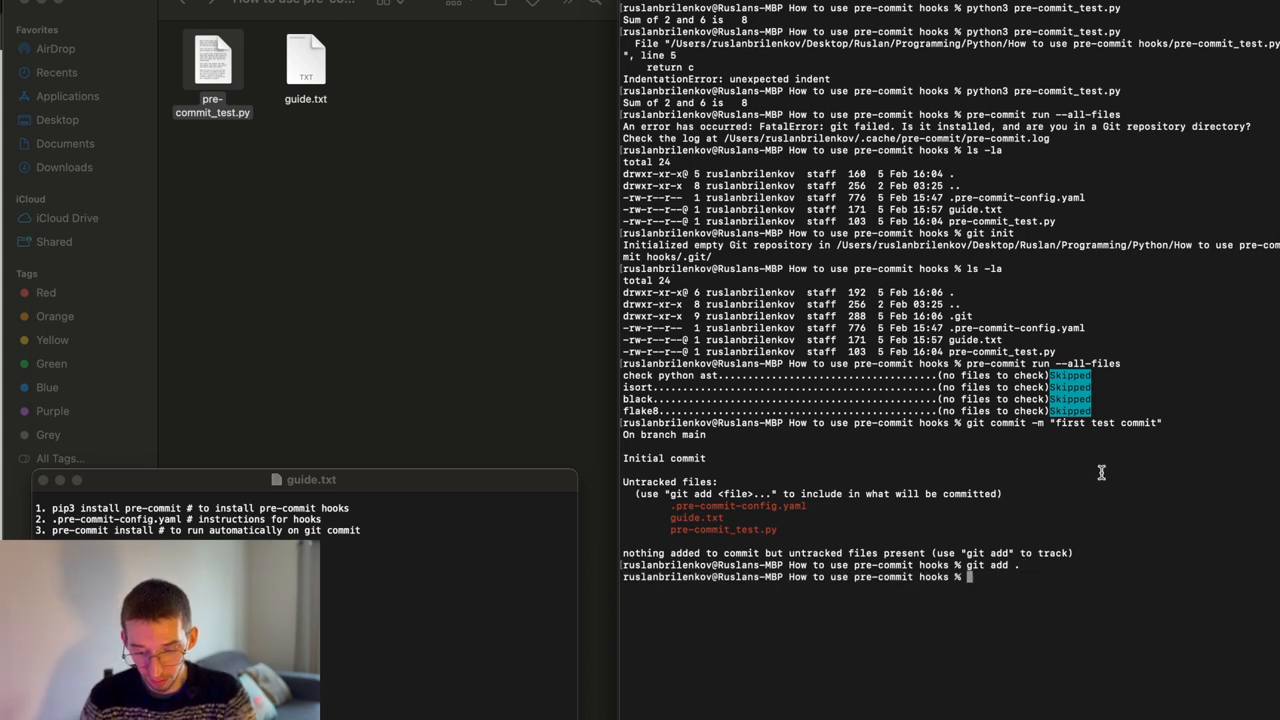
{"action": "type", "text": "git status"}
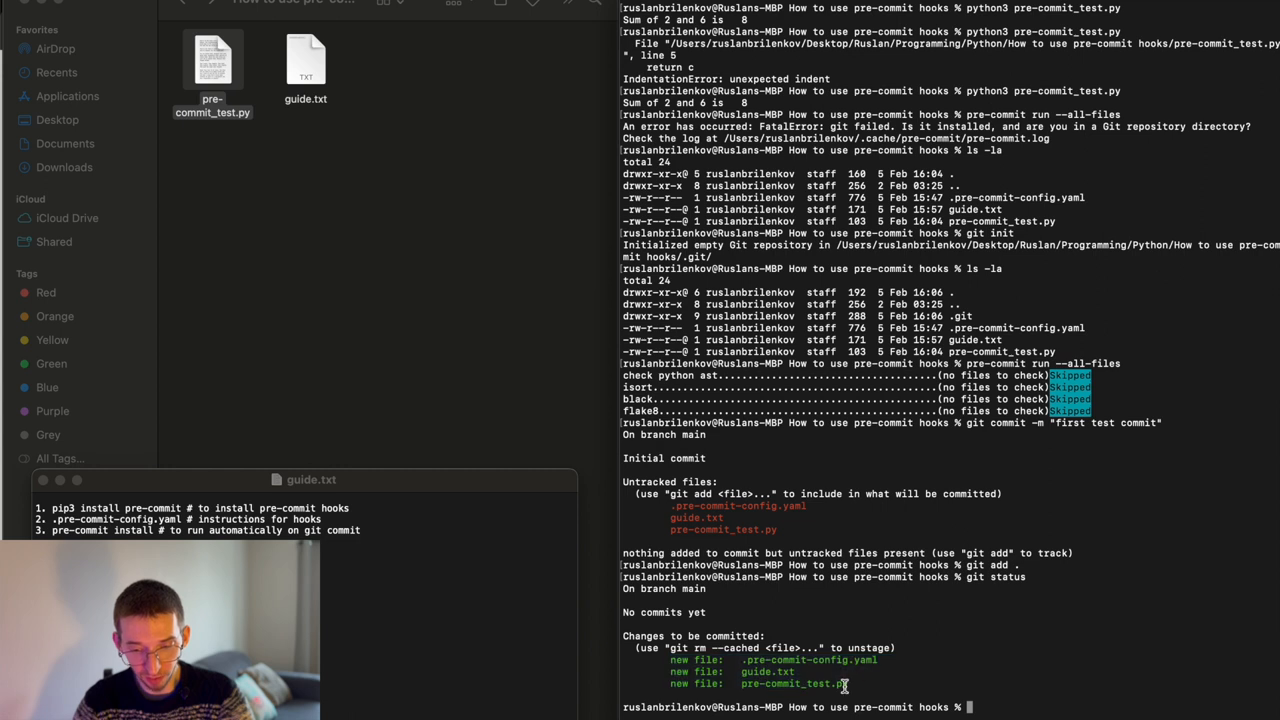
{"action": "mouse_move", "coordinate": [1100, 657]}
{"action": "type", "text": "git commit -m \"first test commit"}
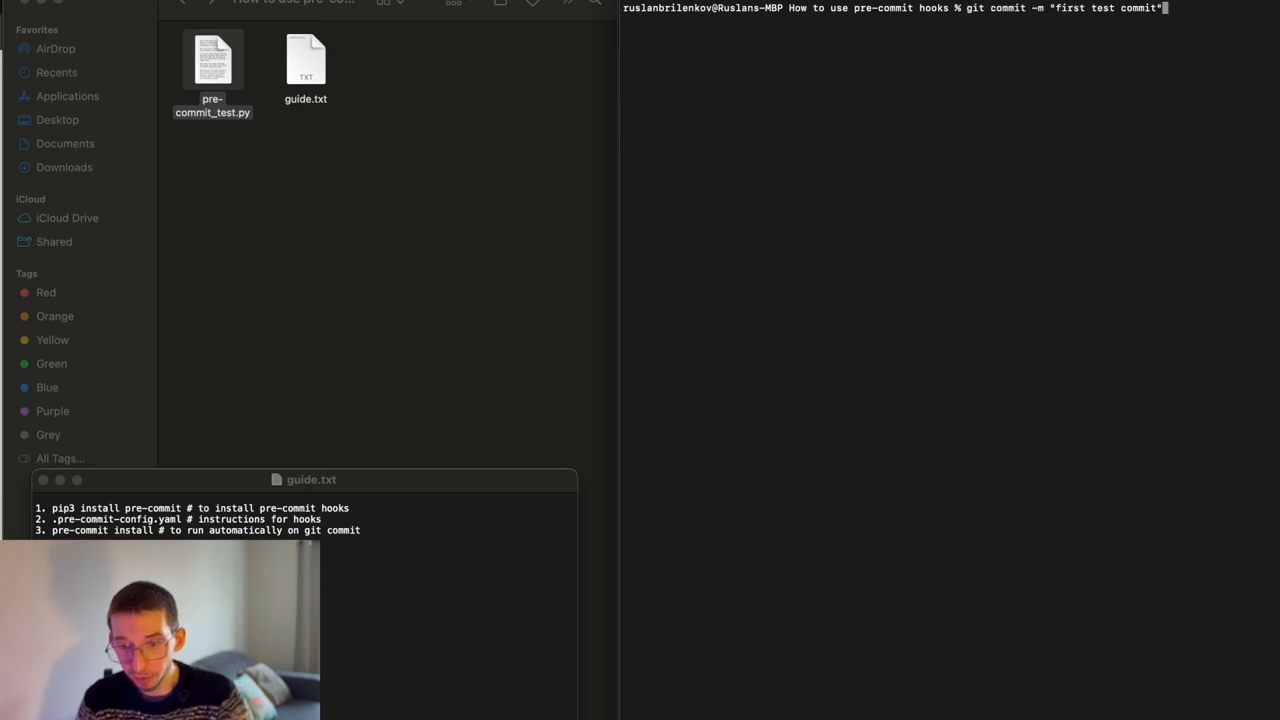
- Run pre-commit on all files; black reformats pre-commit_test.py while check-ast, isort and flake8 pass
{"action": "type", "text": "pre-commit run --all-files"}
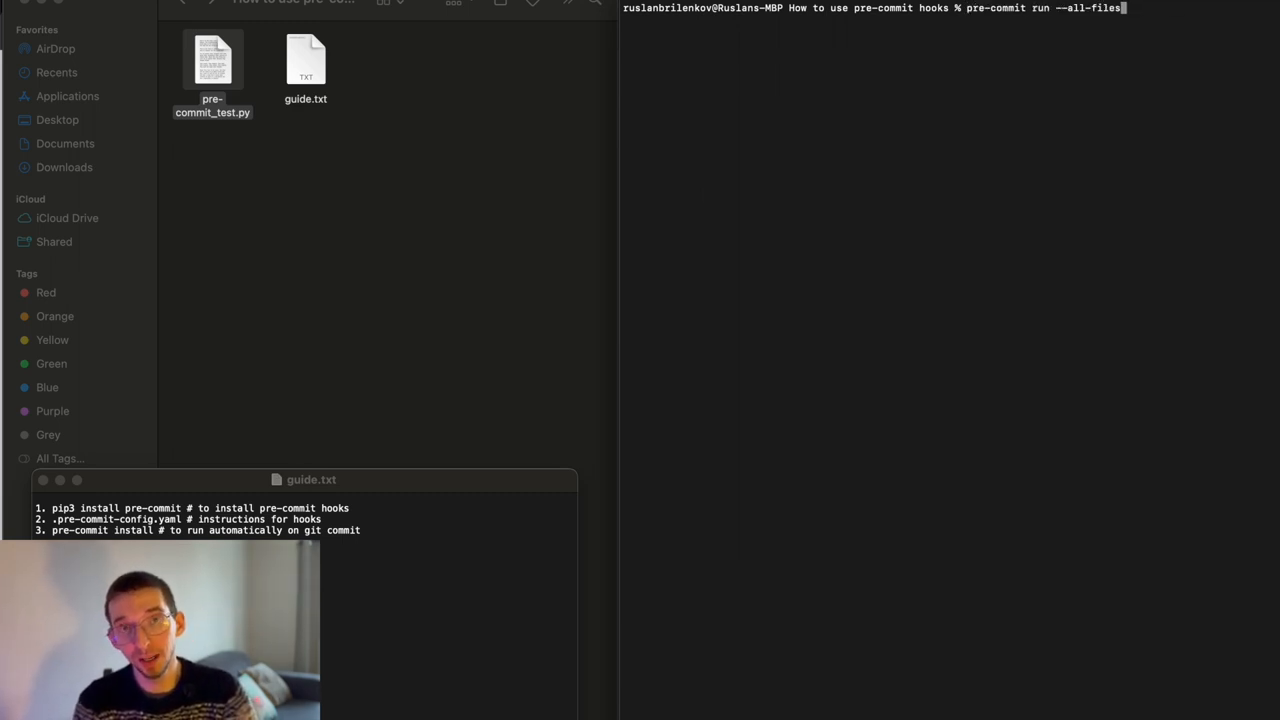
{"action": "key", "text": "enter"}
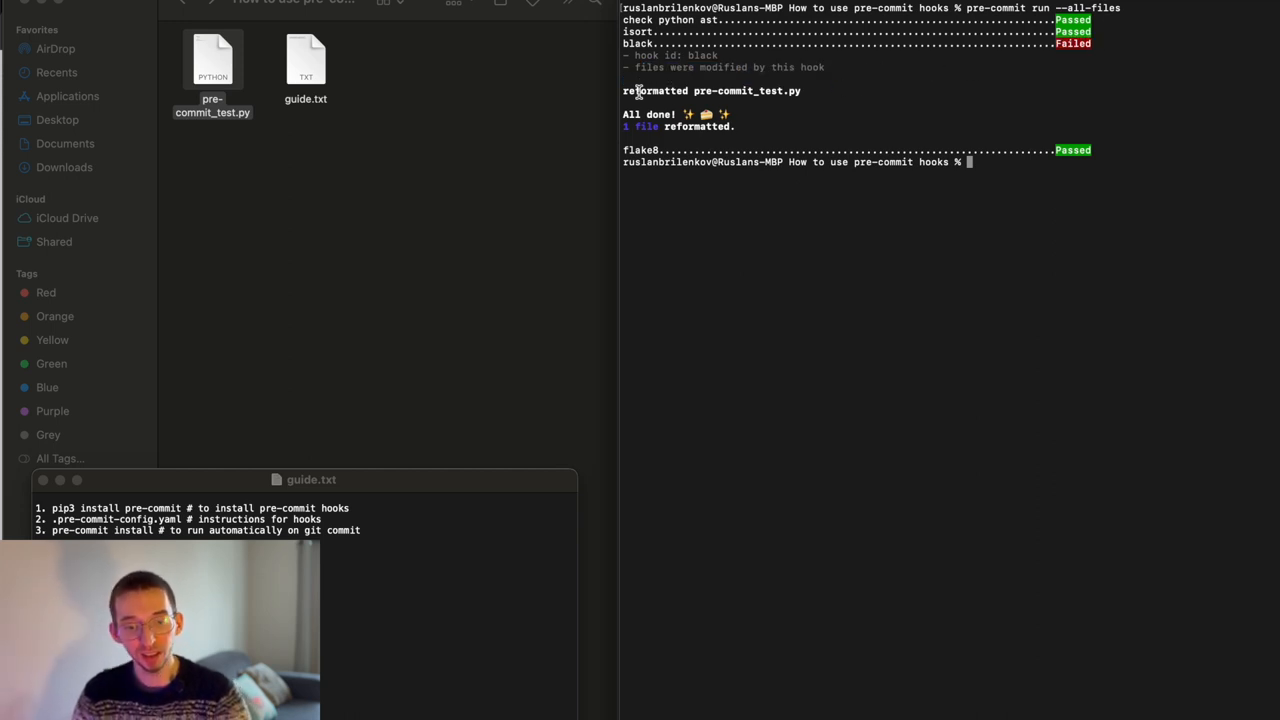
{"action": "double_click", "coordinate": [654, 91]}
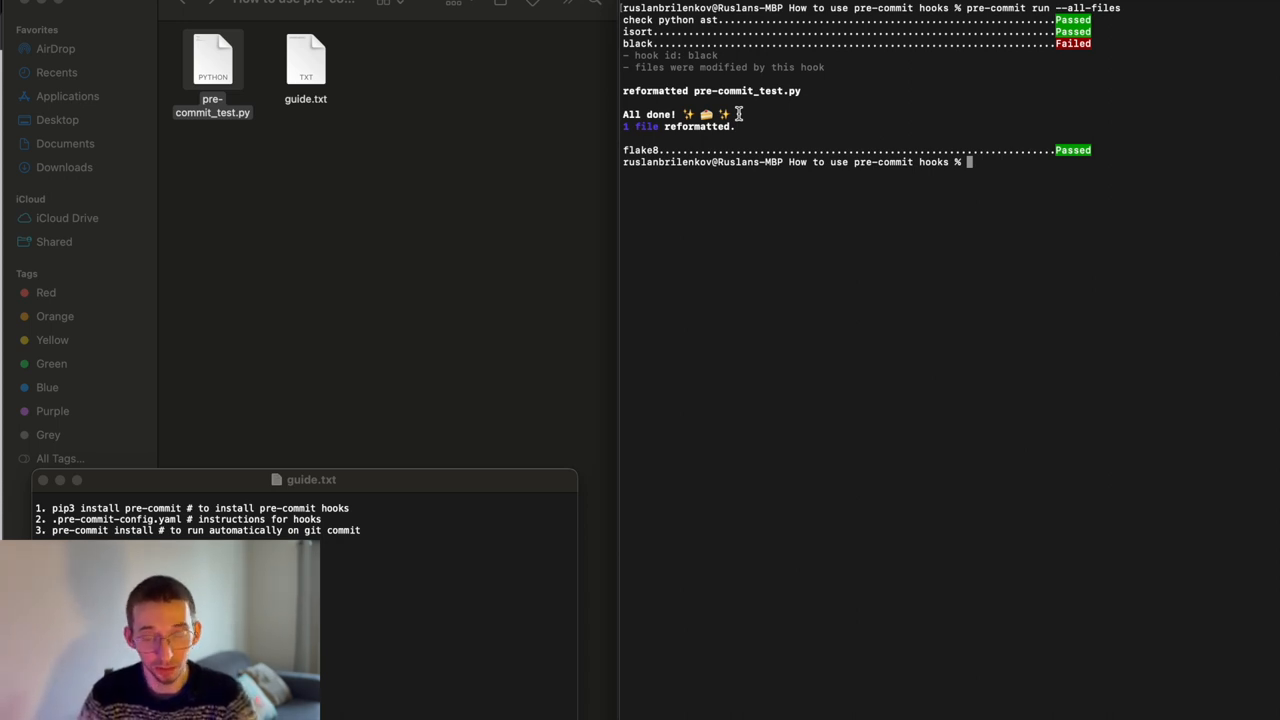
{"action": "mouse_move", "coordinate": [1054, 162]}
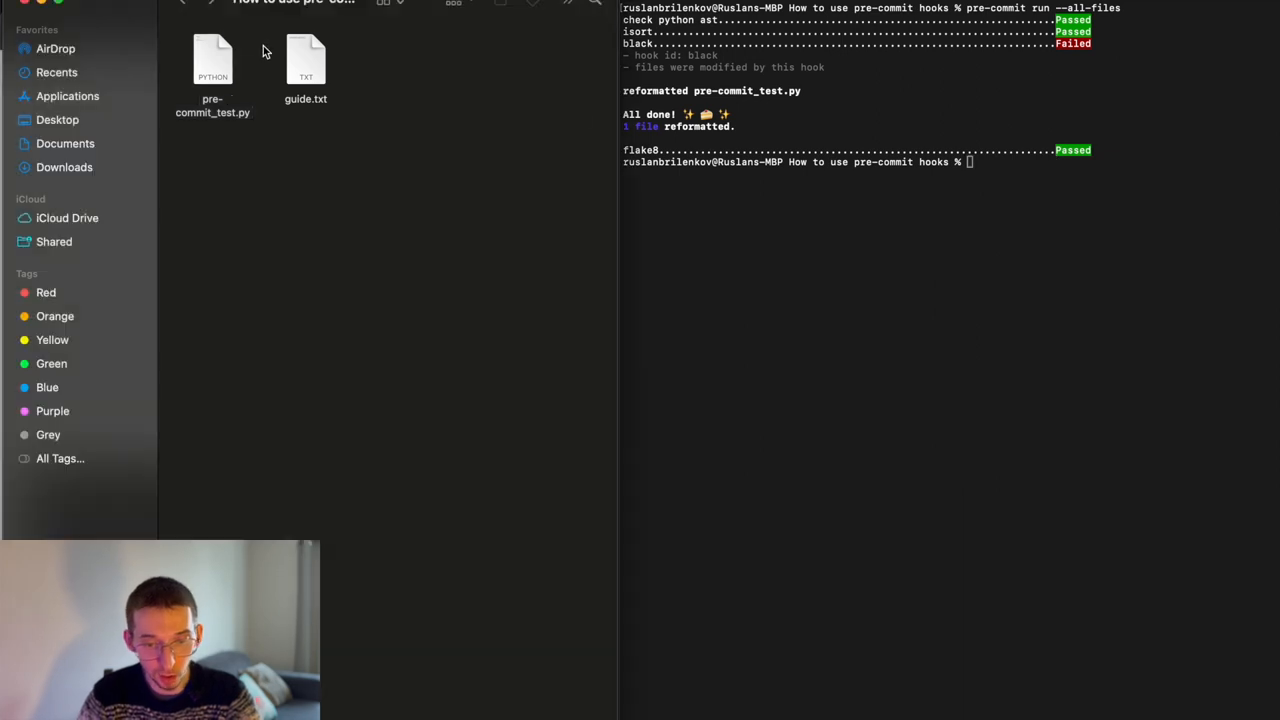
{"action": "right_click", "coordinate": [212, 62]}
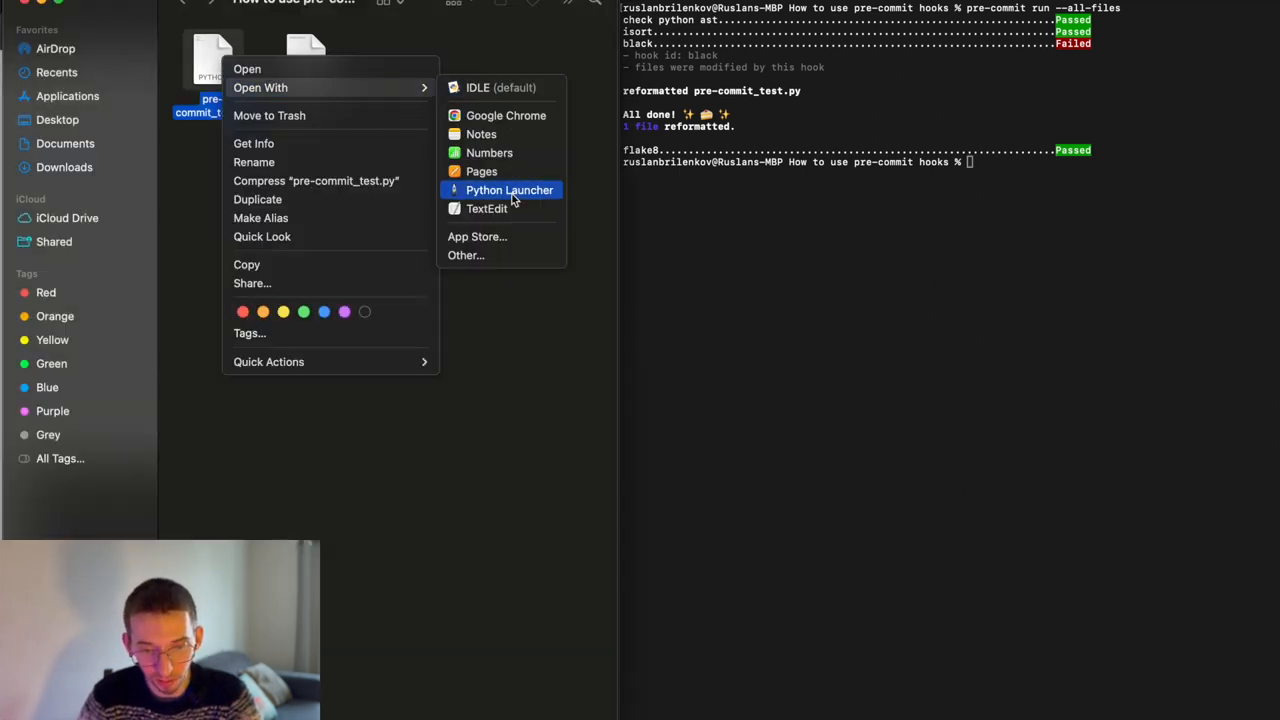
{"action": "left_click", "coordinate": [487, 208]}
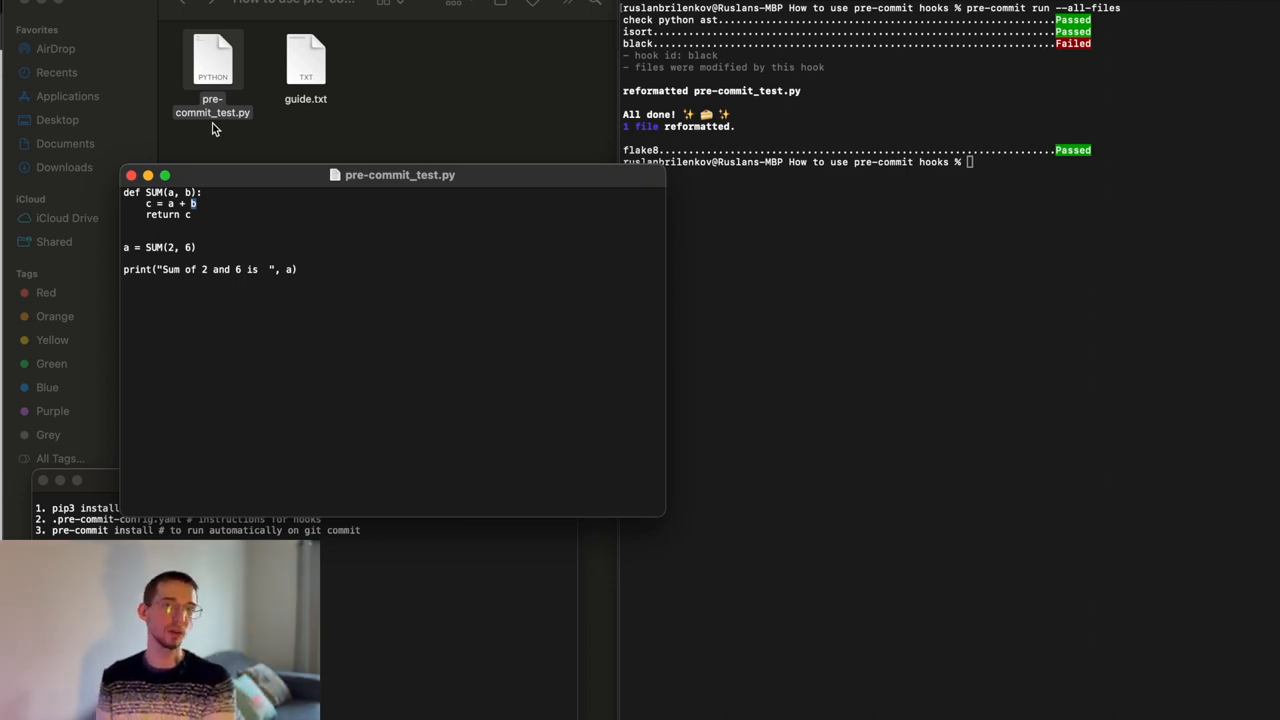
{"action": "mouse_move", "coordinate": [223, 163]}
{"action": "type", "text": "p"}
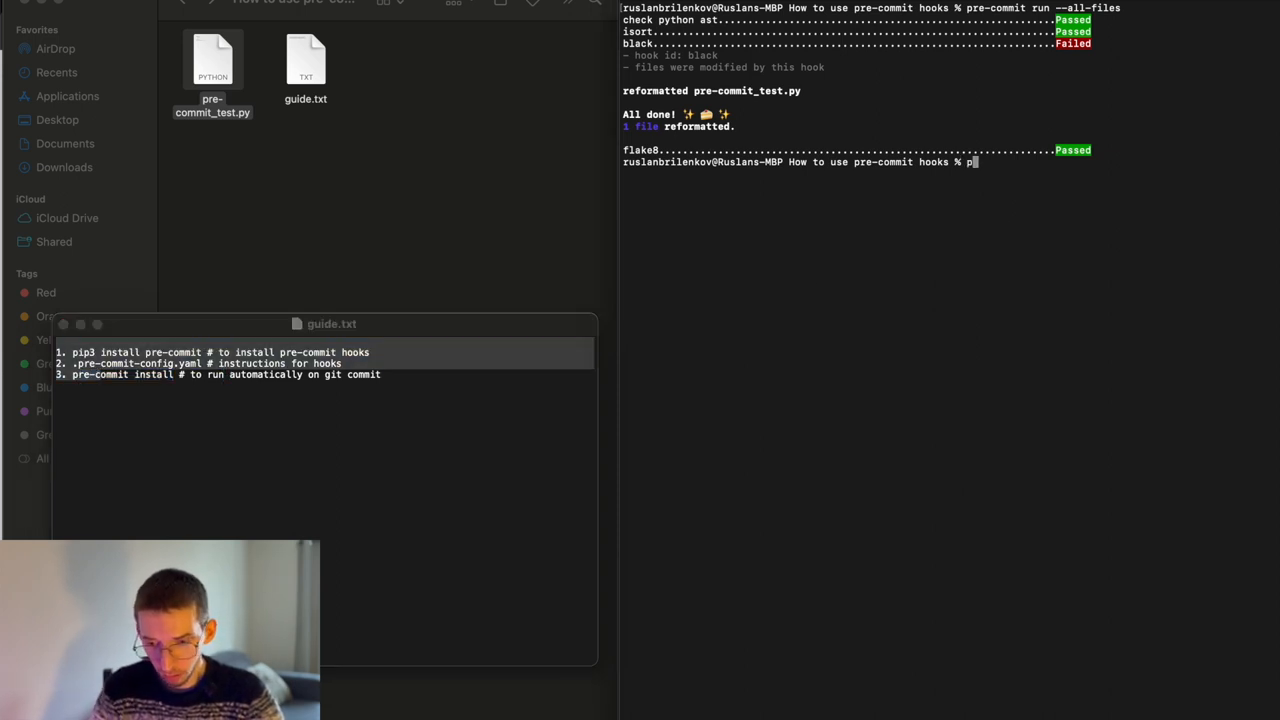
- Run pre-commit install and list the project and .git directories to confirm the hook
{"action": "type", "text": "re-commit install"}
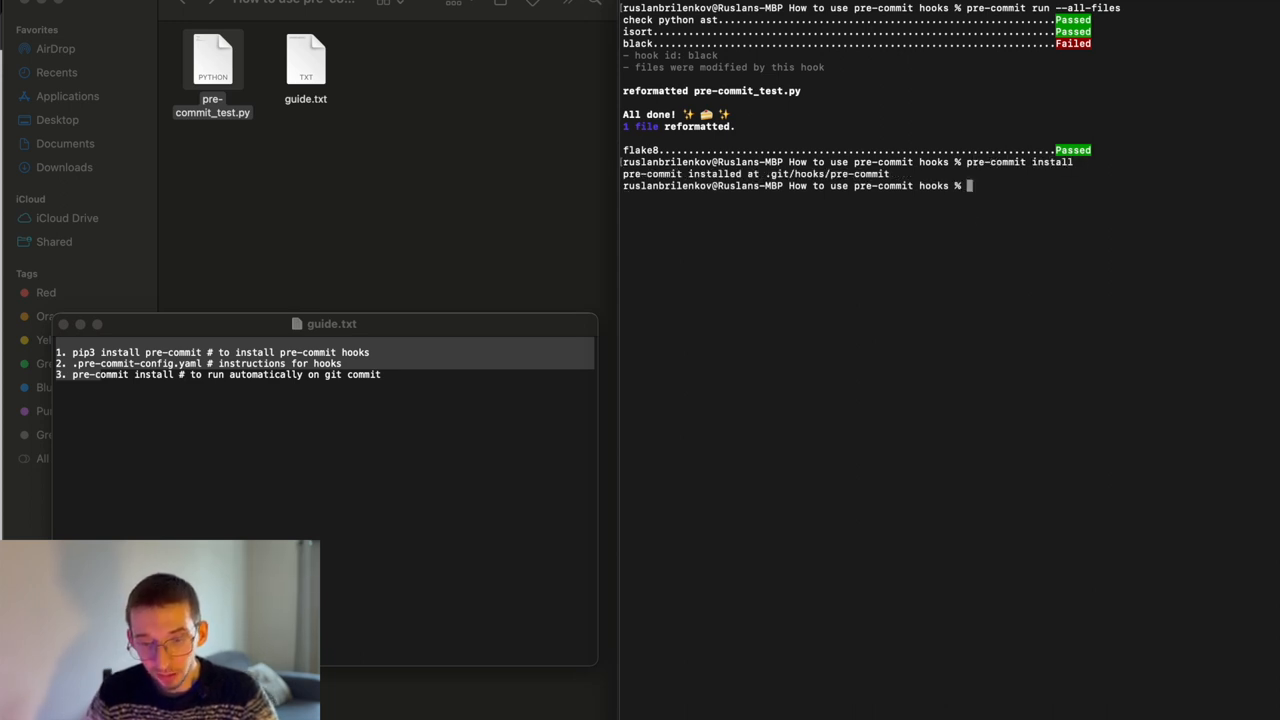
{"action": "double_click", "coordinate": [790, 174]}
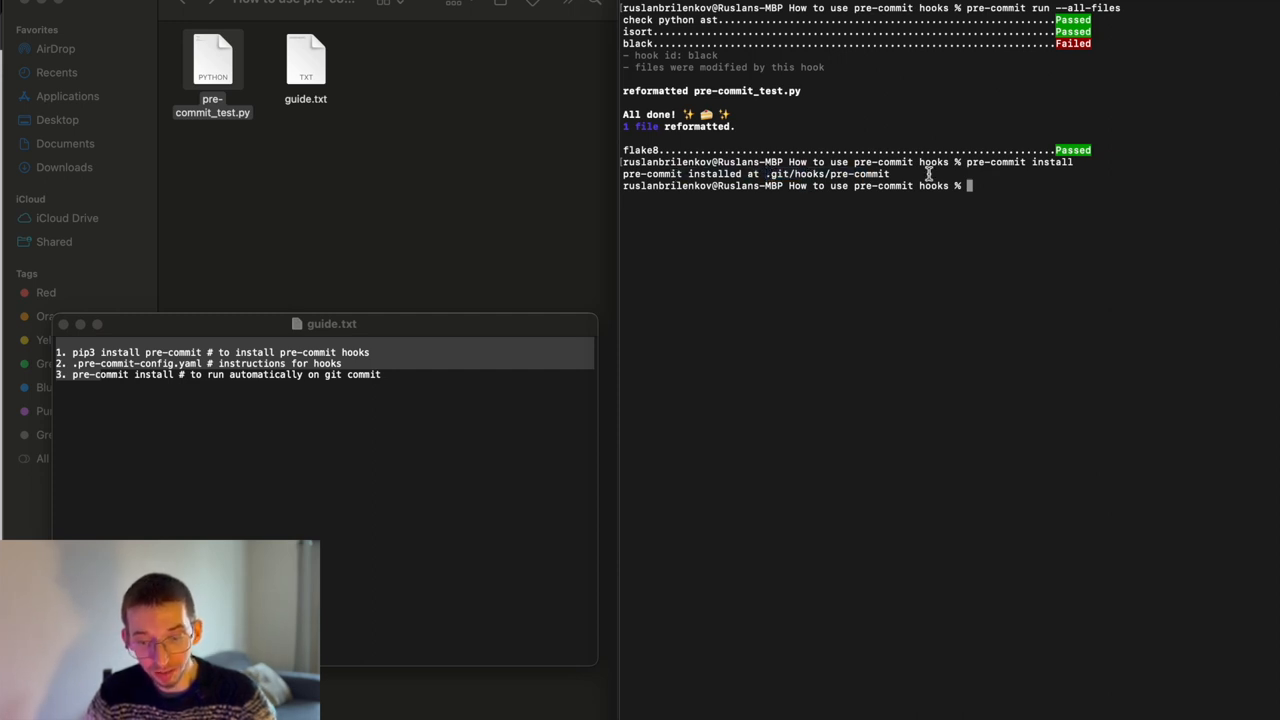
{"action": "type", "text": "ls -la"}
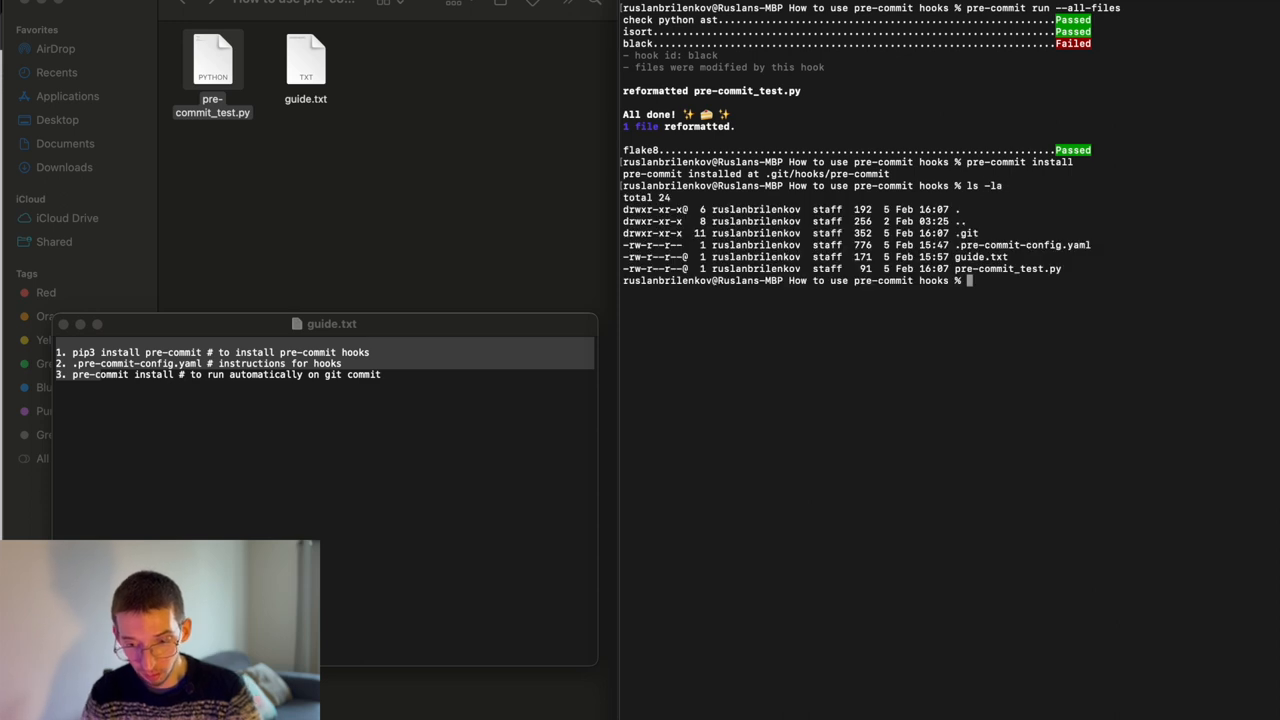
{"action": "type", "text": "ls -la .git"}
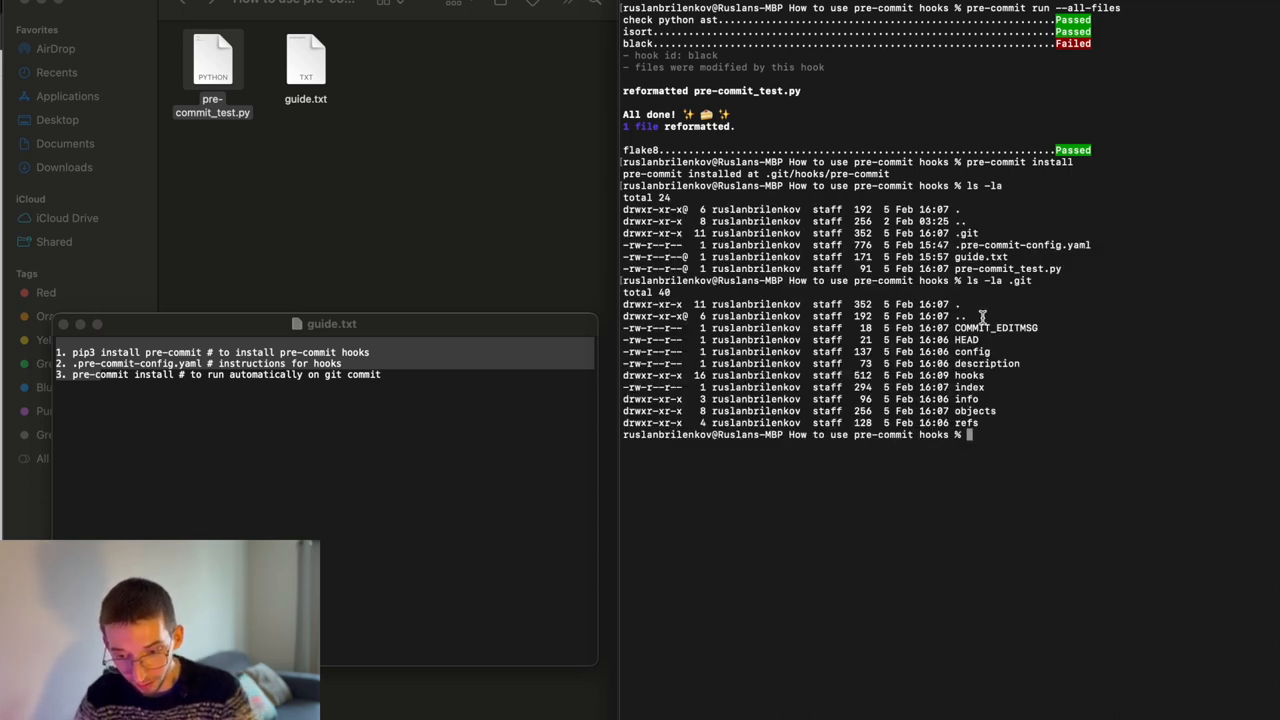
{"action": "double_click", "coordinate": [968, 375]}
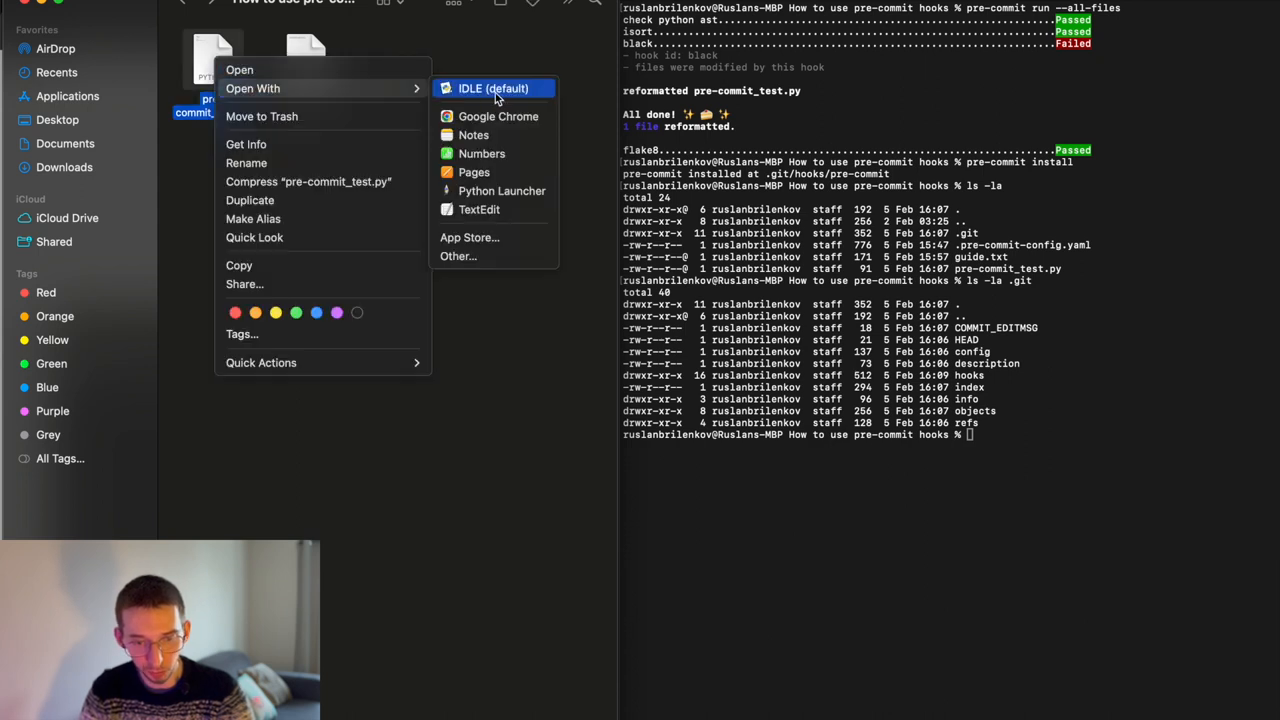
- Split the SUM(2, 6) call in the test script across lines and save it
{"action": "left_click", "coordinate": [492, 88]}
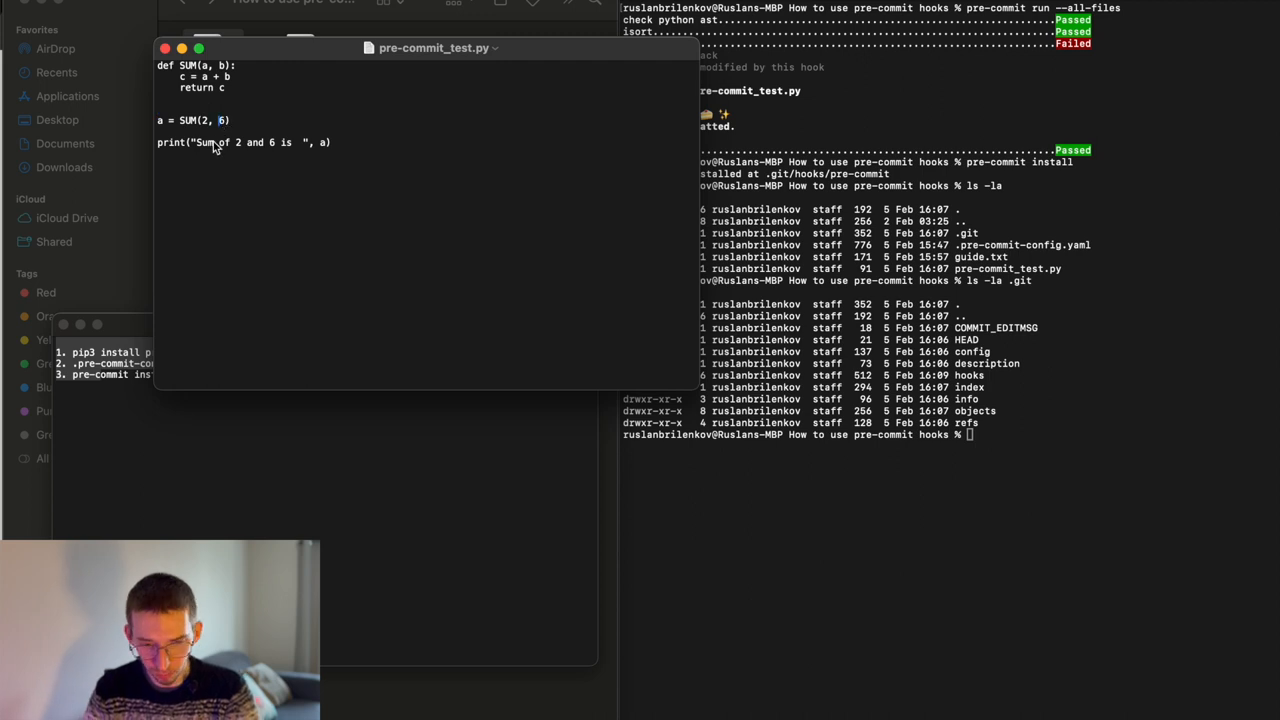
{"action": "key", "text": "enter"}
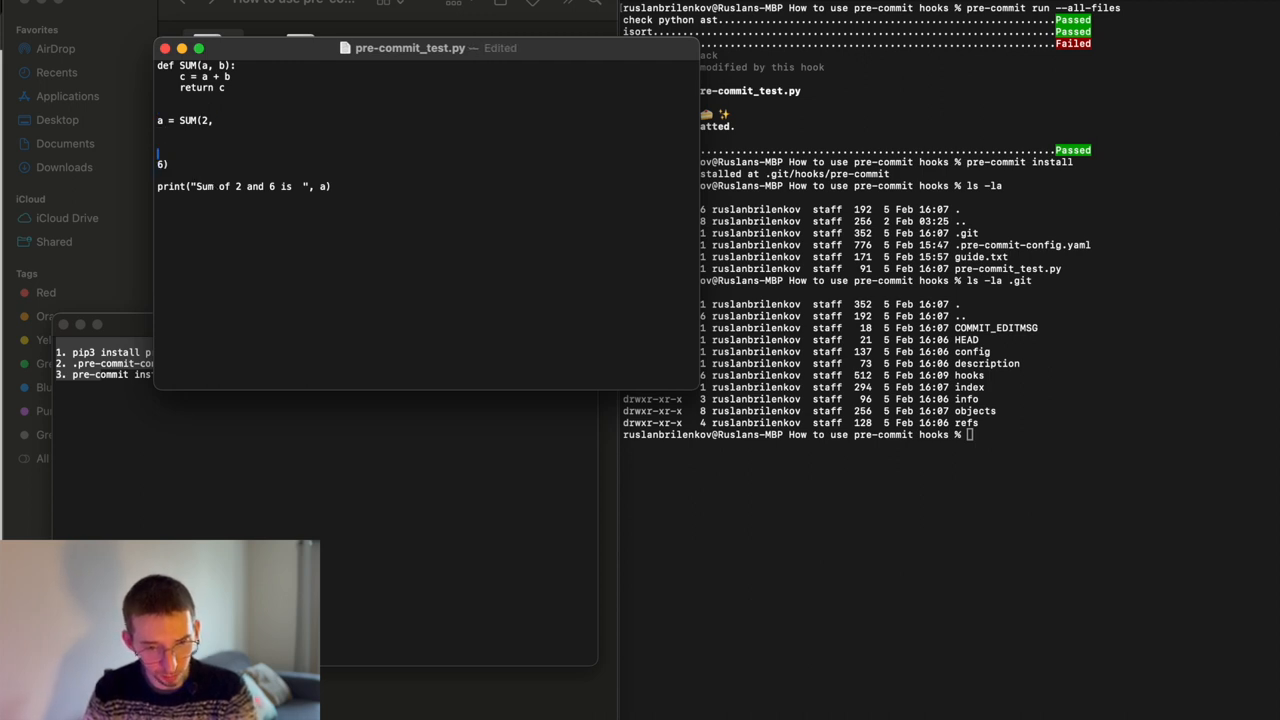
{"action": "key", "text": "cmd+s"}
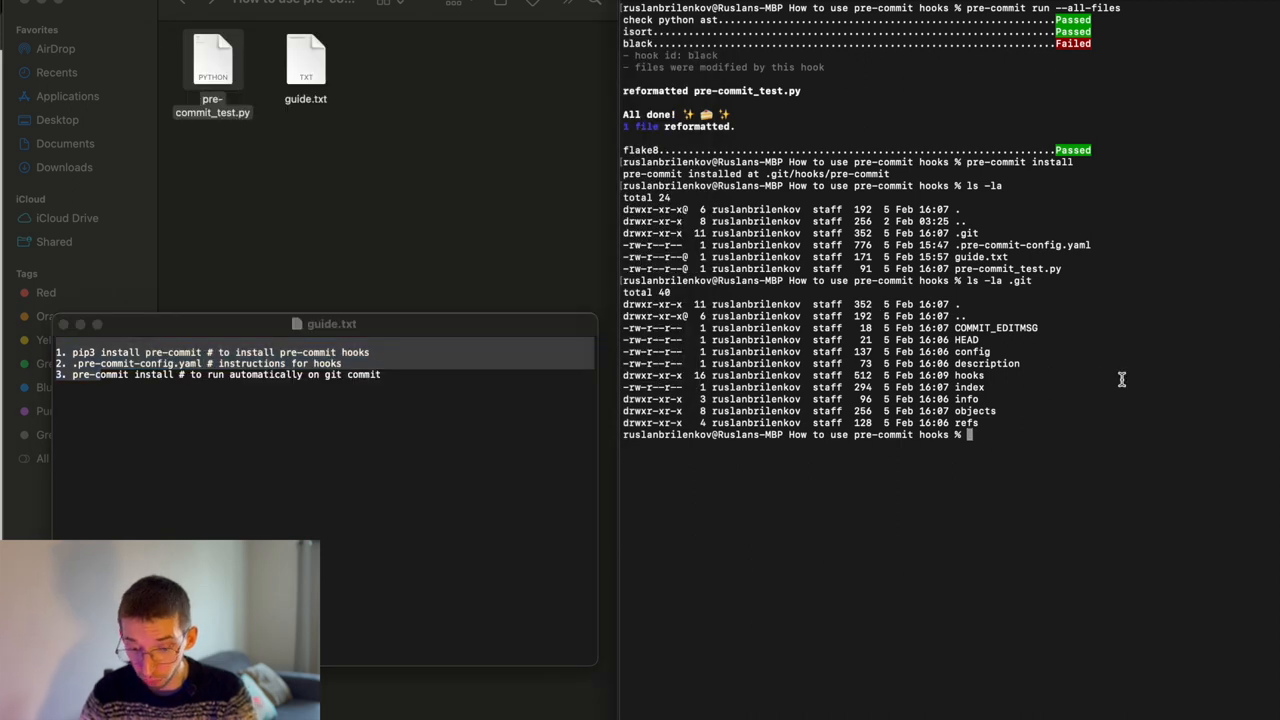
- Commit with message "Second commit" and review black's failure and the rolled-back fixes
{"action": "type", "text": "git commit -"}
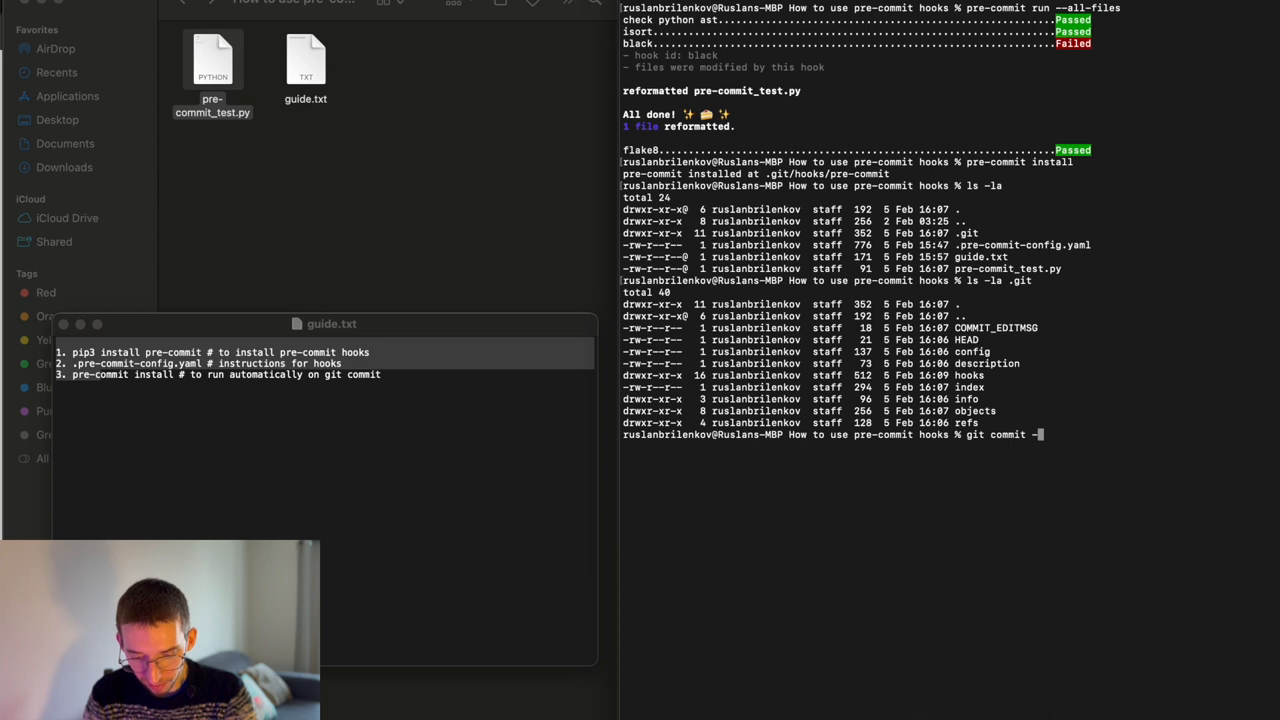
{"action": "type", "text": "m \"Second commit"}
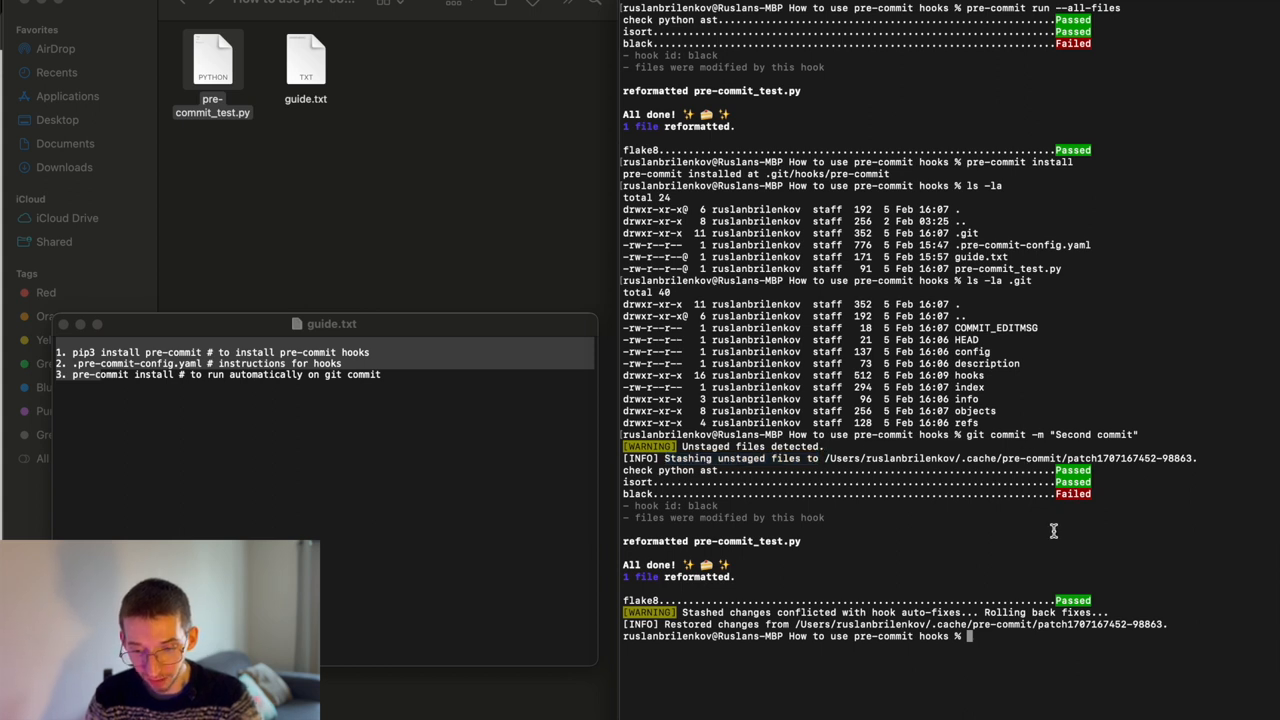
{"action": "mouse_move", "coordinate": [1078, 507]}
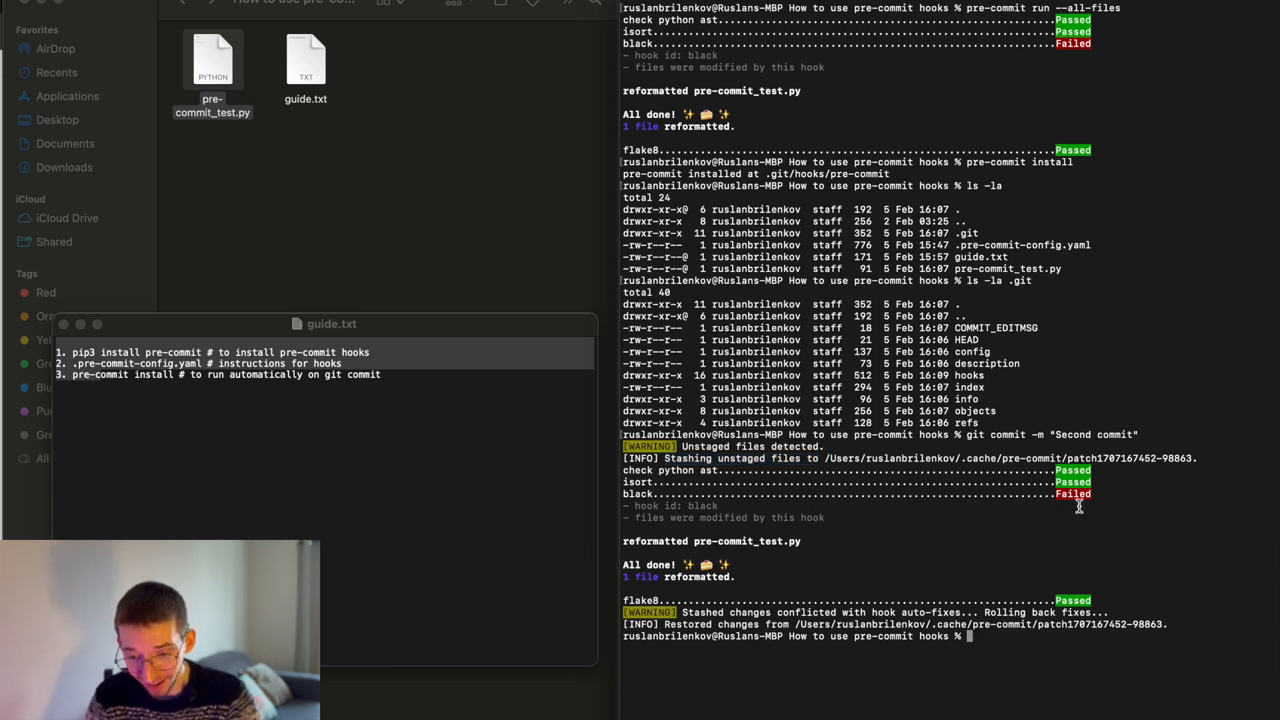
{"action": "mouse_move", "coordinate": [932, 497]}
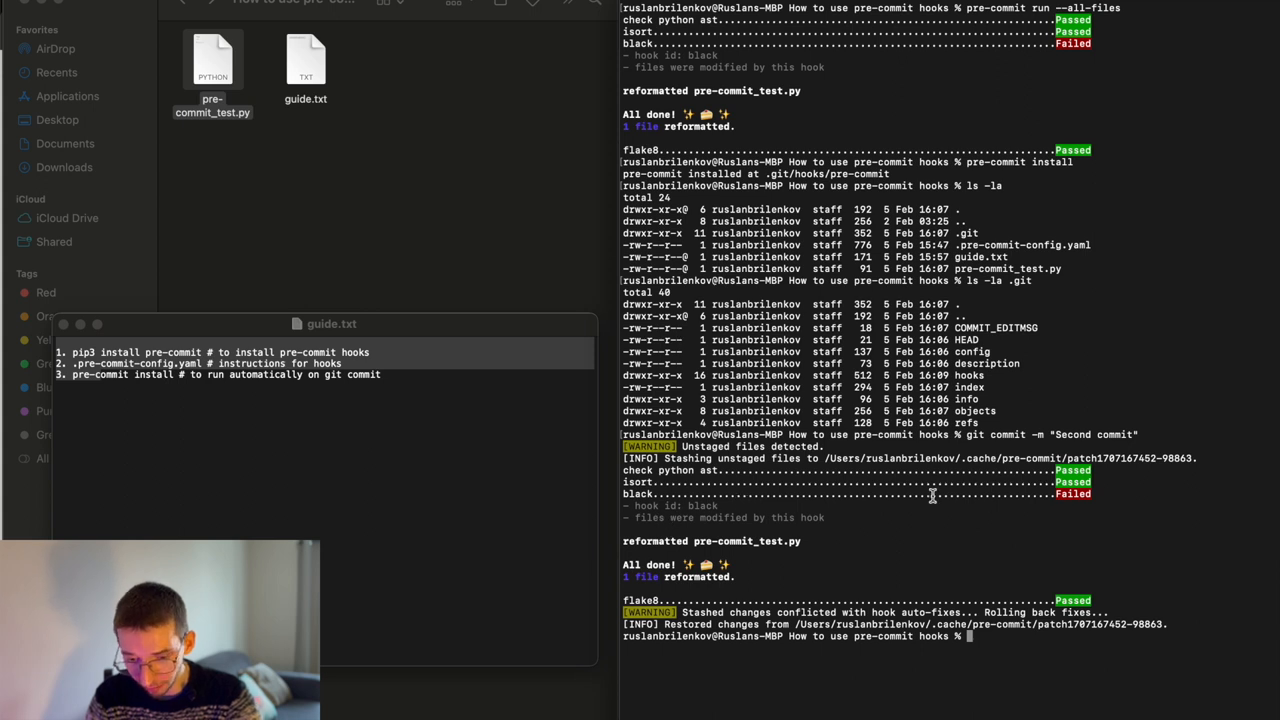
{"action": "double_click", "coordinate": [638, 494]}
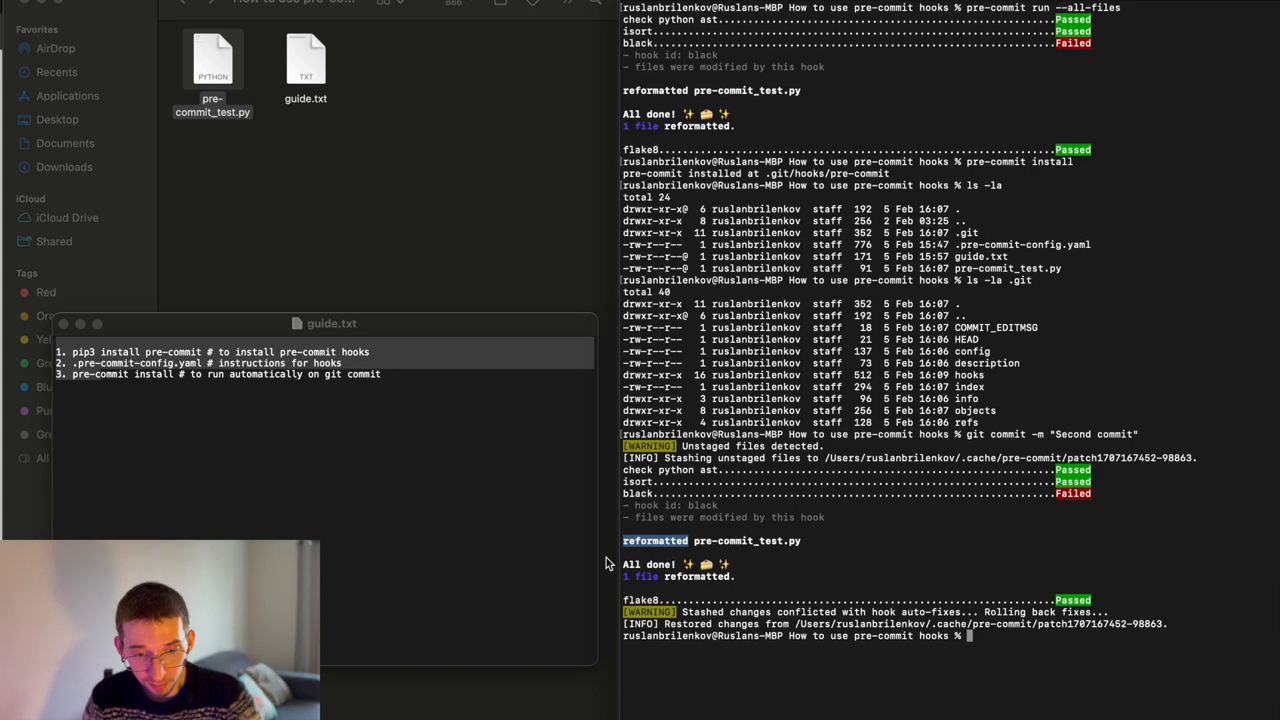
{"action": "right_click", "coordinate": [212, 60]}
{"action": "type", "text": "ls -la"}
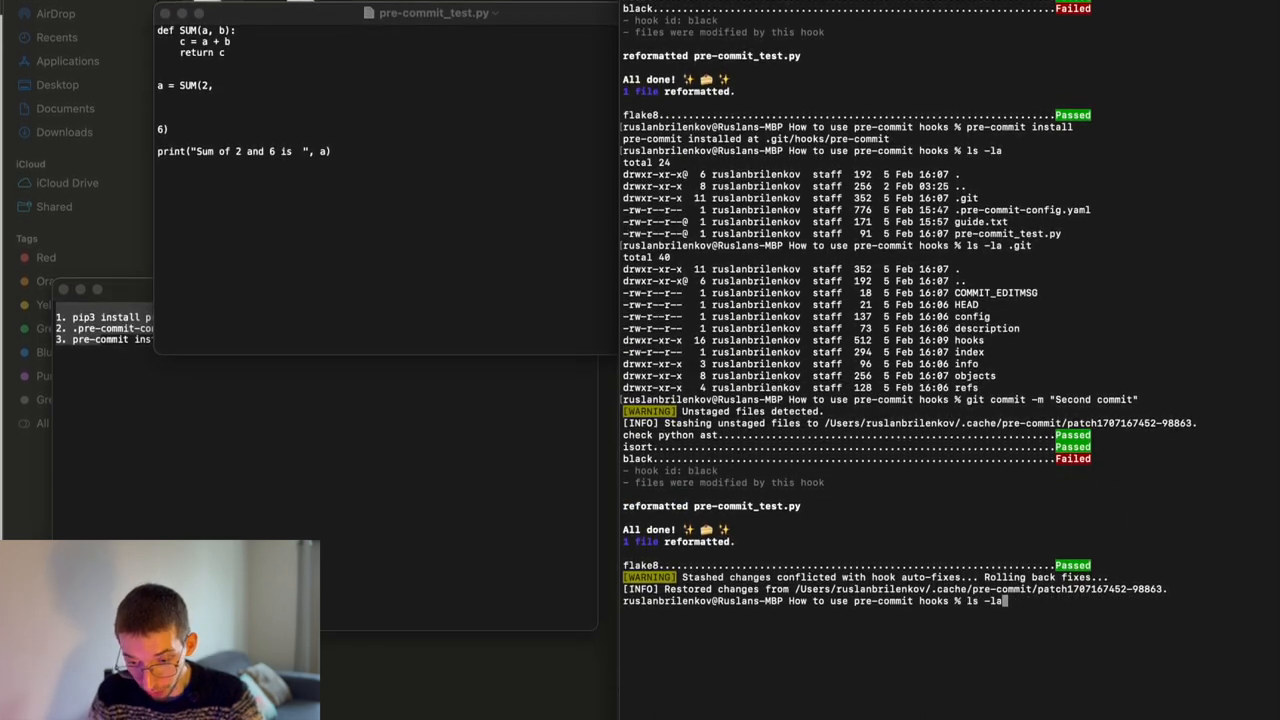
- Rerun pre-commit on all files, then restage the config, guide and script with git
{"action": "type", "text": "pre-commit run --all-files"}
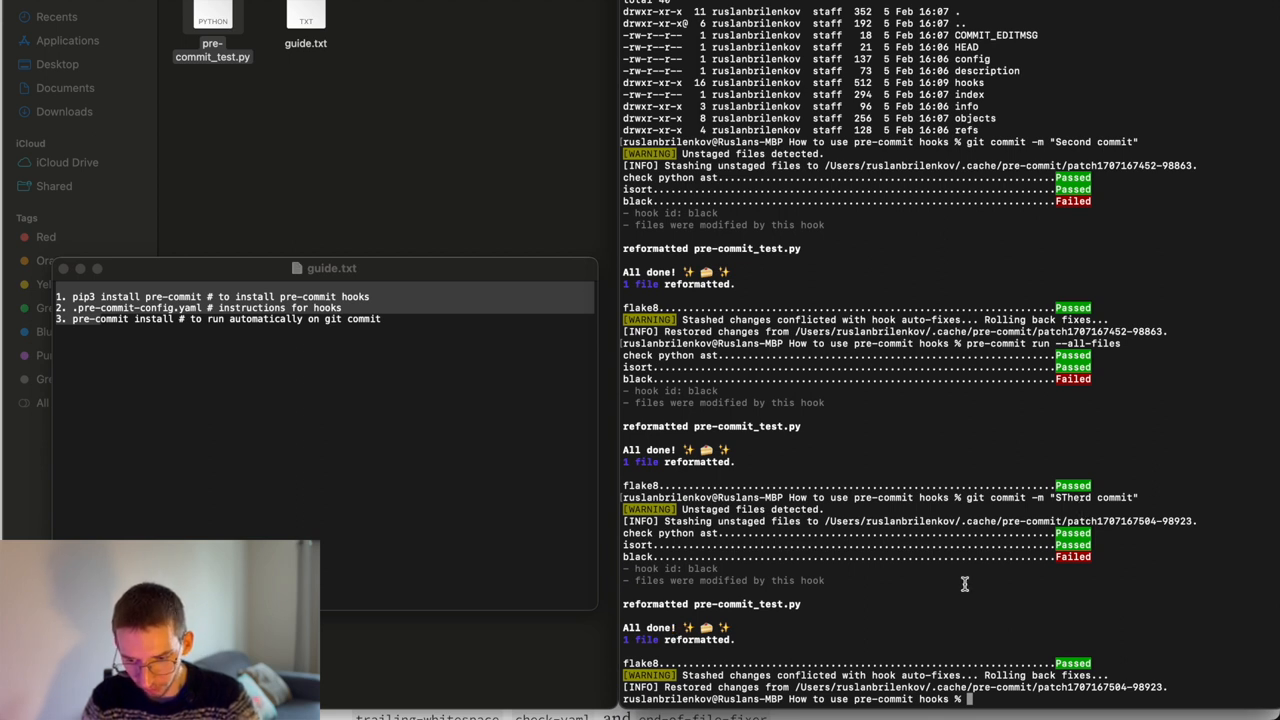
{"action": "type", "text": "git status"}
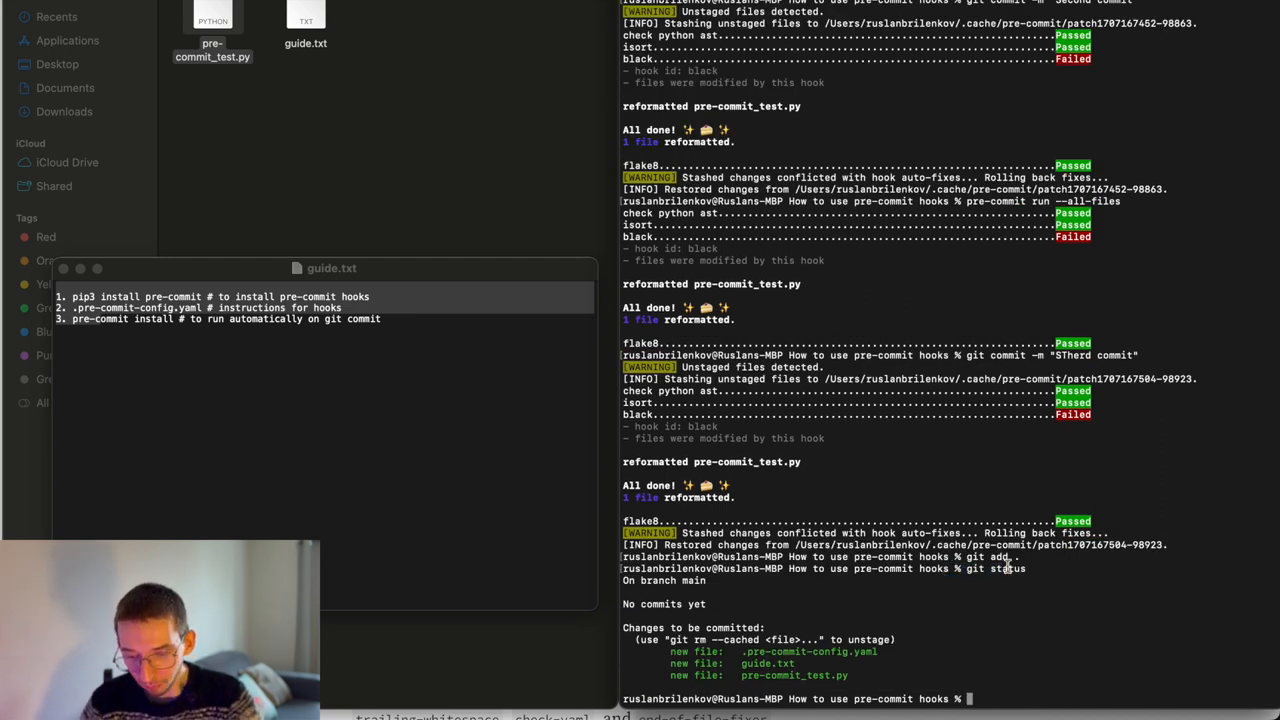
- Check git status and commit the staged files with message "STherd commit"
{"action": "type", "text": "git status"}
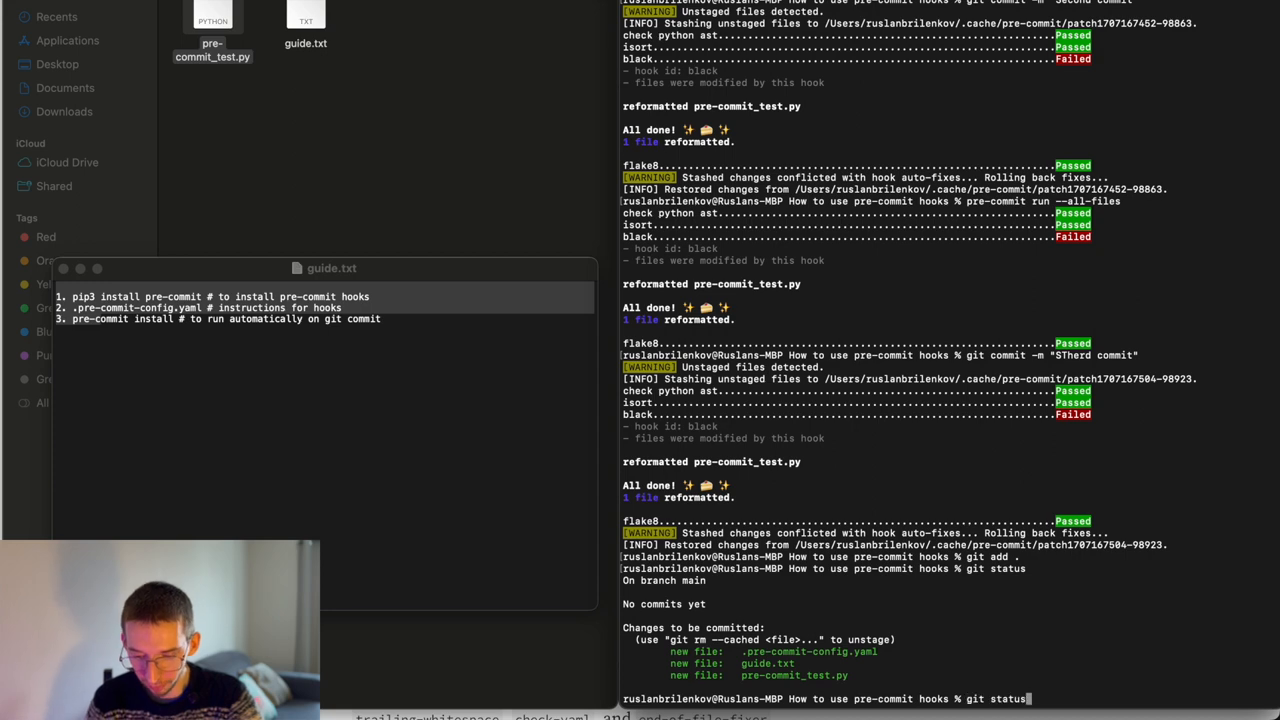
{"action": "type", "text": "git commit -m \"STherd commit\""}
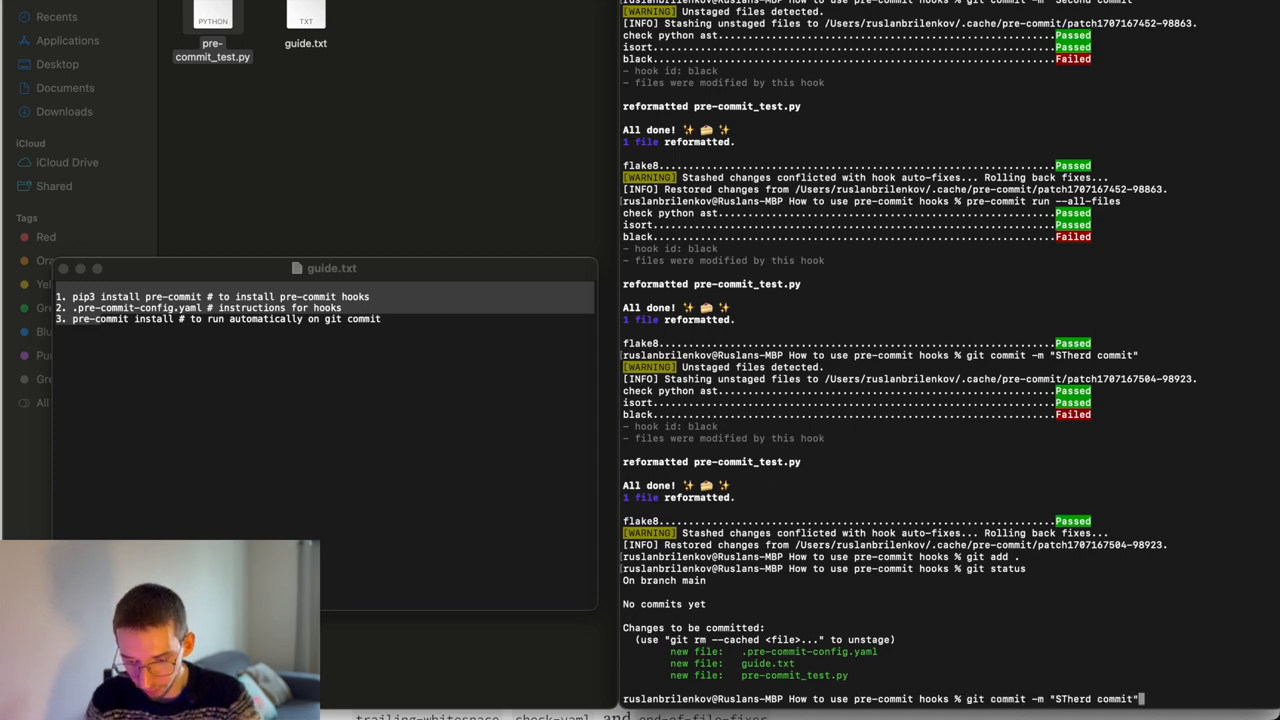
{"action": "key", "text": "enter"}
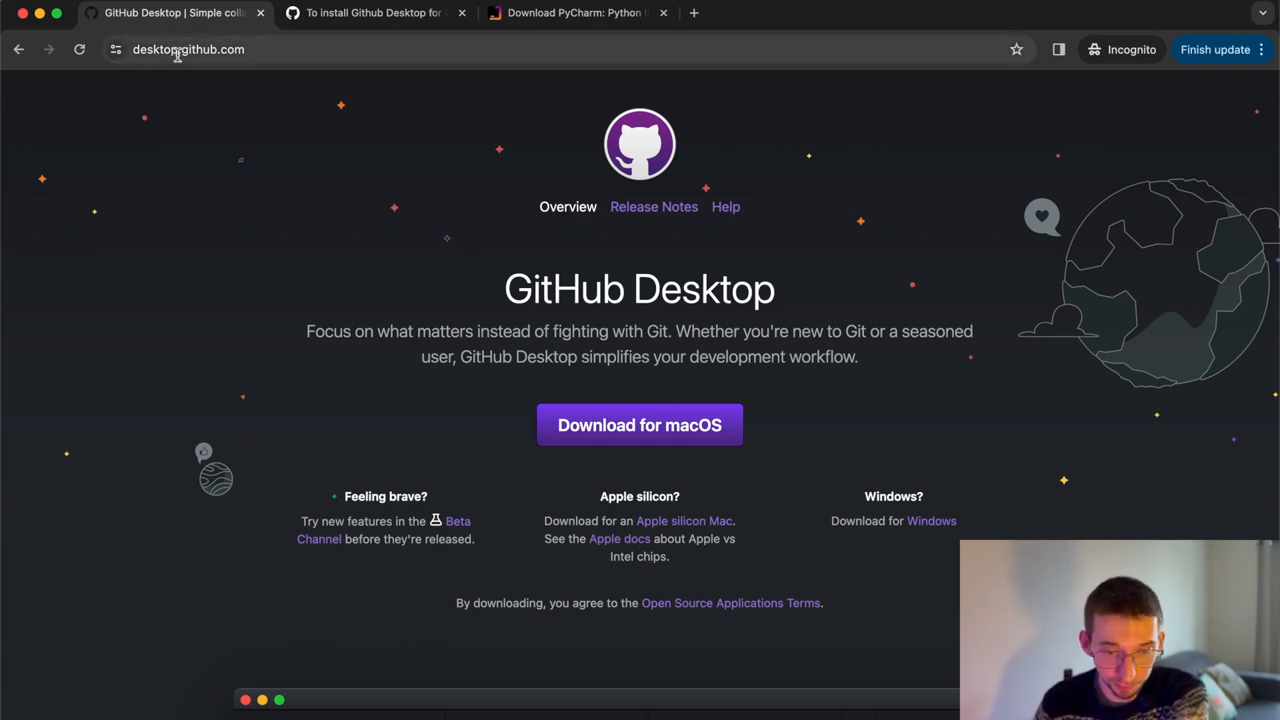
{"action": "mouse_move", "coordinate": [462, 152]}
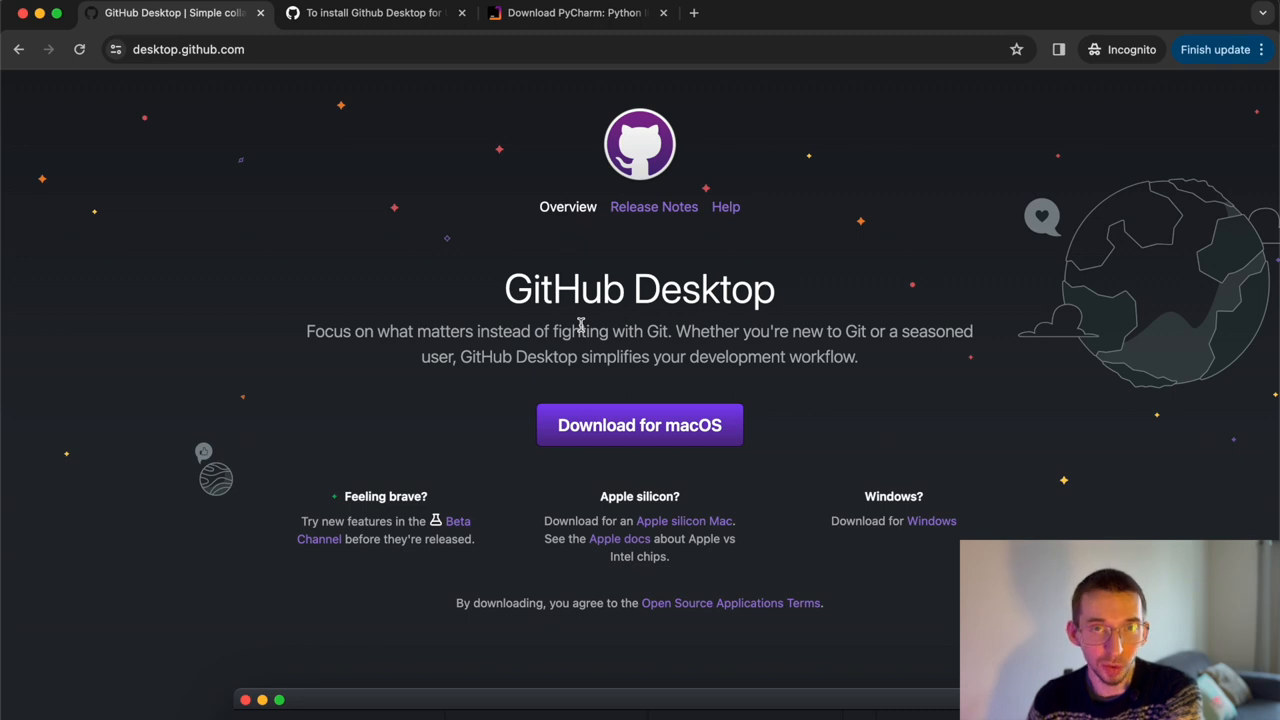
{"action": "mouse_move", "coordinate": [730, 397]}
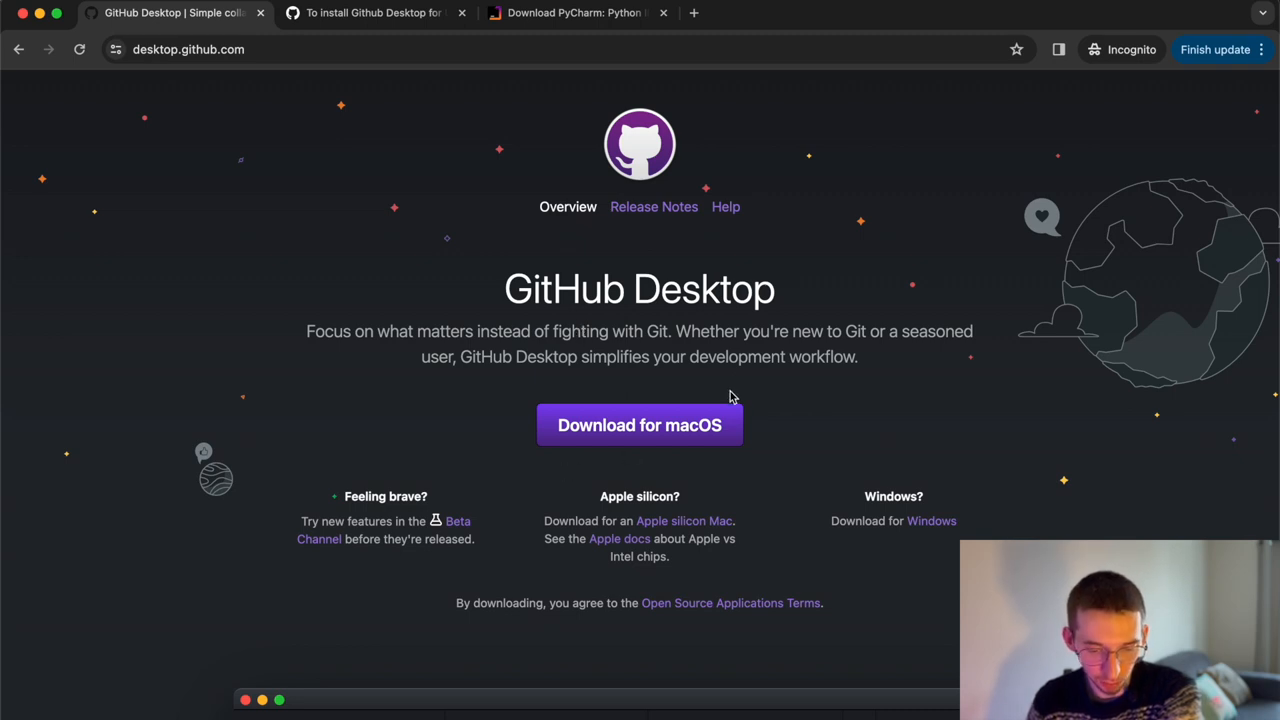
{"action": "mouse_move", "coordinate": [790, 472]}
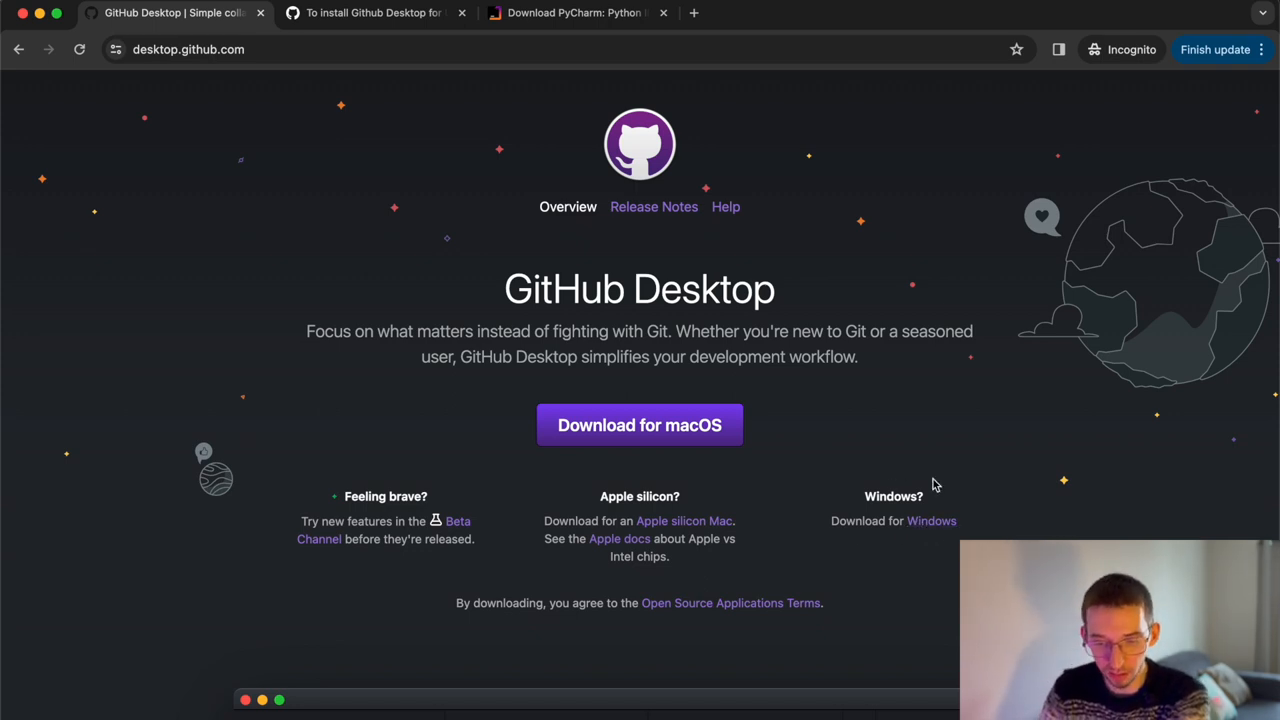
- Read through the Gist of Ubuntu install commands for GitHub Desktop
{"action": "left_click", "coordinate": [375, 12]}
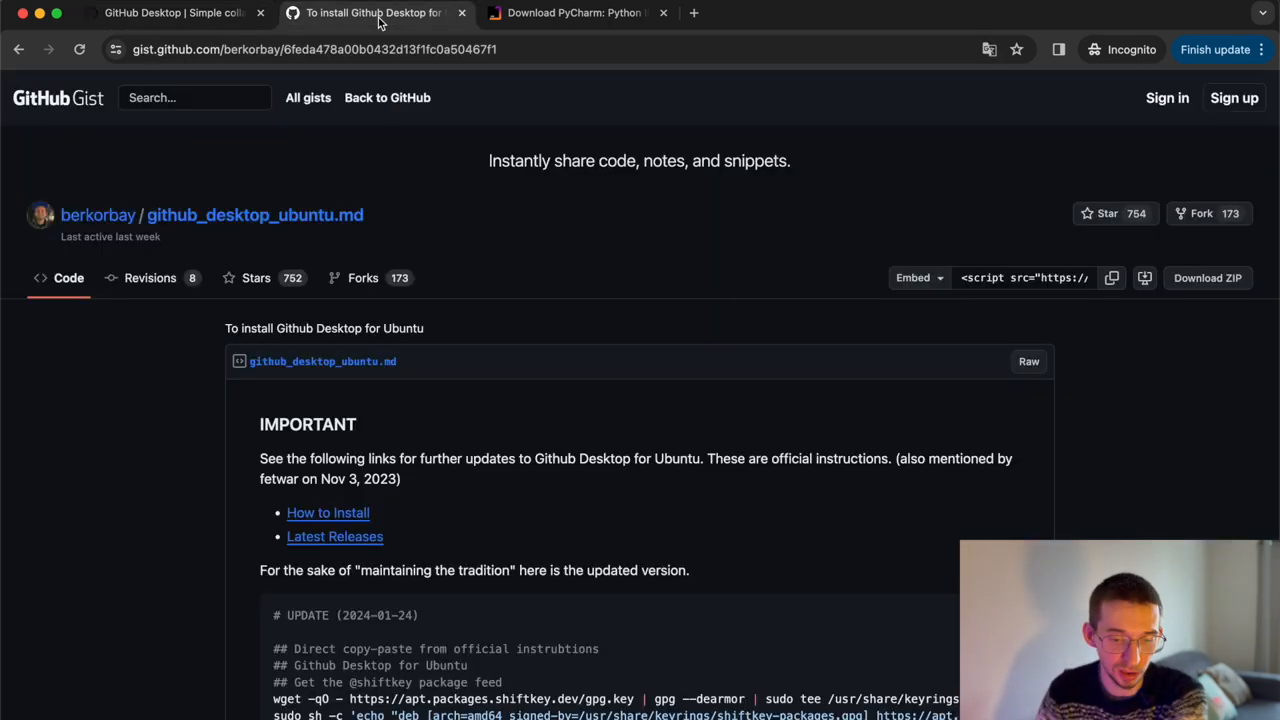
{"action": "scroll", "scroll_direction": "down", "scroll_amount": 3}
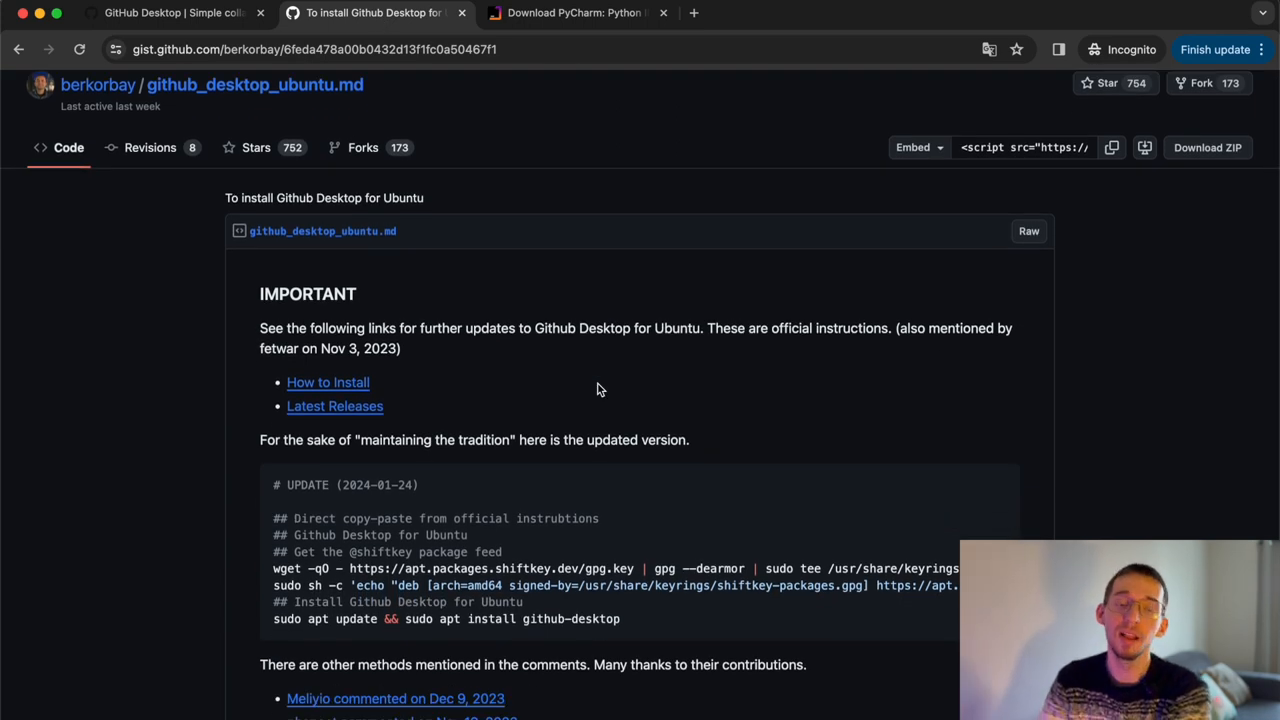
{"action": "scroll", "scroll_direction": "down", "scroll_amount": 3}
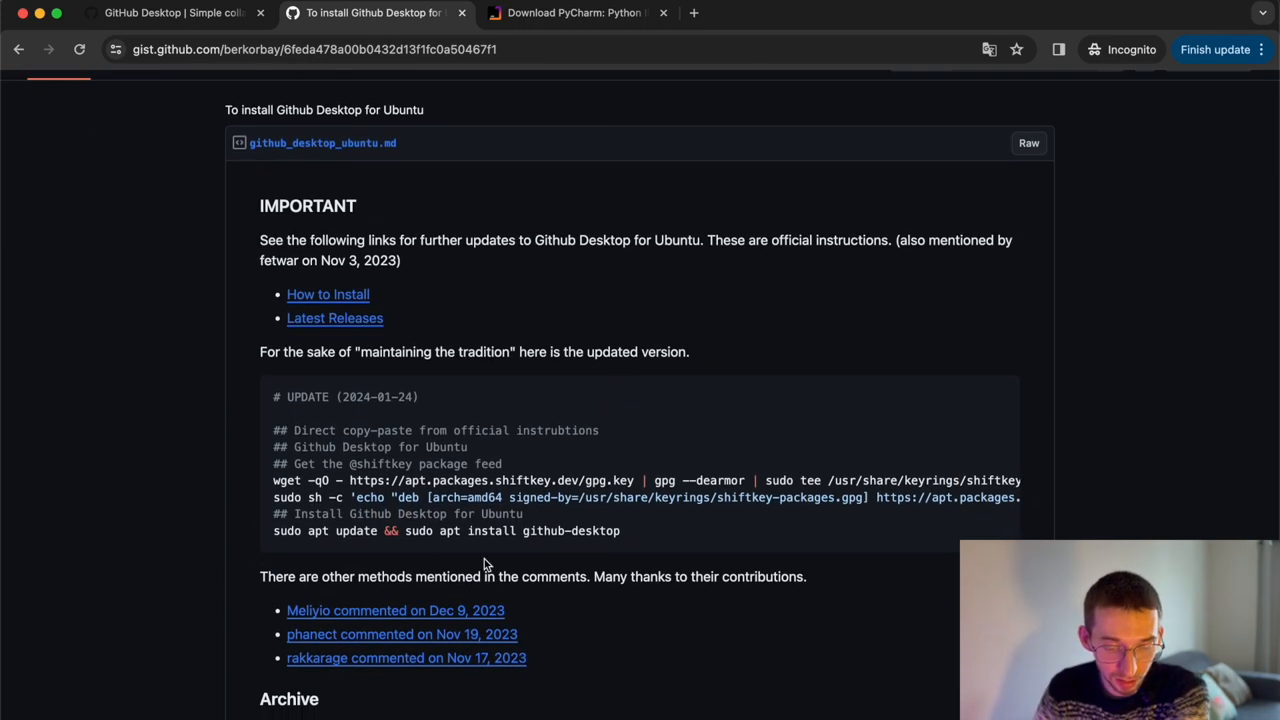
{"action": "scroll", "scroll_direction": "down", "scroll_amount": 3}
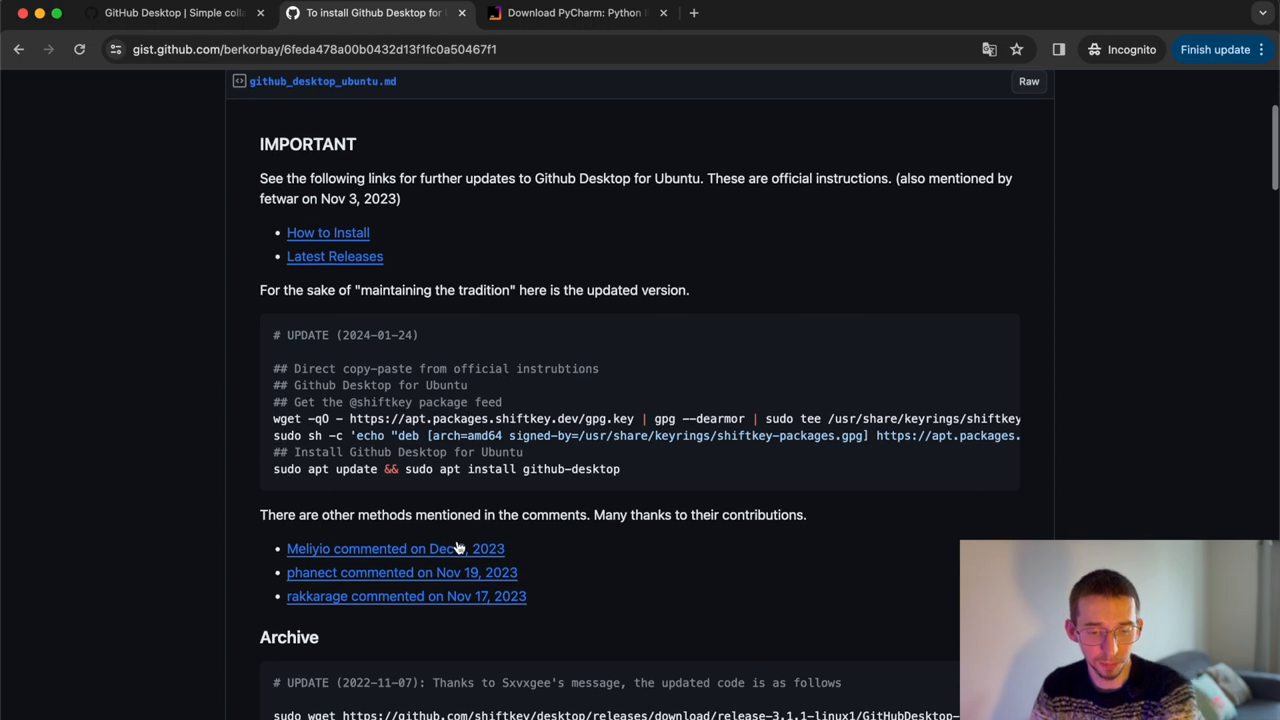
{"action": "left_click_drag", "start_coordinate": [274, 418], "coordinate": [620, 469]}
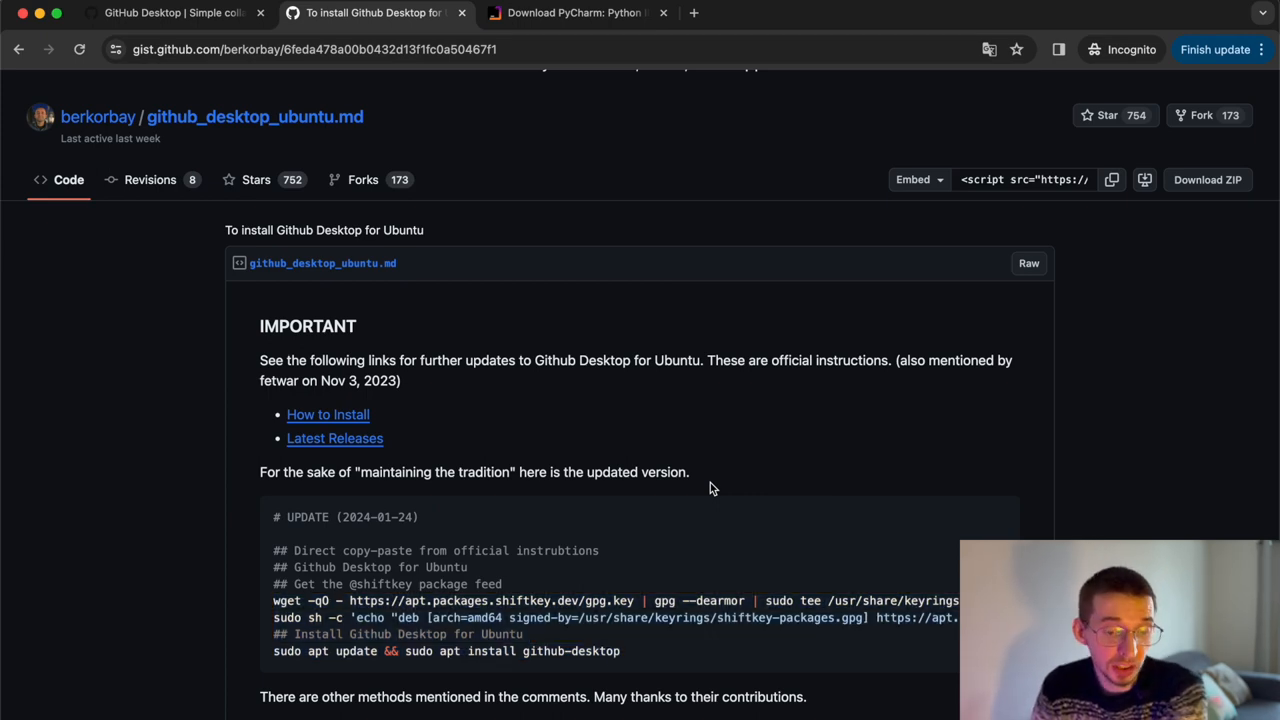
{"action": "scroll", "scroll_direction": "up", "scroll_amount": 3}
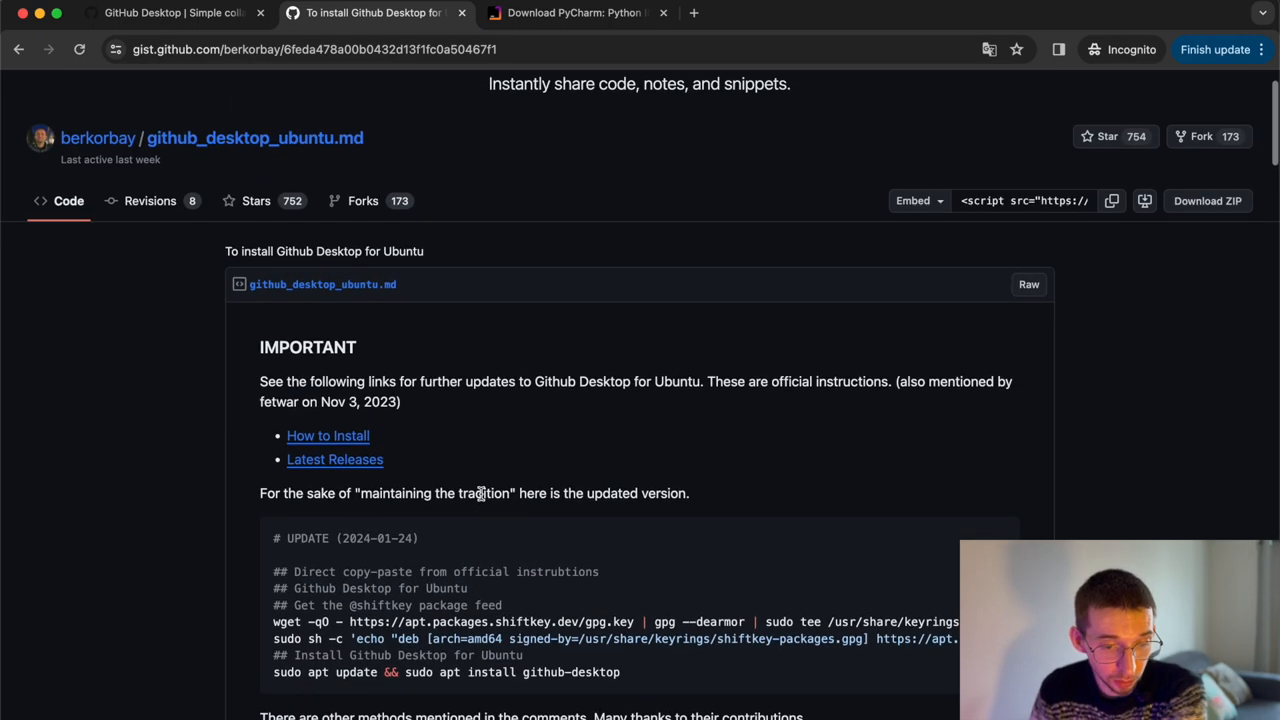
{"action": "mouse_move", "coordinate": [536, 460]}
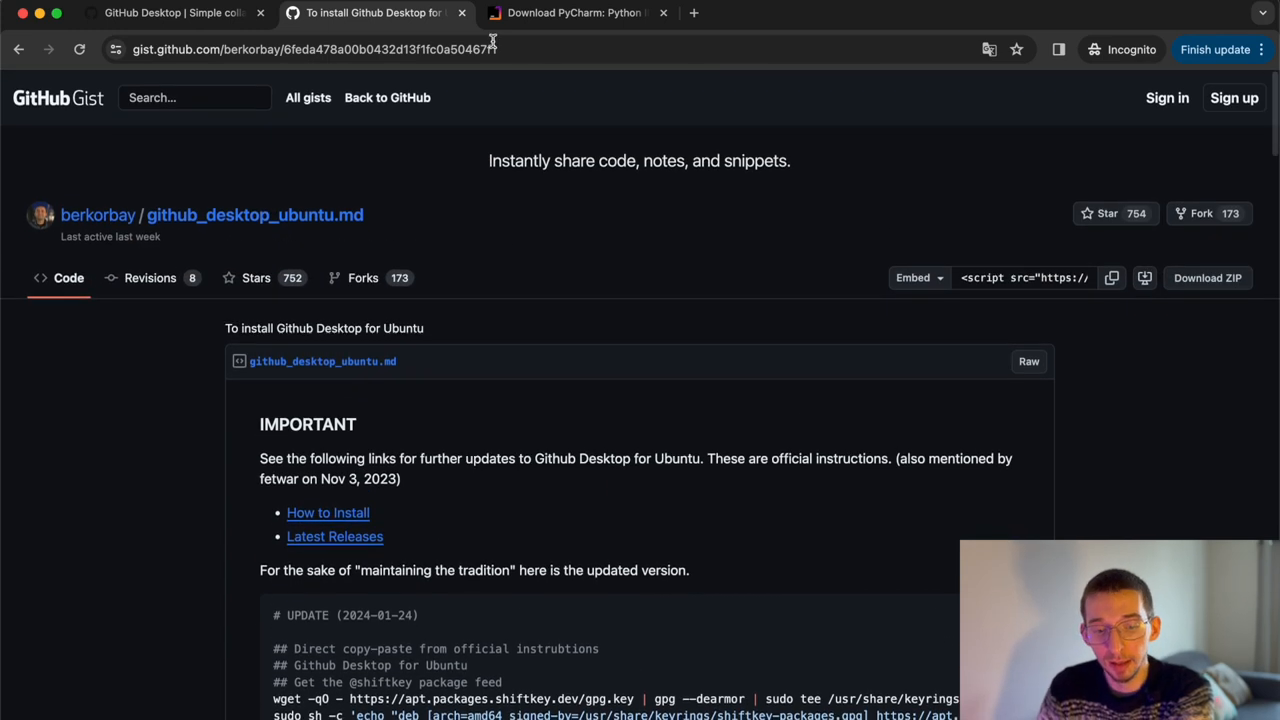
{"action": "left_click", "coordinate": [575, 13]}
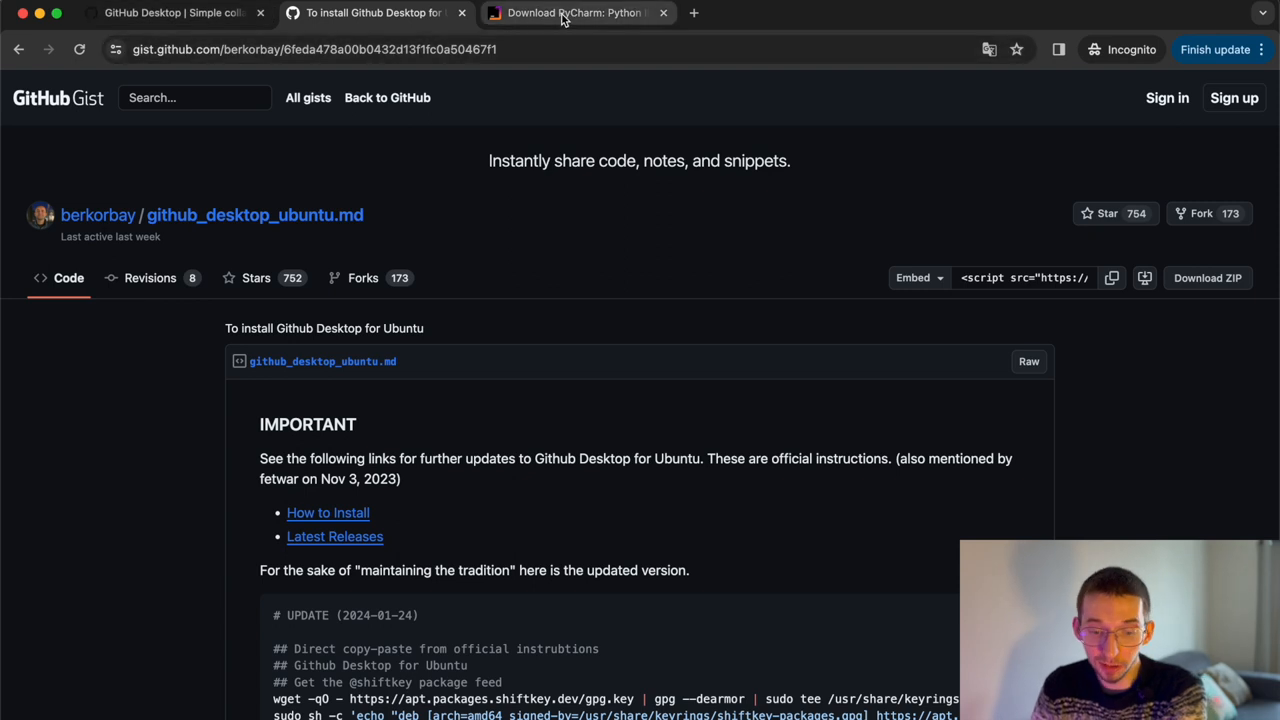
{"action": "mouse_move", "coordinate": [575, 12]}
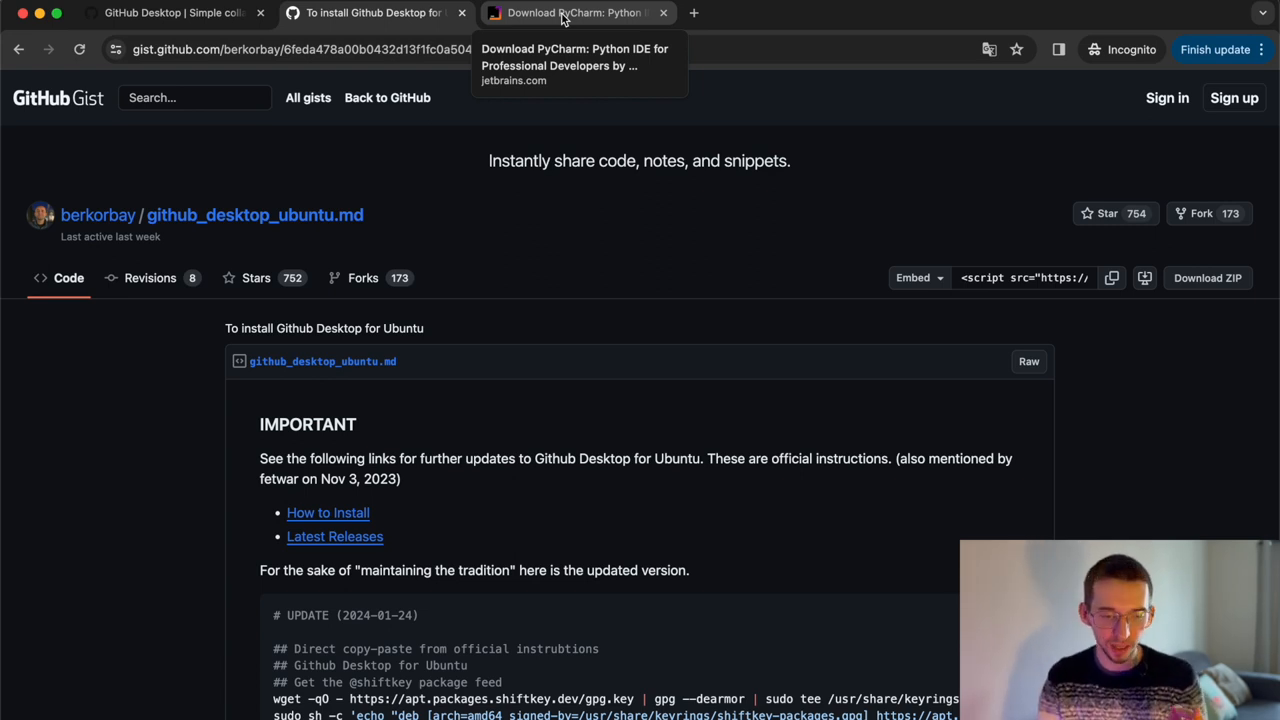
- Browse JetBrains' macOS PyCharm download page down to Community Edition and back to Professional
{"action": "left_click", "coordinate": [573, 13]}
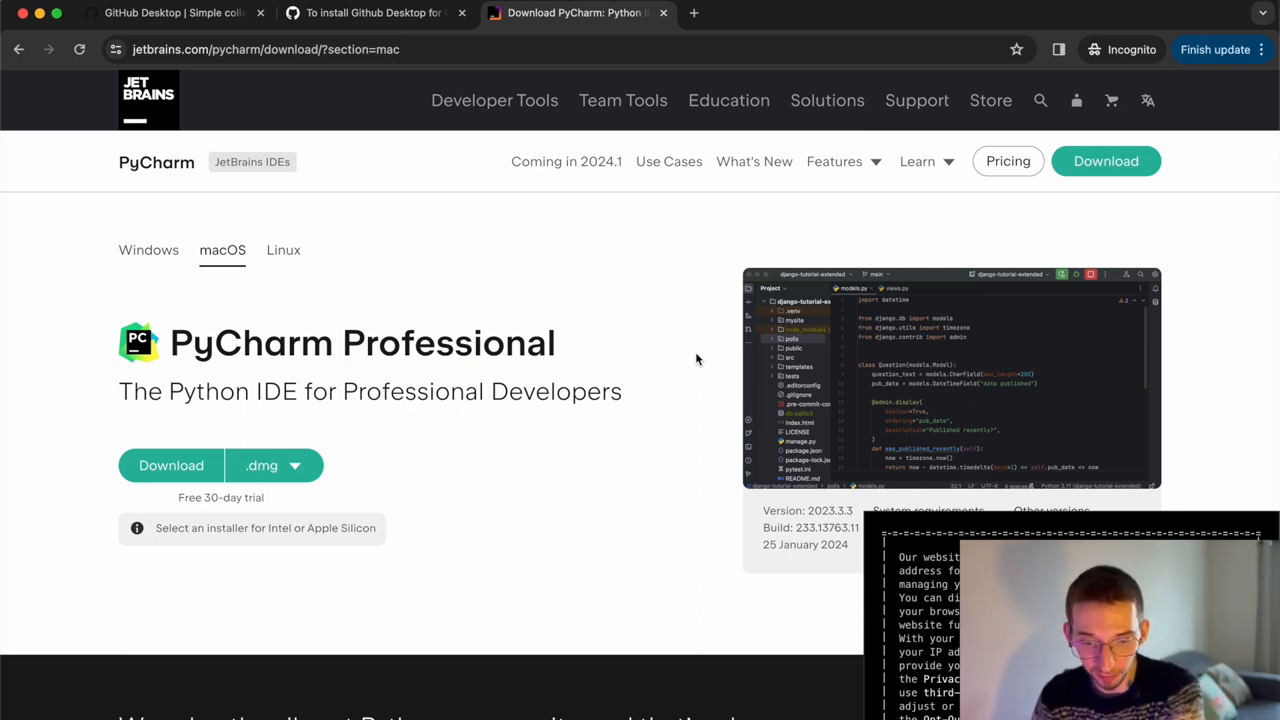
{"action": "mouse_move", "coordinate": [603, 276]}
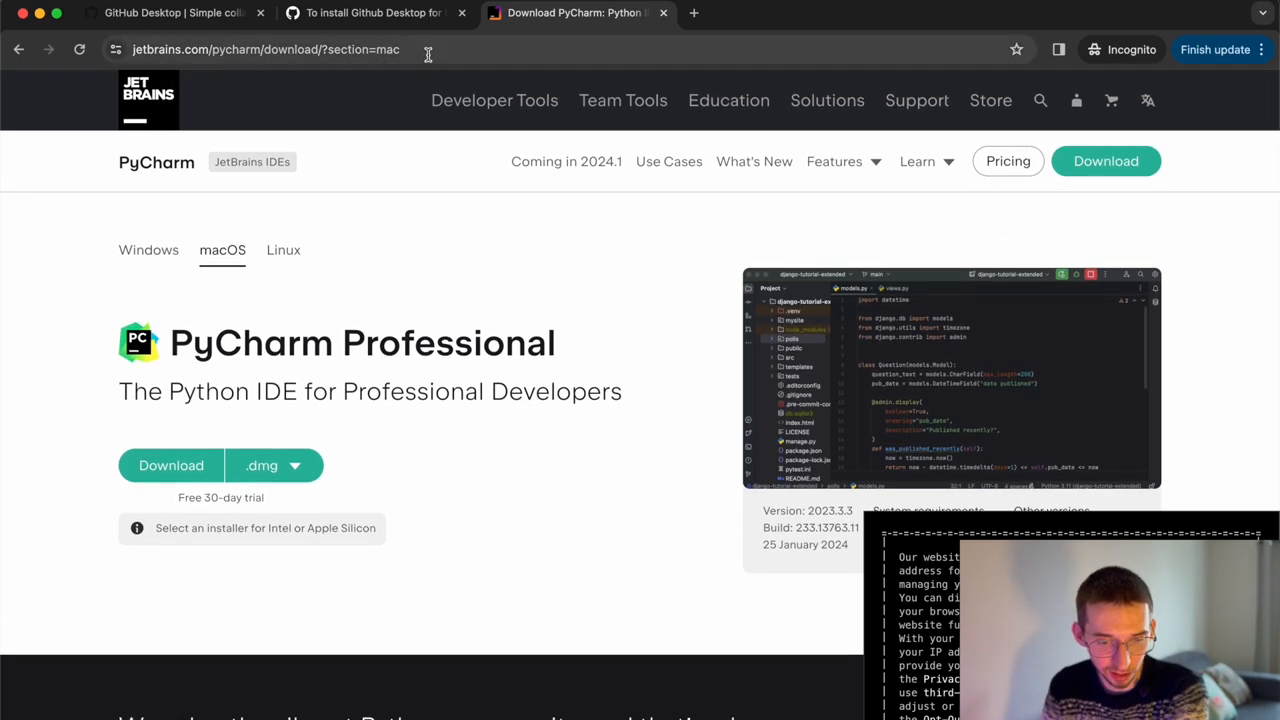
{"action": "scroll", "scroll_direction": "down", "scroll_amount": 3}
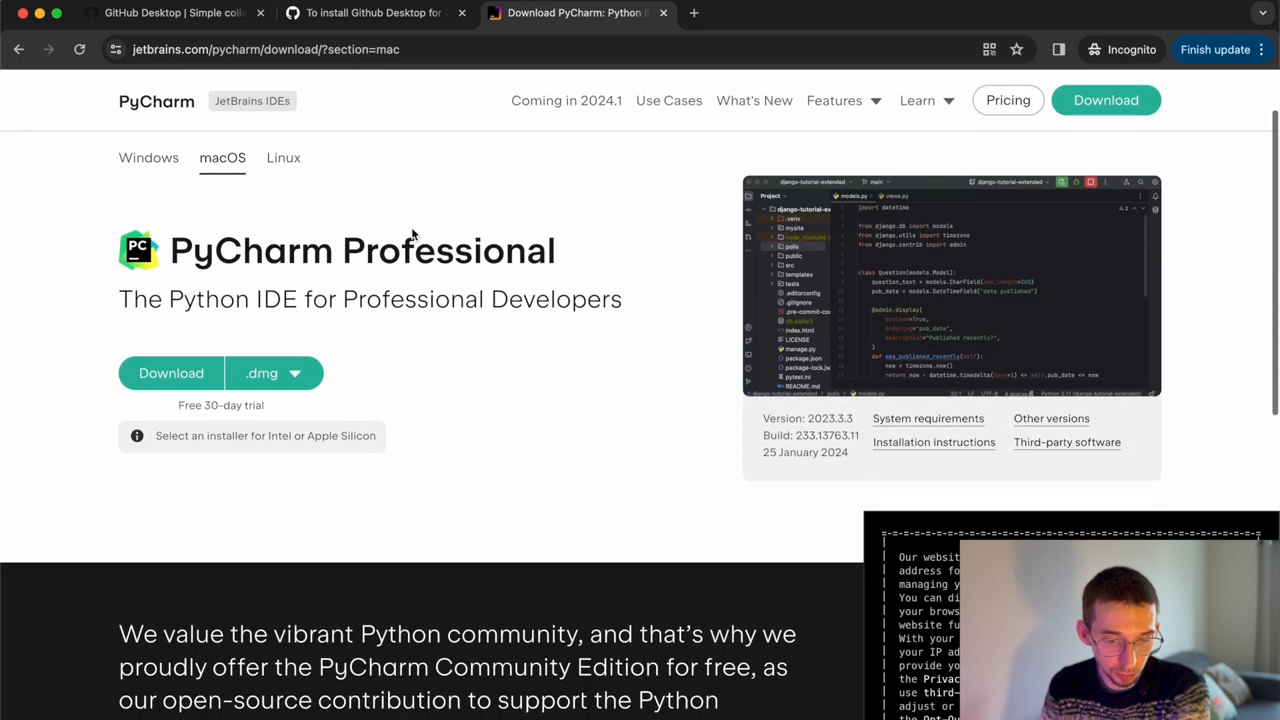
{"action": "scroll", "scroll_direction": "down", "scroll_amount": 3}
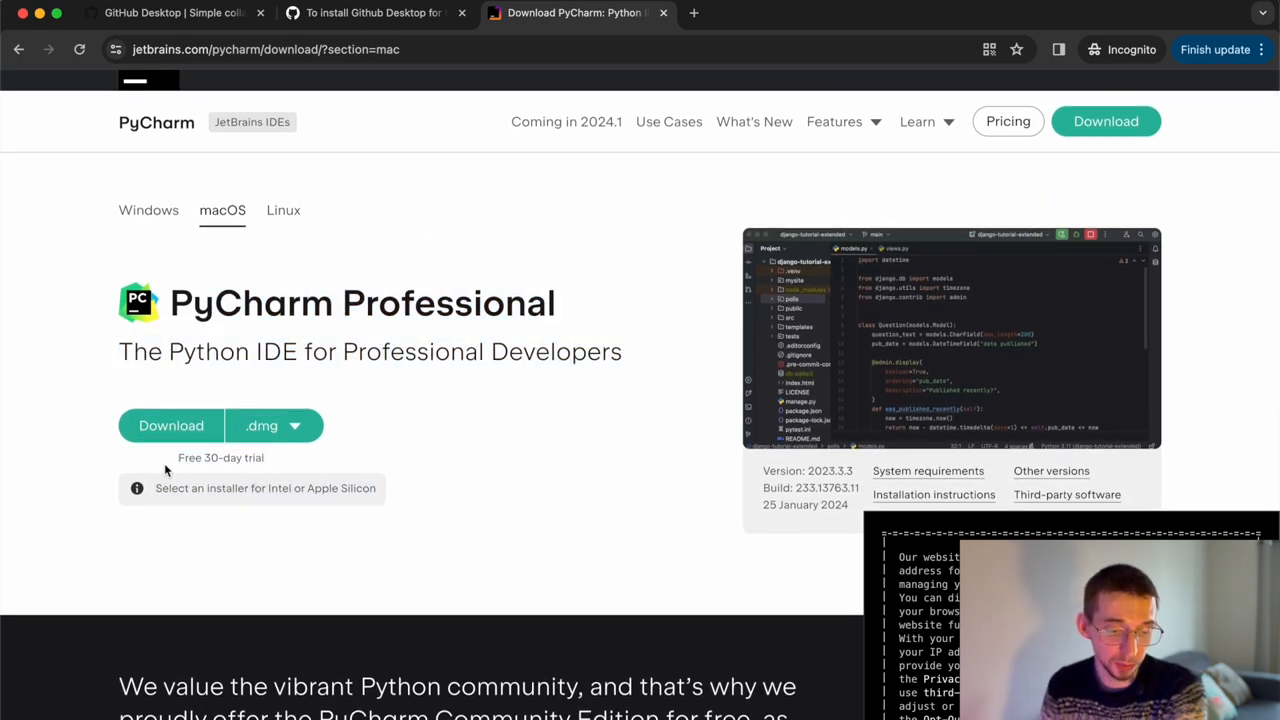
{"action": "double_click", "coordinate": [220, 457]}
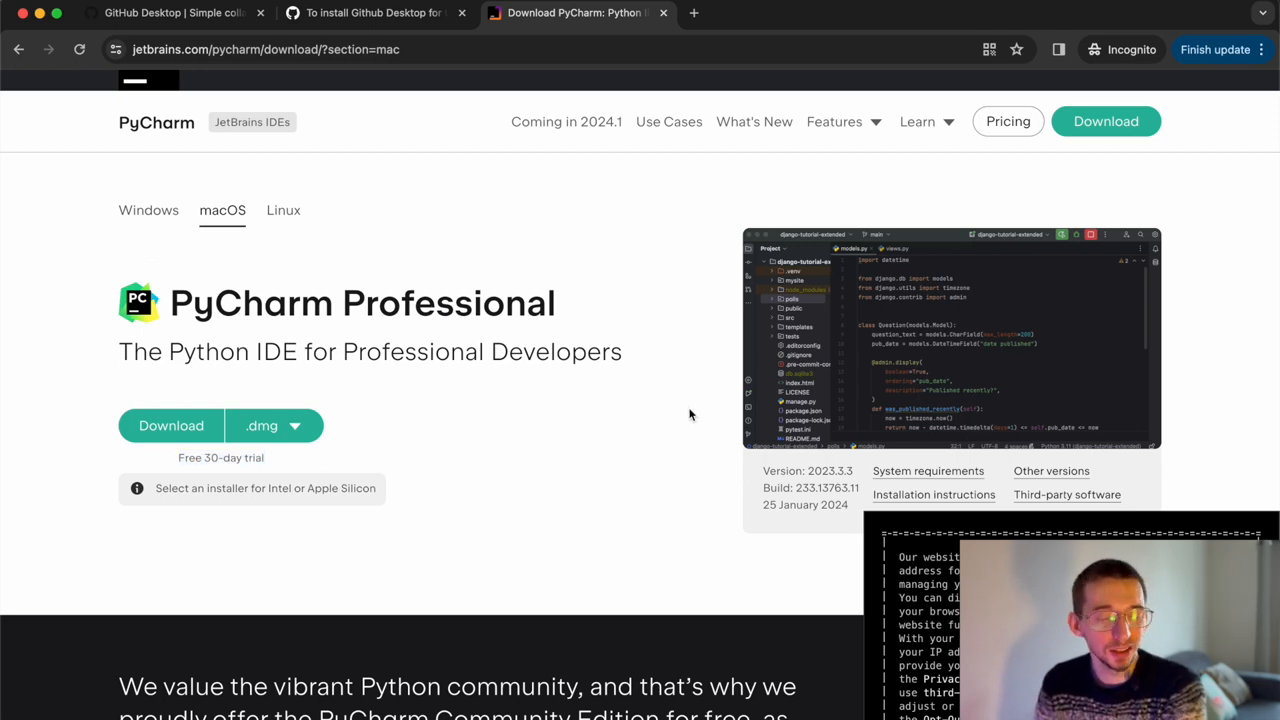
{"action": "scroll", "scroll_direction": "down", "scroll_amount": 3}
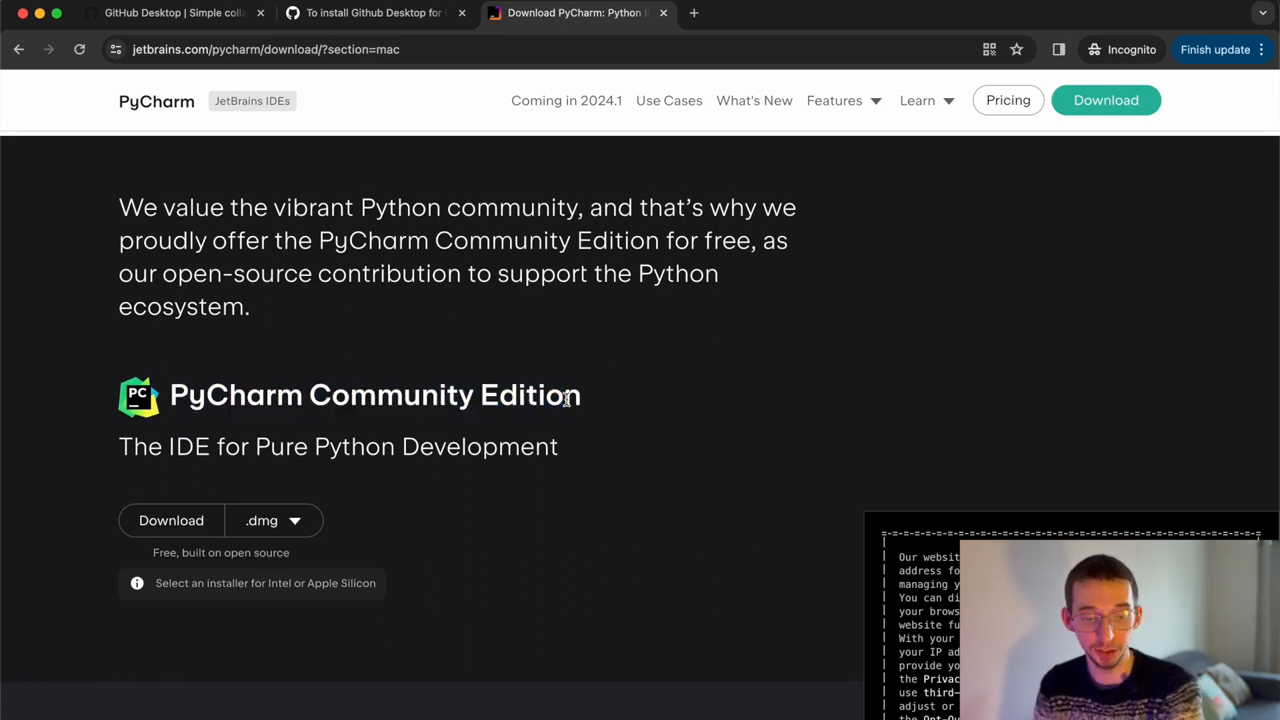
{"action": "double_click", "coordinate": [390, 394]}
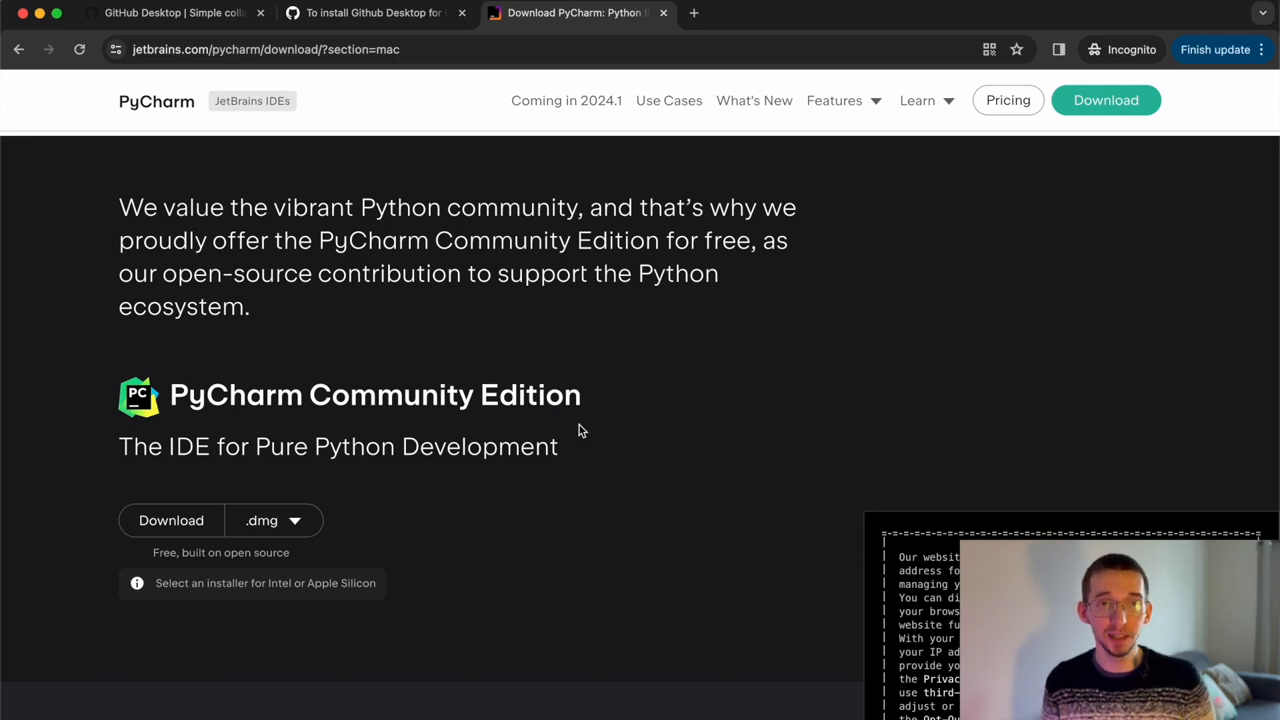
{"action": "scroll", "scroll_direction": "up", "scroll_amount": 3}
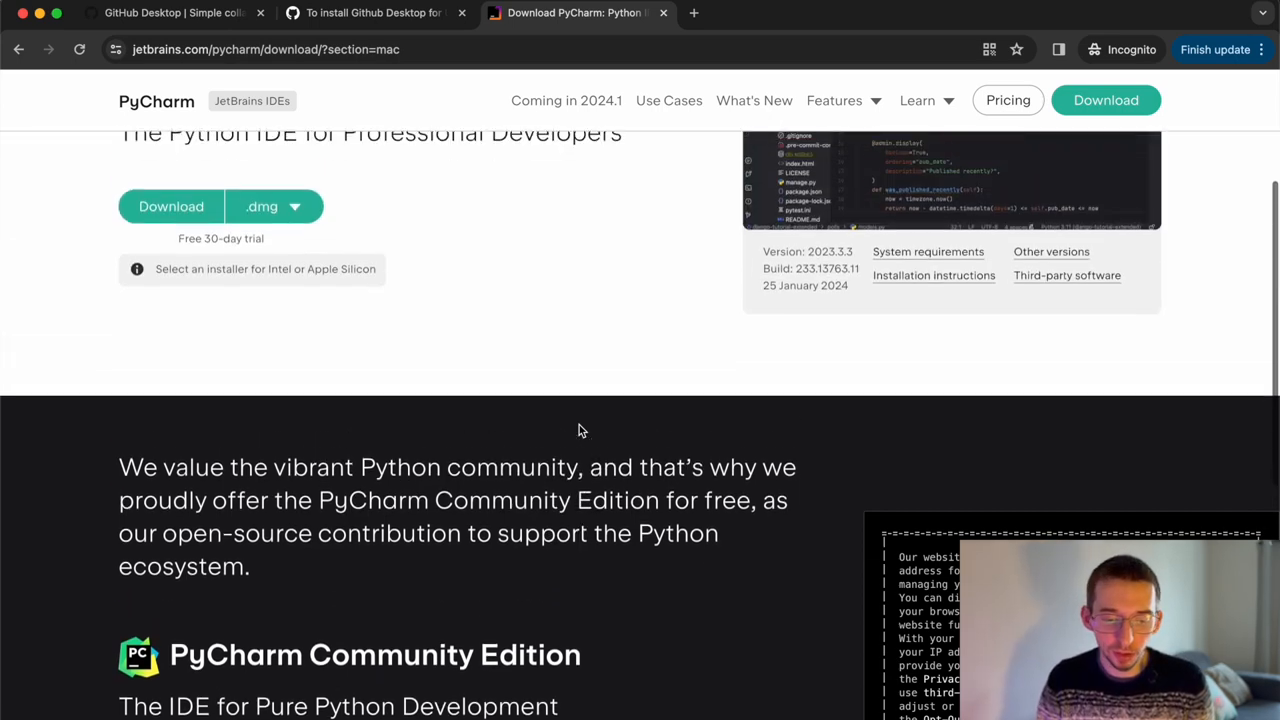
{"action": "scroll", "scroll_direction": "up", "scroll_amount": 3}
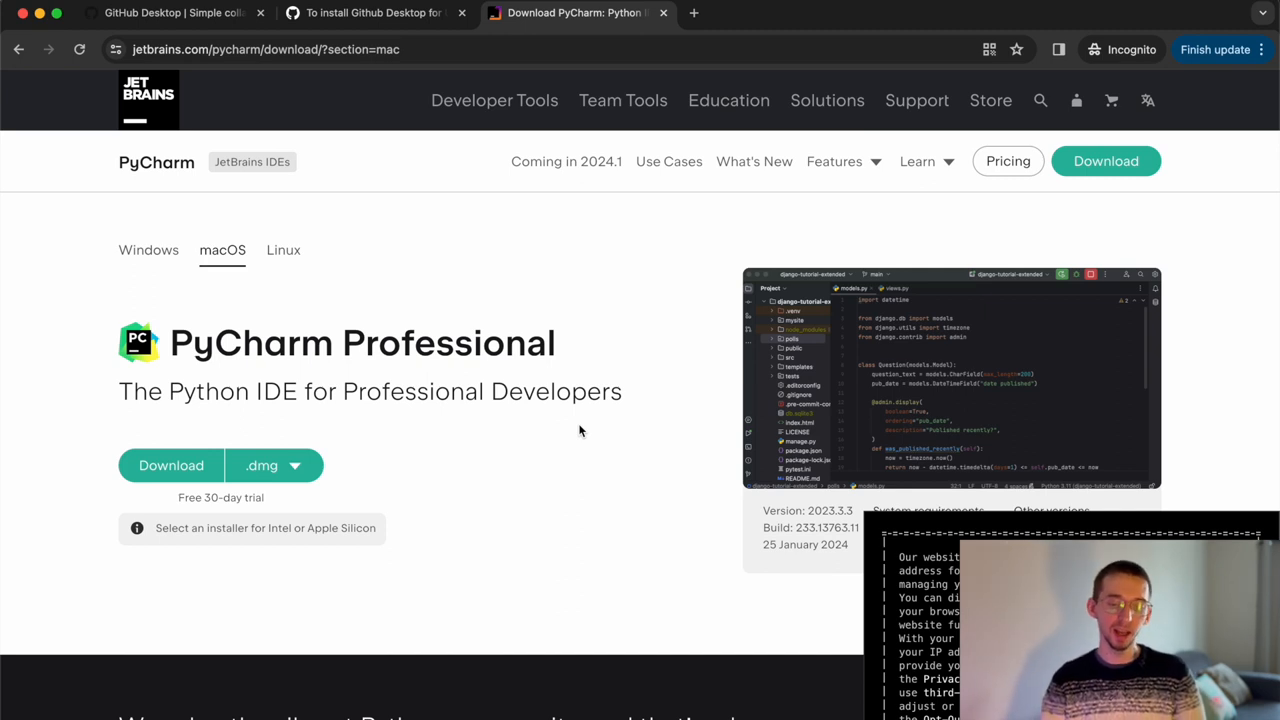
- Toggle the PyCharm download page between the Windows and macOS versions, then return to GitHub Desktop
{"action": "double_click", "coordinate": [447, 343]}
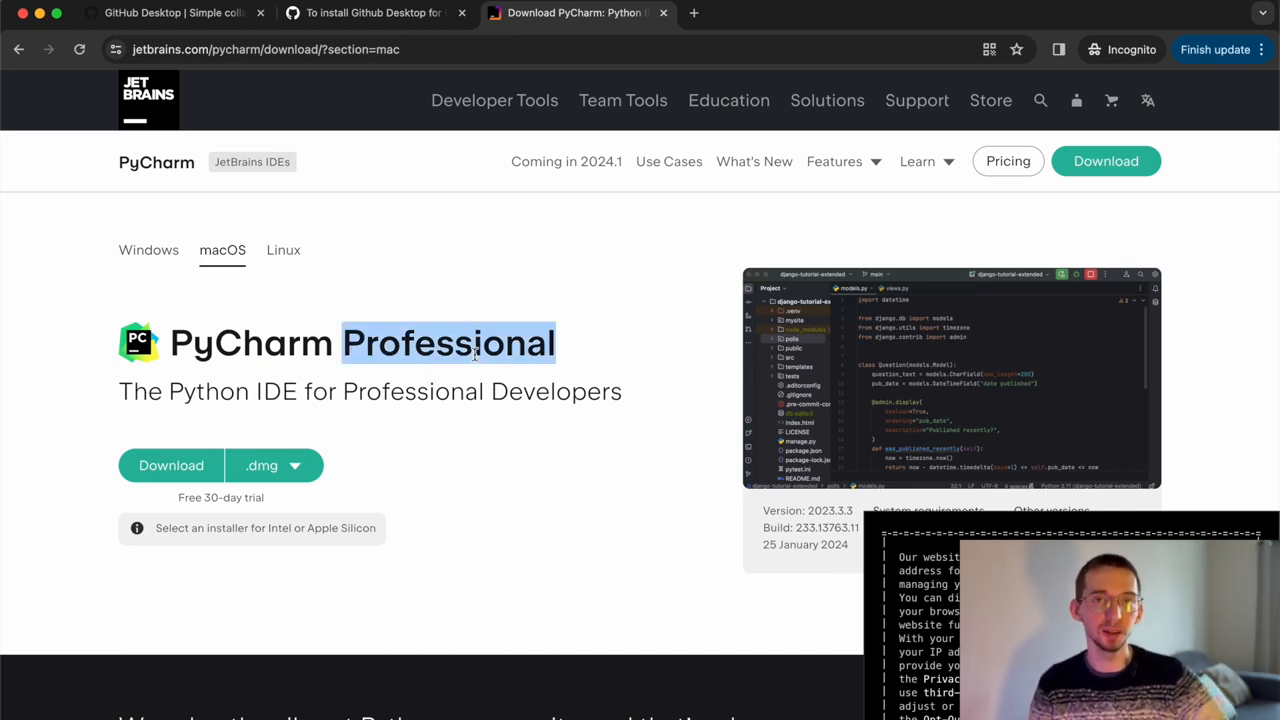
{"action": "scroll", "scroll_direction": "down", "scroll_amount": 3}
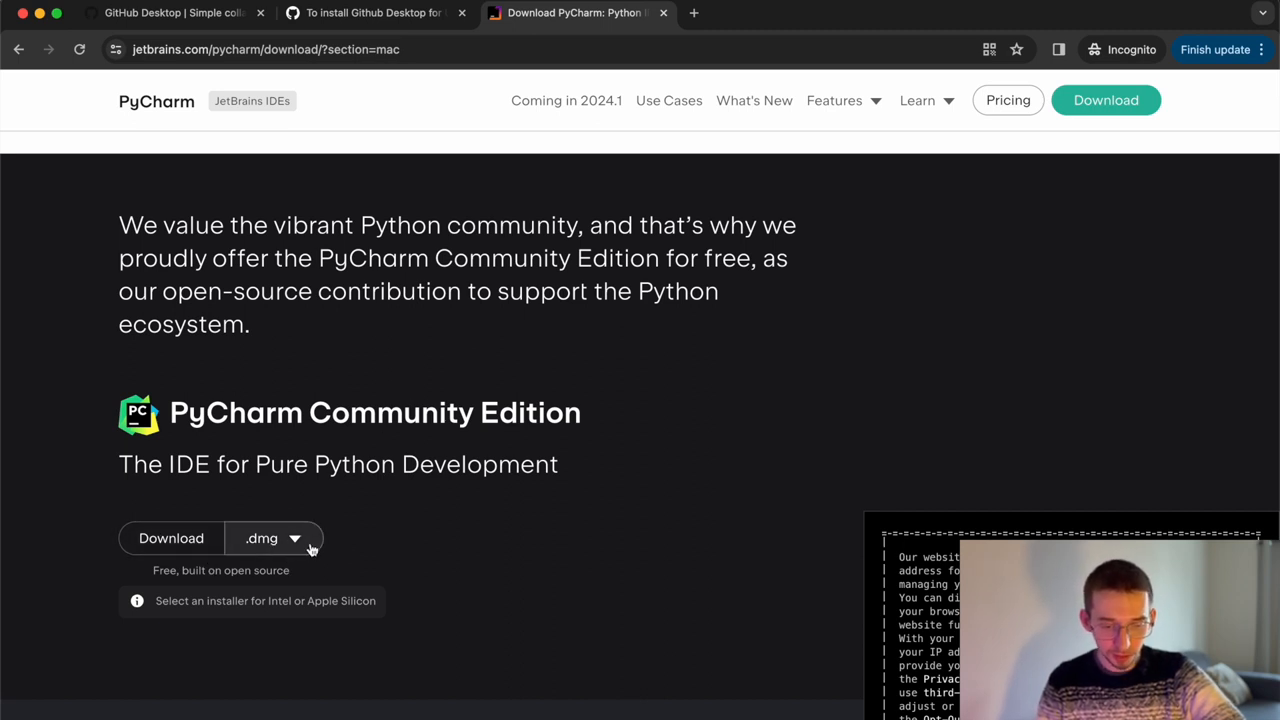
{"action": "left_click", "coordinate": [273, 538]}
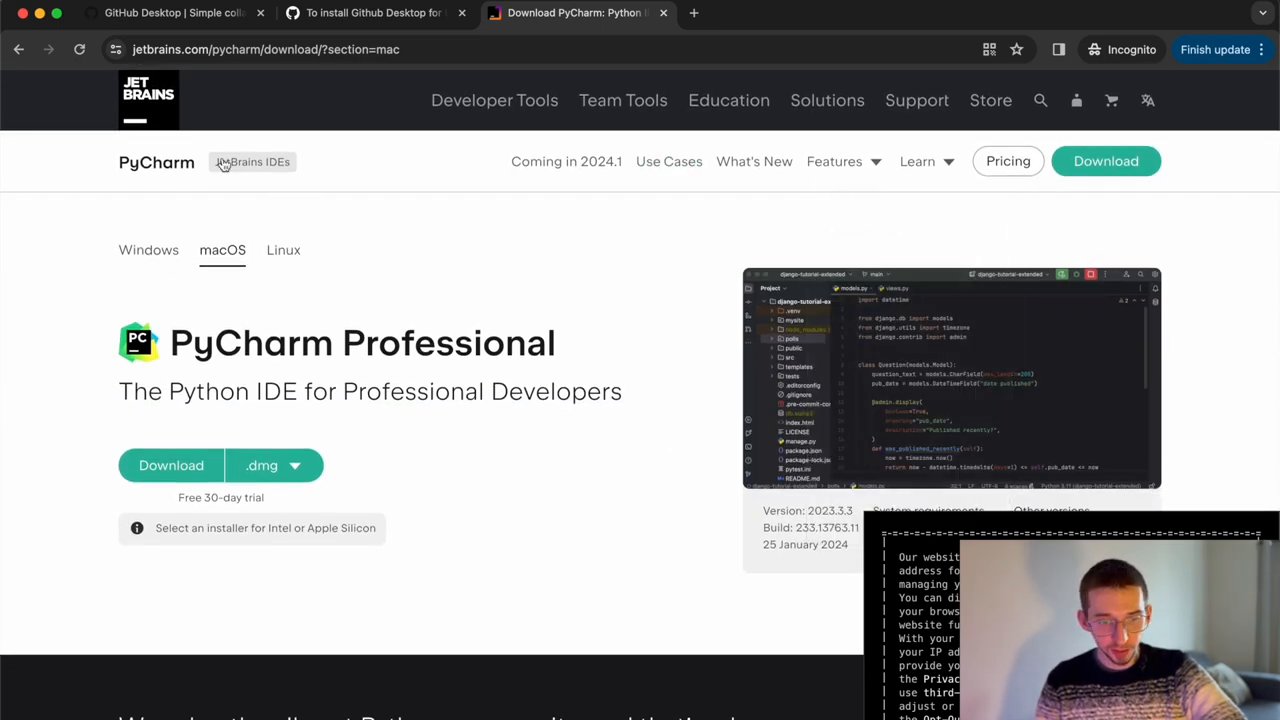
{"action": "left_click", "coordinate": [148, 250]}
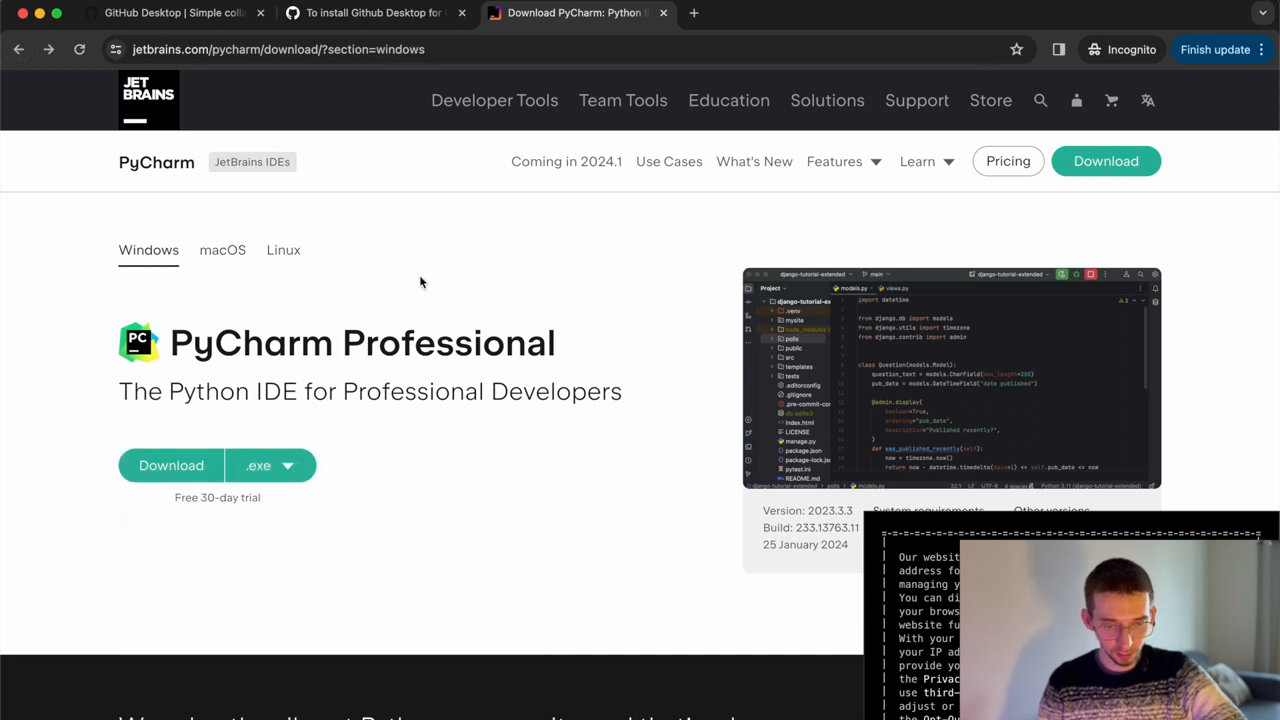
{"action": "scroll", "scroll_direction": "down", "scroll_amount": 3}
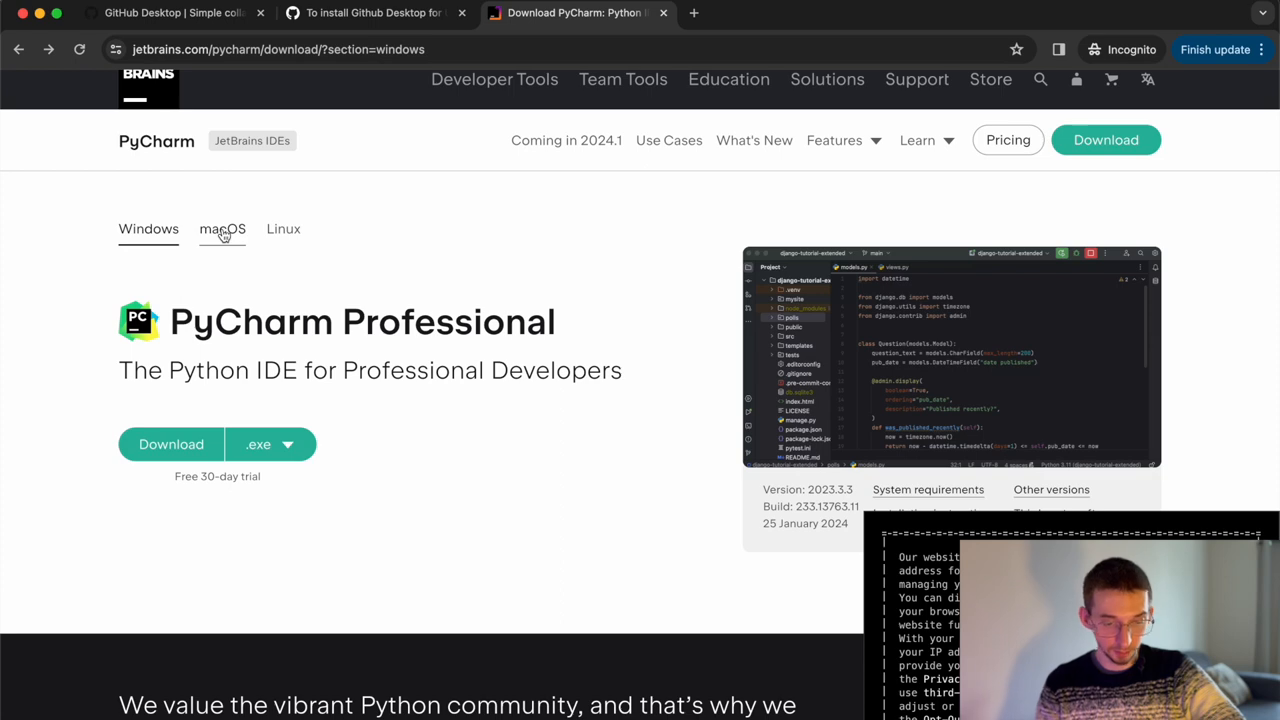
{"action": "left_click", "coordinate": [222, 229]}
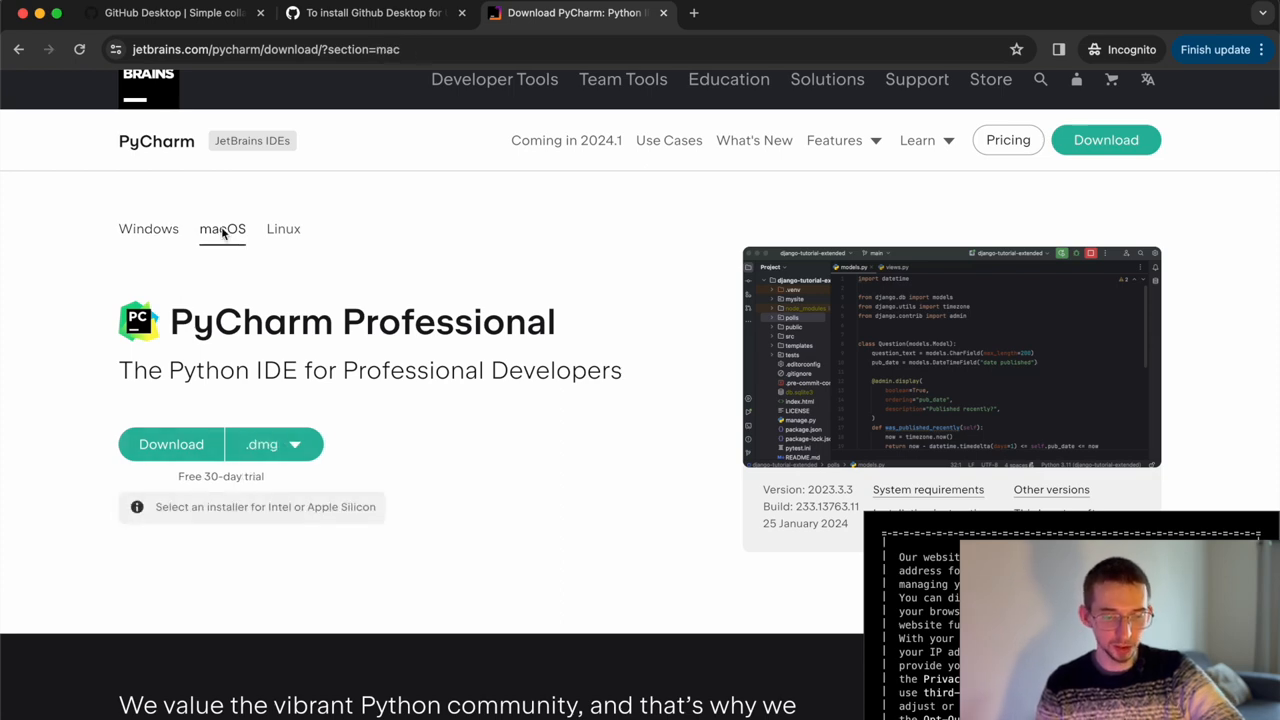
{"action": "left_click", "coordinate": [148, 228]}
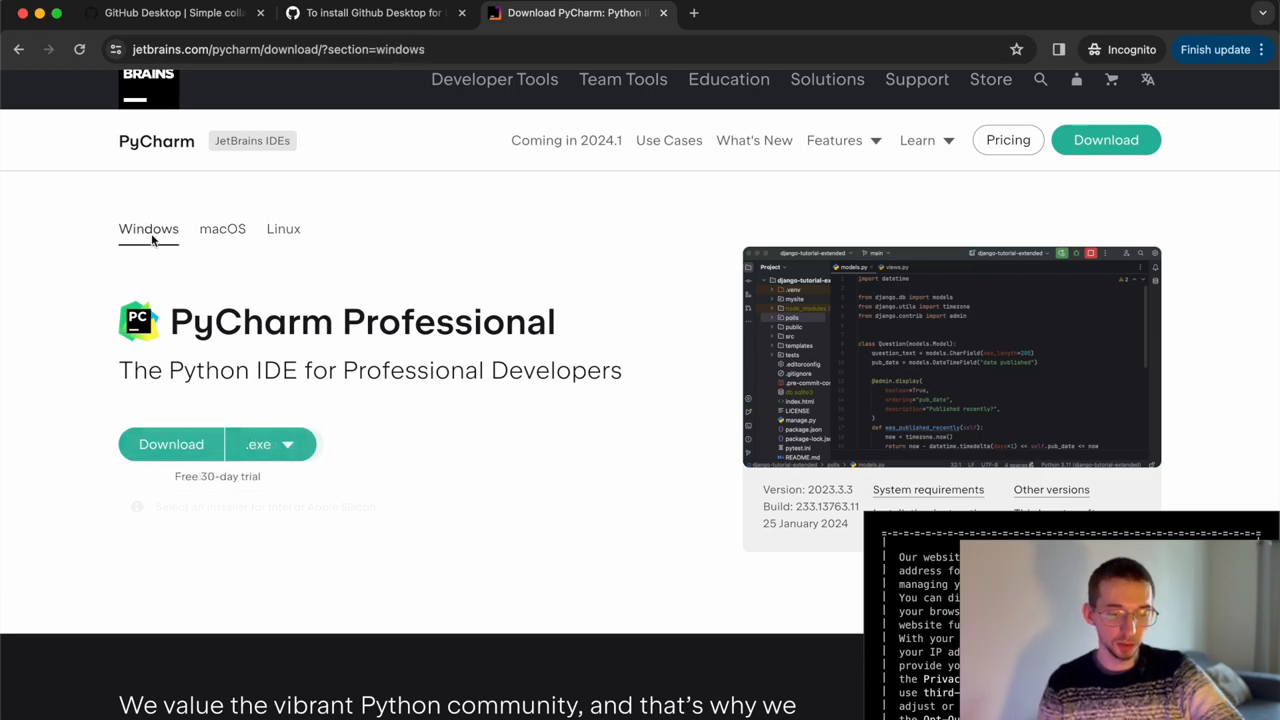
{"action": "scroll", "scroll_direction": "down", "scroll_amount": 3}
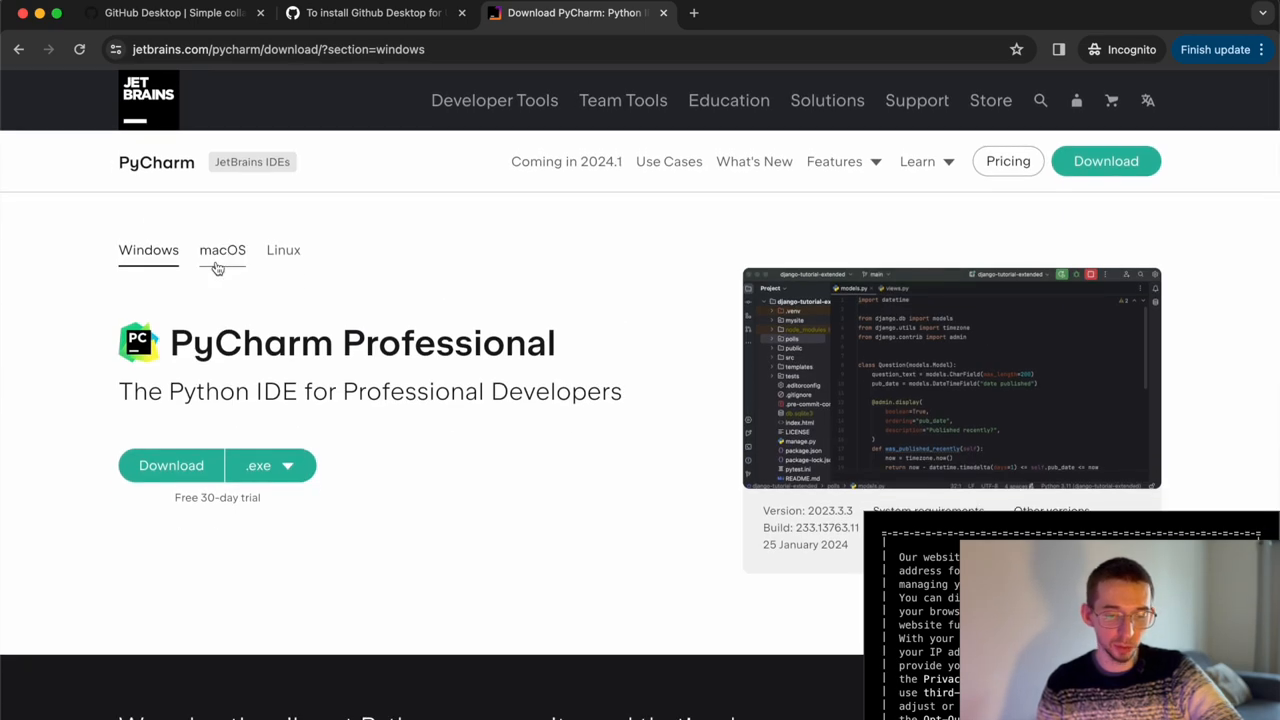
{"action": "left_click", "coordinate": [222, 250]}
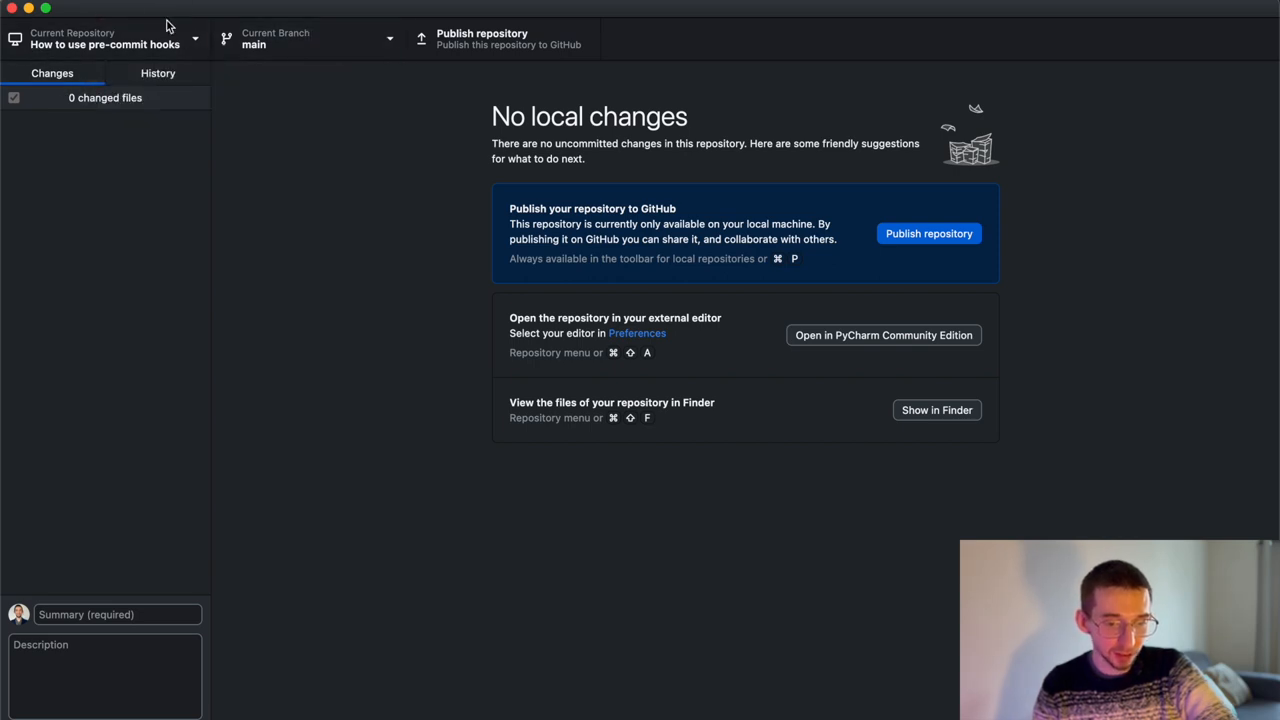
- Open History to view the STherd commit and its three added files
{"action": "left_click", "coordinate": [90, 38]}
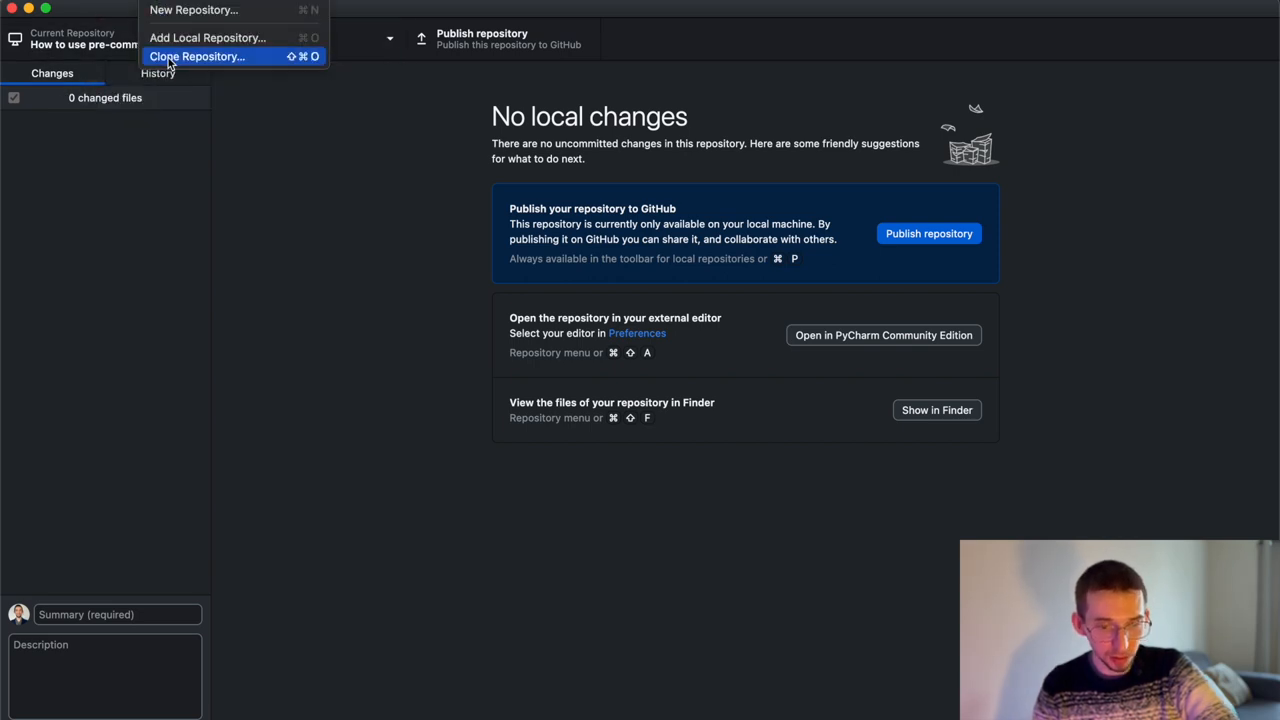
{"action": "mouse_move", "coordinate": [252, 58]}
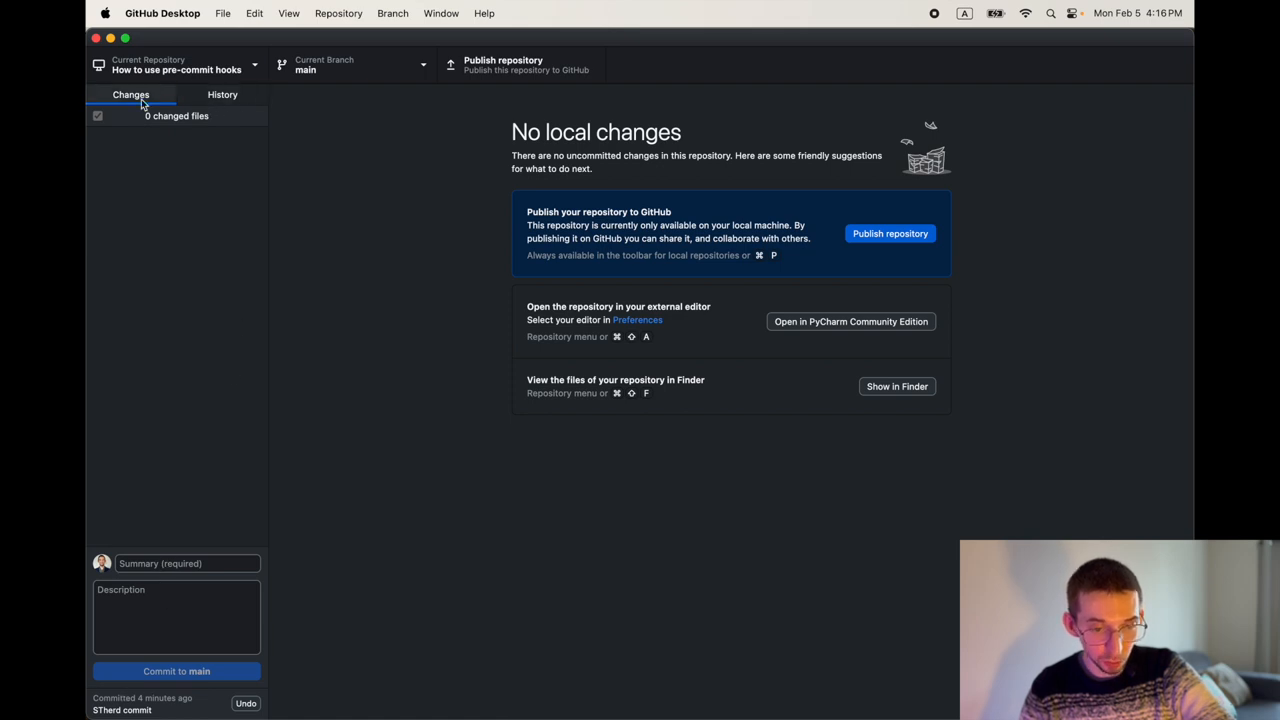
{"action": "mouse_move", "coordinate": [143, 383]}
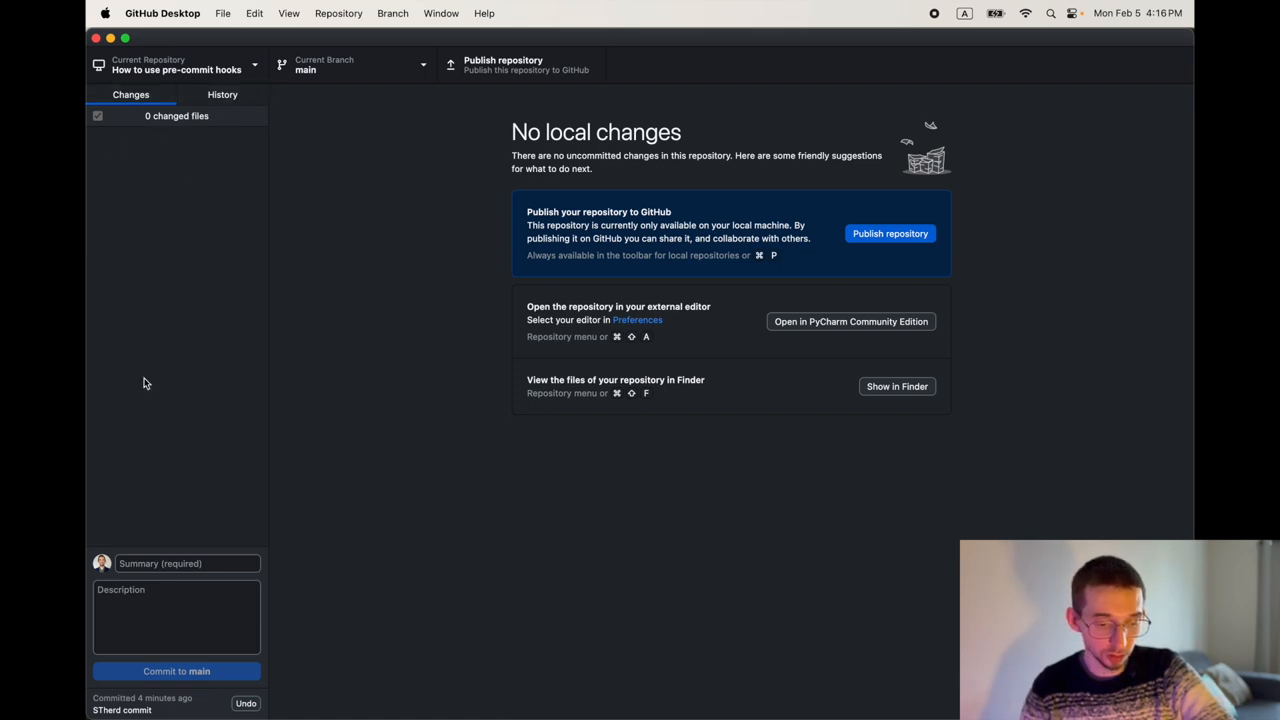
{"action": "mouse_move", "coordinate": [170, 704]}
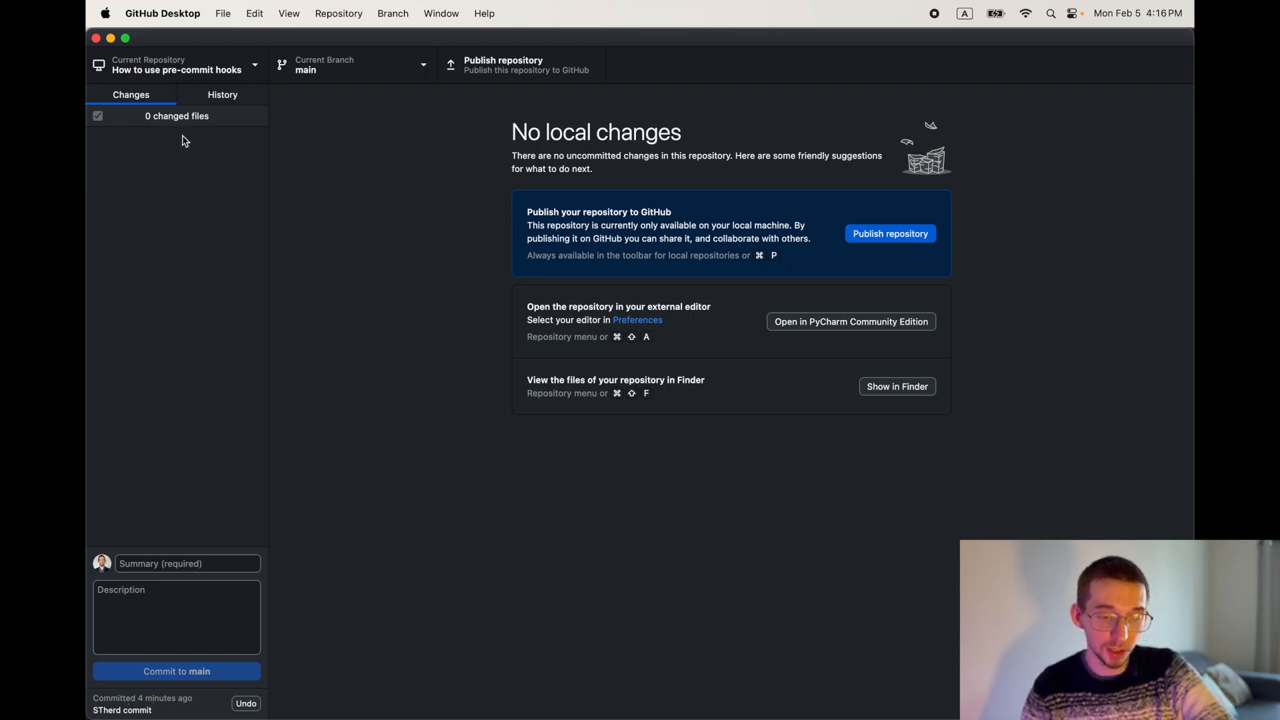
{"action": "left_click", "coordinate": [222, 94]}
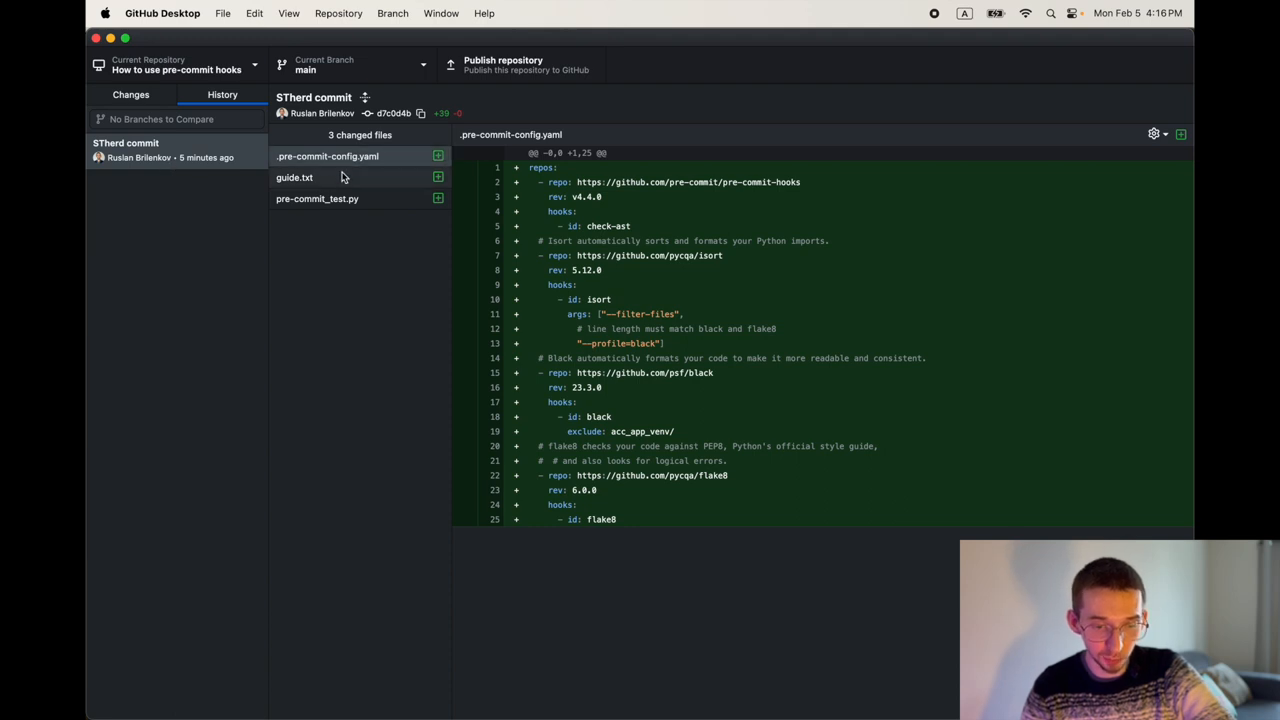
- Review the commit's pre-commit_test.py, guide.txt and hook config diffs, then return to empty Changes
{"action": "left_click", "coordinate": [317, 198]}
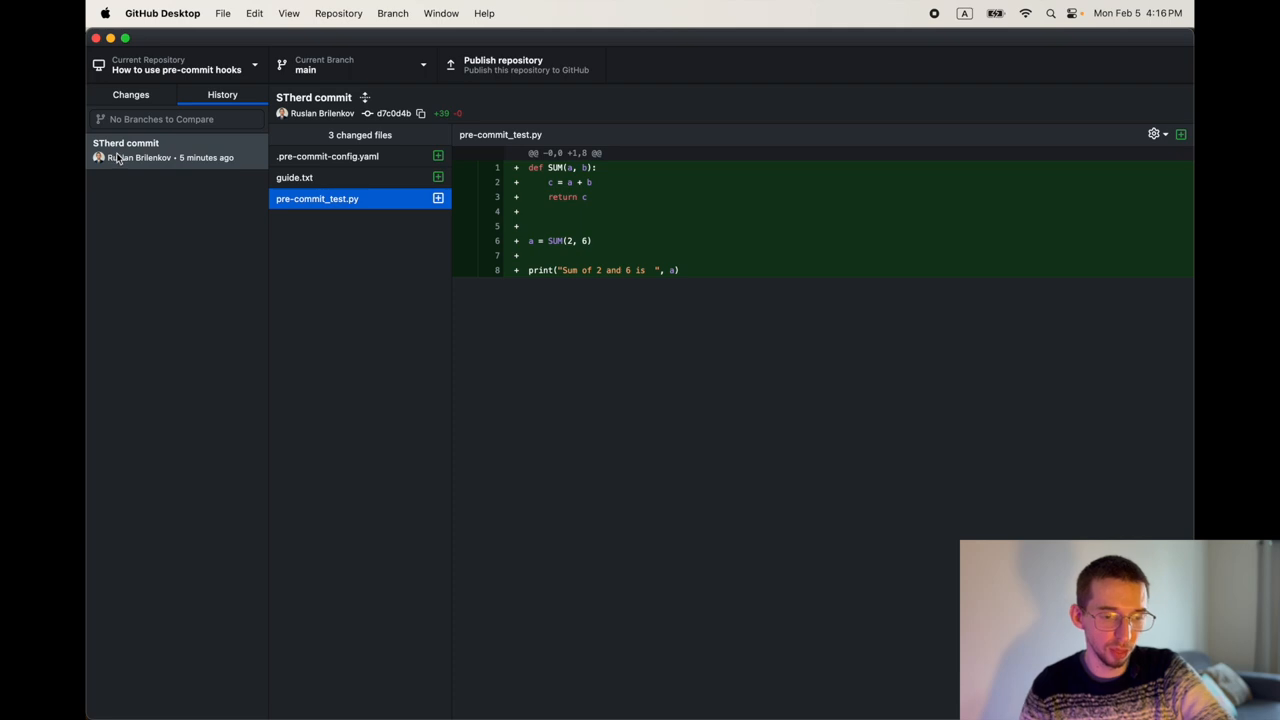
{"action": "mouse_move", "coordinate": [160, 152]}
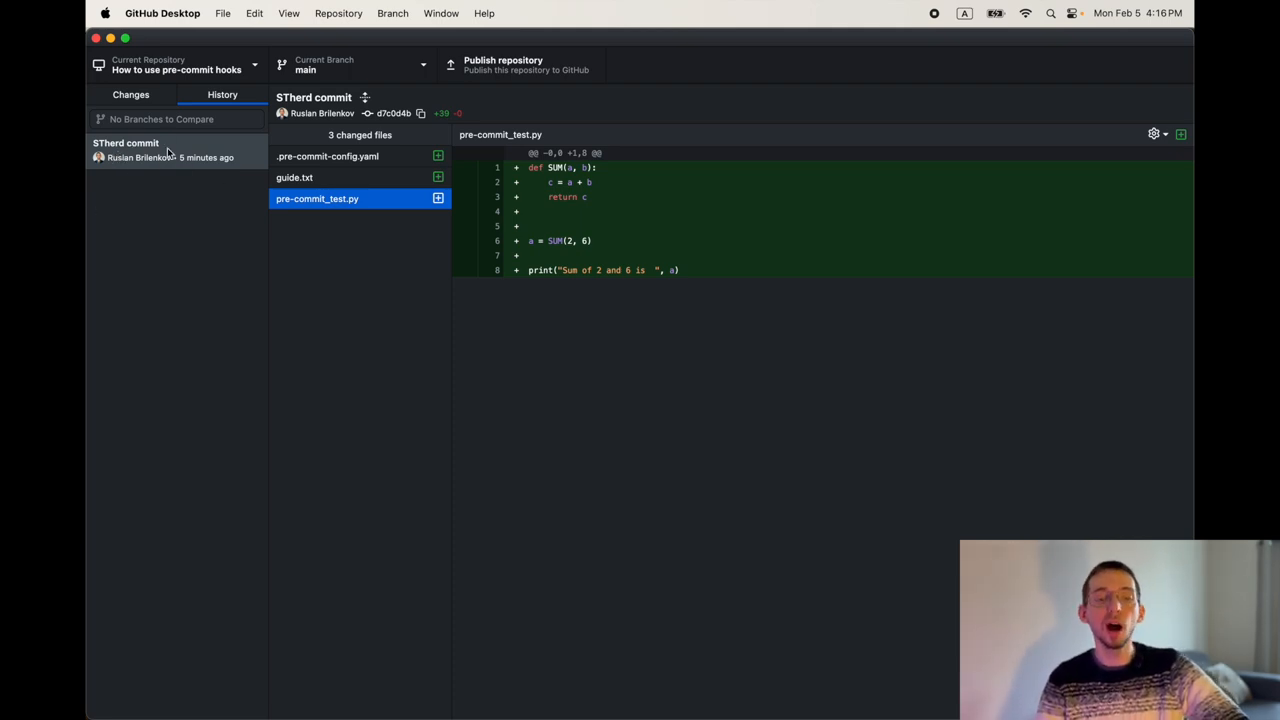
{"action": "mouse_move", "coordinate": [206, 174]}
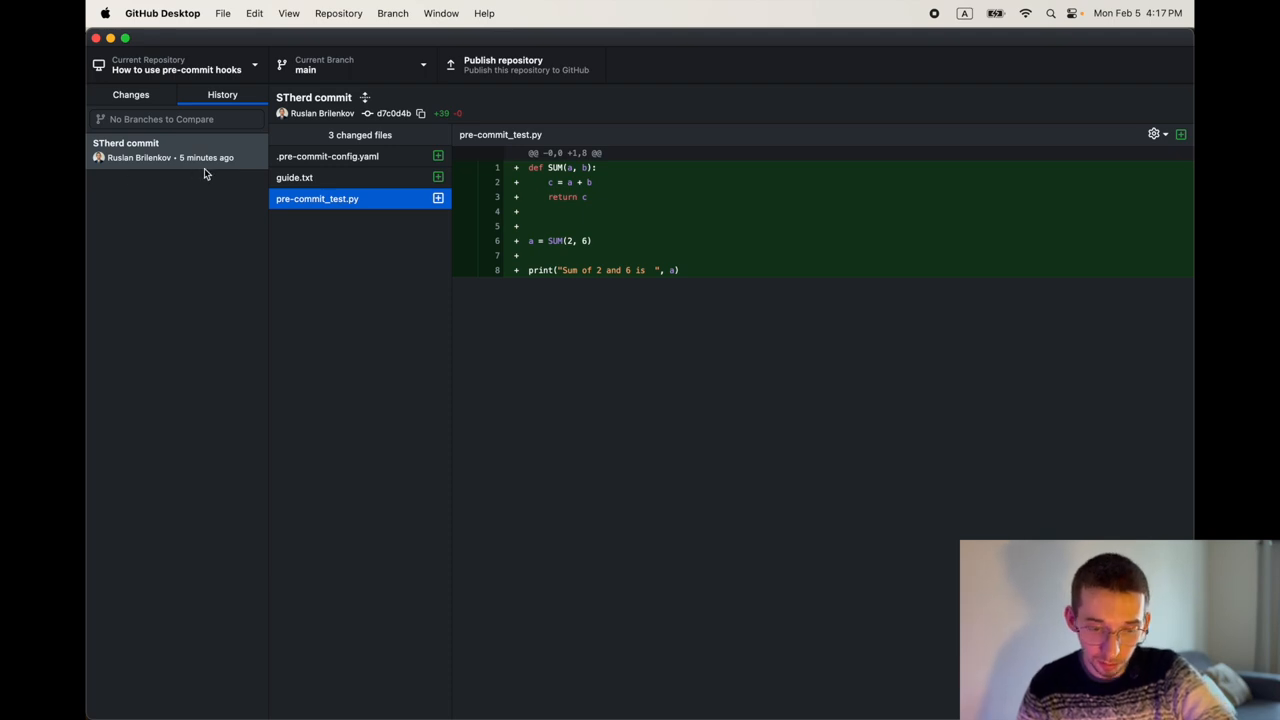
{"action": "left_click", "coordinate": [294, 177]}
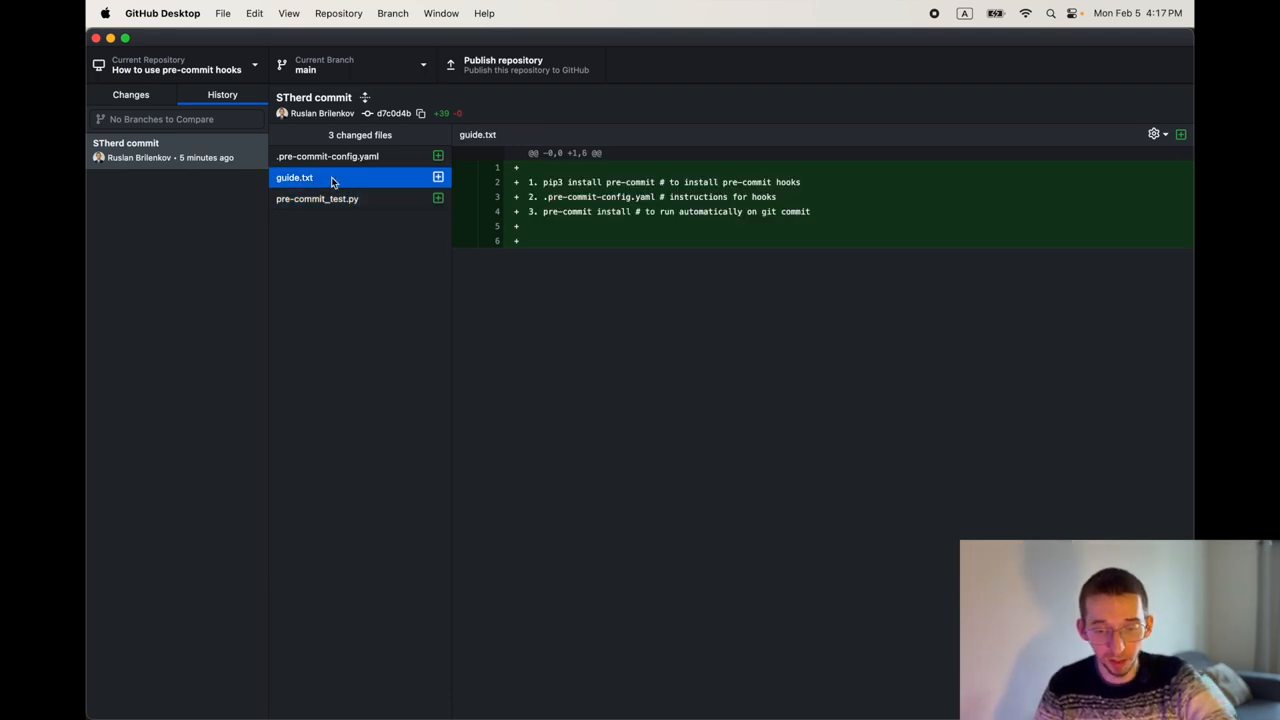
{"action": "left_click", "coordinate": [327, 156]}
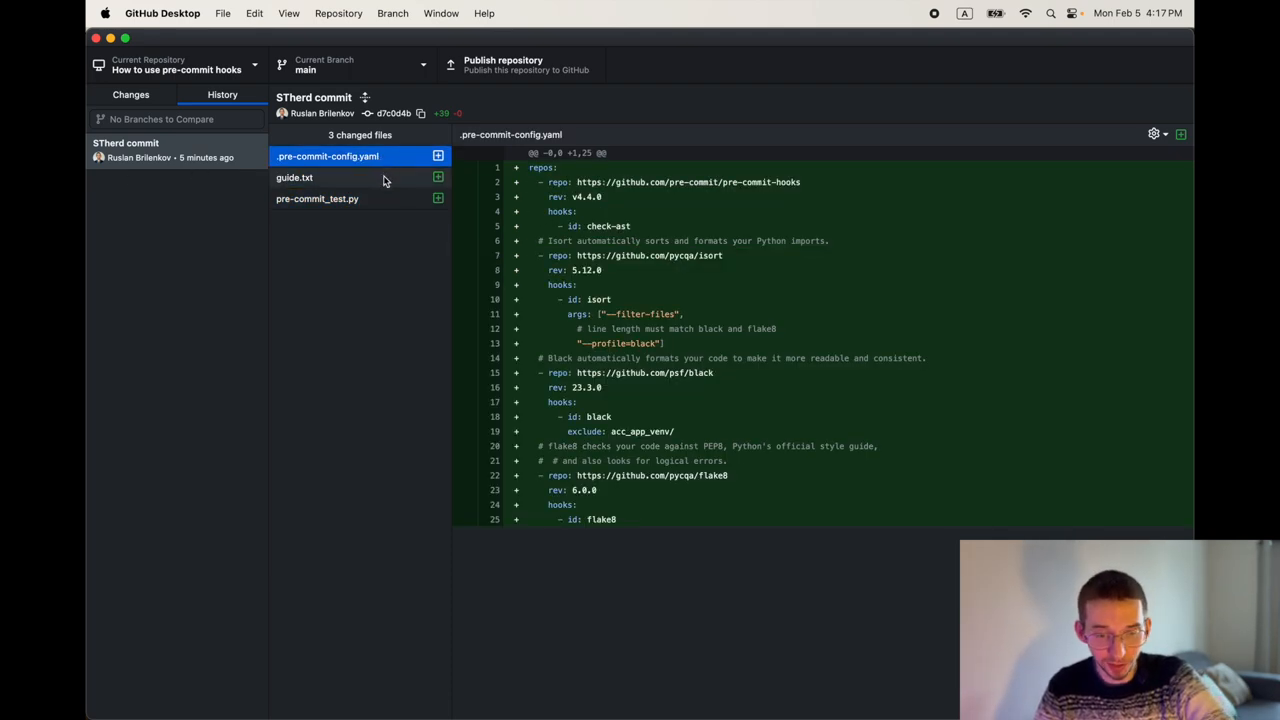
{"action": "left_click", "coordinate": [294, 177]}
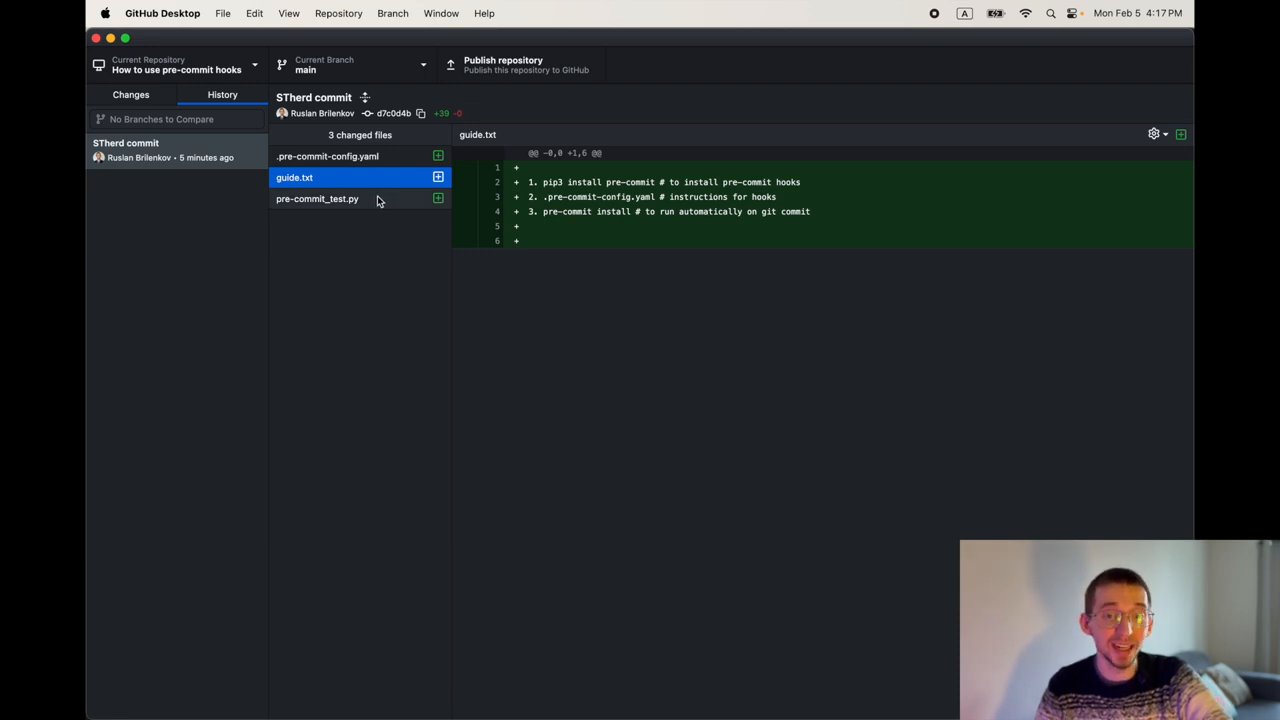
{"action": "left_click", "coordinate": [317, 198]}
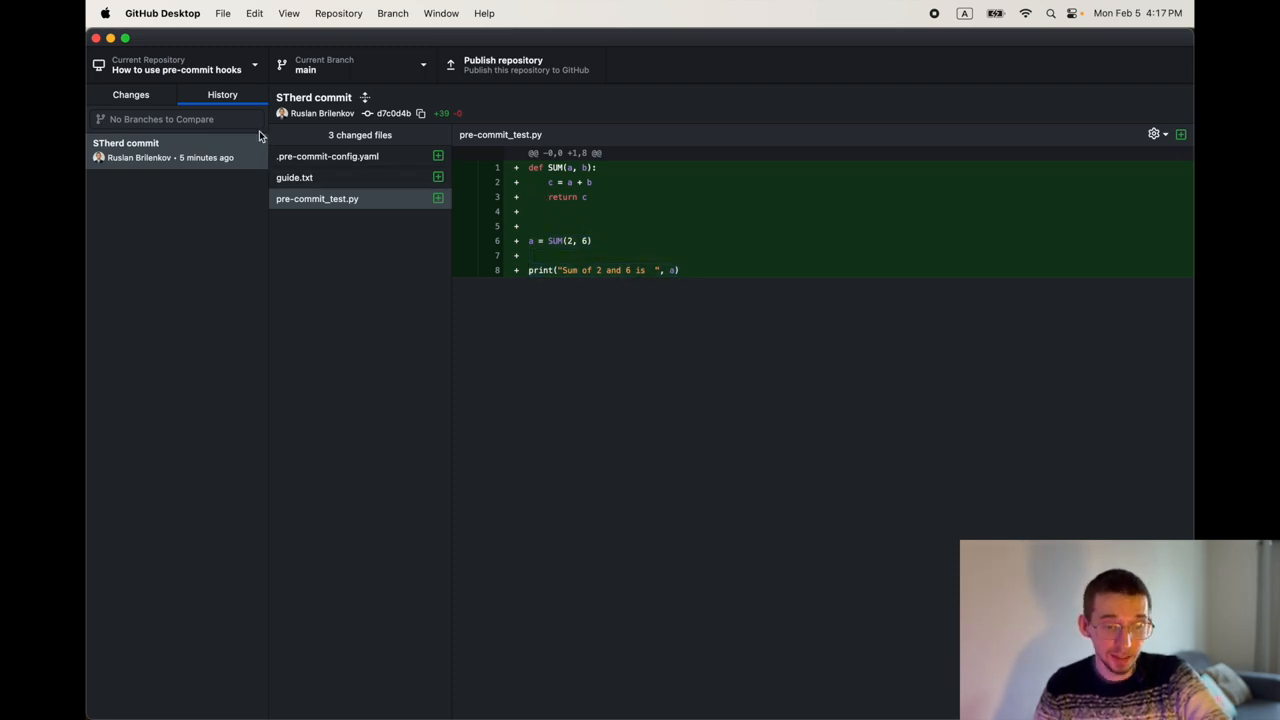
{"action": "left_click", "coordinate": [131, 94]}
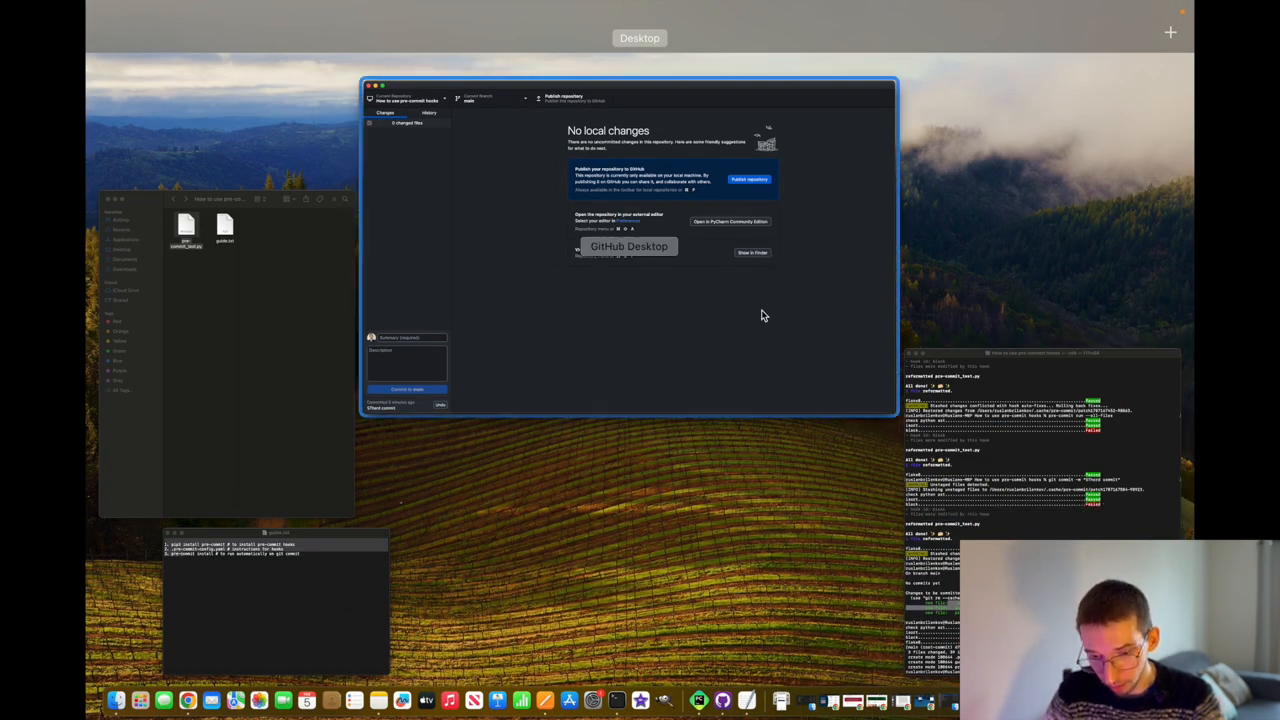
- Rename pre-commit_test.py to pre-commit_test2.py from its Finder file actions
{"action": "left_click", "coordinate": [384, 85]}
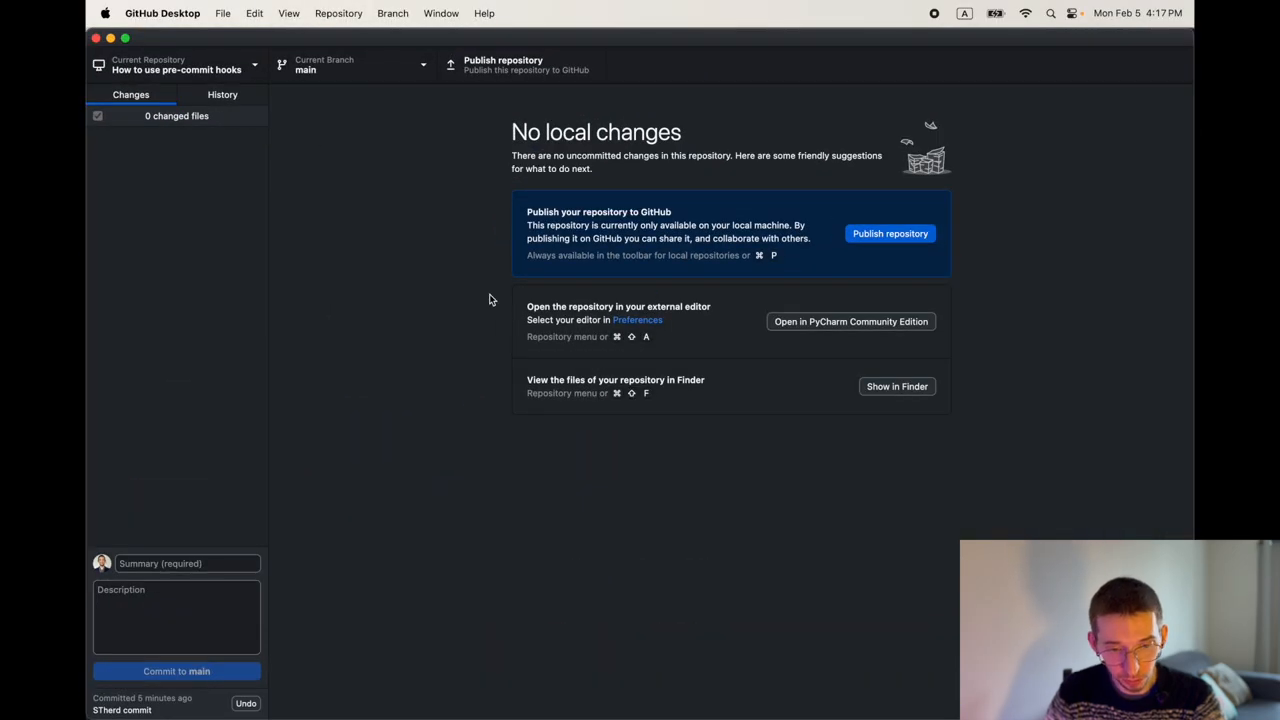
{"action": "mouse_move", "coordinate": [233, 185]}
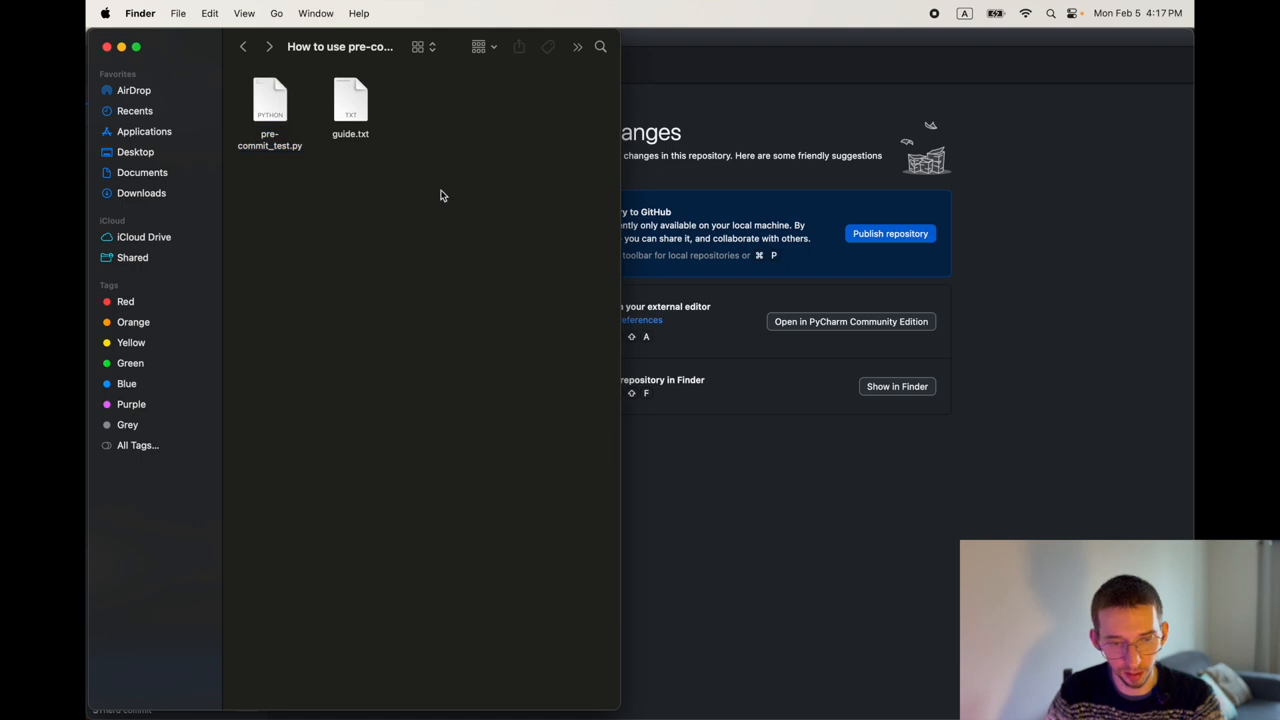
{"action": "right_click", "coordinate": [269, 100]}
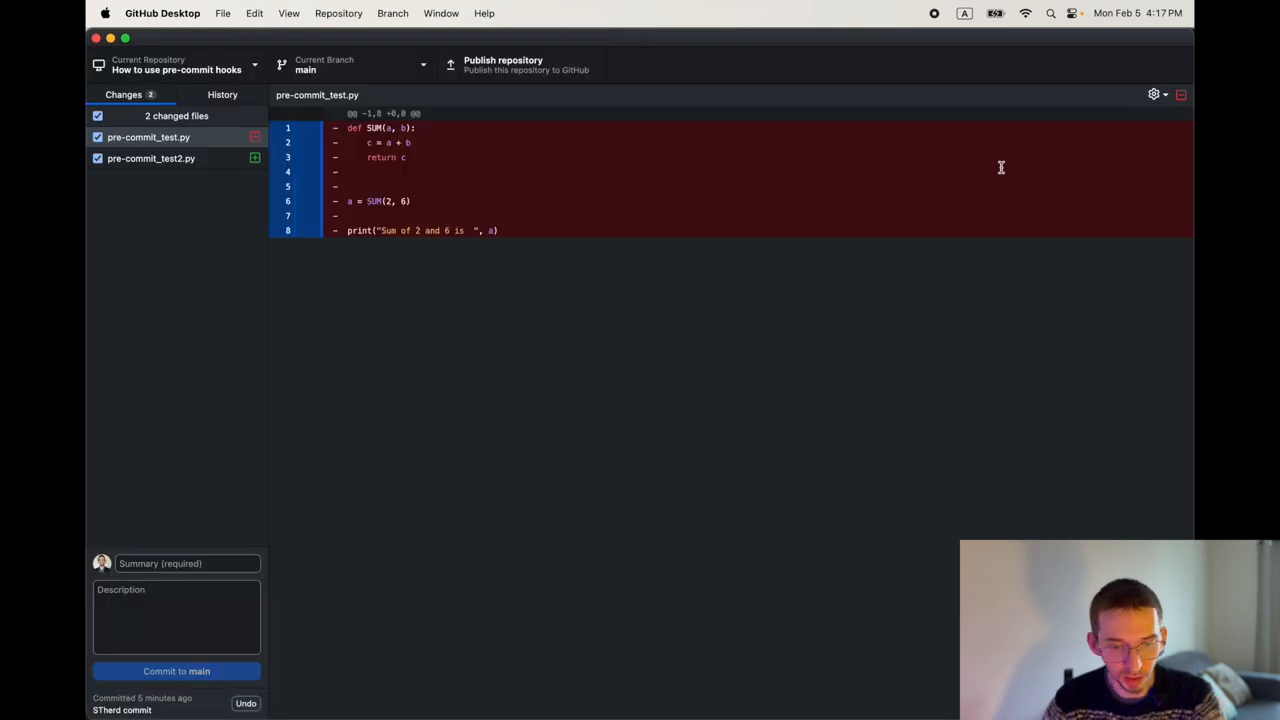
- Compare the eight removed lines of pre-commit_test.py with the added pre-commit_test2.py diff
{"action": "left_click", "coordinate": [148, 137]}
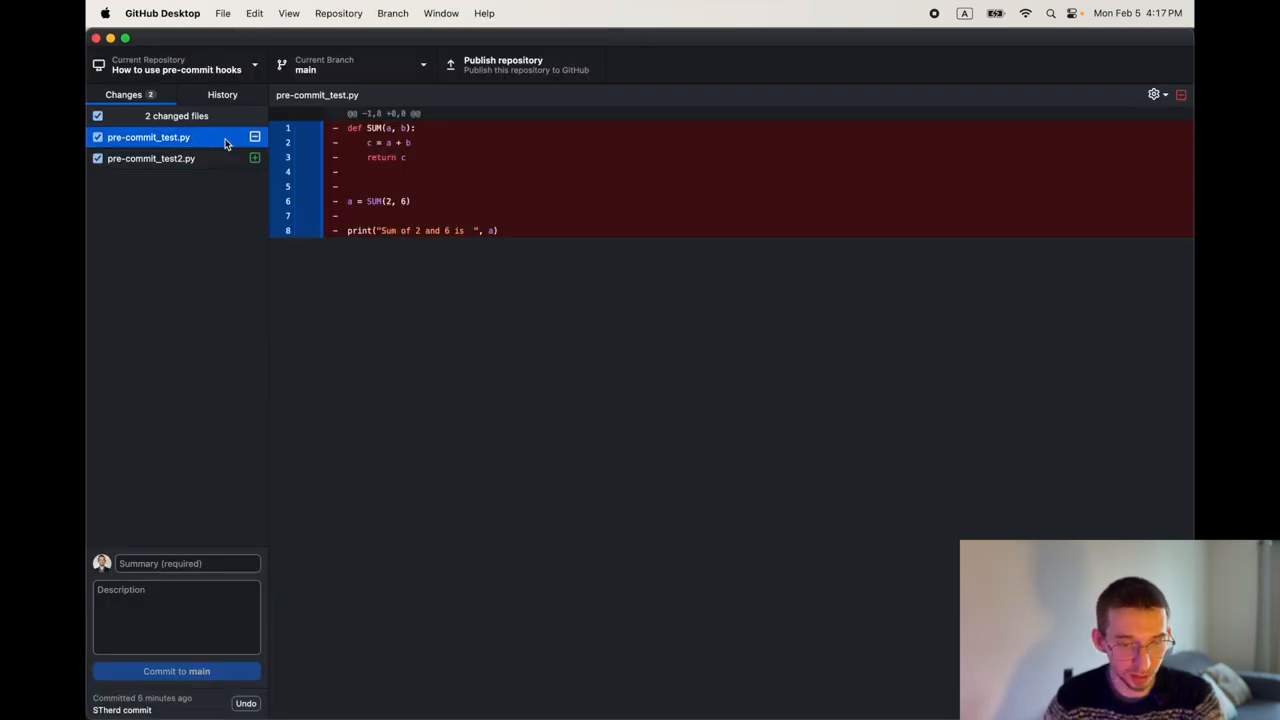
{"action": "left_click", "coordinate": [151, 158]}
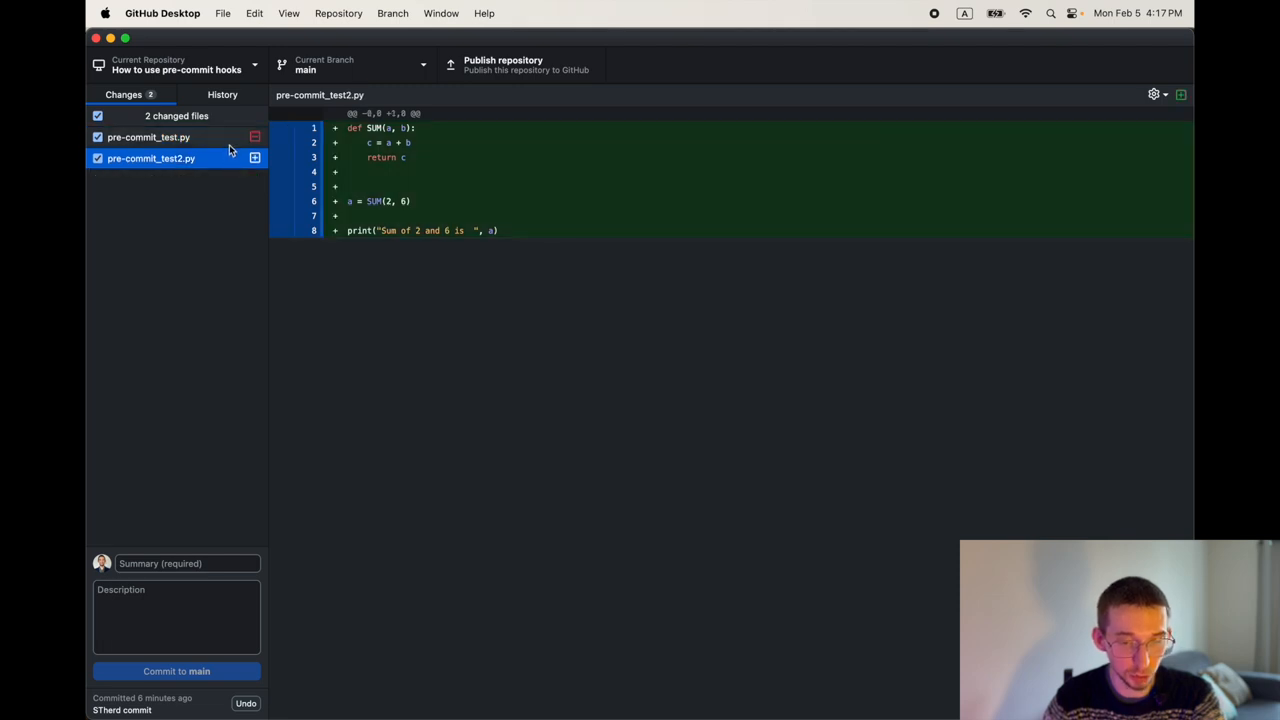
{"action": "left_click", "coordinate": [148, 137]}
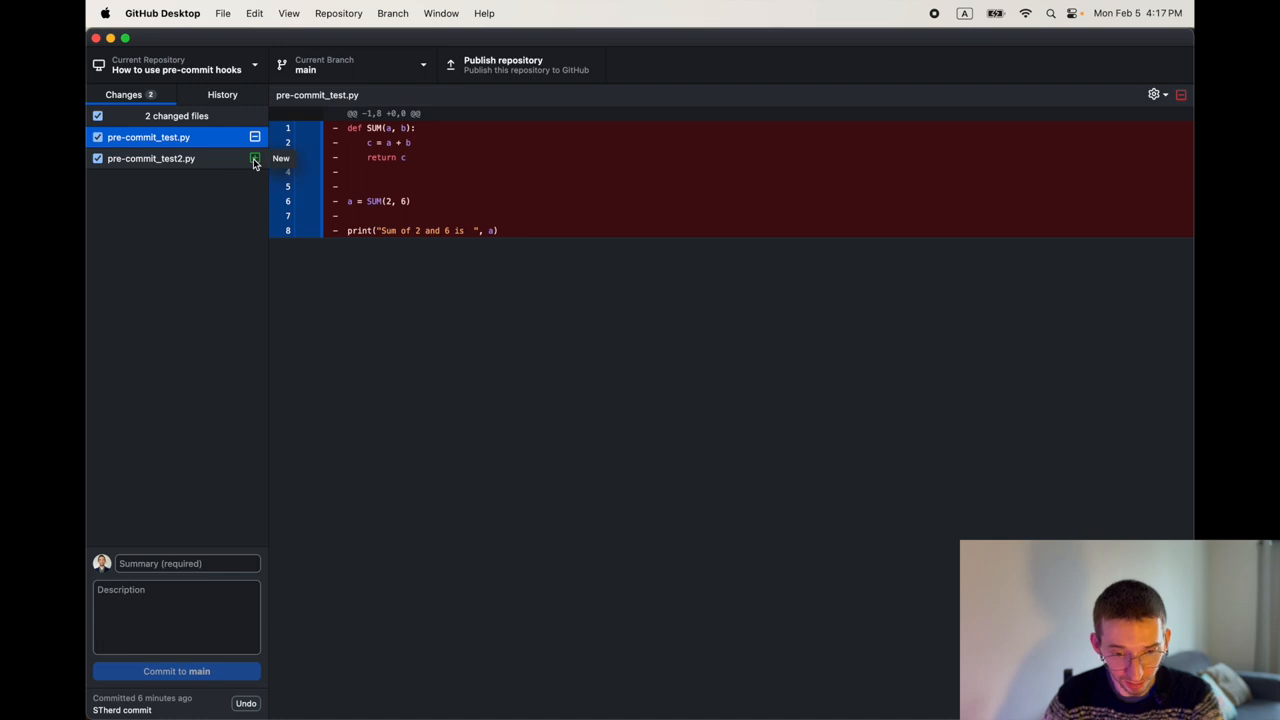
{"action": "left_click", "coordinate": [151, 158]}
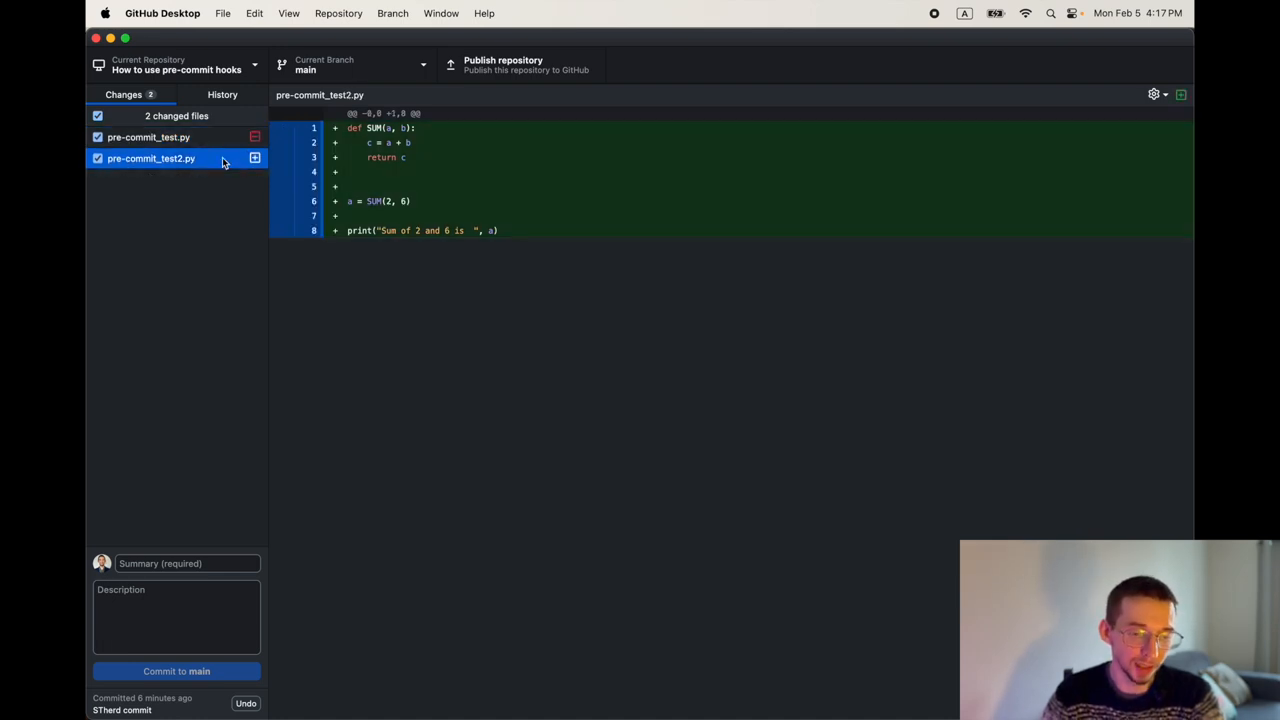
{"action": "left_click", "coordinate": [148, 137]}
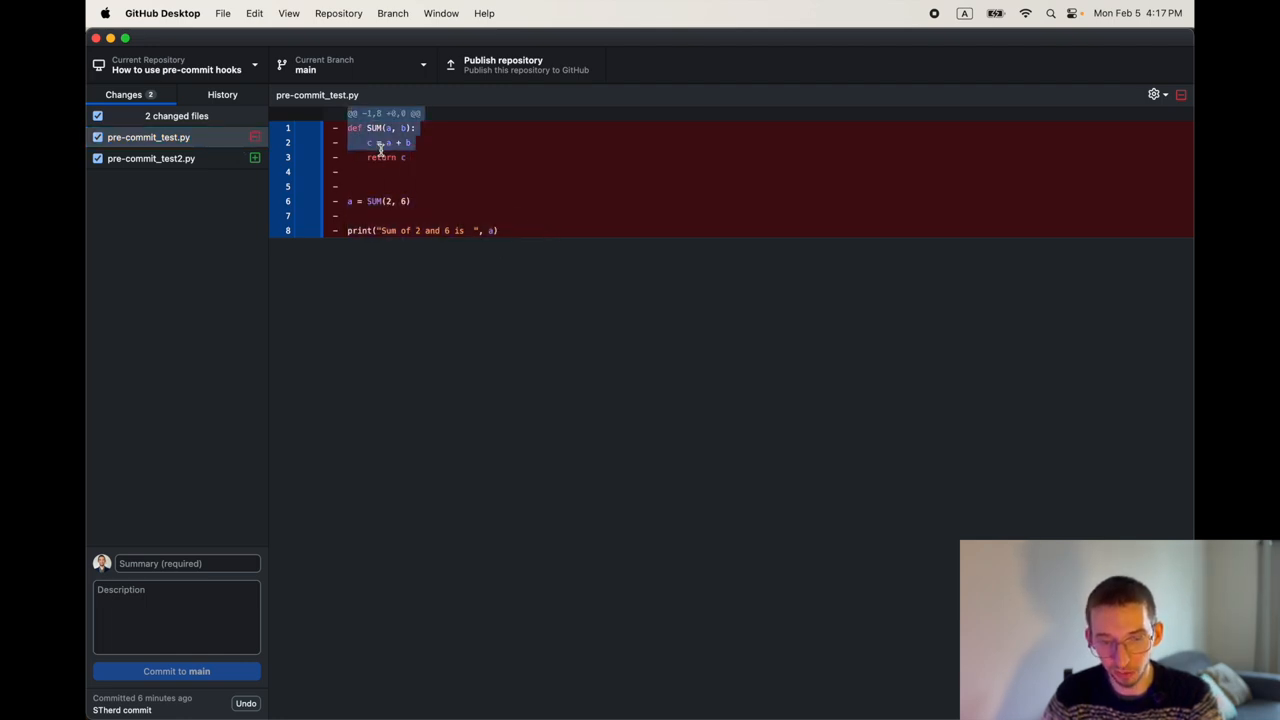
{"action": "left_click", "coordinate": [151, 158]}
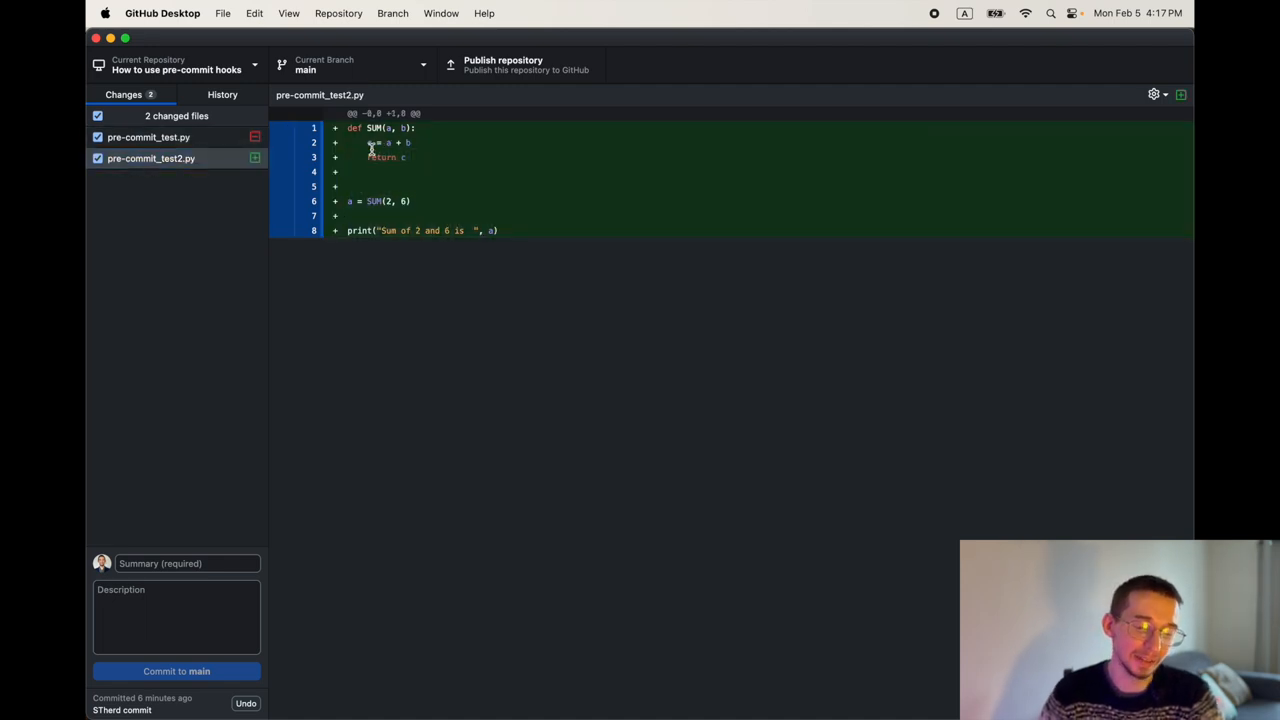
{"action": "left_click", "coordinate": [148, 137]}
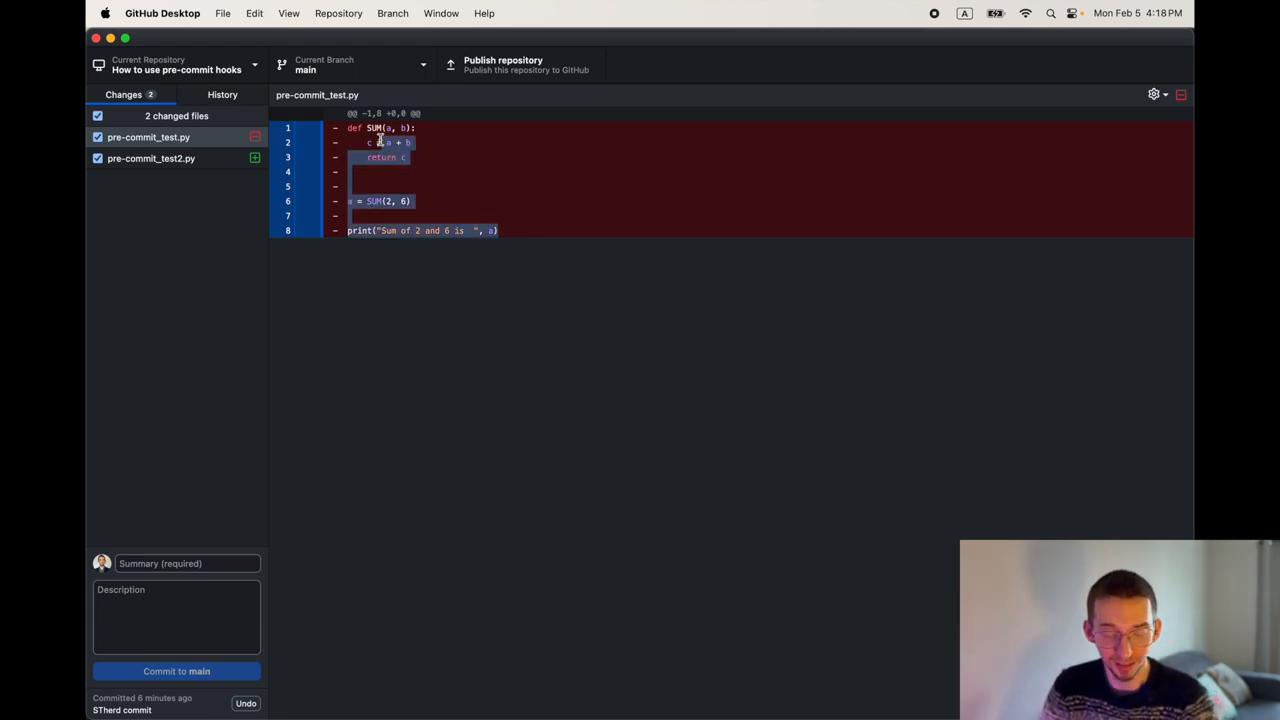
{"action": "mouse_move", "coordinate": [443, 220]}
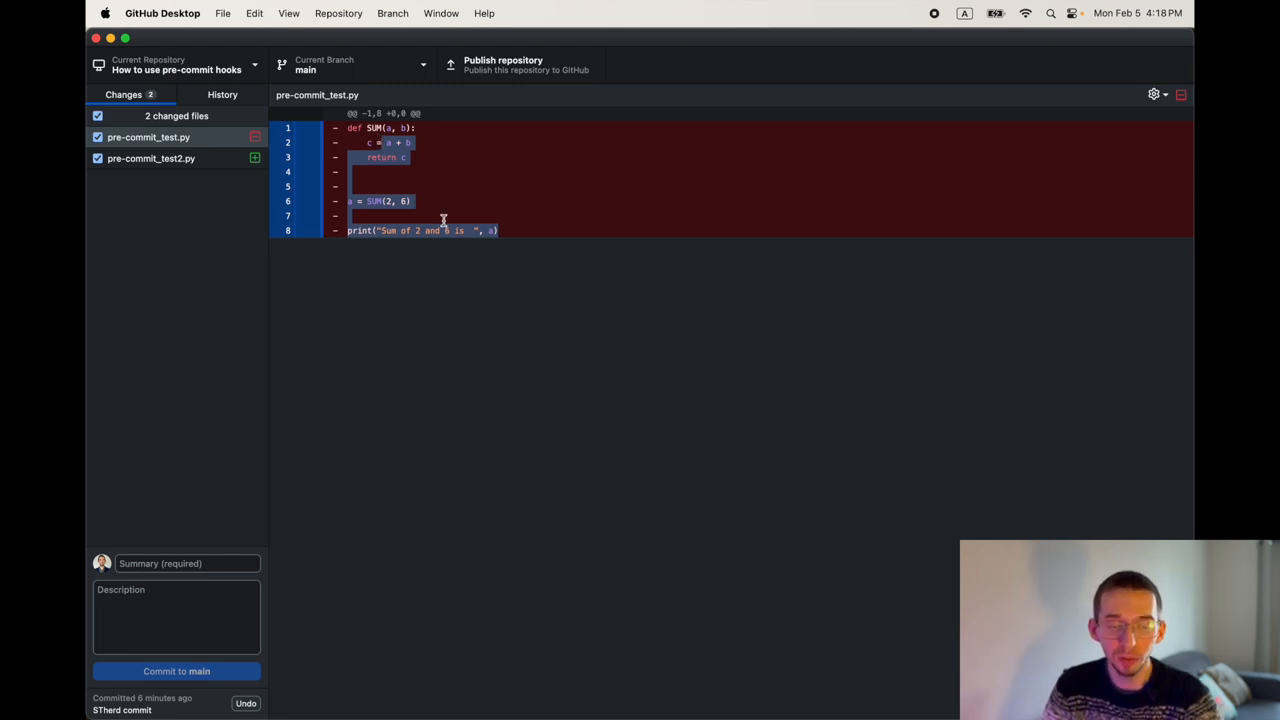
{"action": "mouse_move", "coordinate": [375, 177]}
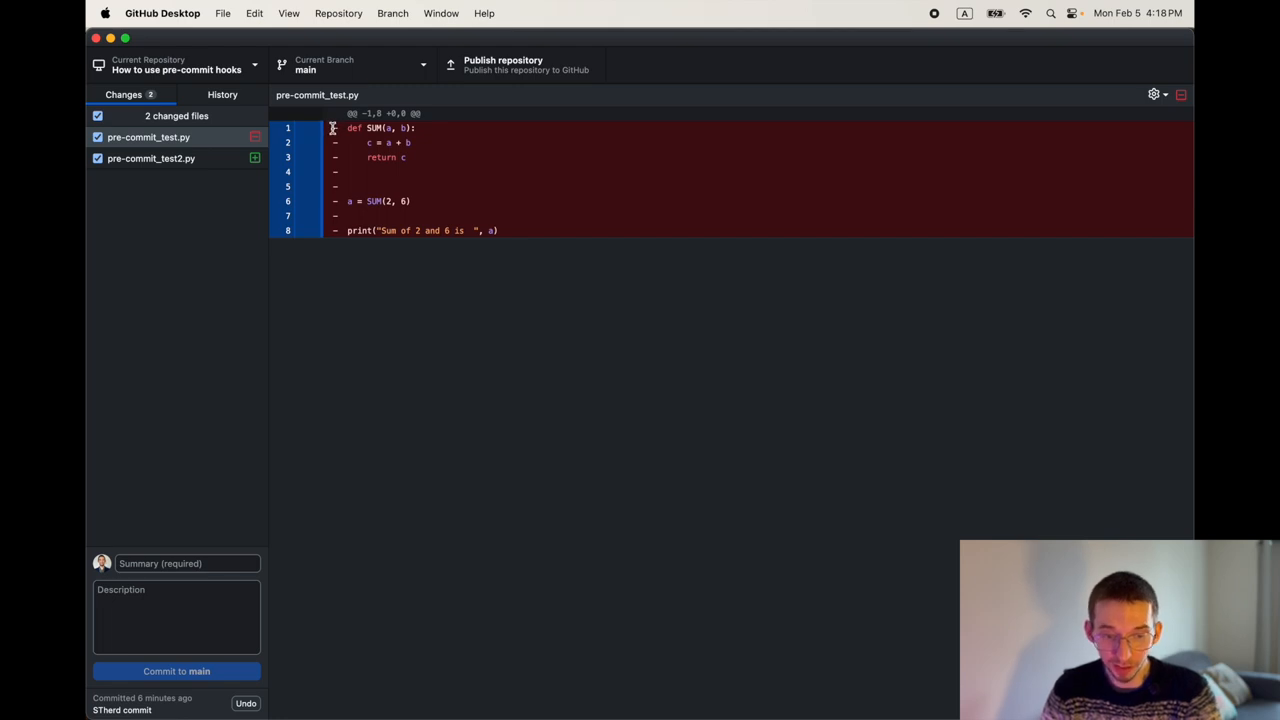
{"action": "double_click", "coordinate": [380, 128]}
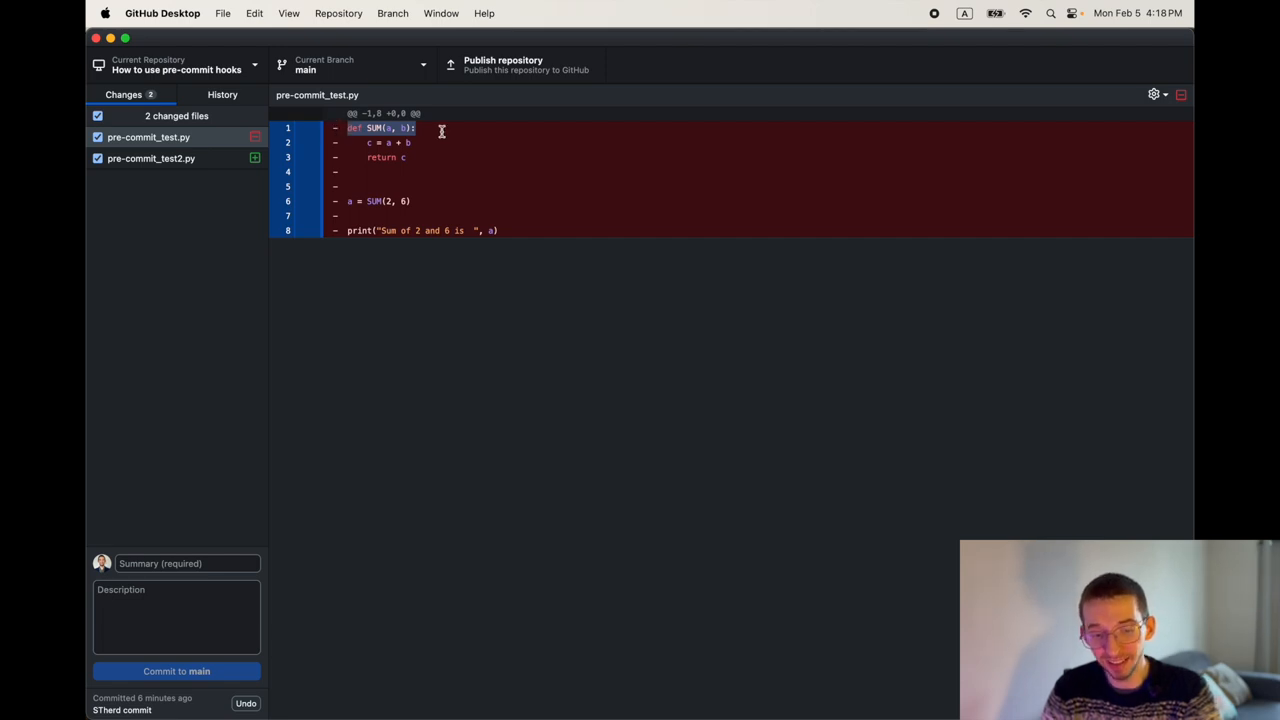
{"action": "left_click", "coordinate": [151, 158]}
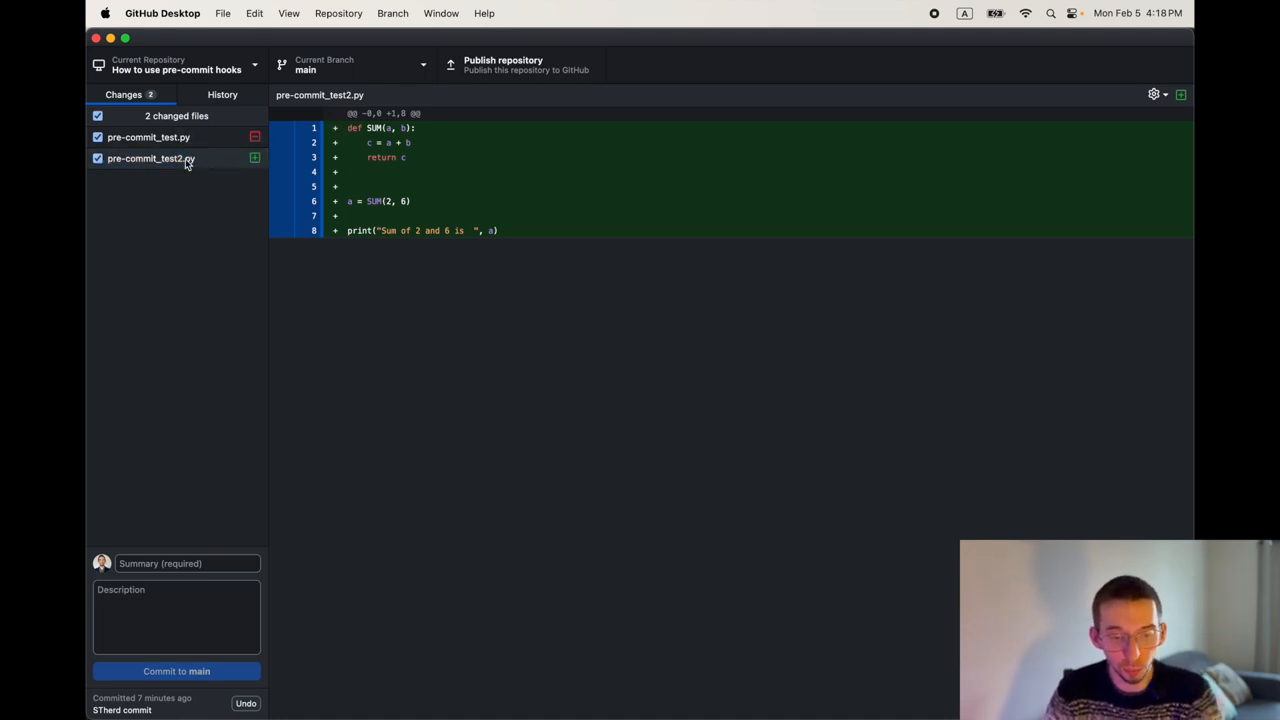
{"action": "left_click", "coordinate": [151, 158]}
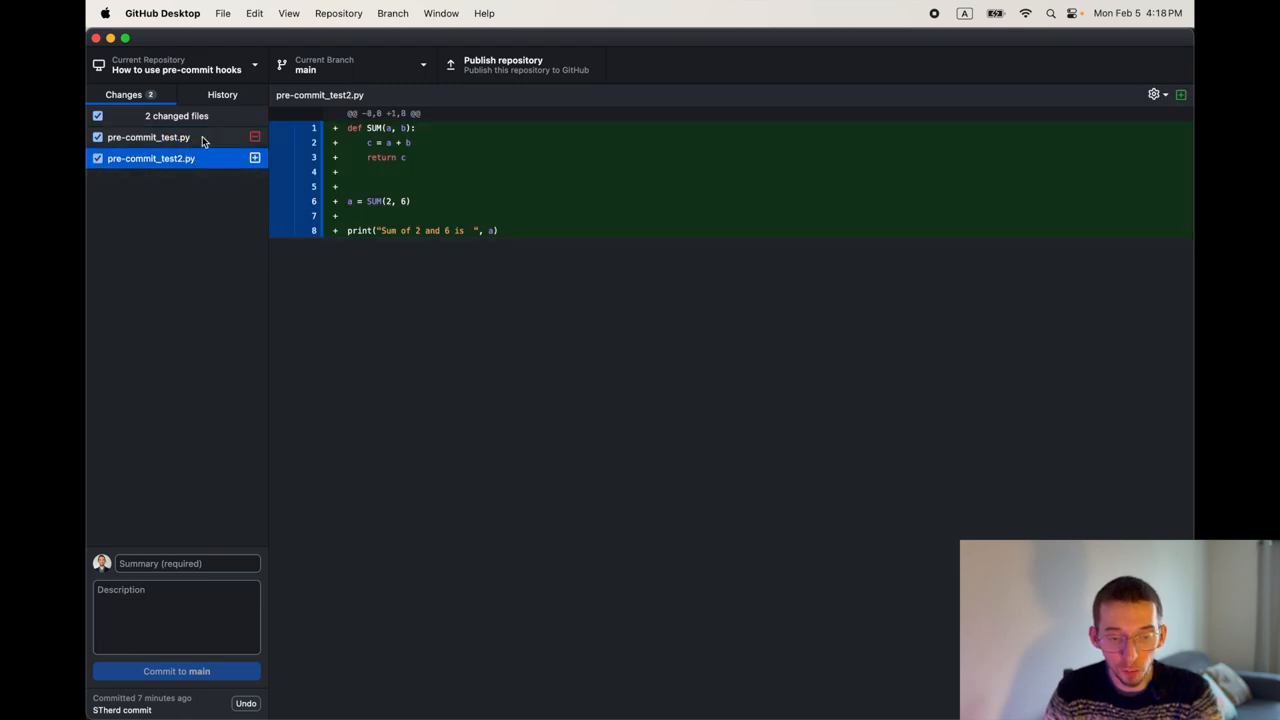
- Open pre-commit_test2.py in PyCharm Community Edition from its Changes list context menu
{"action": "right_click", "coordinate": [151, 158]}
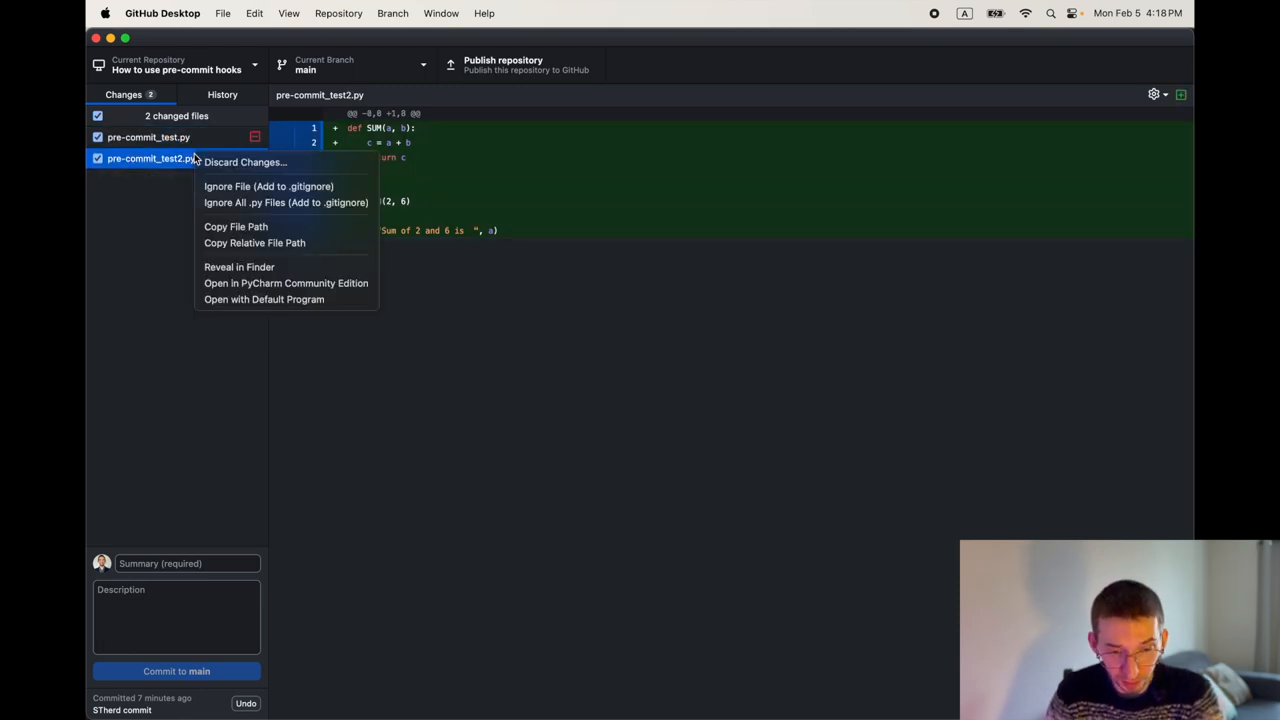
{"action": "mouse_move", "coordinate": [245, 162]}
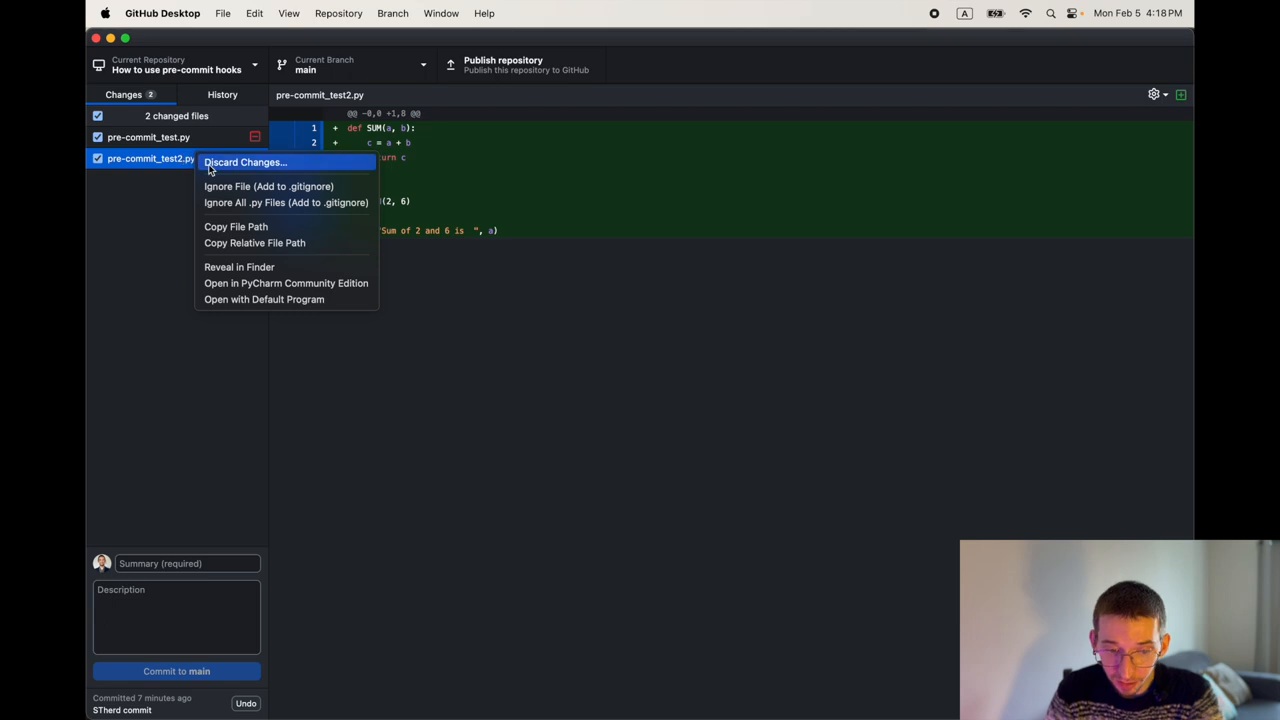
{"action": "mouse_move", "coordinate": [286, 283]}
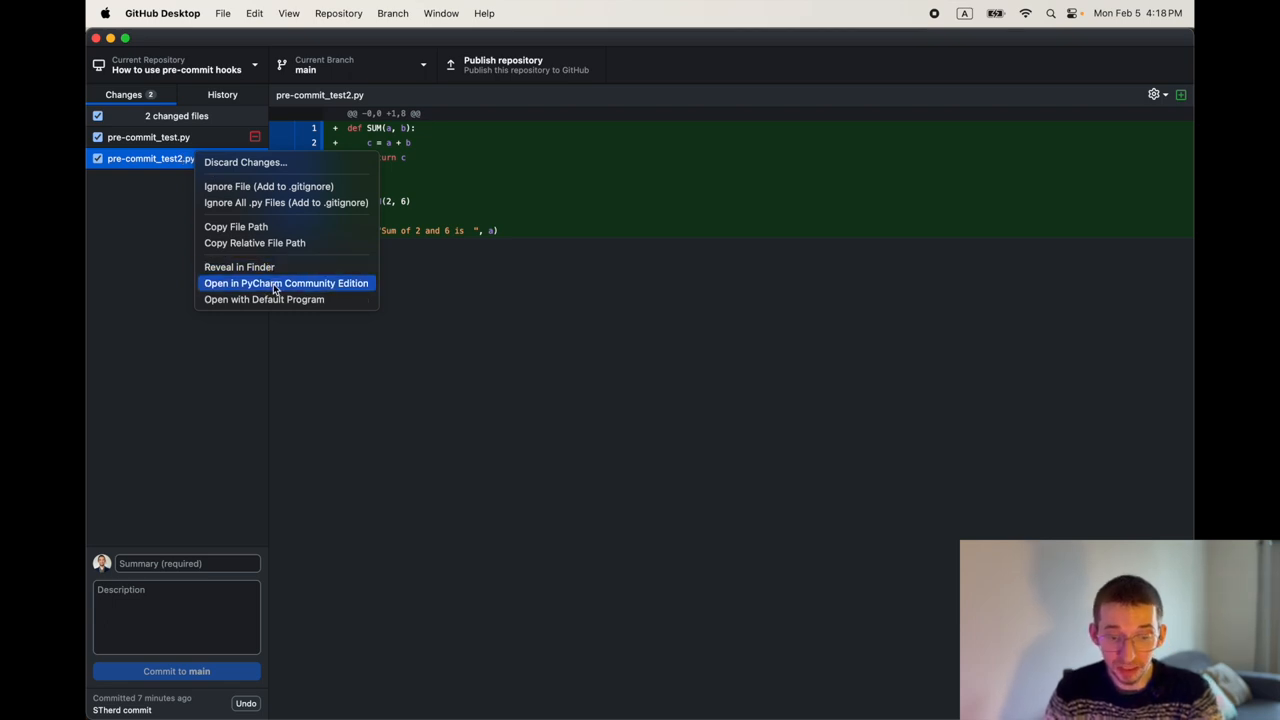
{"action": "mouse_move", "coordinate": [324, 289]}
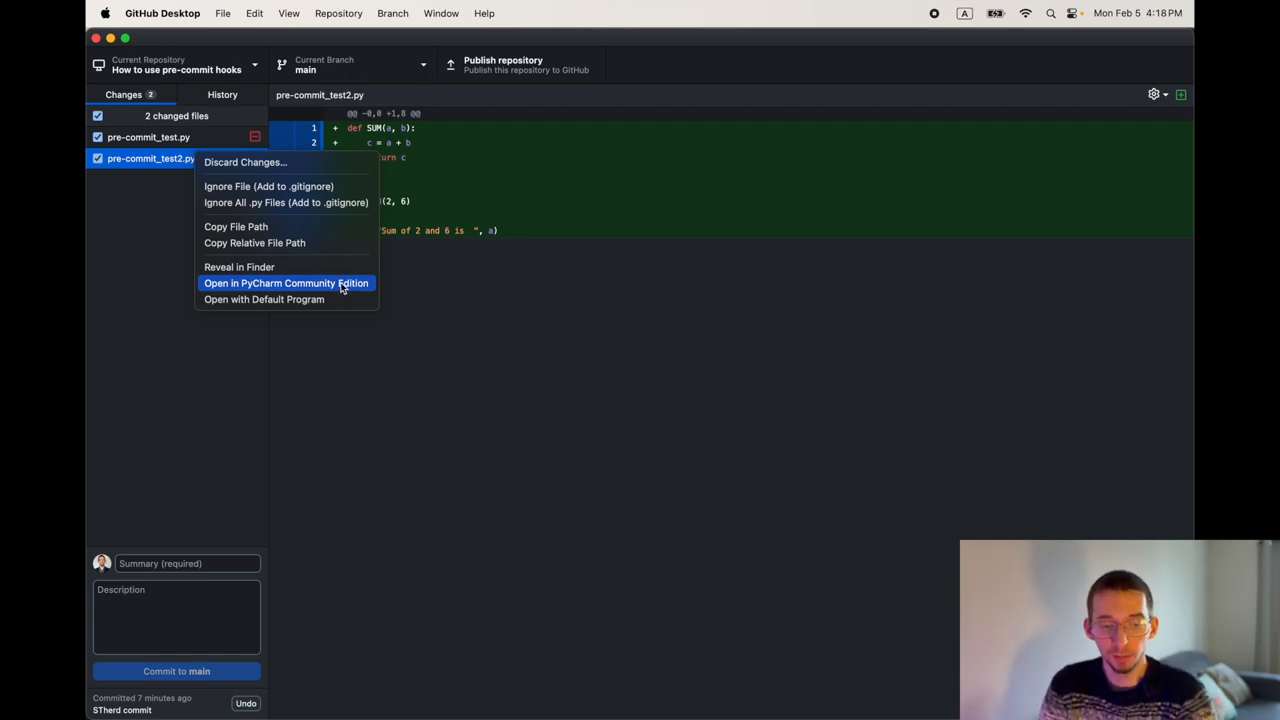
{"action": "left_click", "coordinate": [286, 283]}
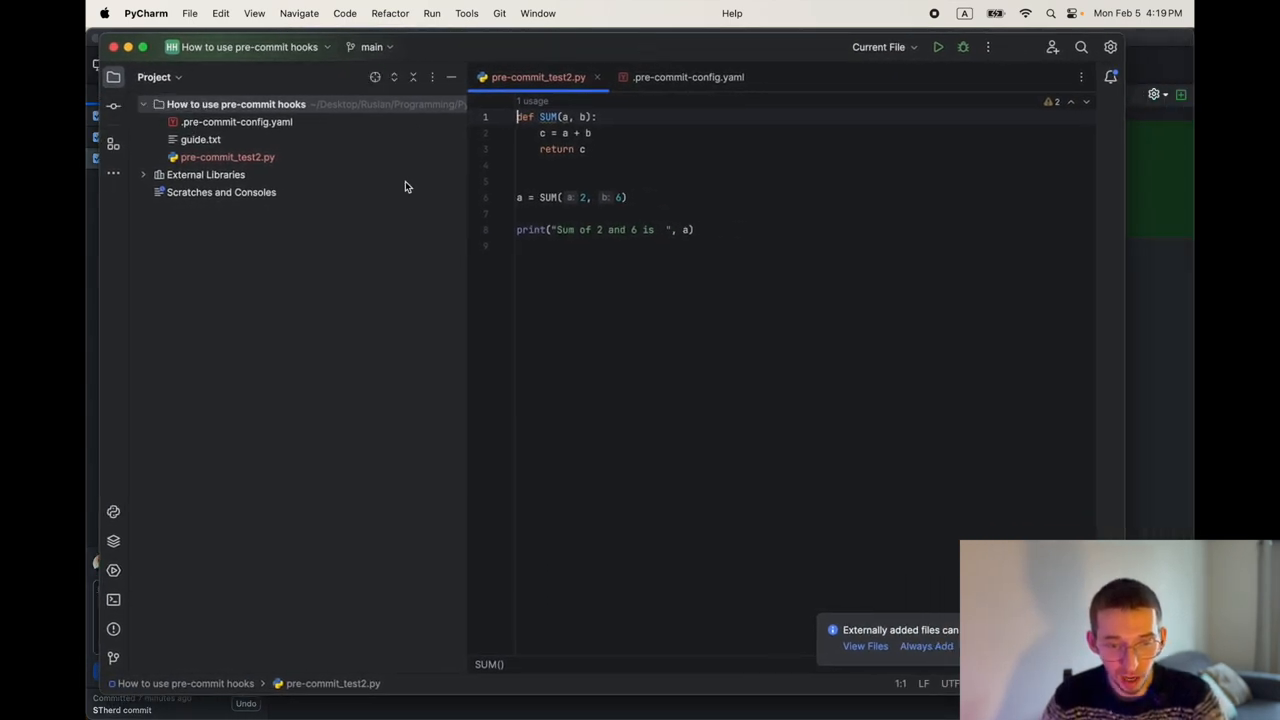
- Toggle the Project panel and open guide.txt from the project tree
{"action": "left_click", "coordinate": [113, 77]}
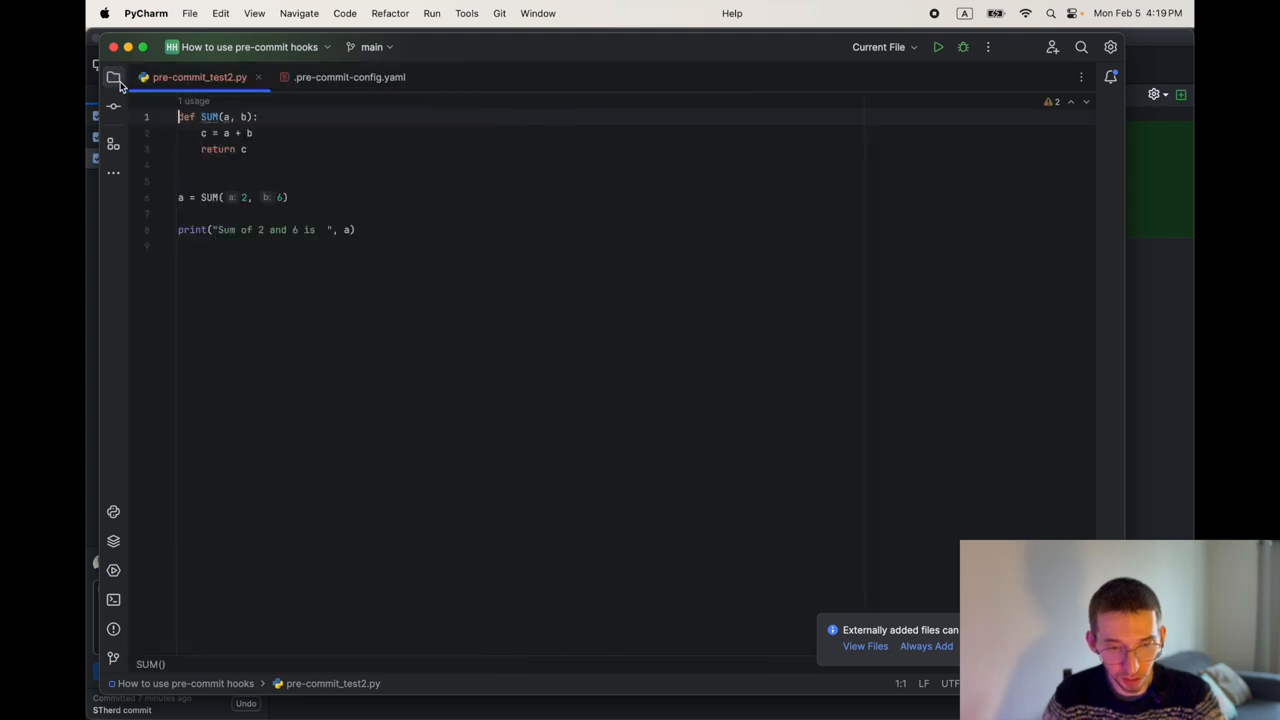
{"action": "left_click", "coordinate": [113, 77]}
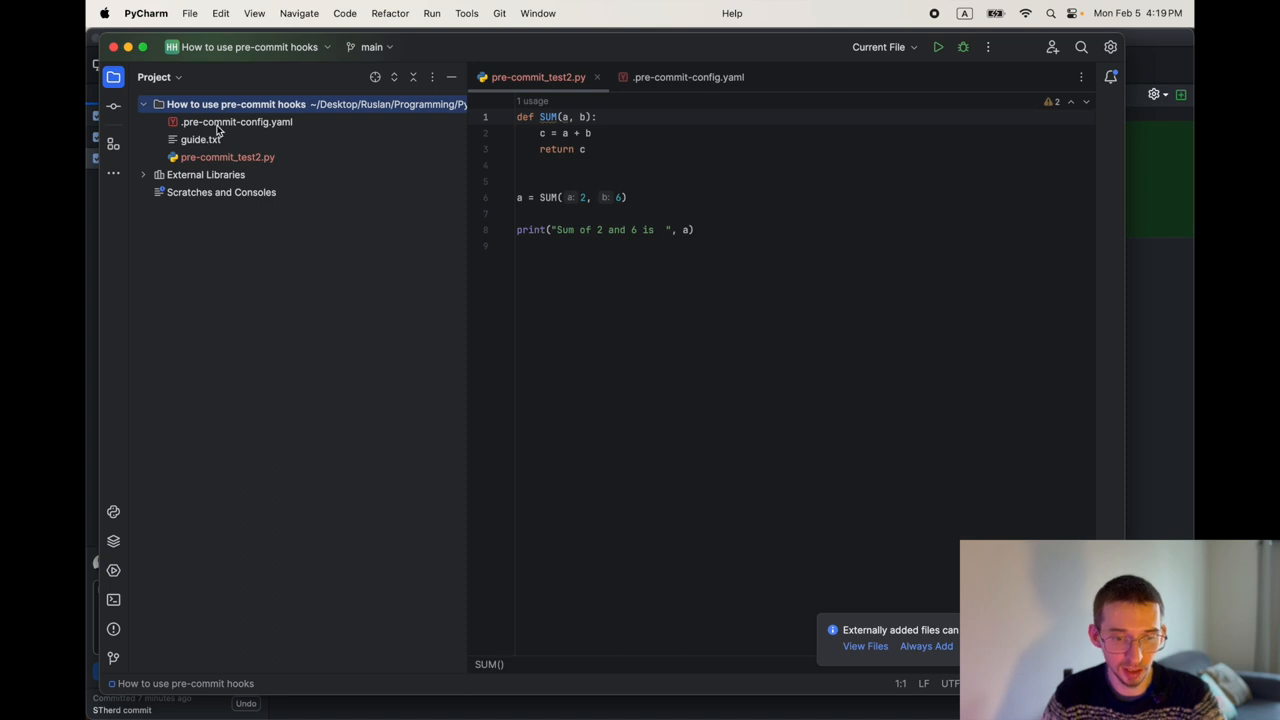
{"action": "left_click", "coordinate": [236, 121]}
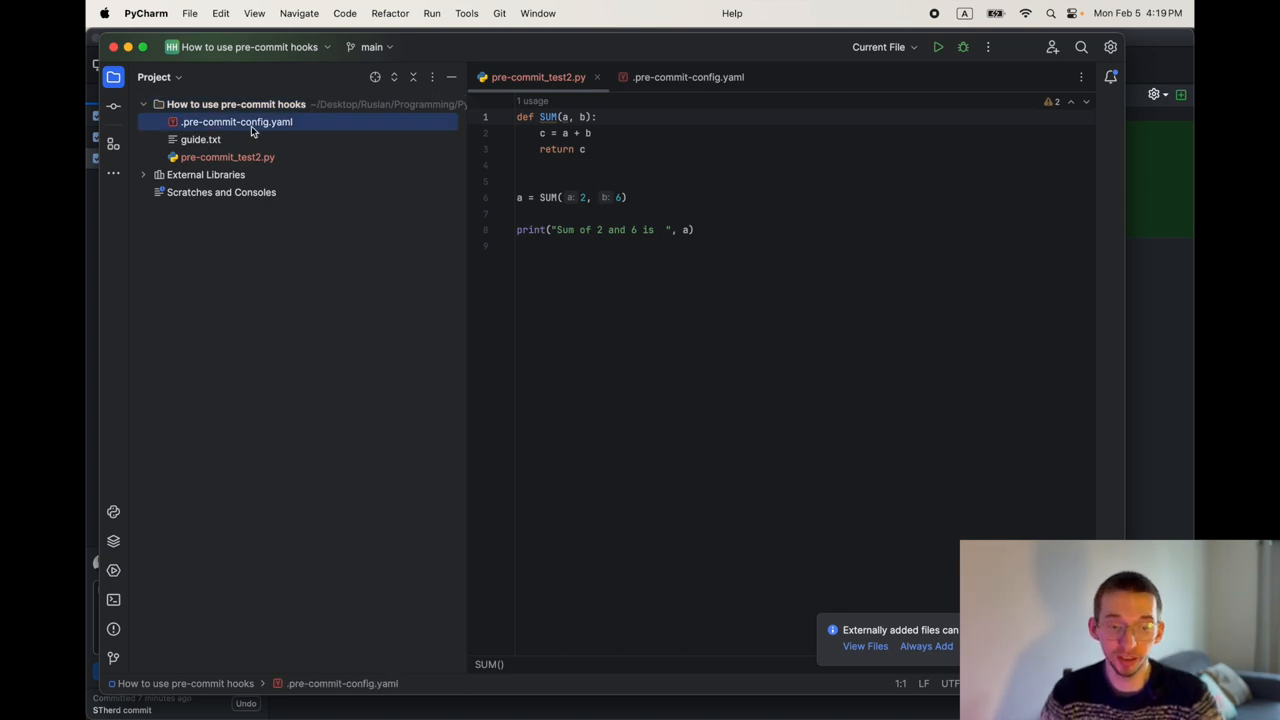
{"action": "left_click", "coordinate": [200, 139]}
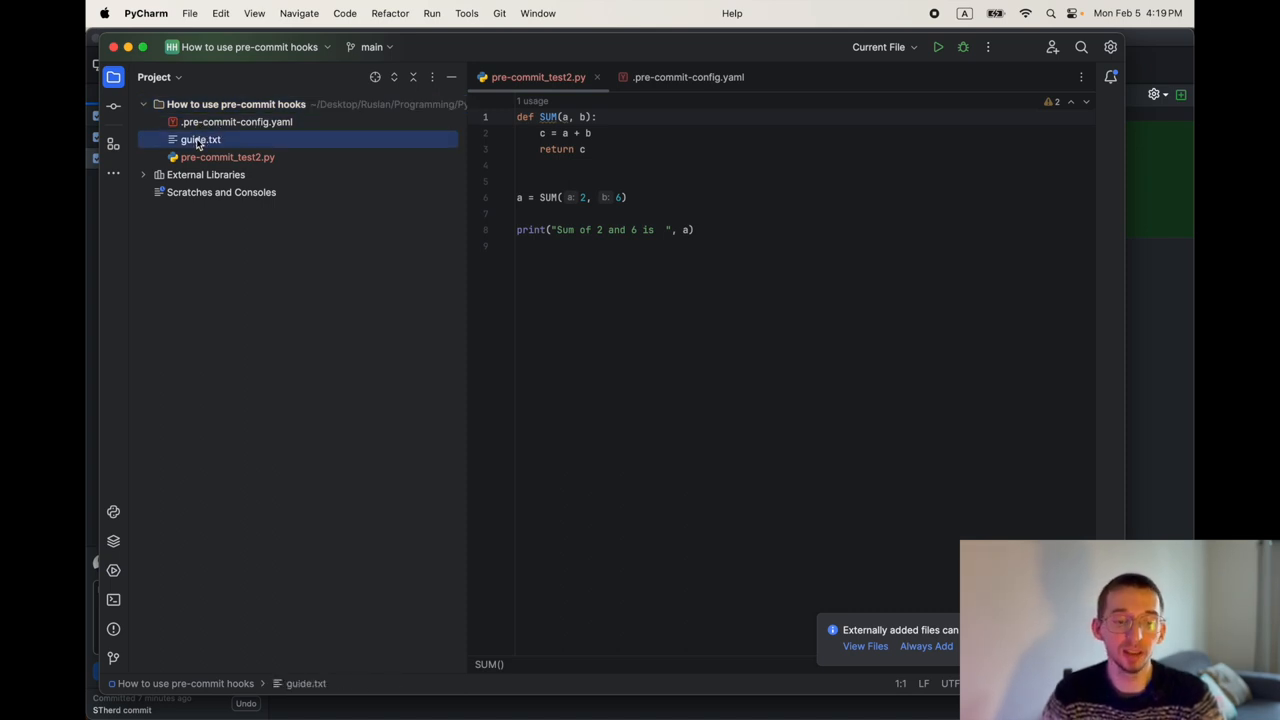
{"action": "double_click", "coordinate": [200, 139]}
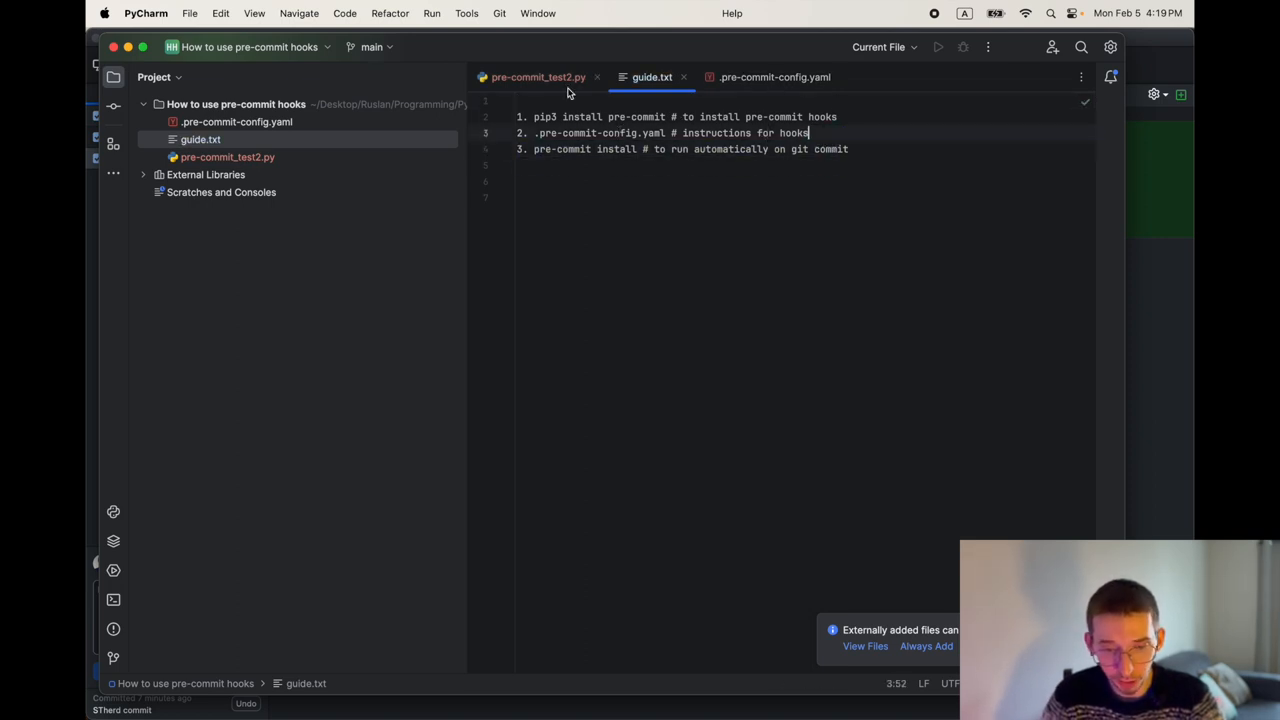
- Open the .pre-commit-config.yaml tab, then return to pre-commit_test2.py
{"action": "left_click", "coordinate": [205, 174]}
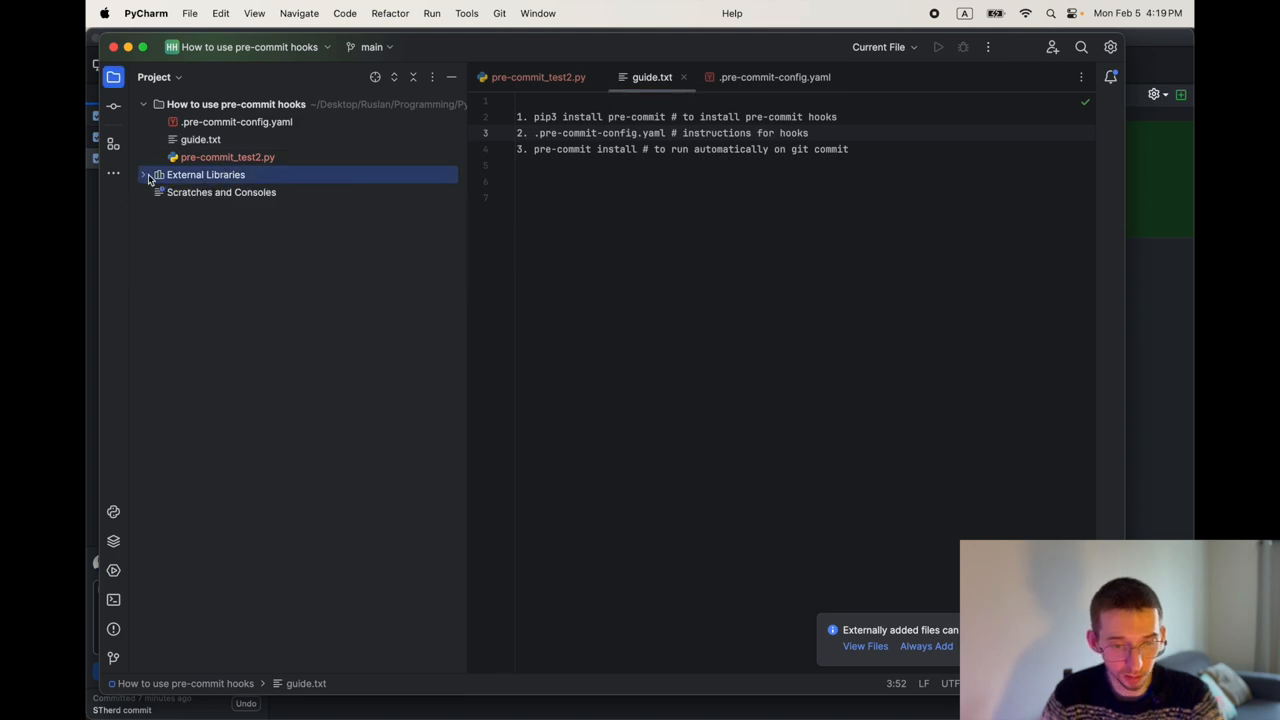
{"action": "left_click", "coordinate": [227, 157]}
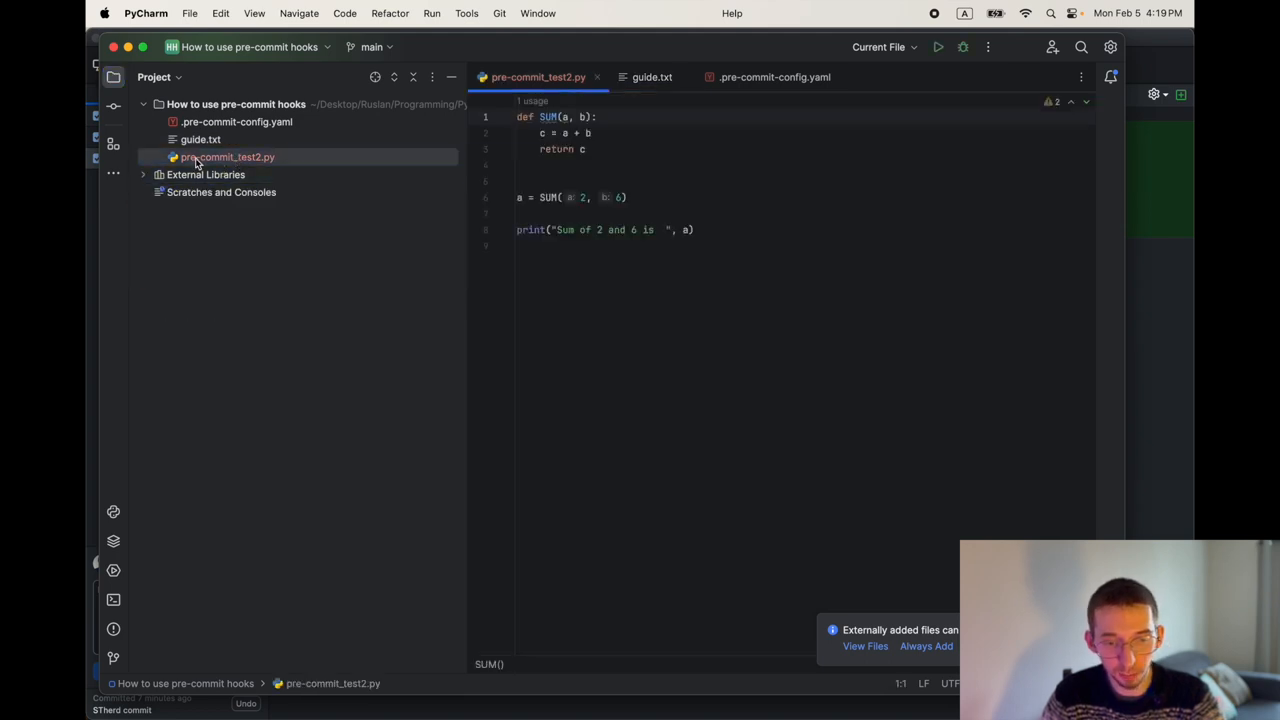
{"action": "left_click", "coordinate": [226, 157]}
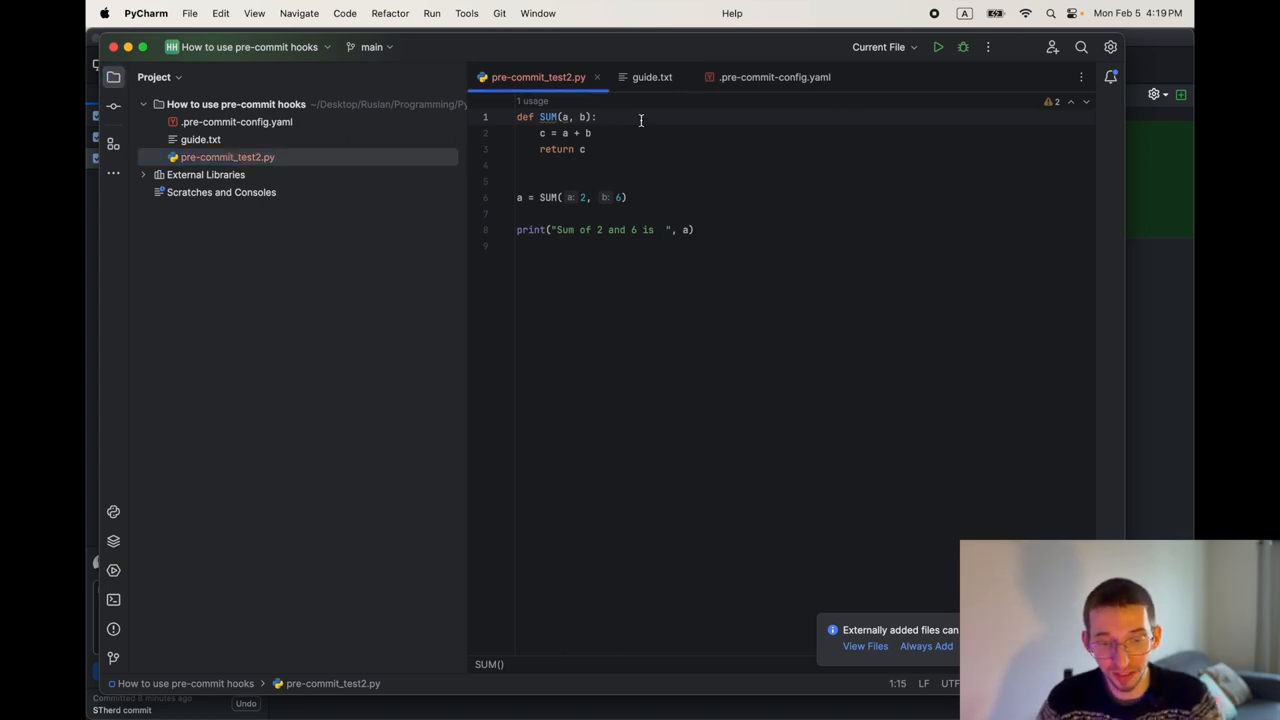
{"action": "left_click", "coordinate": [774, 77]}
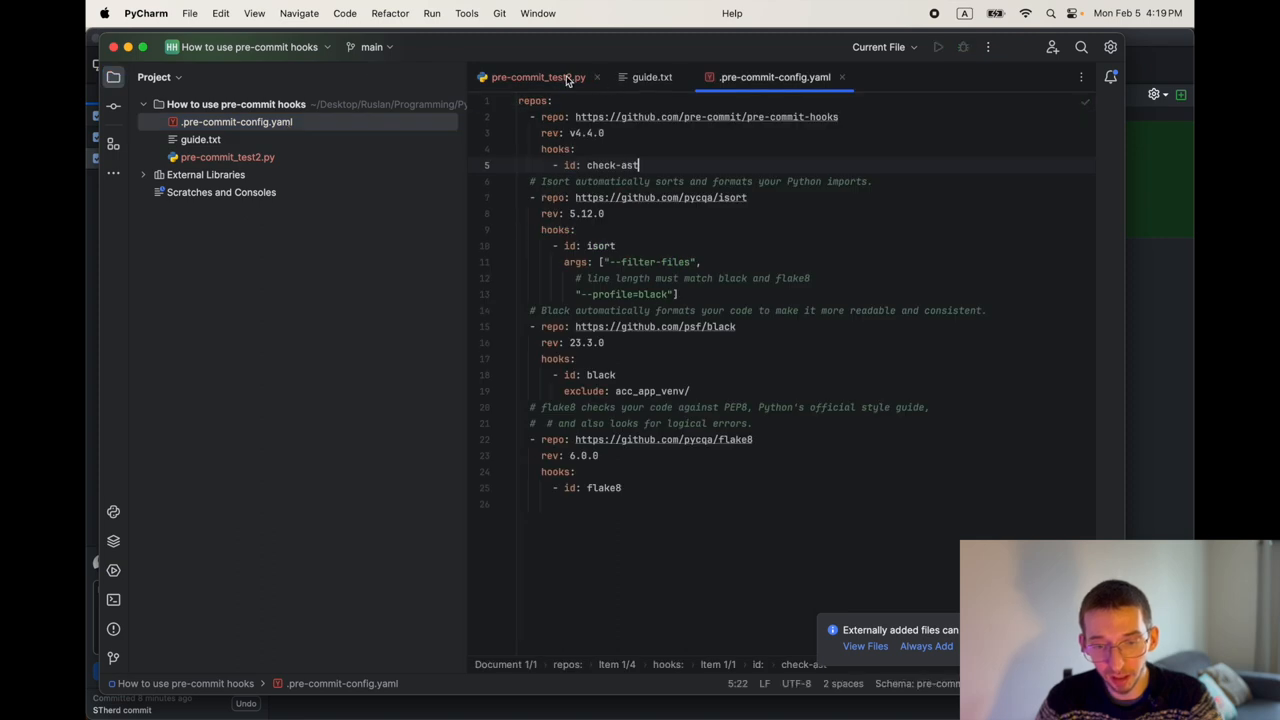
{"action": "left_click", "coordinate": [538, 77]}
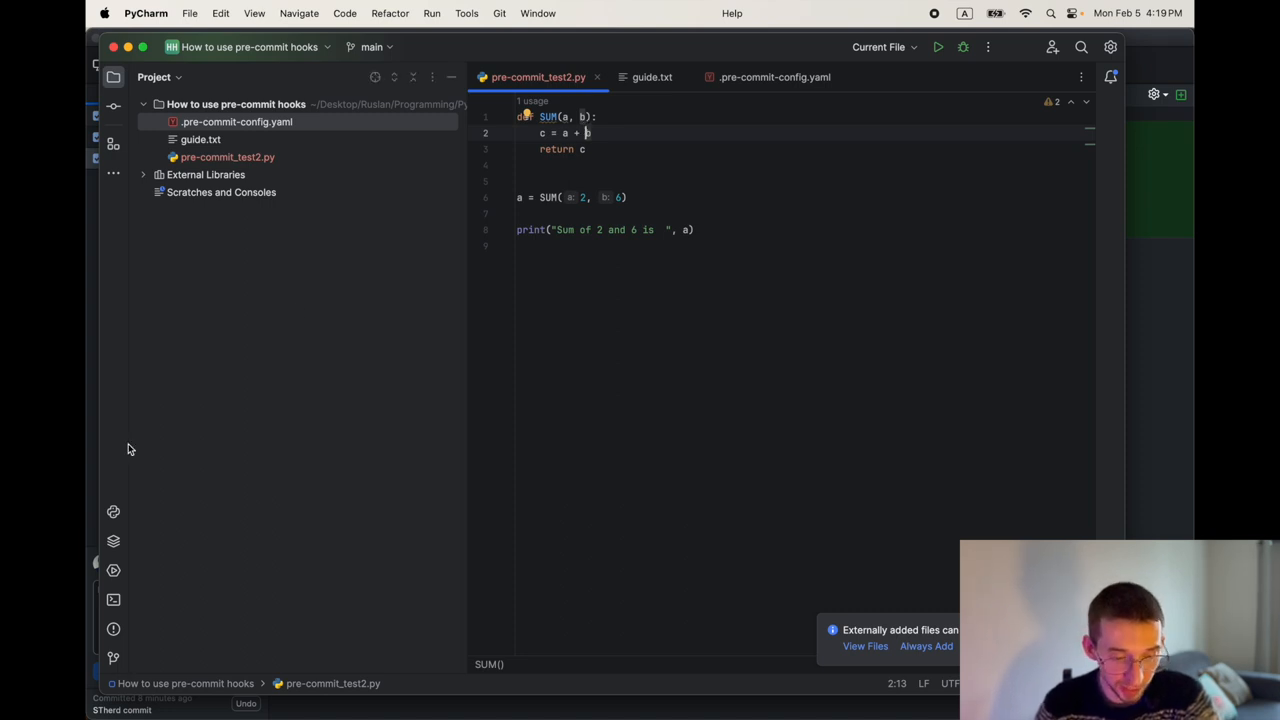
{"action": "mouse_move", "coordinate": [113, 598]}
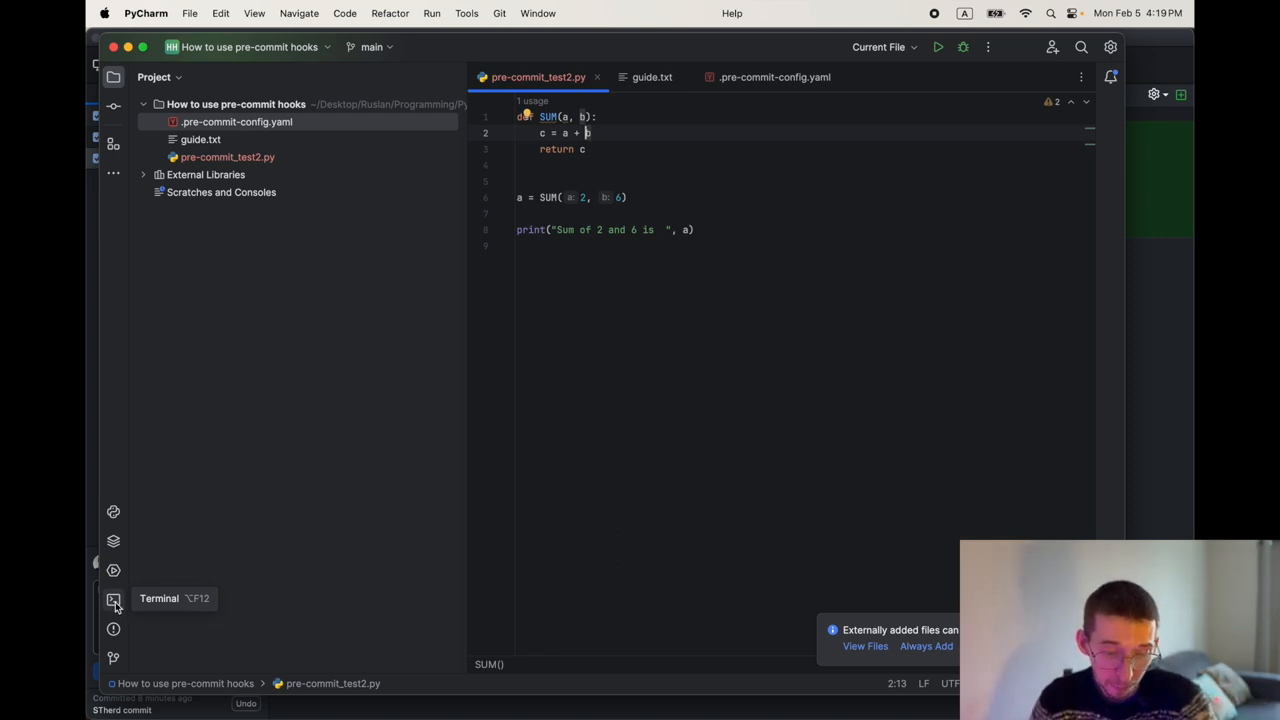
- Open PyCharm's Local terminal and list the project files with ls
{"action": "left_click", "coordinate": [113, 598]}
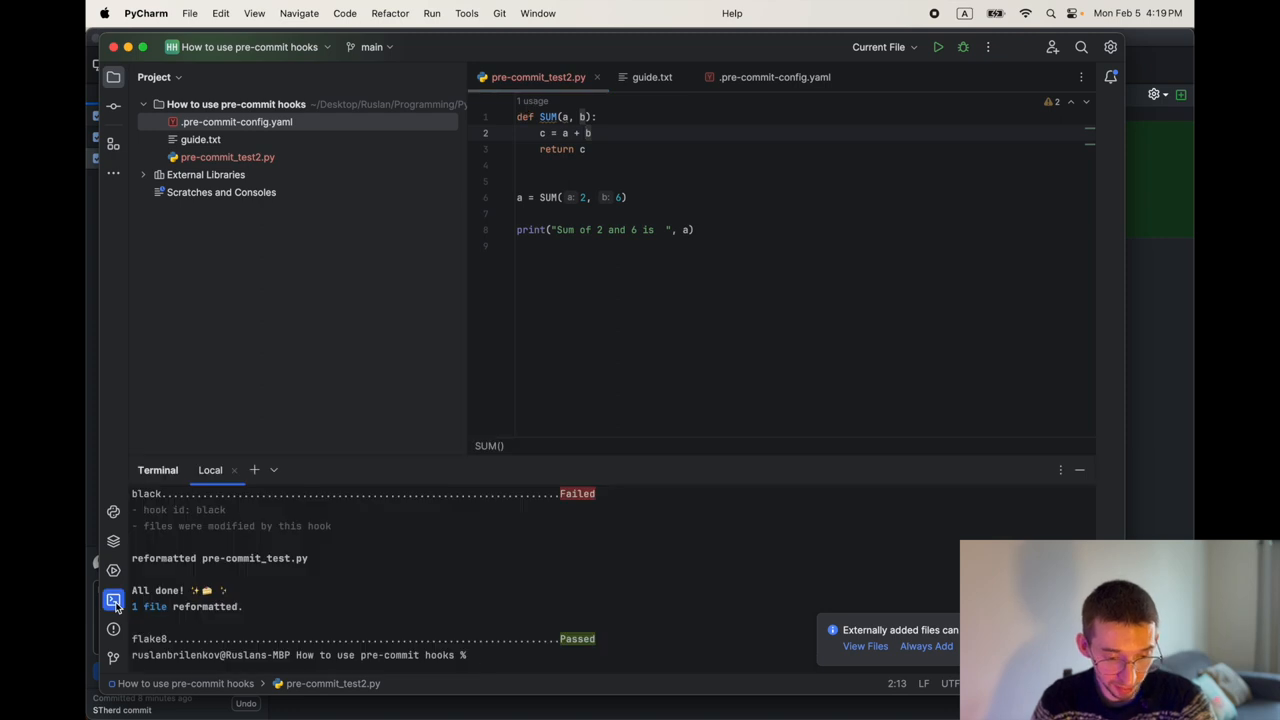
{"action": "mouse_move", "coordinate": [571, 605]}
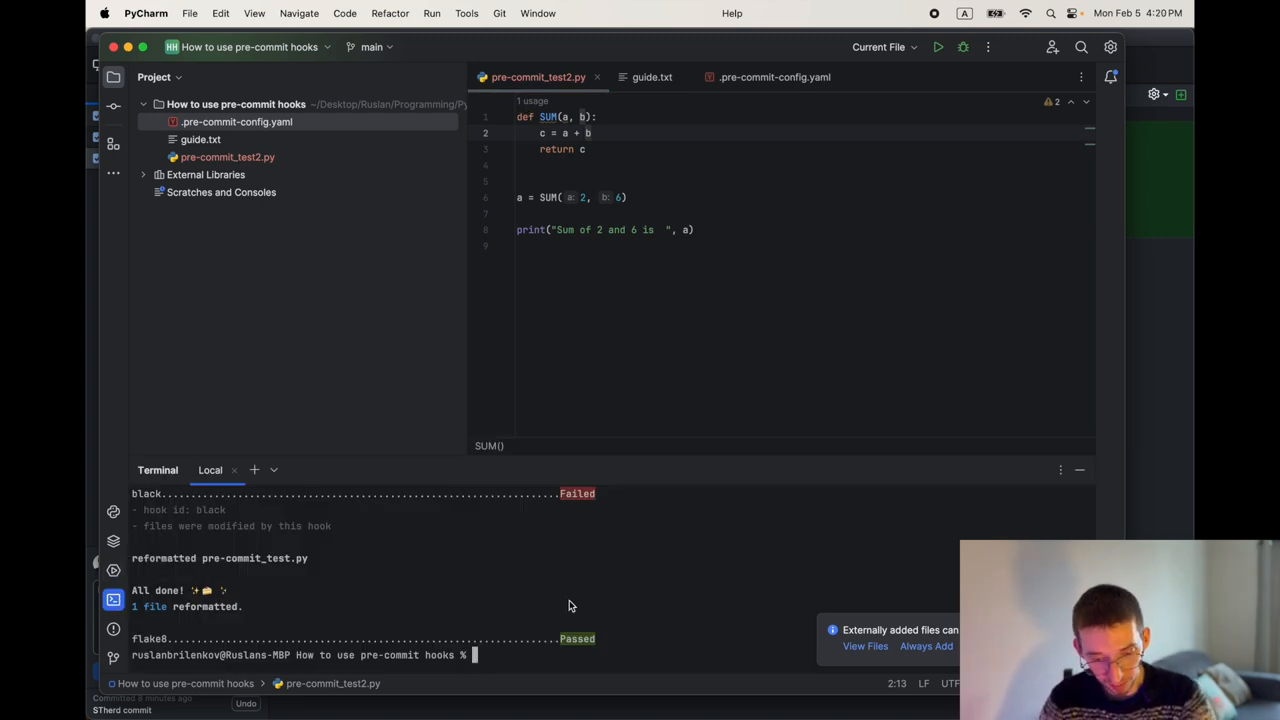
{"action": "type", "text": "ls"}
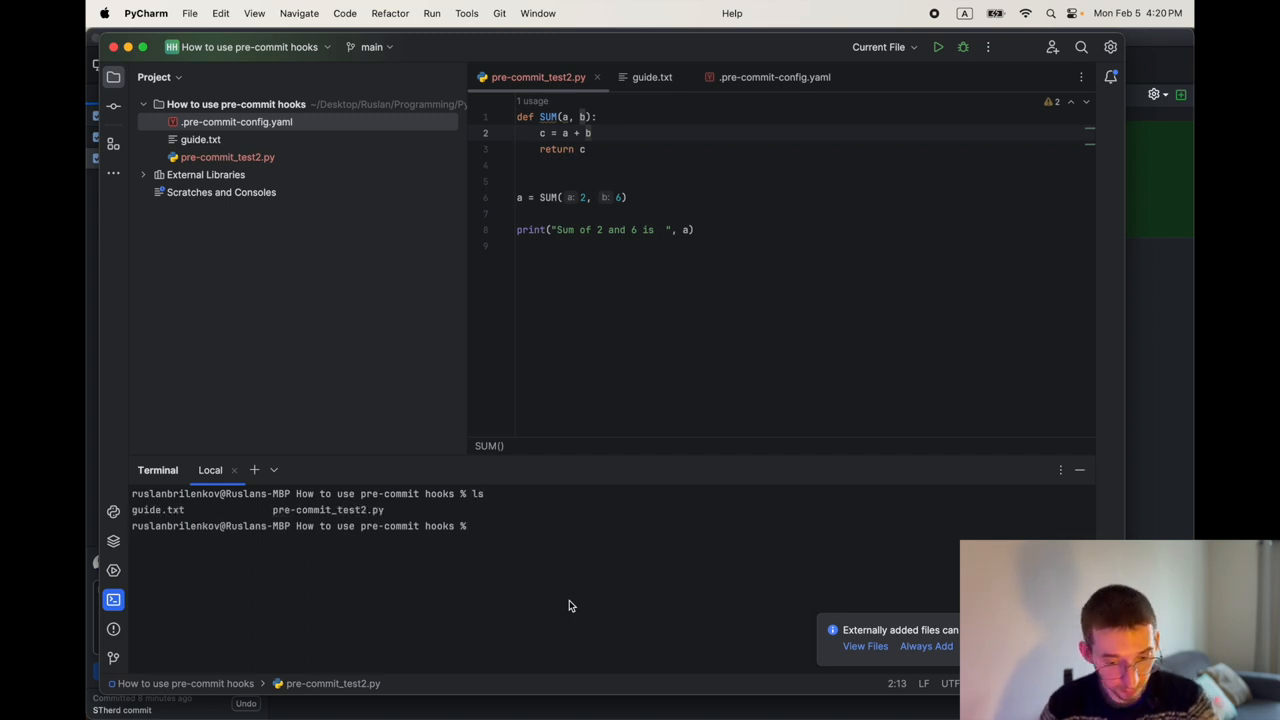
{"action": "mouse_move", "coordinate": [501, 498]}
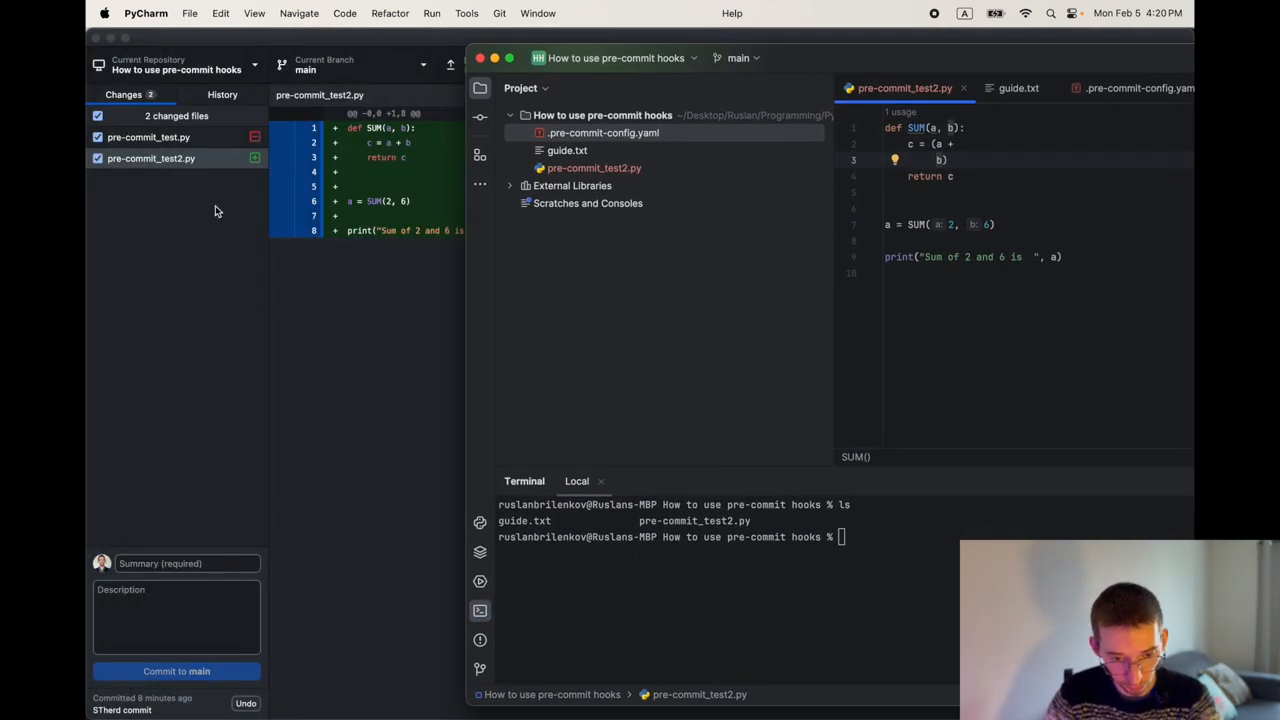
- View pre-commit_test2.py's updated diff showing nine added lines with the split sum line
{"action": "left_click", "coordinate": [151, 158]}
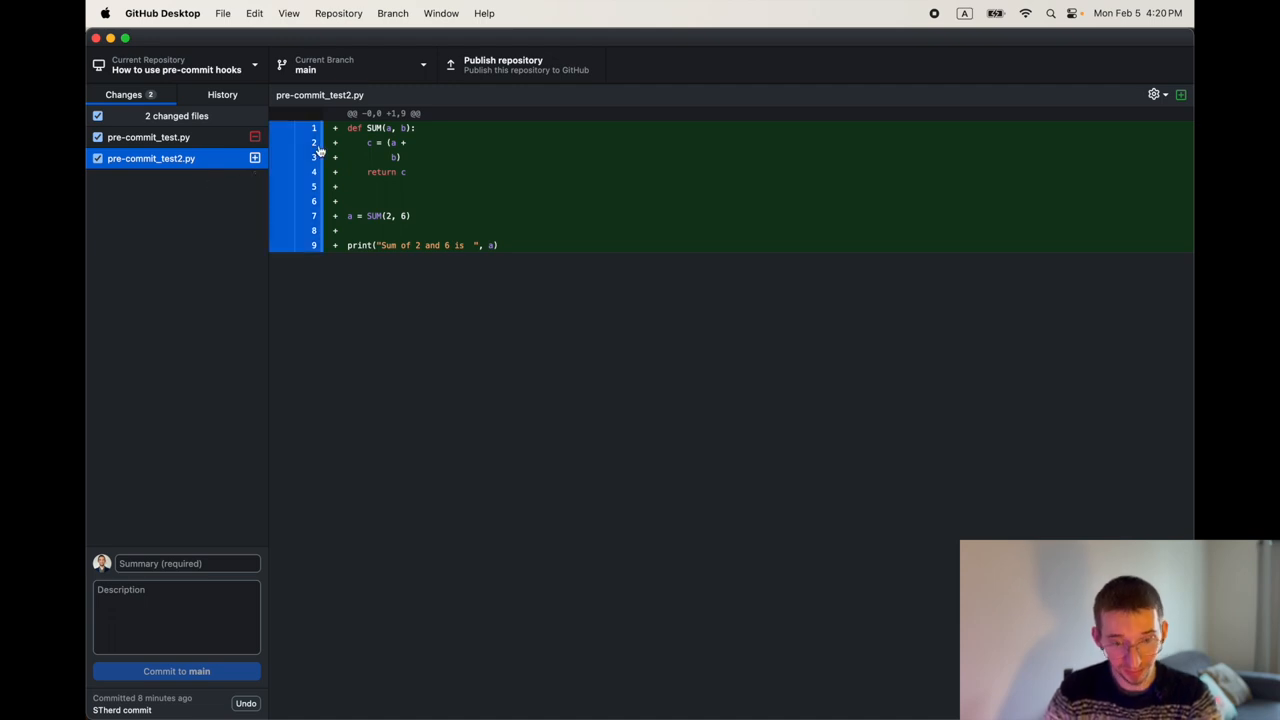
{"action": "mouse_move", "coordinate": [230, 293]}
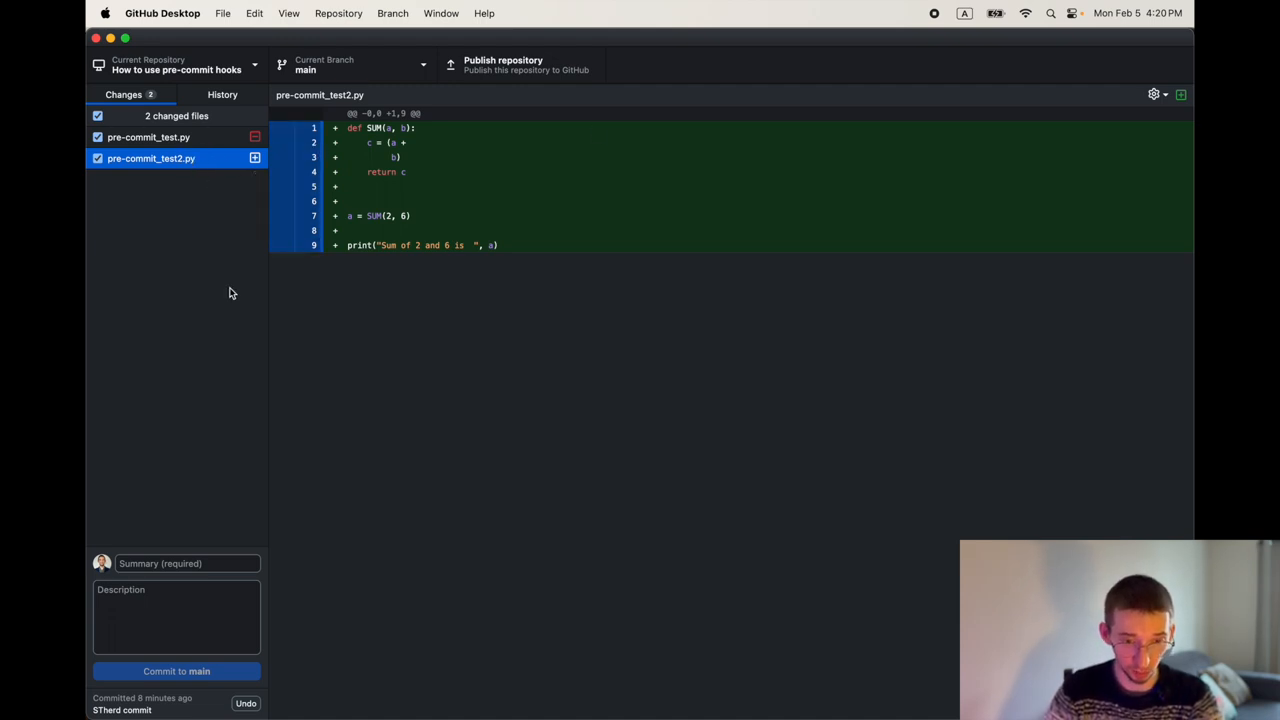
{"action": "mouse_move", "coordinate": [213, 258]}
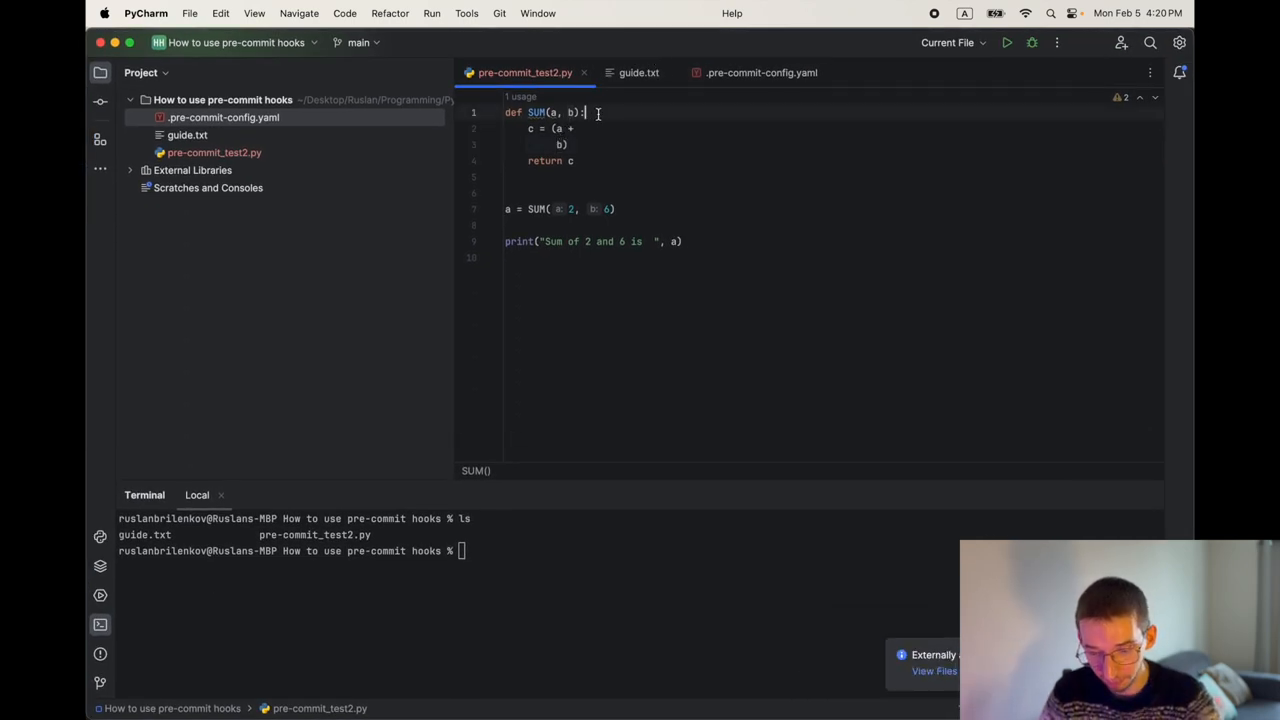
- Add blank lines to the script and run 'pre-commit run' in the terminal
{"action": "key", "text": "enter"}
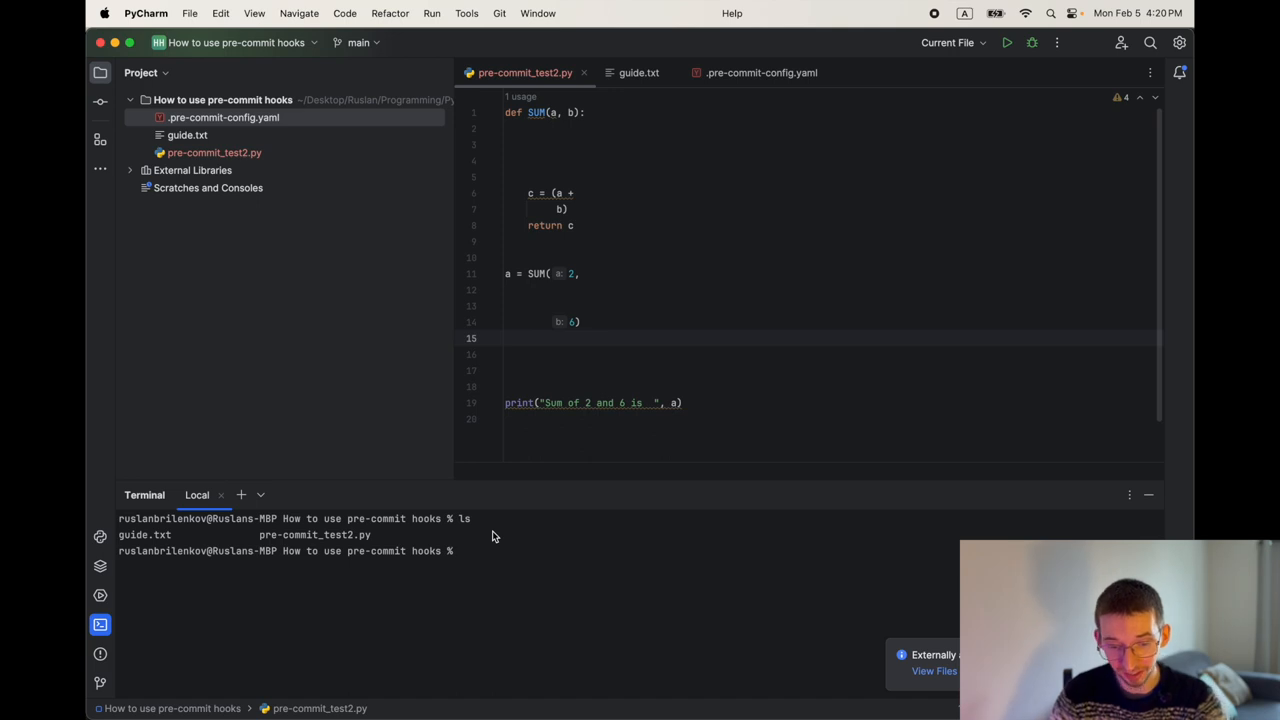
{"action": "type", "text": "pre-"}
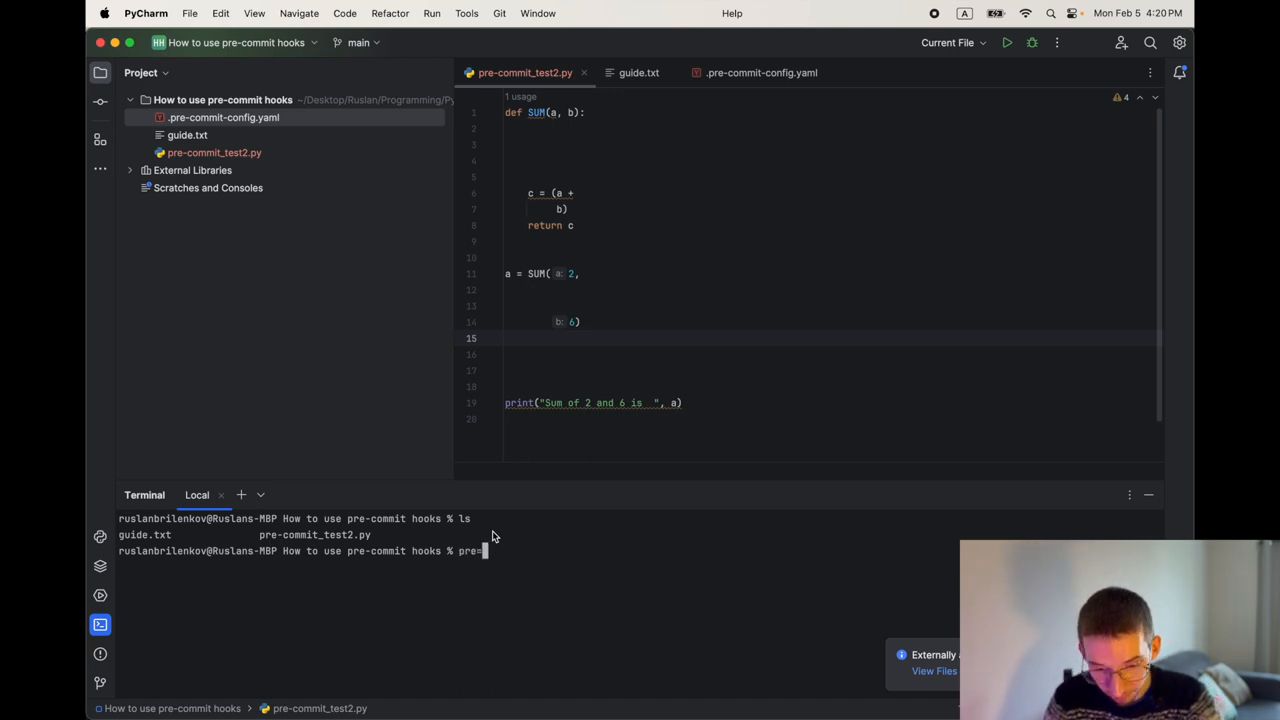
{"action": "type", "text": "commit run --"}
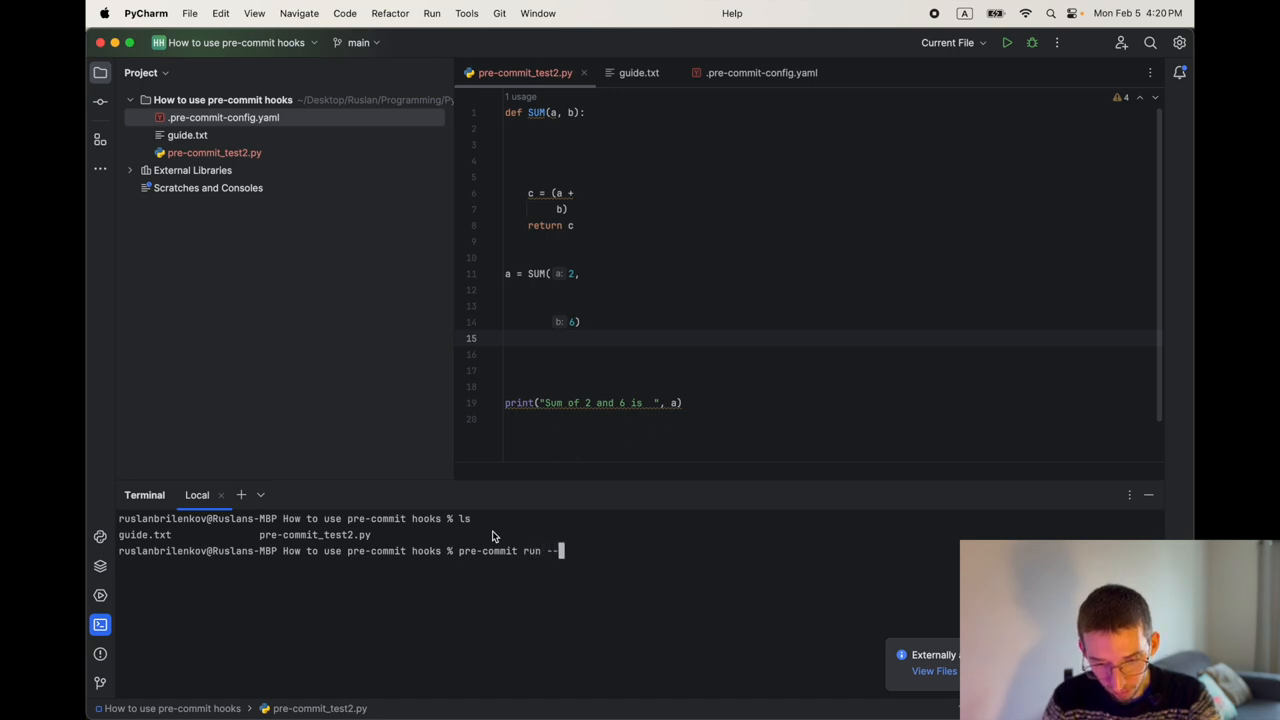
{"action": "key", "text": "Backspace"}
{"action": "type", "text": "."}
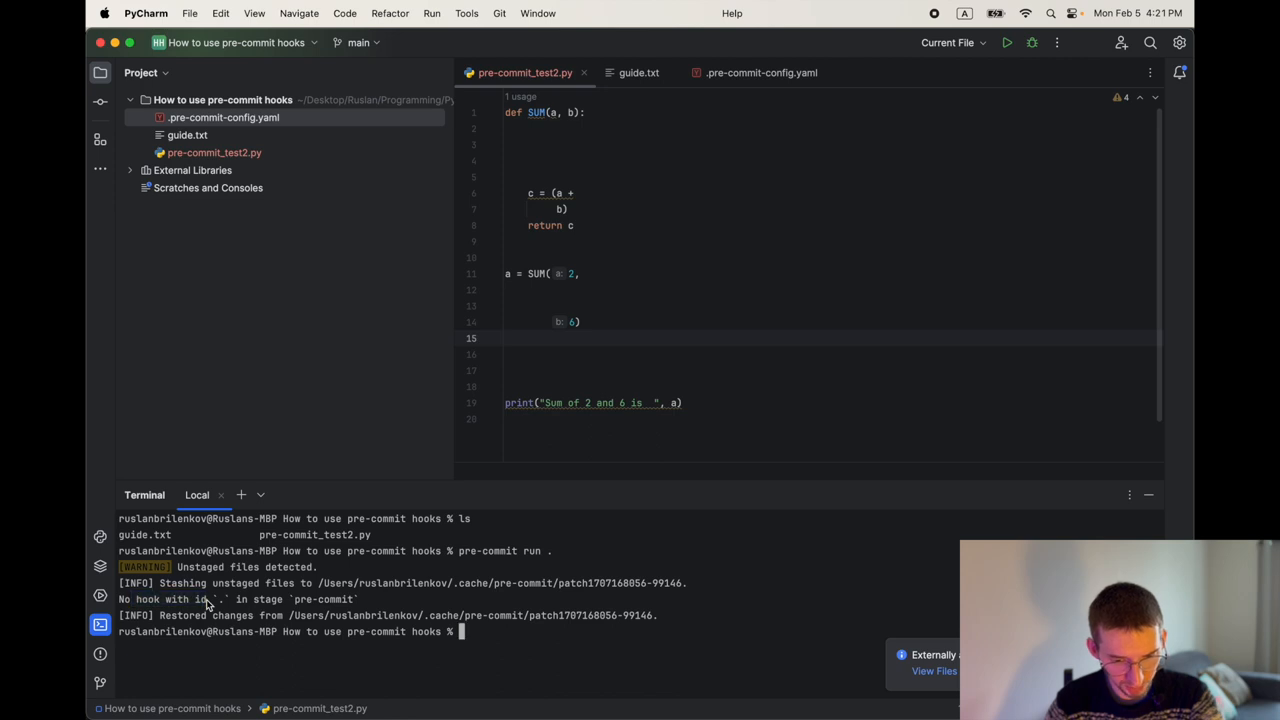
{"action": "type", "text": "pre-commit run"}
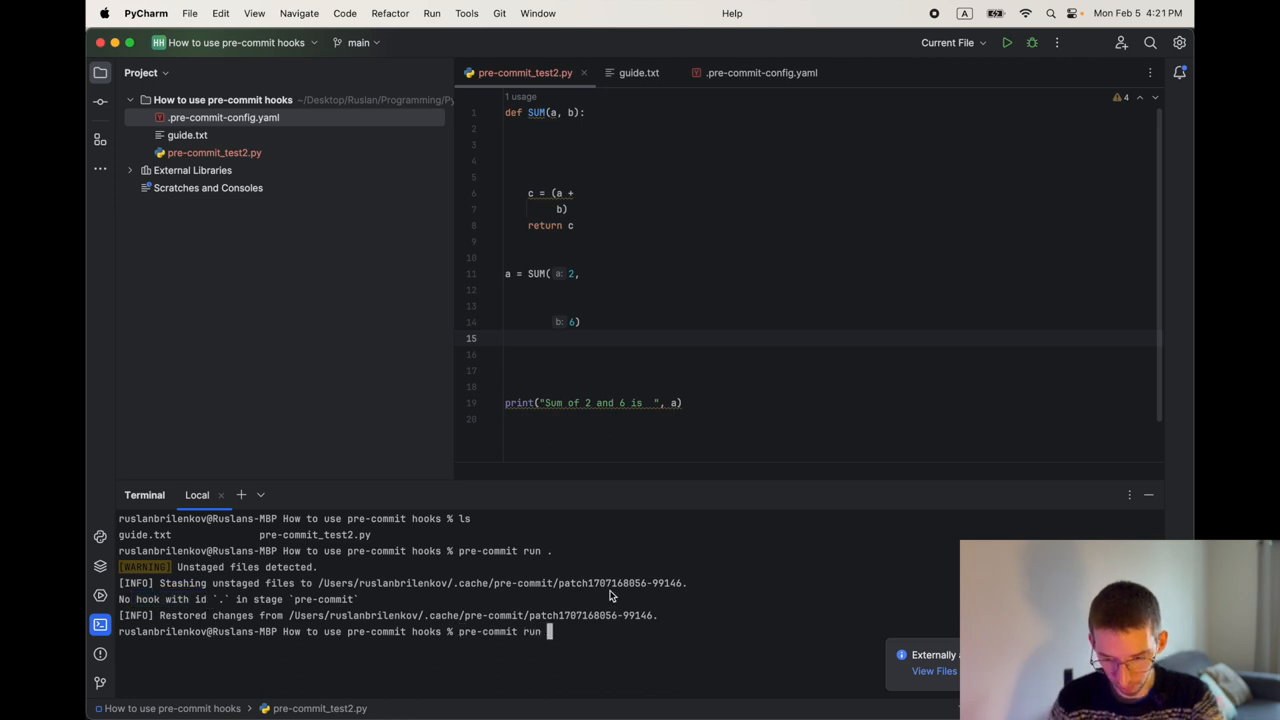
{"action": "key", "text": "enter"}
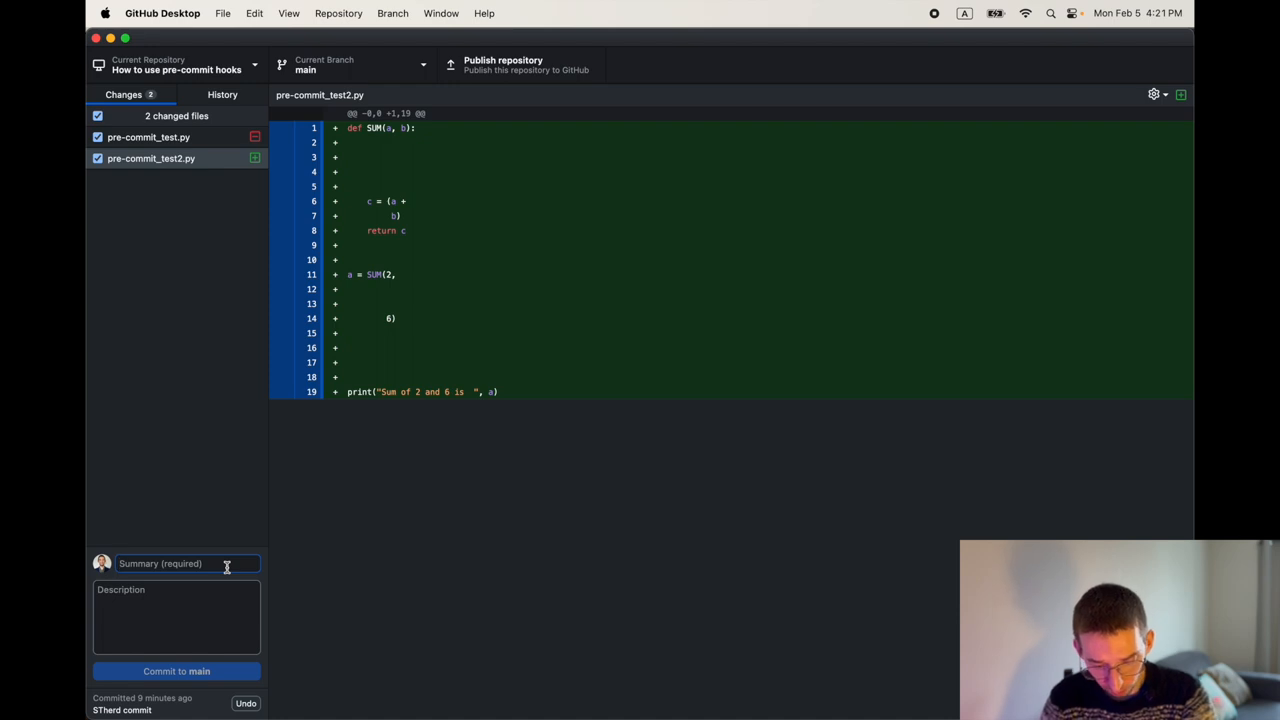
- Commit 'New file update' to main, dismissing black's hook error and retrying
{"action": "type", "text": "New file update"}
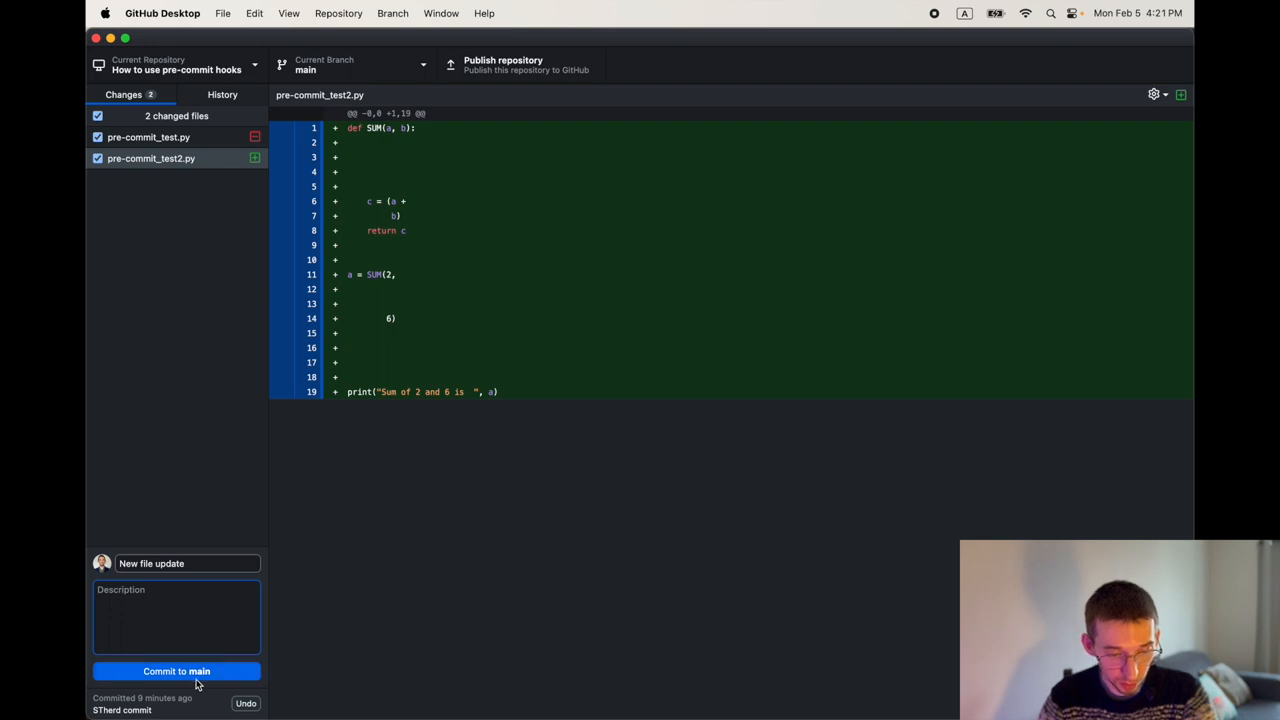
{"action": "left_click", "coordinate": [176, 671]}
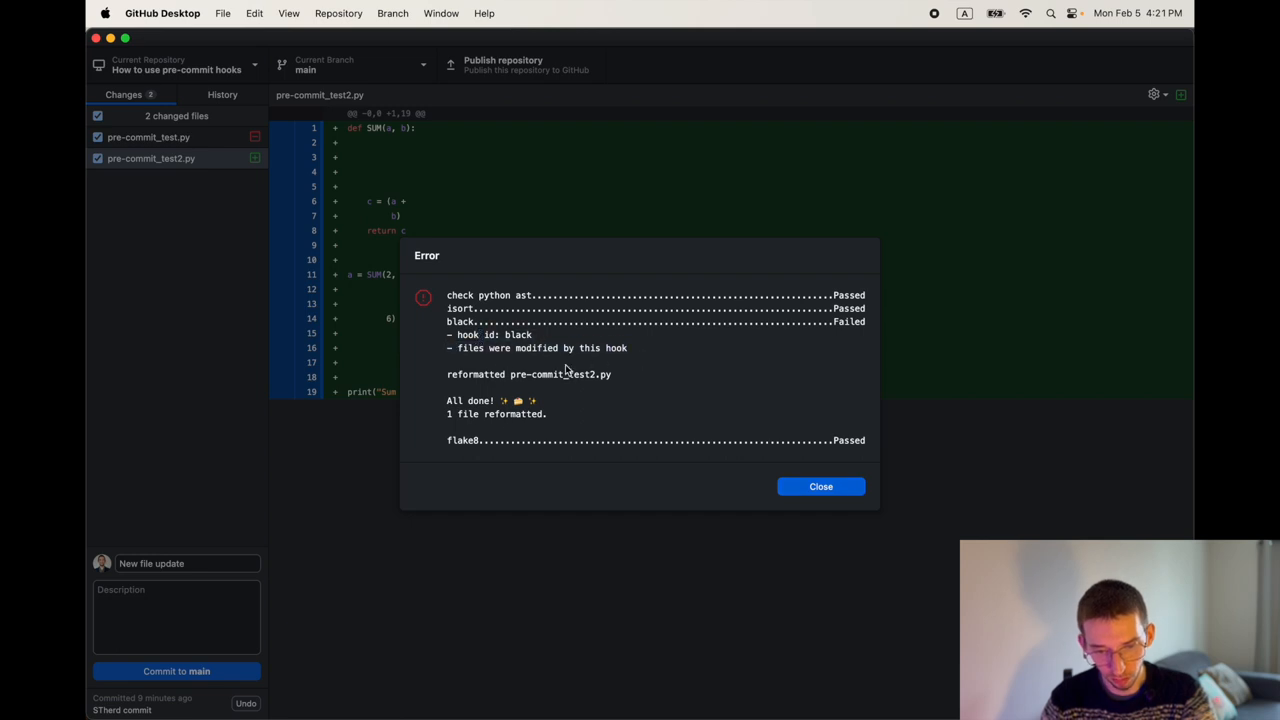
{"action": "left_click", "coordinate": [820, 486]}
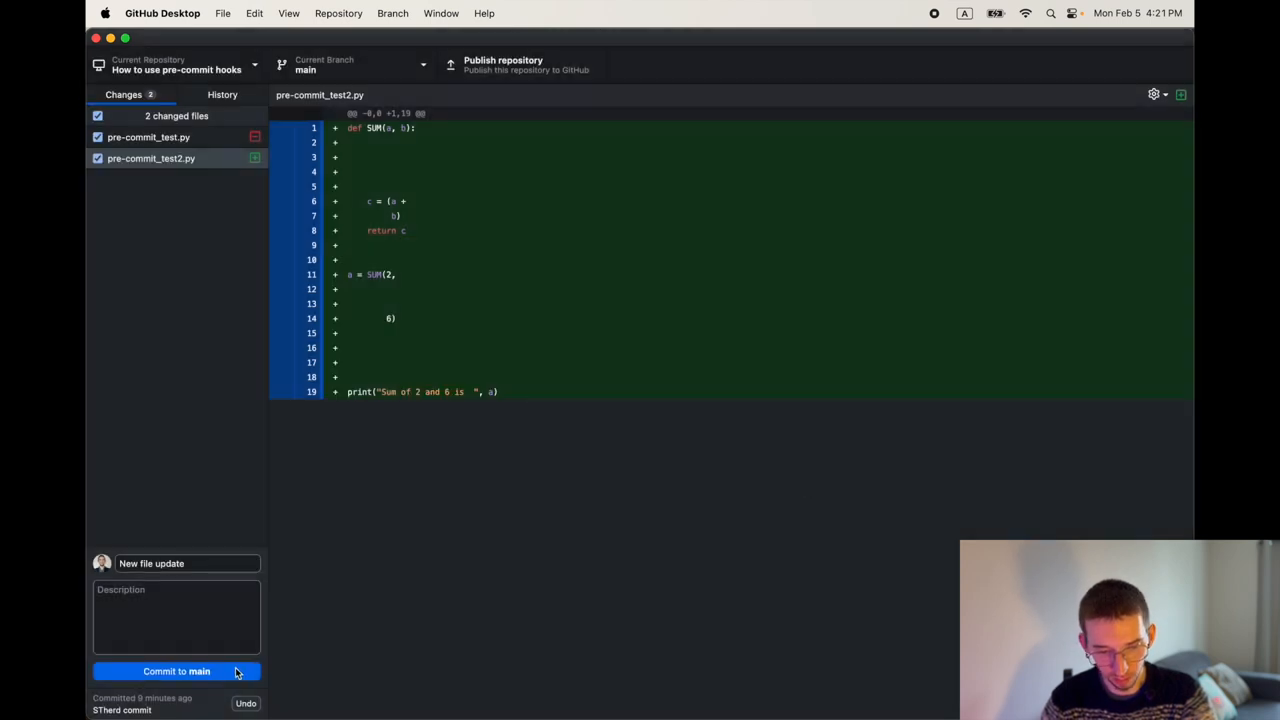
{"action": "left_click", "coordinate": [176, 671]}
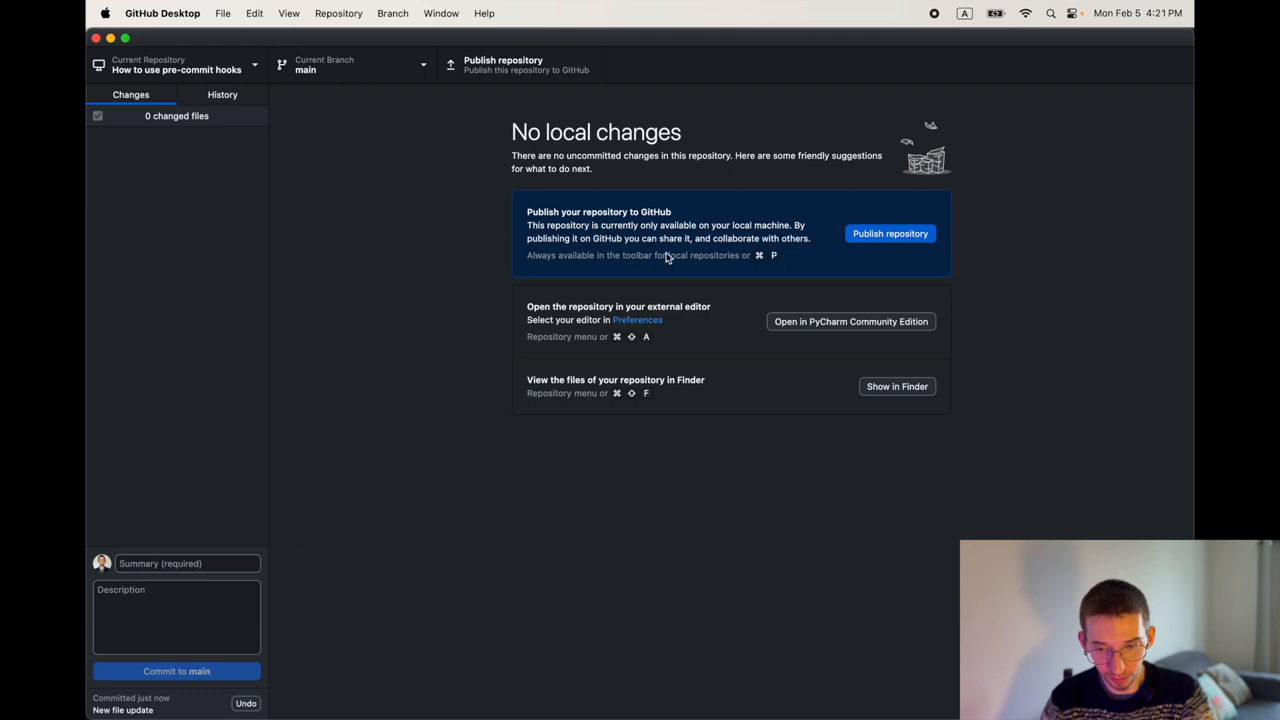
{"action": "left_click", "coordinate": [222, 94]}
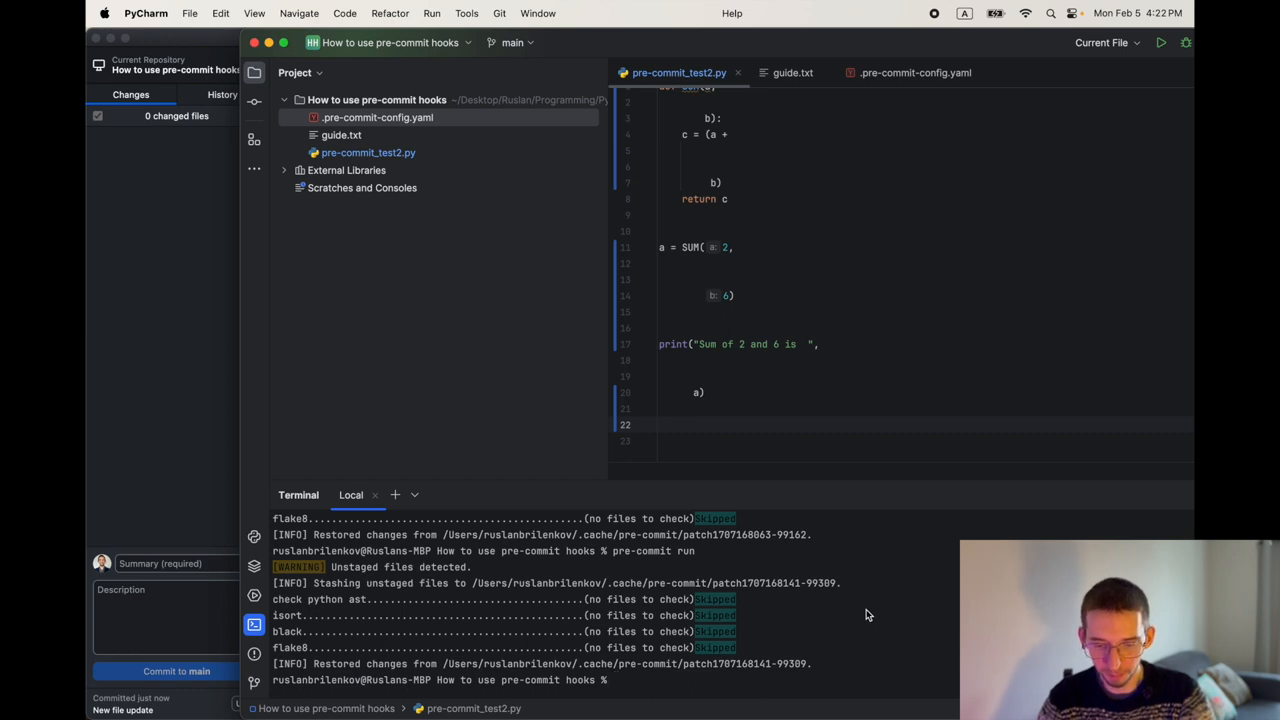
- Run ls, then 'pre-commit run --all-files' so black reformats pre-commit_test2.py
{"action": "type", "text": "ls -la"}
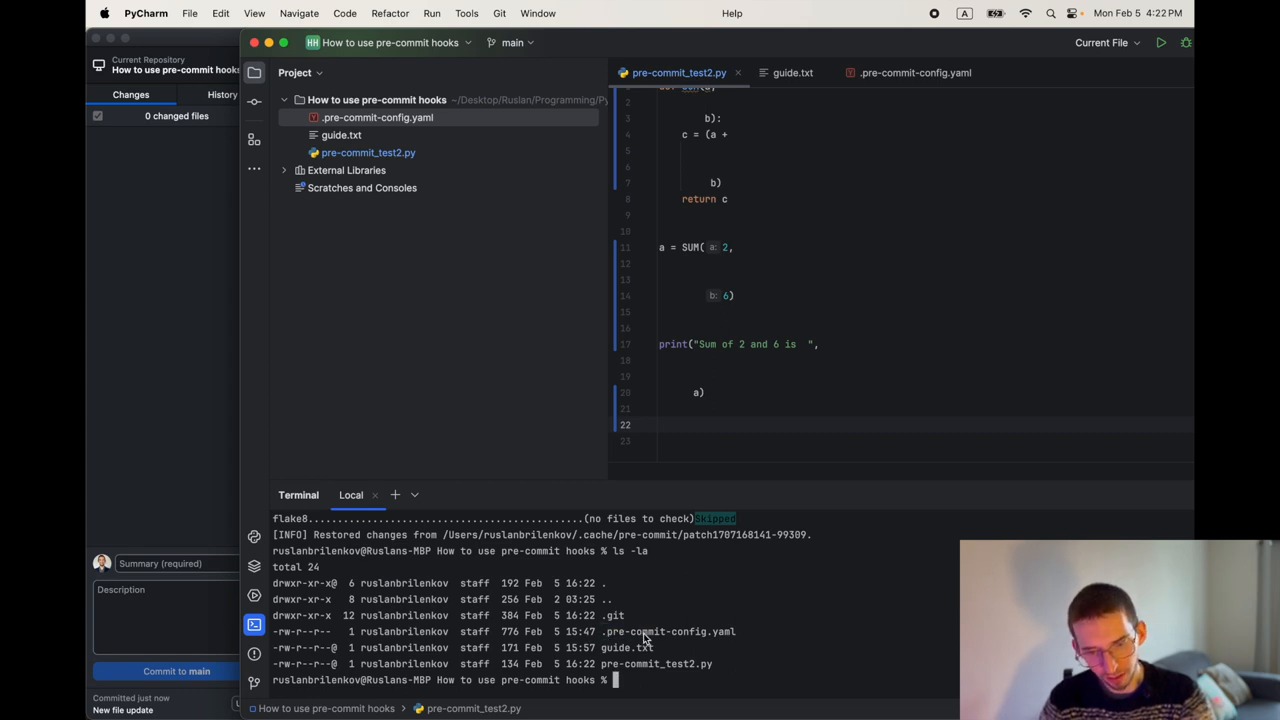
{"action": "type", "text": "pre-commit run"}
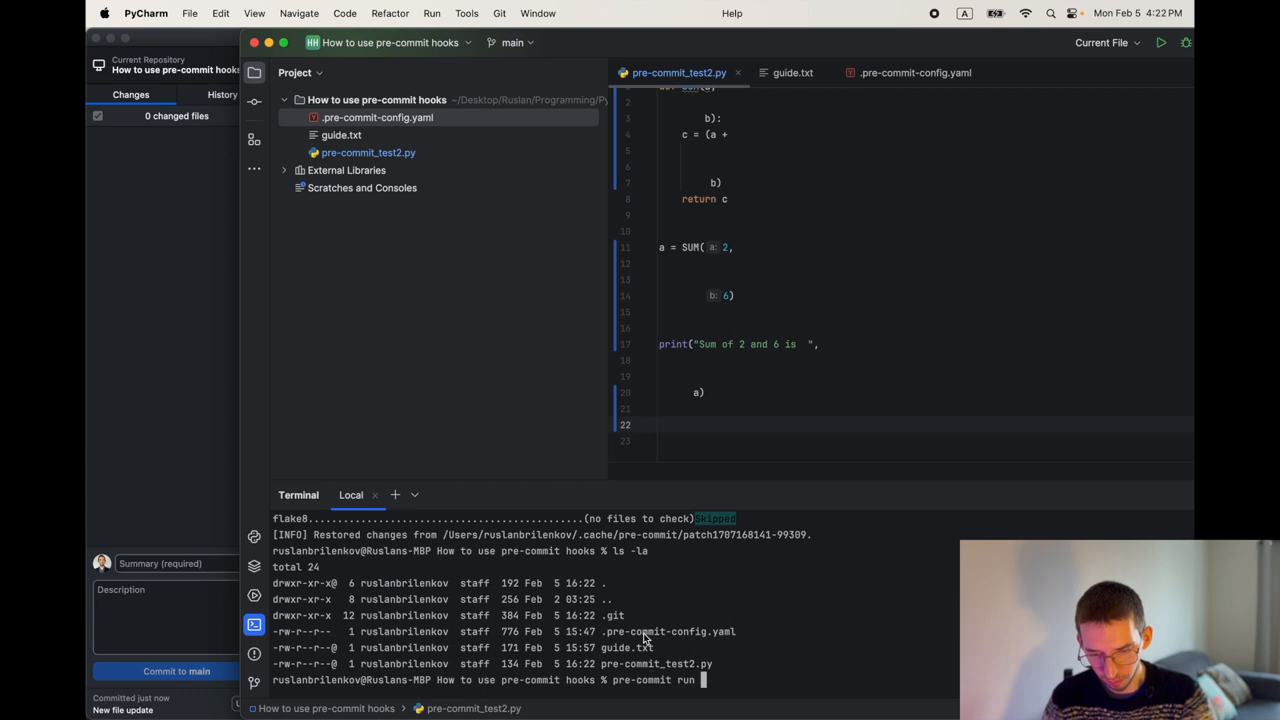
{"action": "type", "text": "--all-fil"}
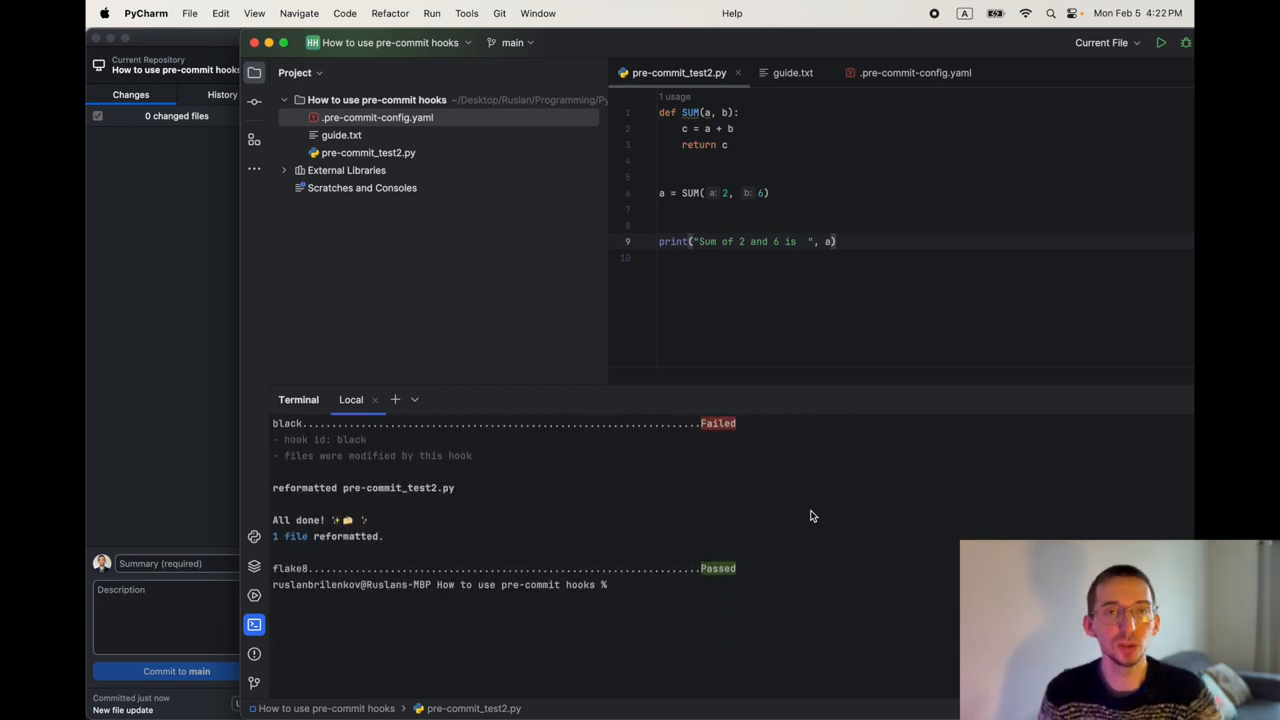
{"action": "mouse_move", "coordinate": [420, 496]}
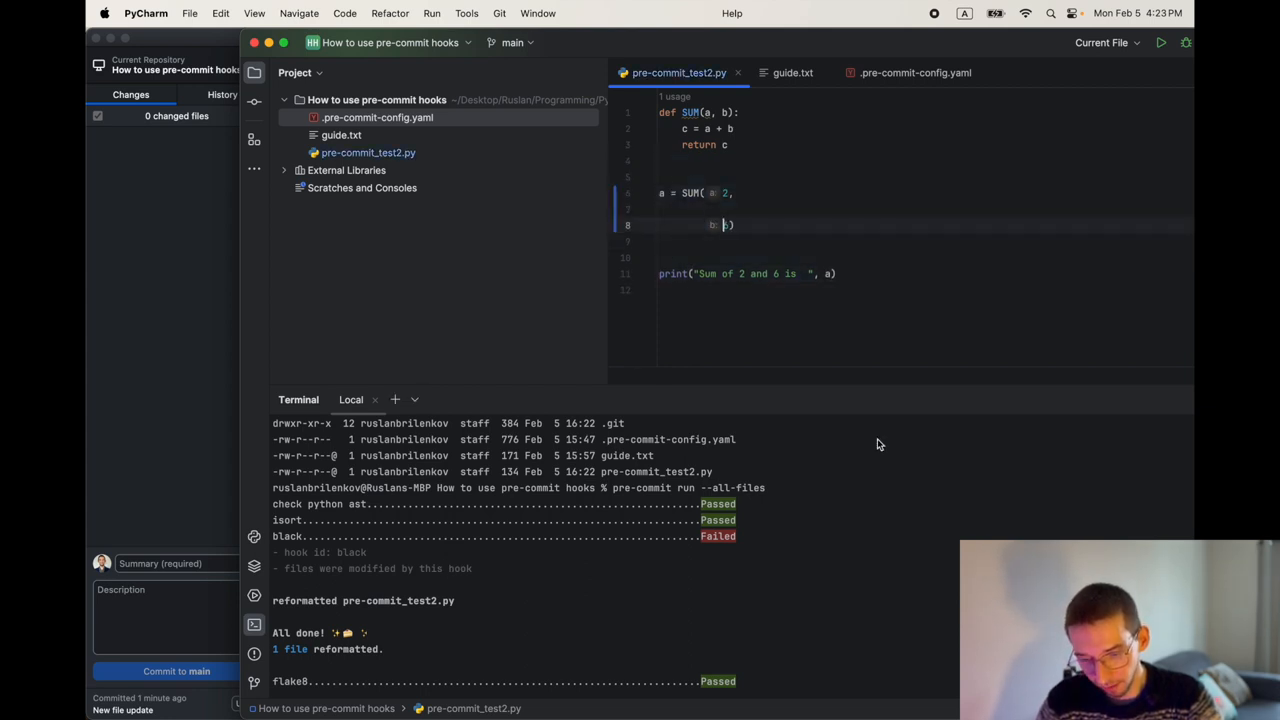
{"action": "type", "text": "6)"}
{"action": "type", "text": "pre-commit run --all-files"}
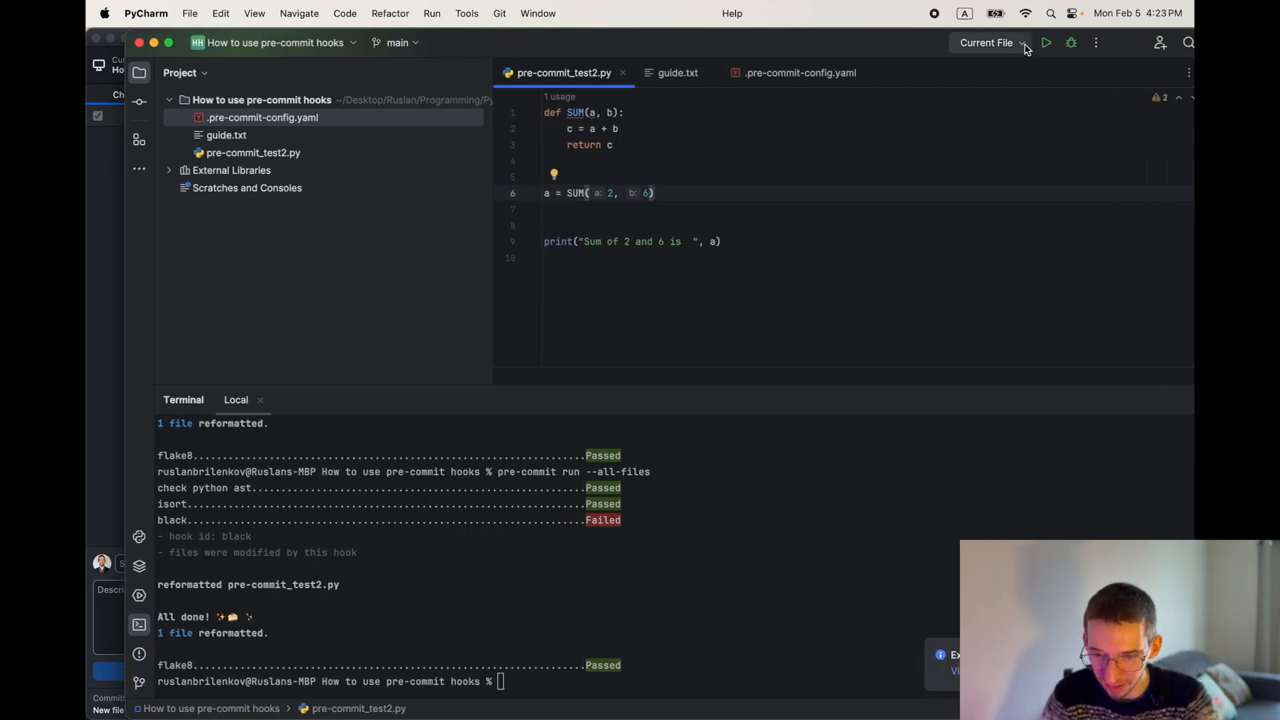
- Run pre-commit_test2.py with python3 in the Terminal, printing 'Sum of 2 and 6 is 8'
{"action": "left_click", "coordinate": [986, 42]}
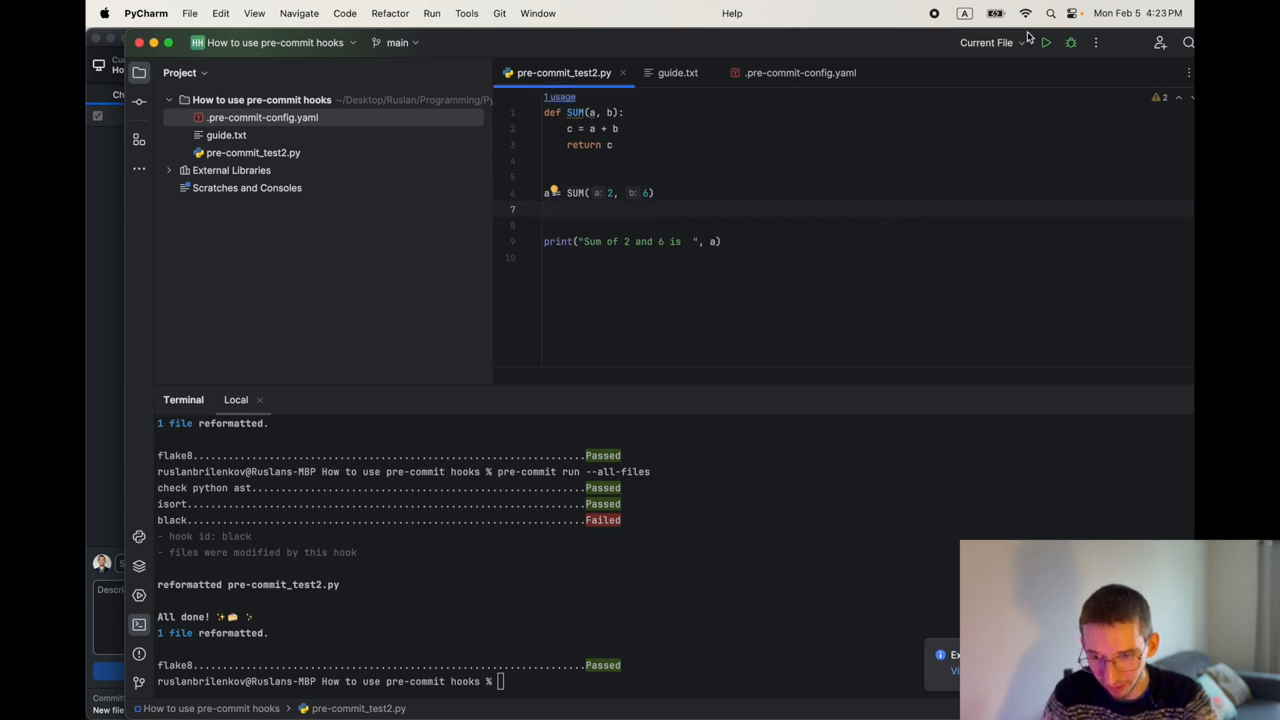
{"action": "mouse_move", "coordinate": [1046, 42]}
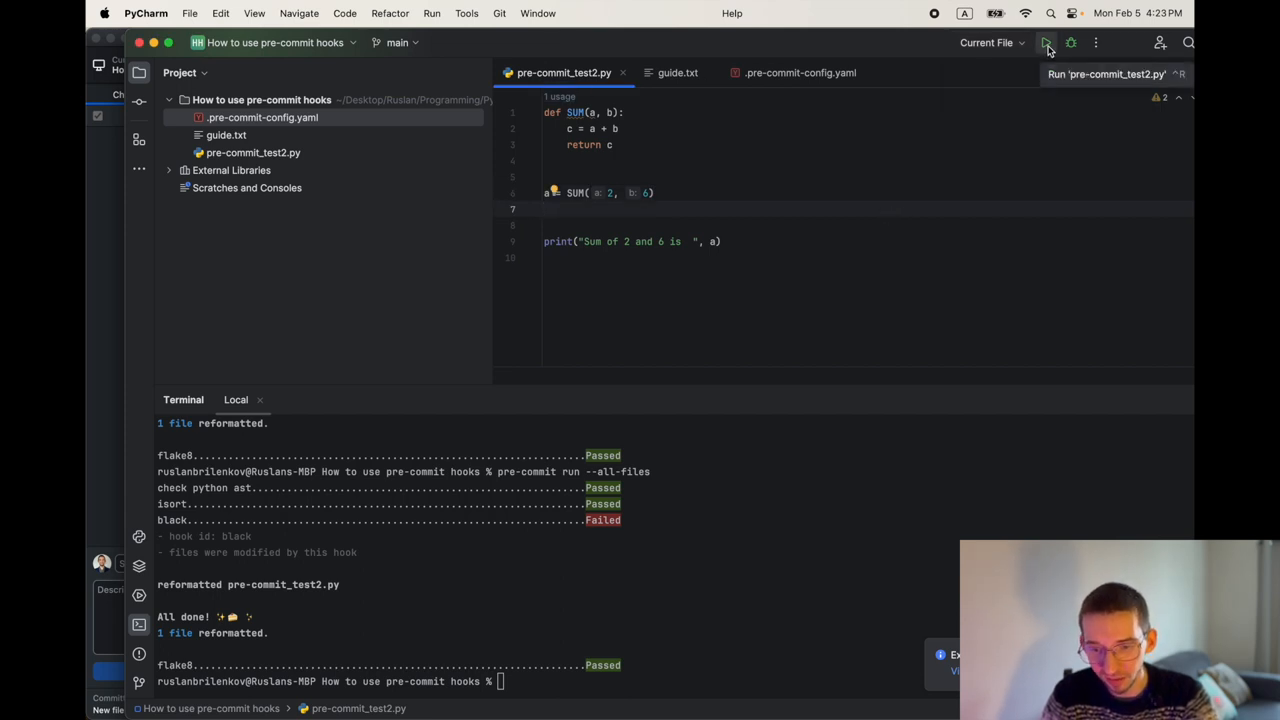
{"action": "left_click", "coordinate": [1046, 42]}
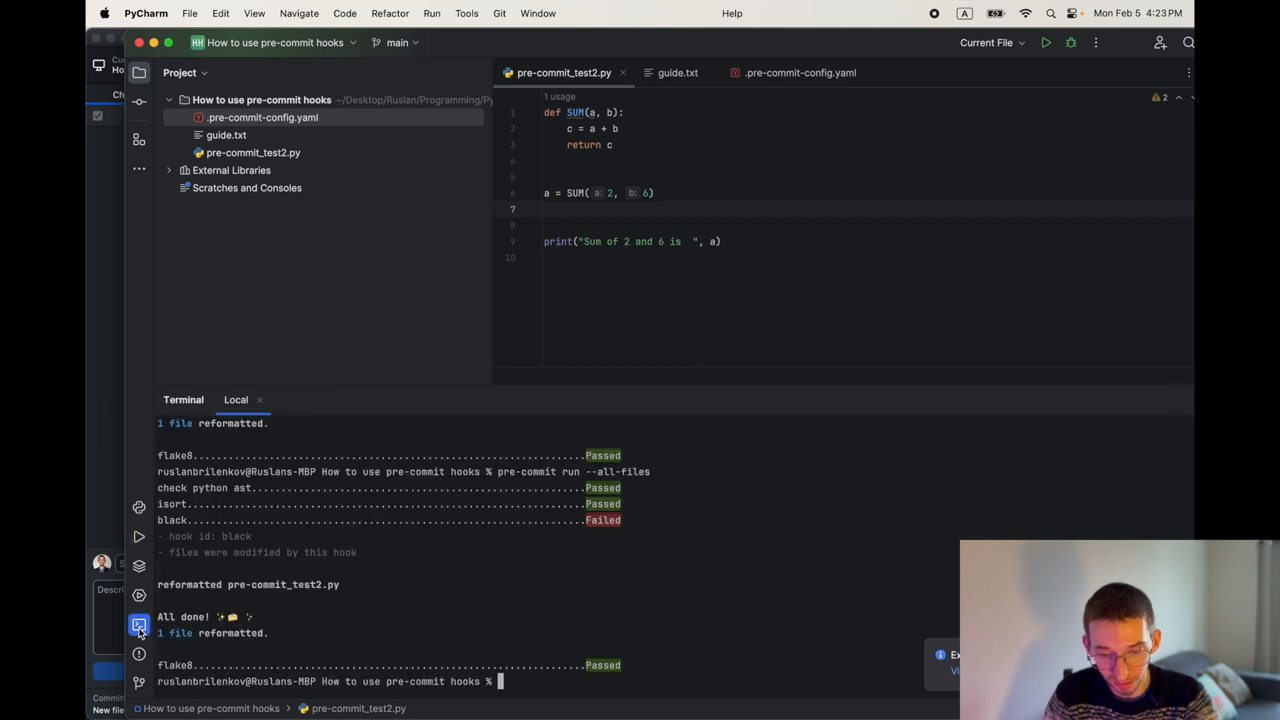
{"action": "type", "text": "python3 pre-commit_test2.py"}
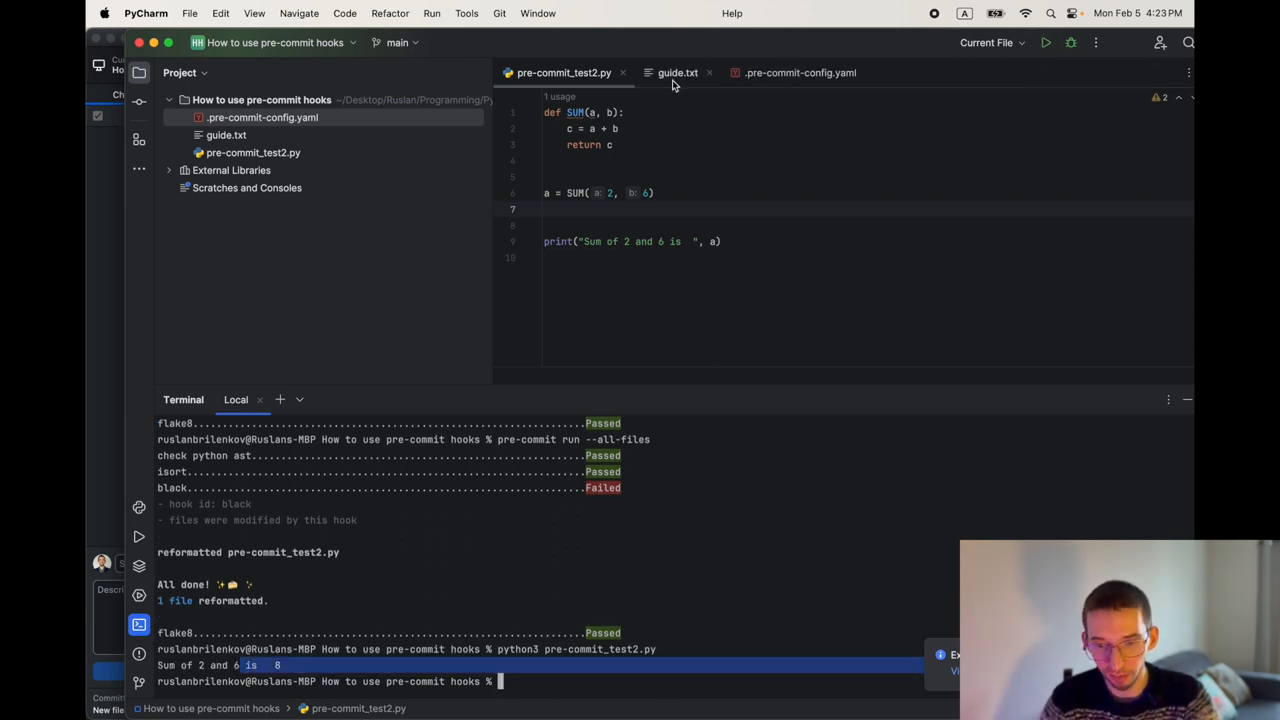
- Review guide.txt and .pre-commit-config.yaml, then return to the pre-commit_test2.py tab
{"action": "left_click", "coordinate": [678, 72]}
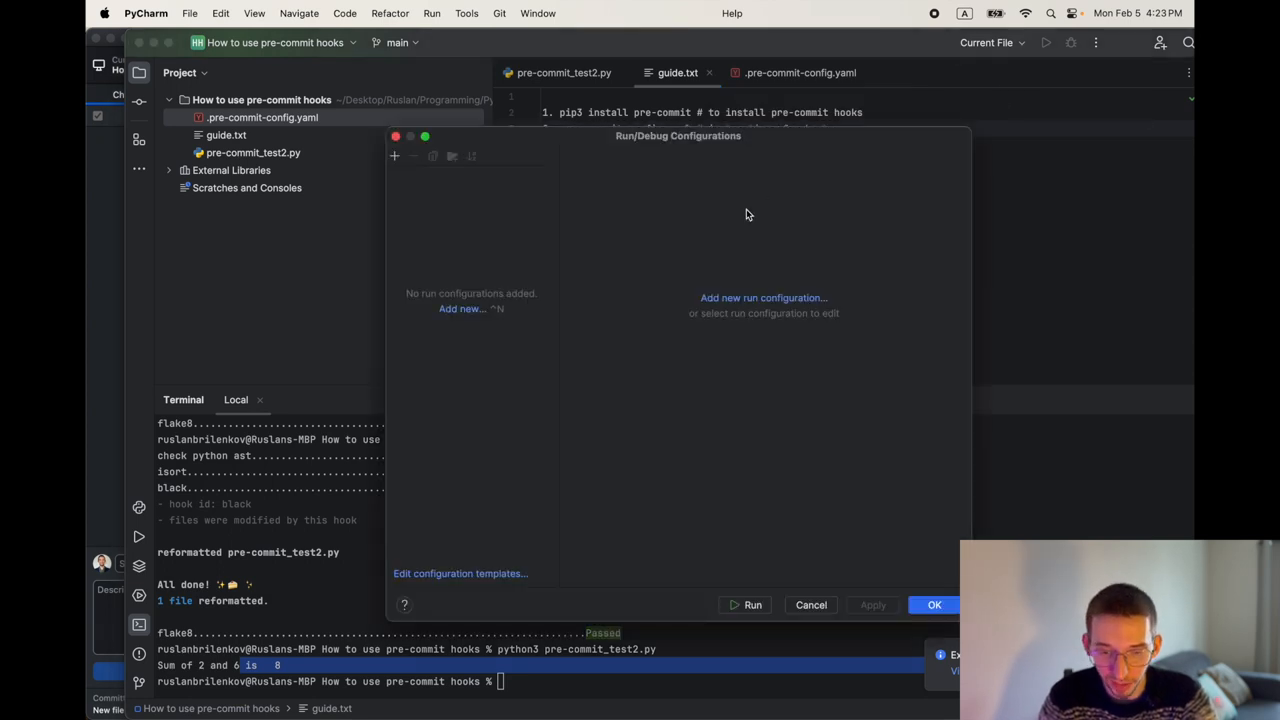
{"action": "left_click", "coordinate": [810, 605]}
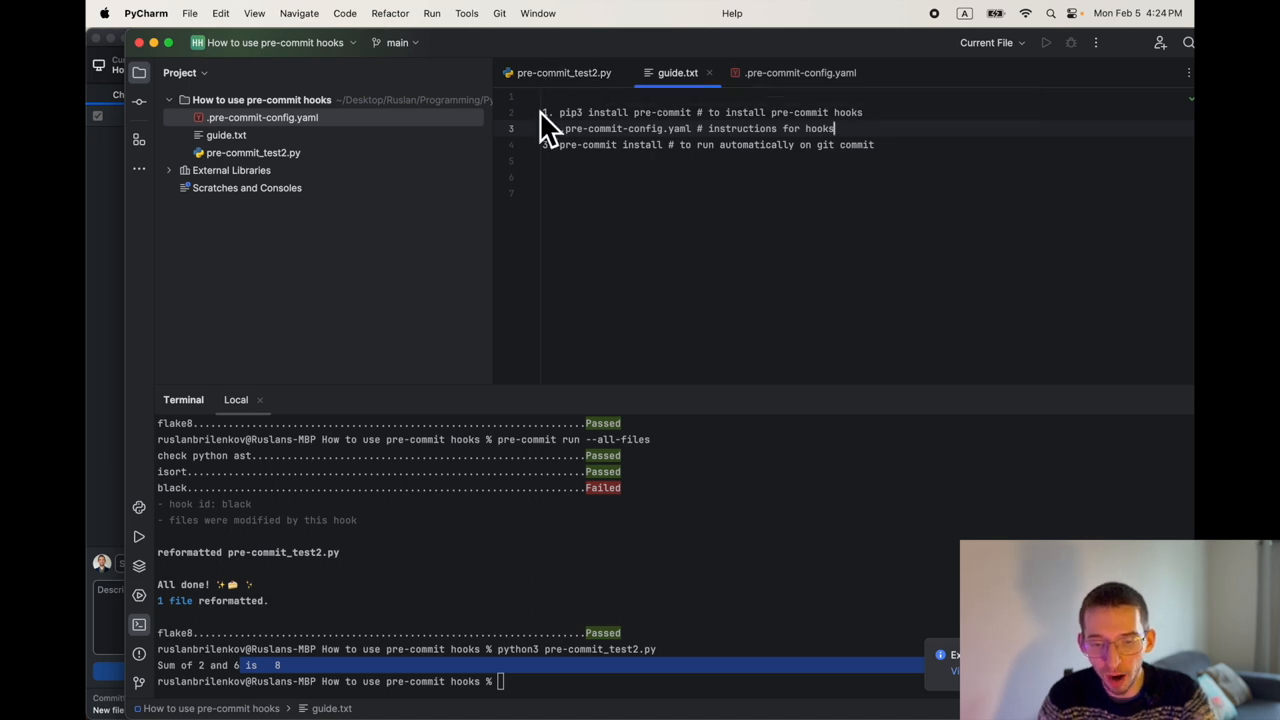
{"action": "left_click", "coordinate": [799, 72]}
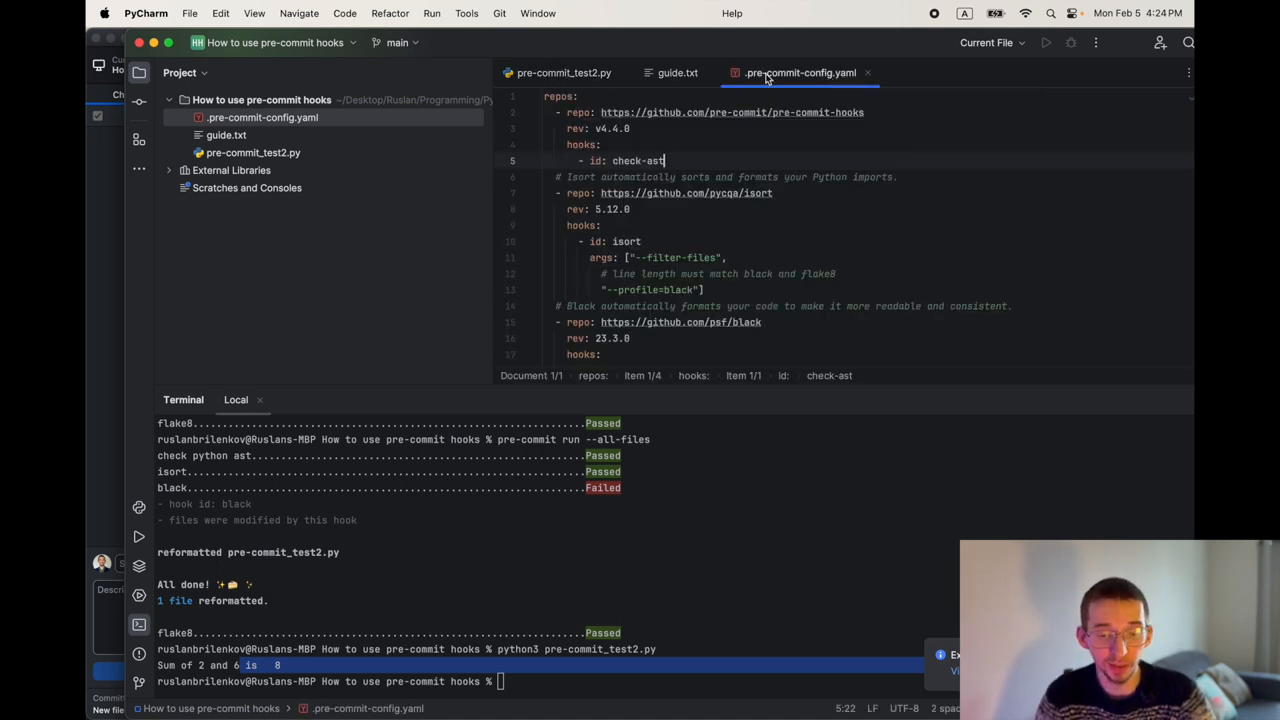
{"action": "scroll", "scroll_direction": "down", "scroll_amount": 3}
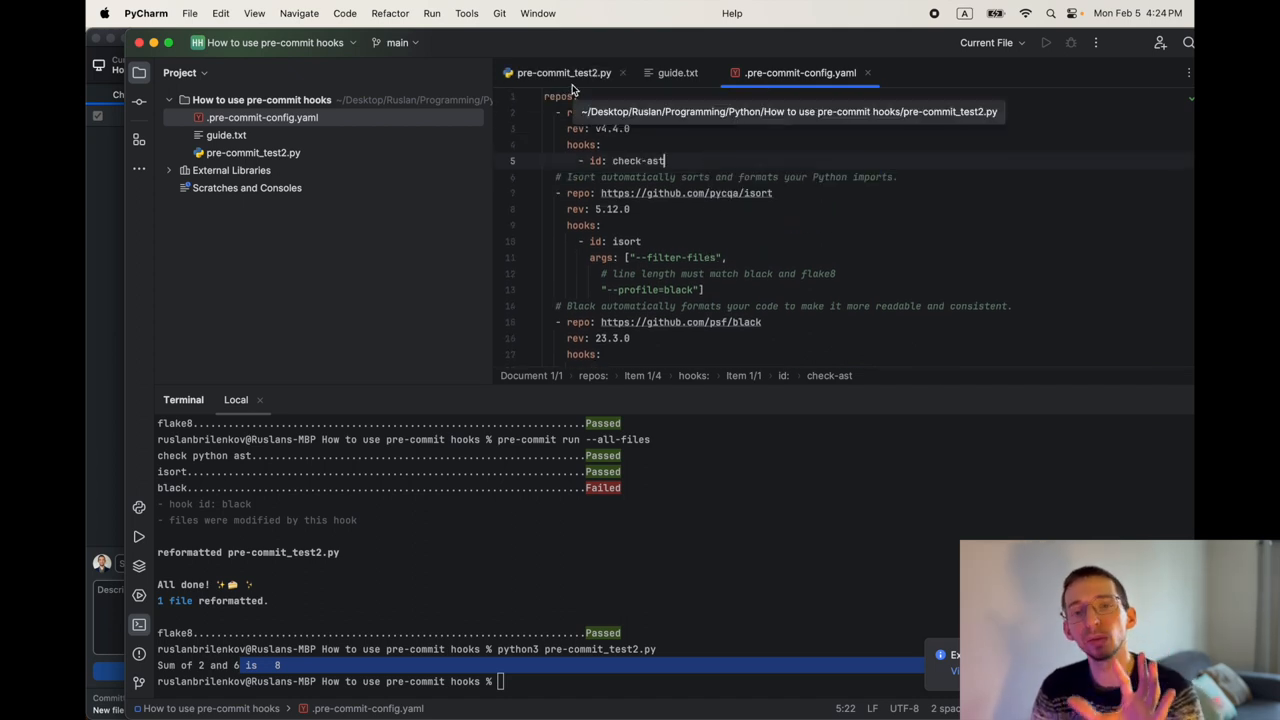
{"action": "left_click", "coordinate": [564, 72]}
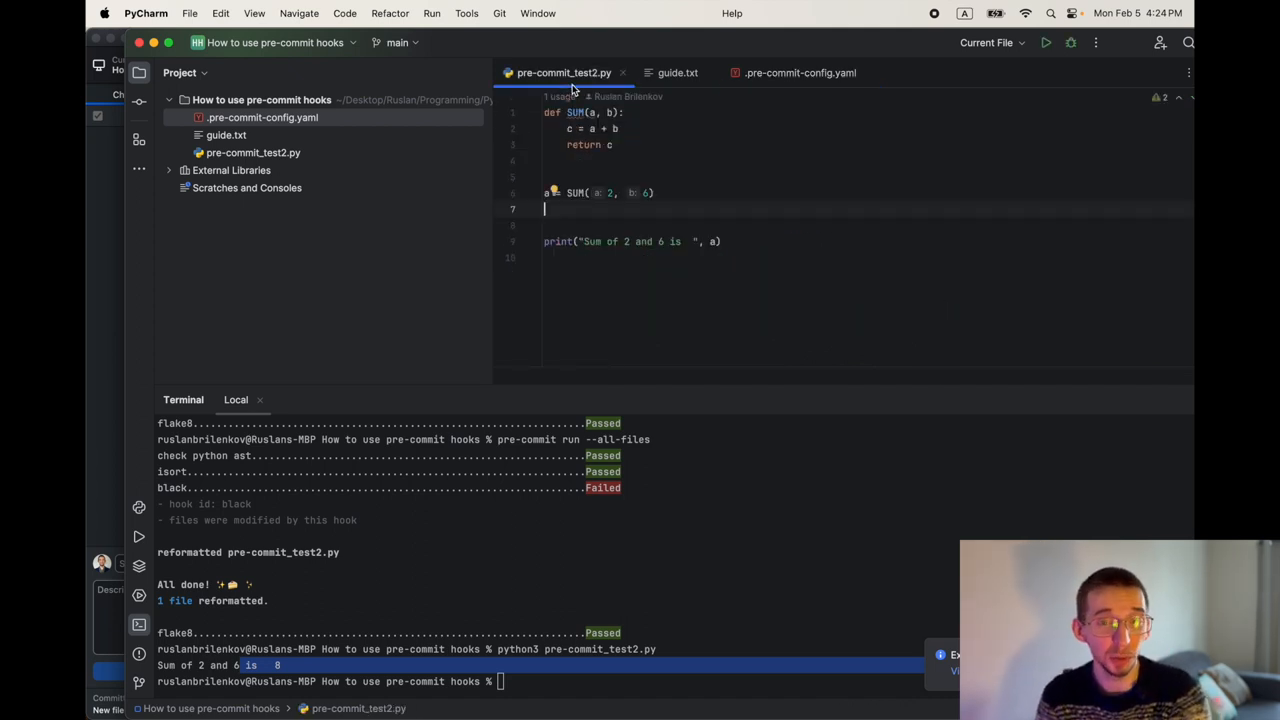